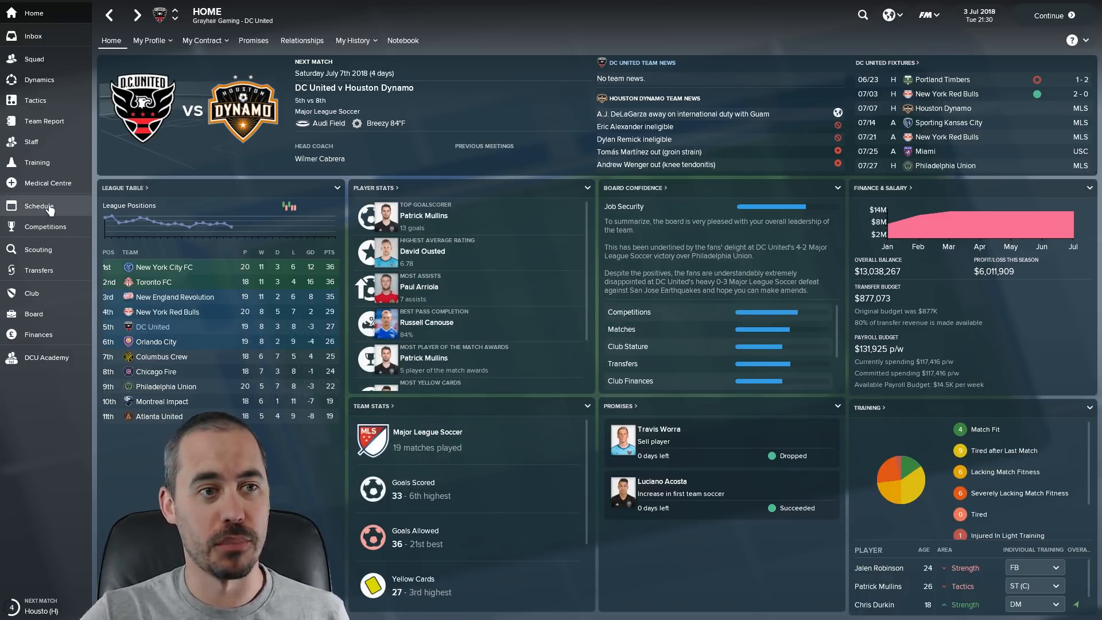
- Check the match schedule, return home, then browse DC United's squad table
click(40, 205)
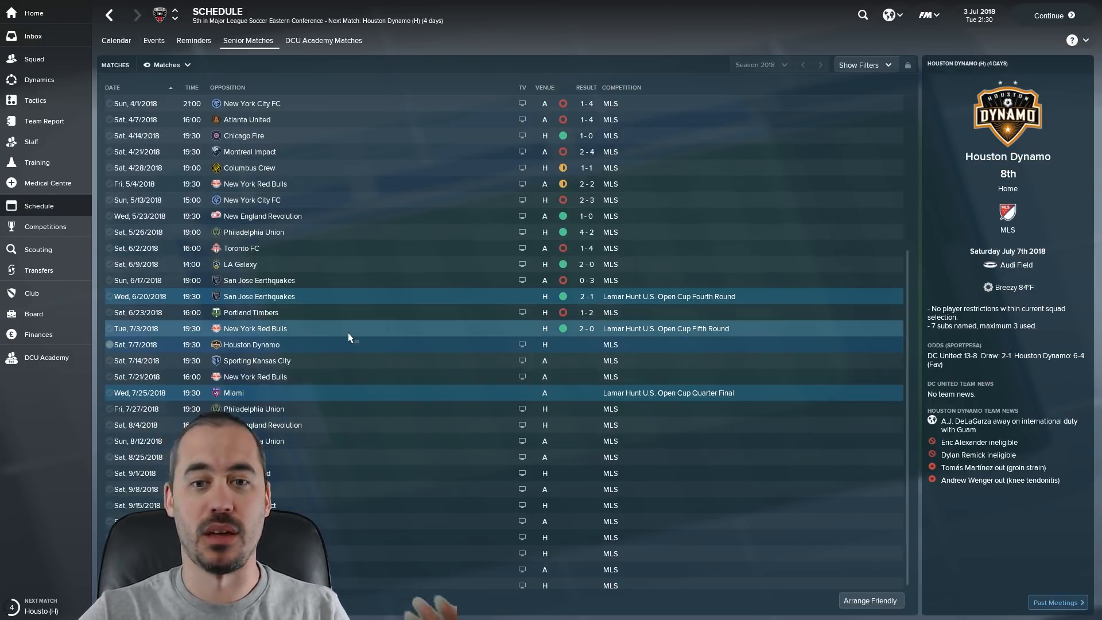
mouse_move(354, 403)
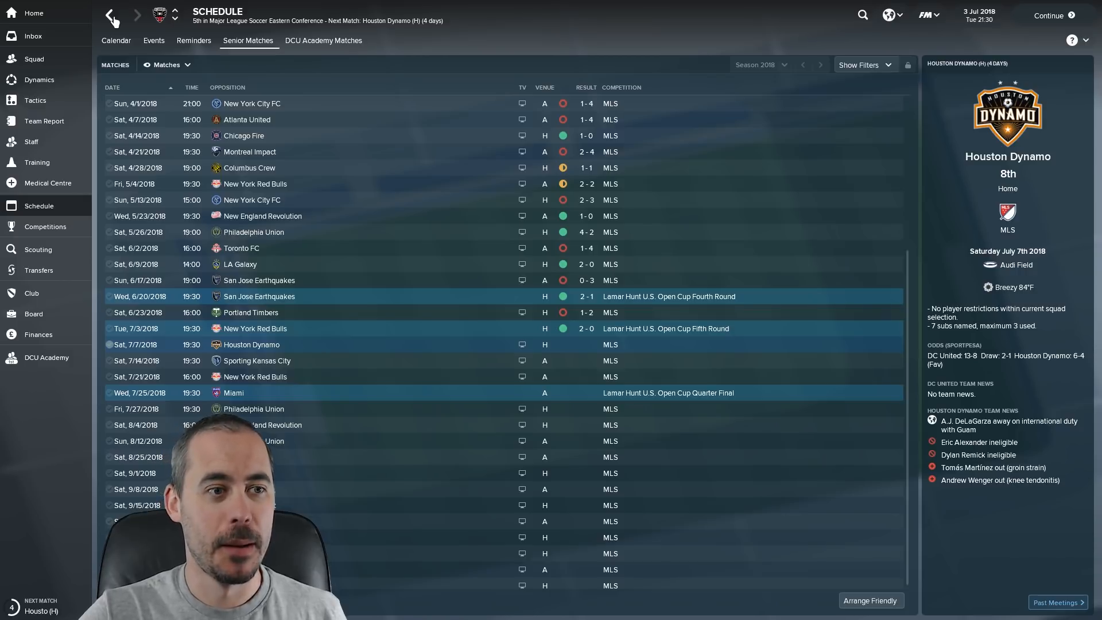
click(109, 15)
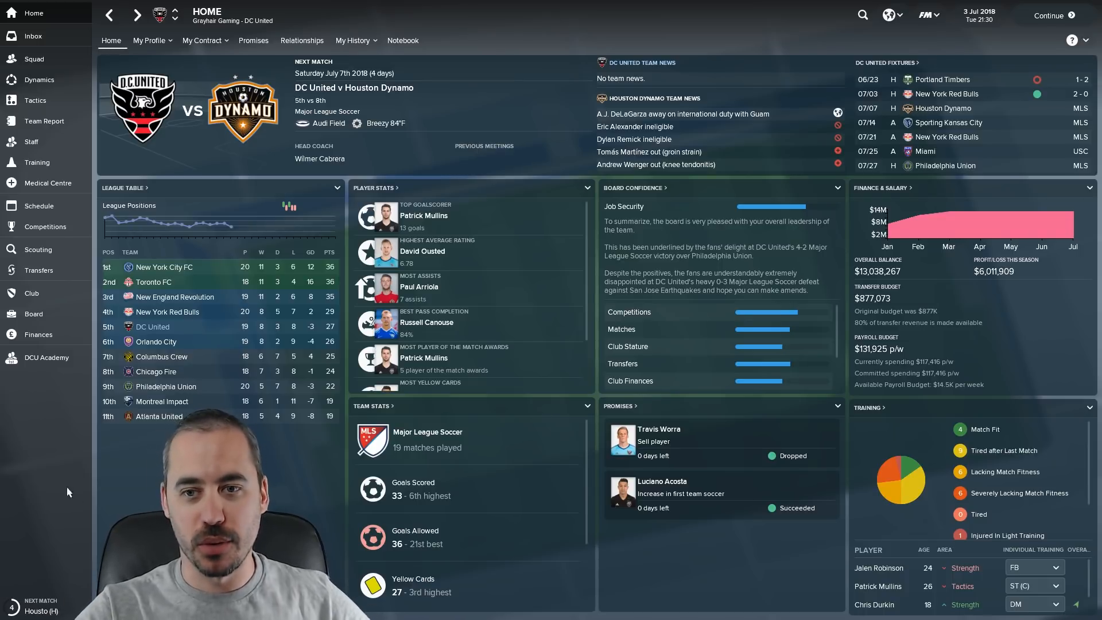
mouse_move(890, 311)
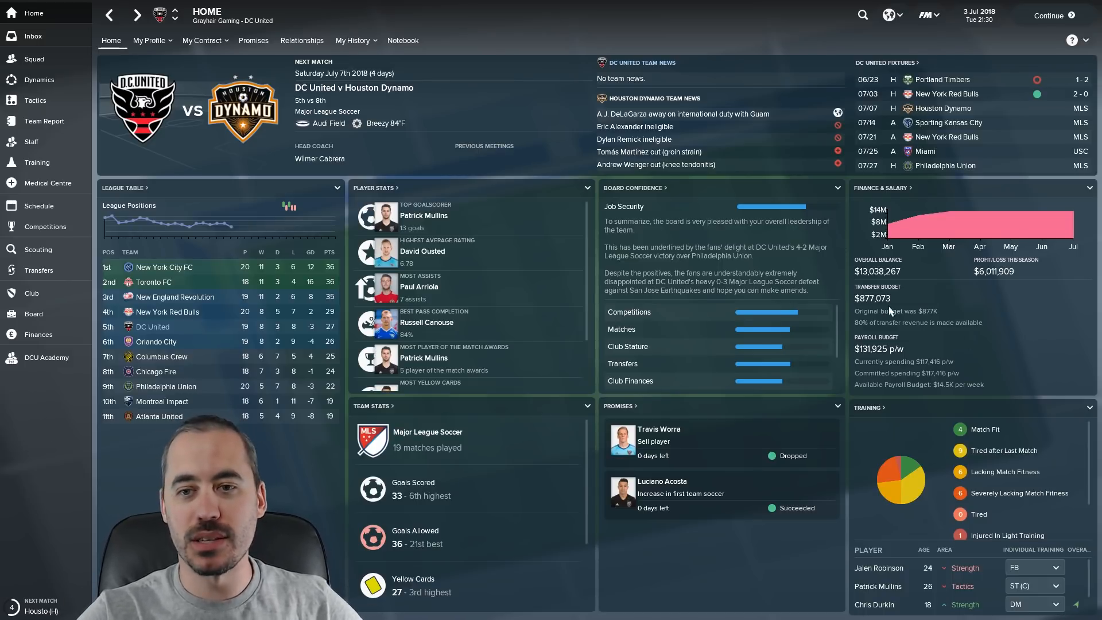
mouse_move(927, 388)
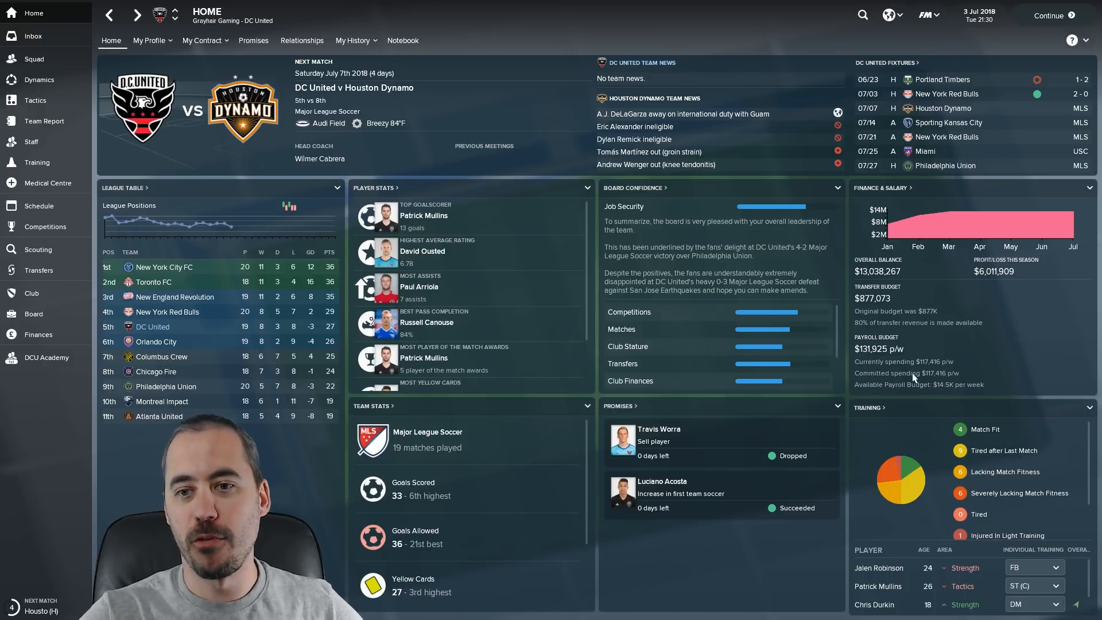
mouse_move(916, 389)
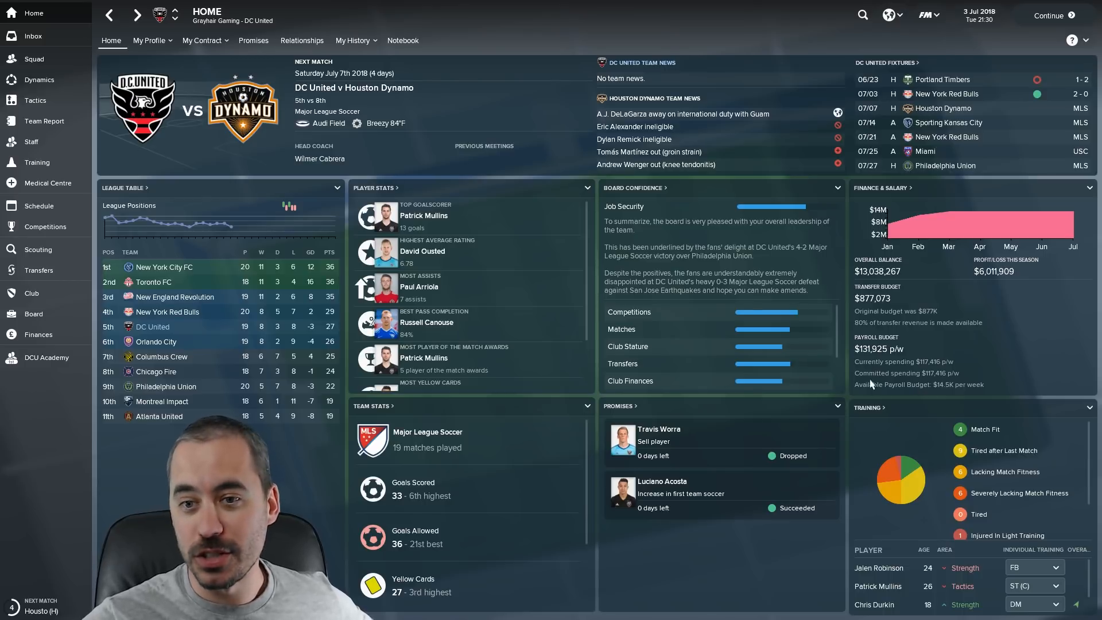
mouse_move(902, 379)
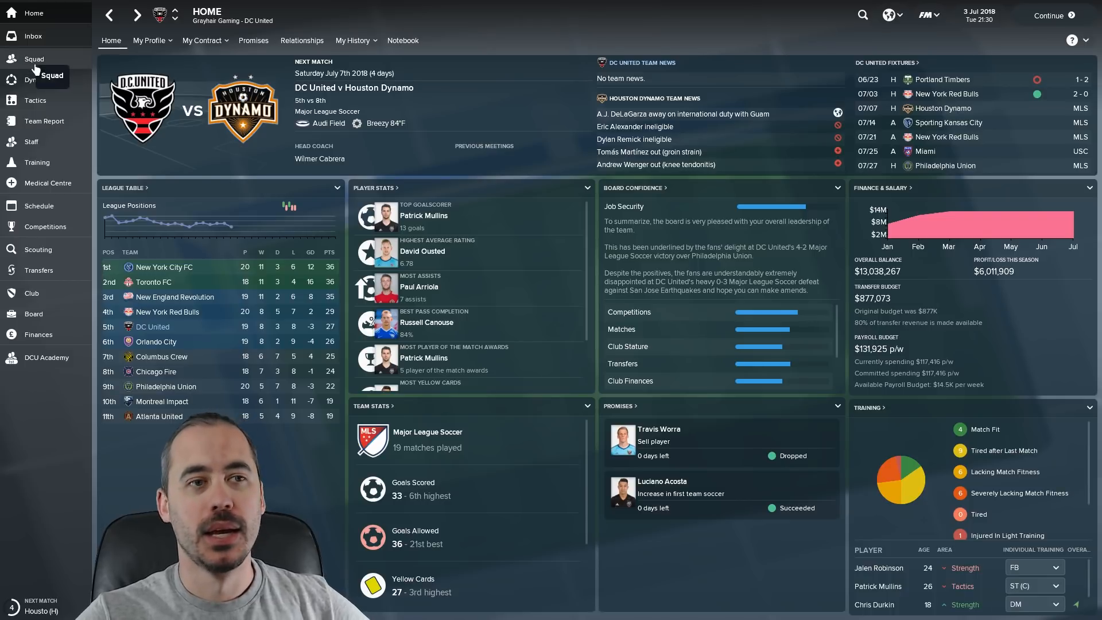
click(35, 58)
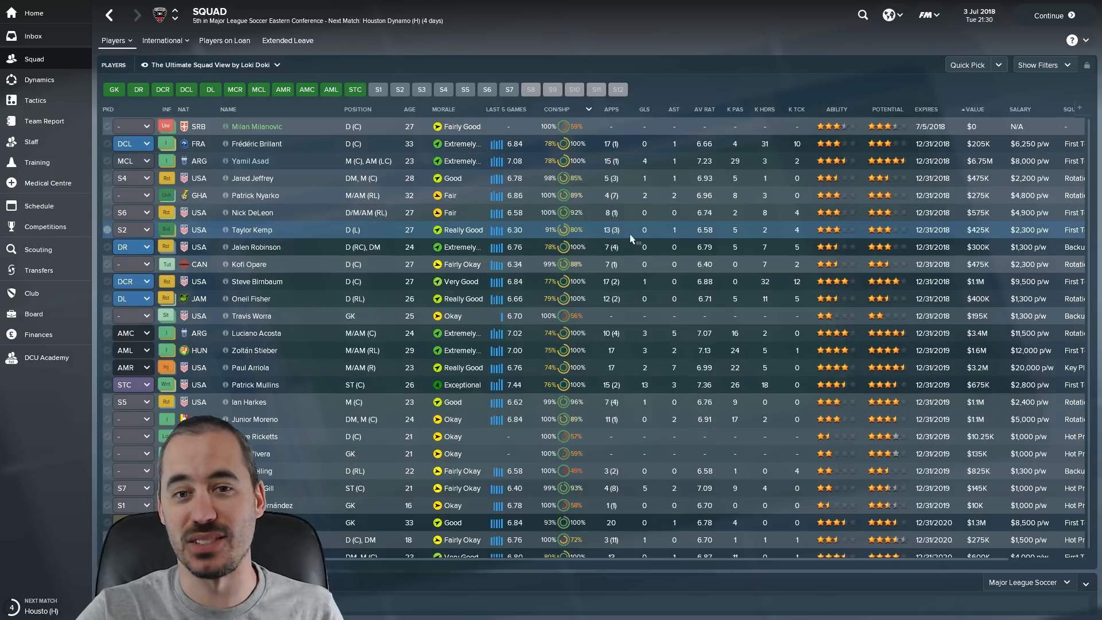
mouse_move(705, 114)
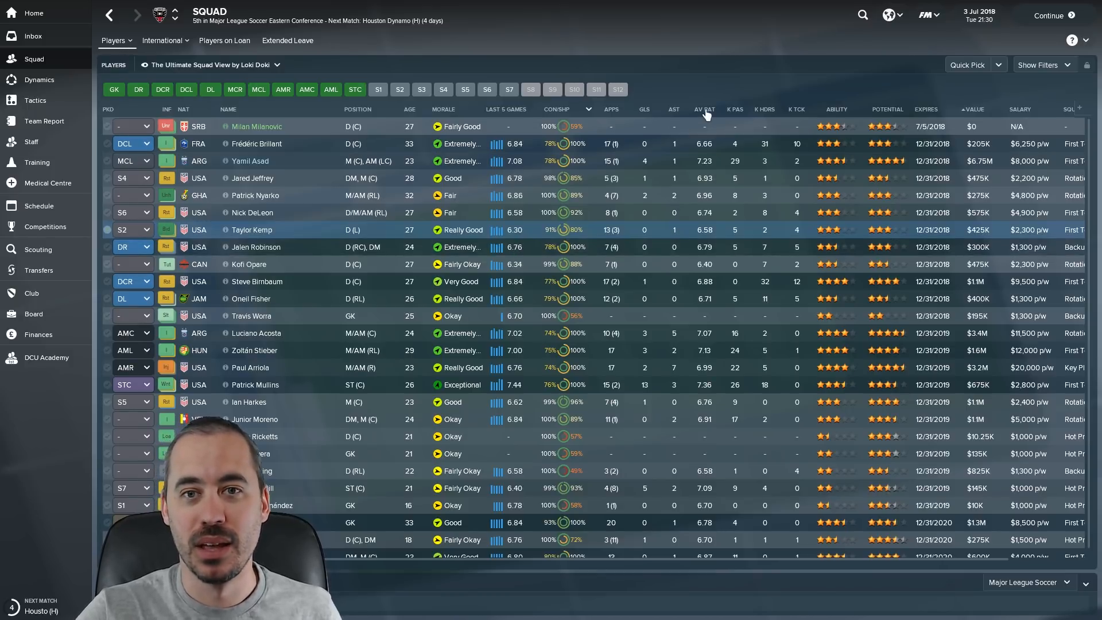
click(702, 109)
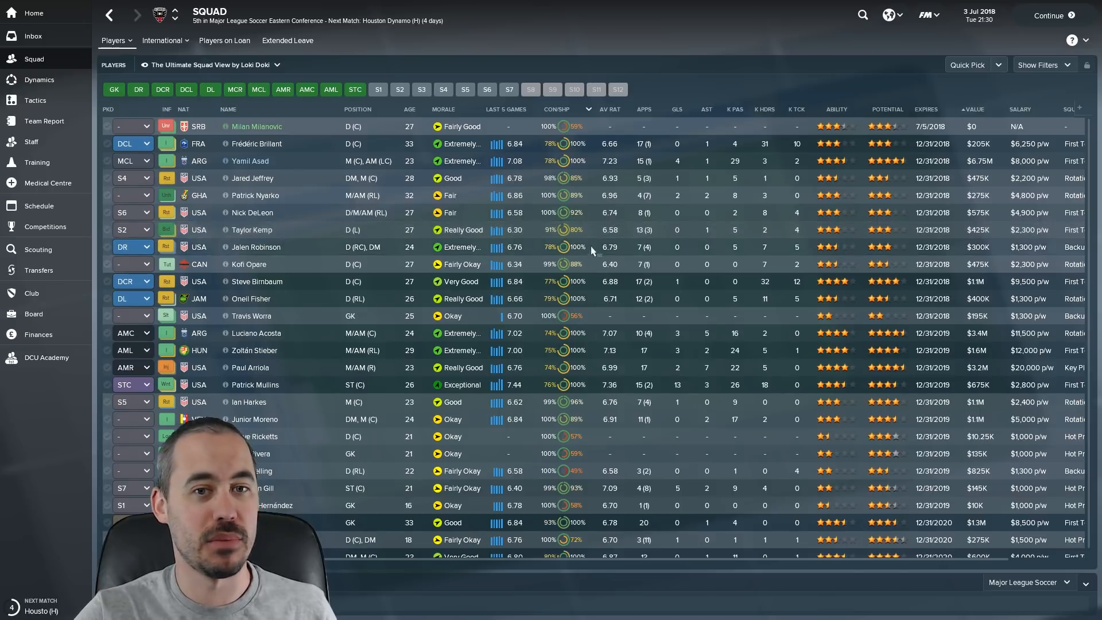
mouse_move(609, 109)
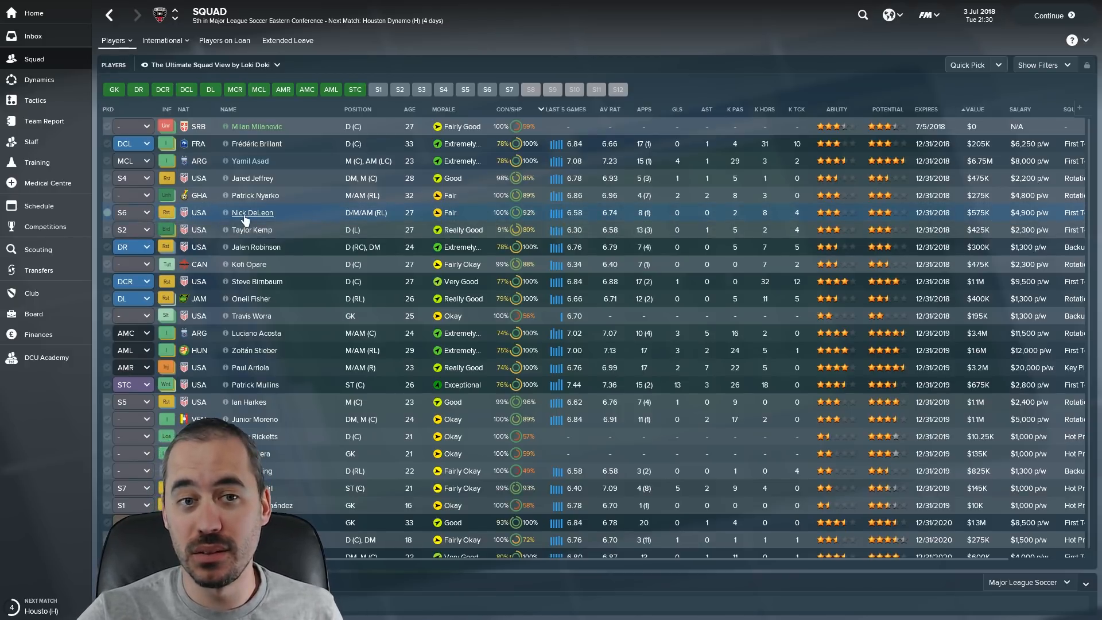
click(250, 212)
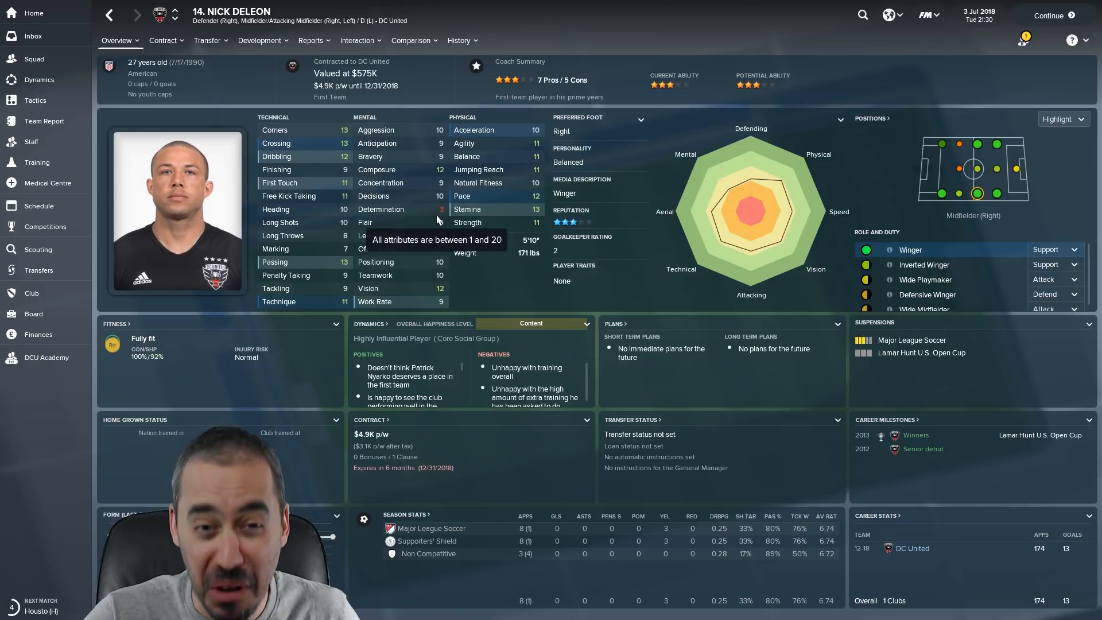
mouse_move(288, 343)
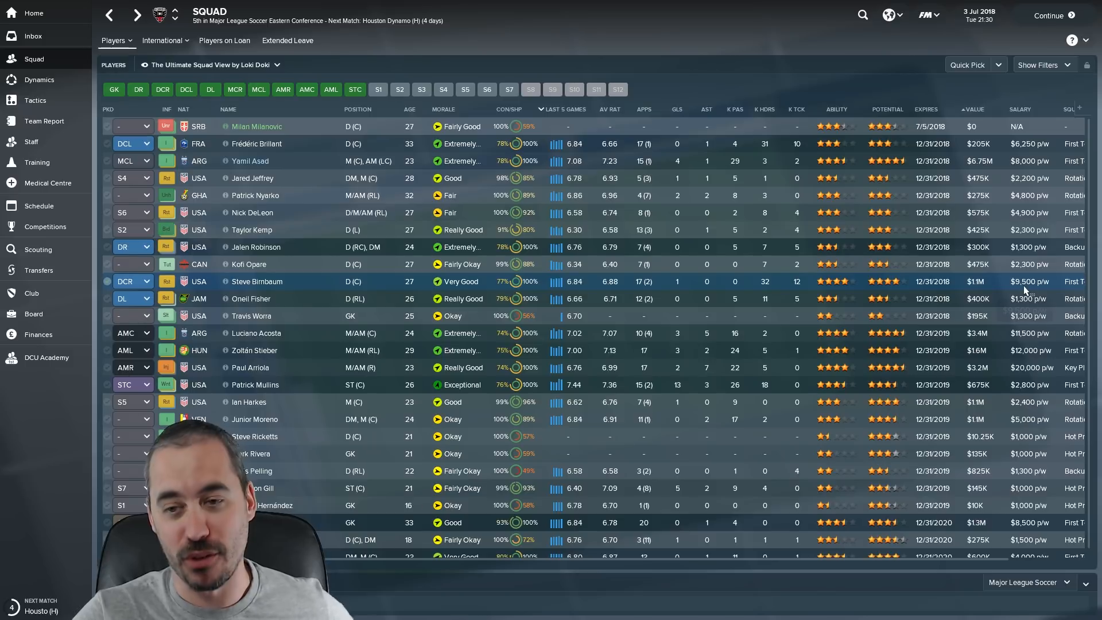
mouse_move(1023, 294)
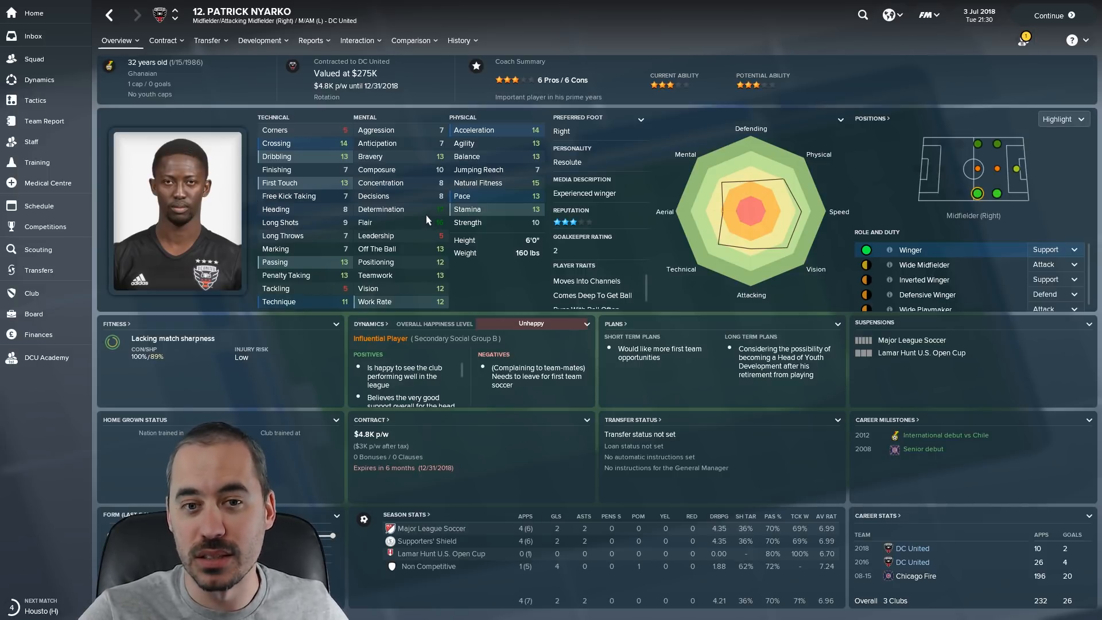
mouse_move(425, 220)
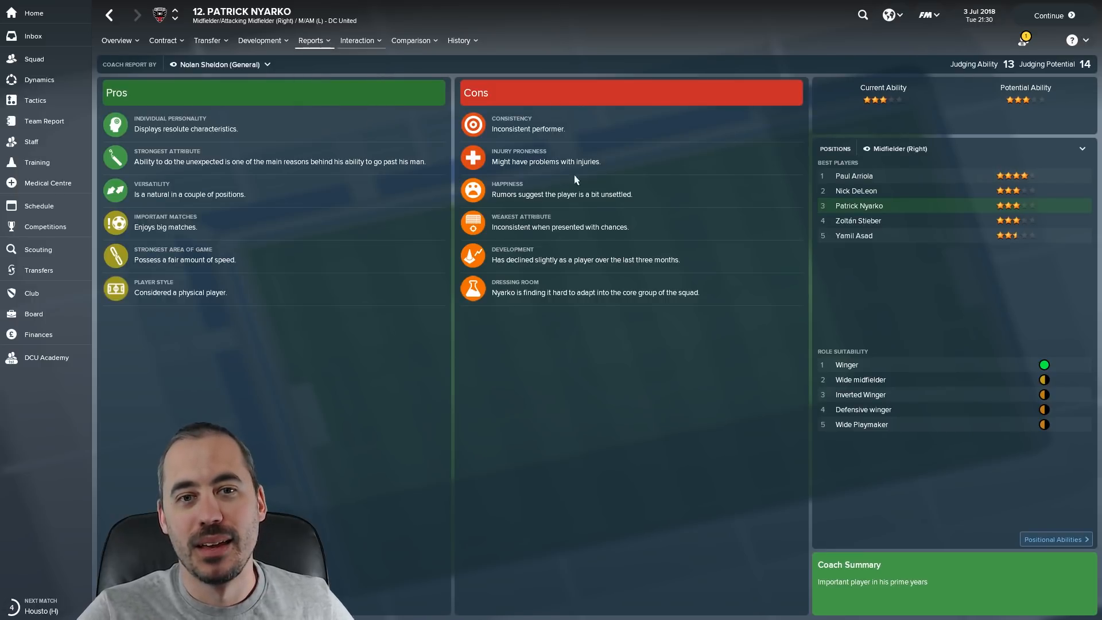
click(109, 15)
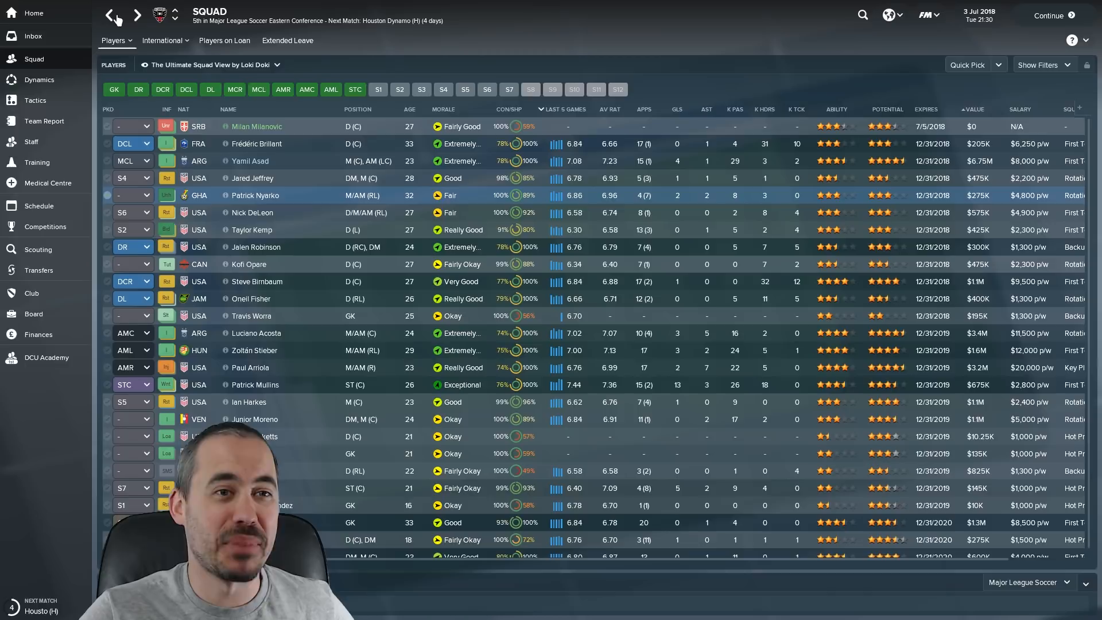
mouse_move(199, 143)
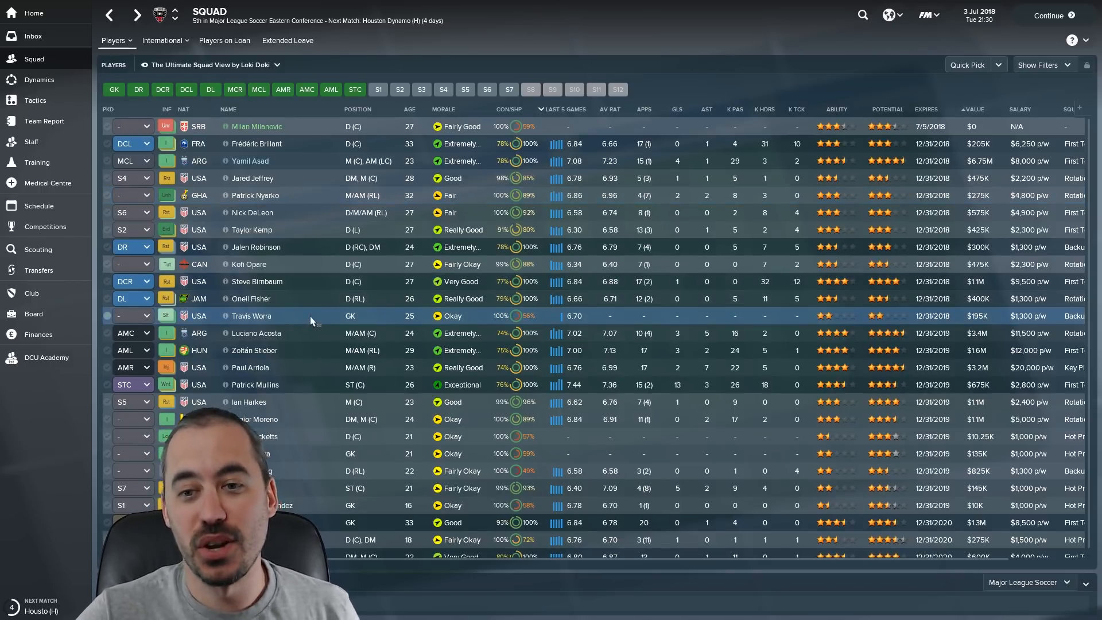
scroll(down, 3)
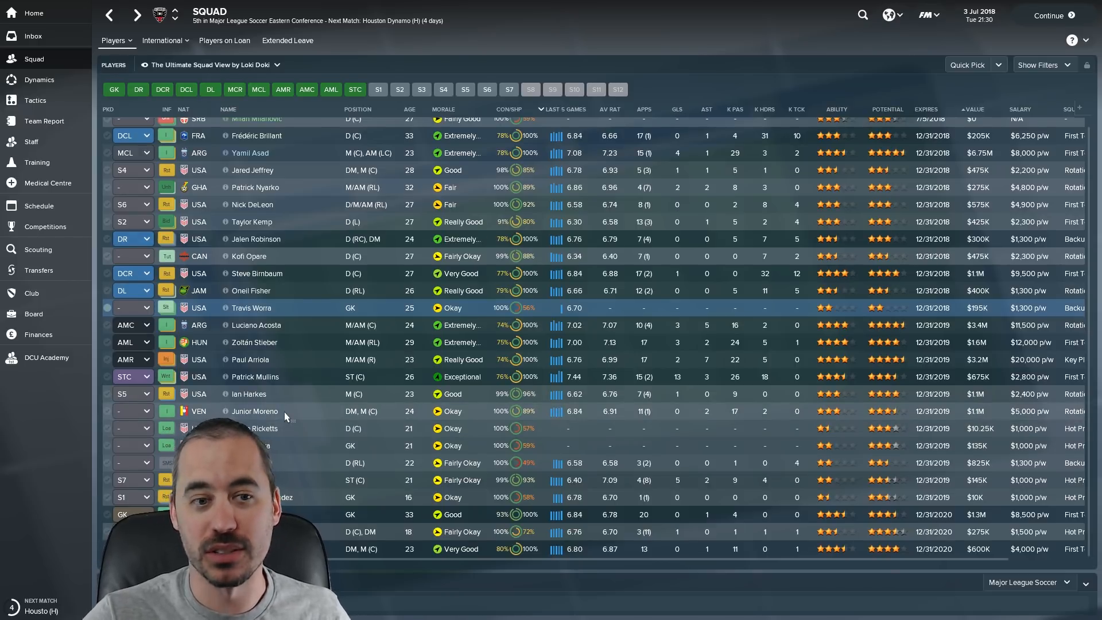
mouse_move(280, 400)
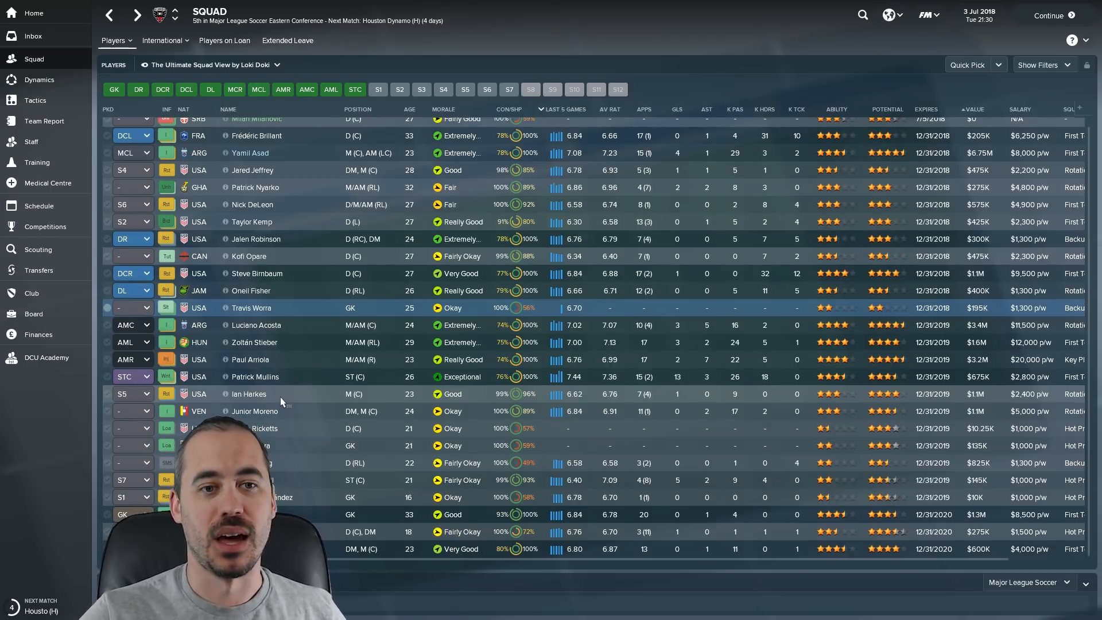
mouse_move(292, 325)
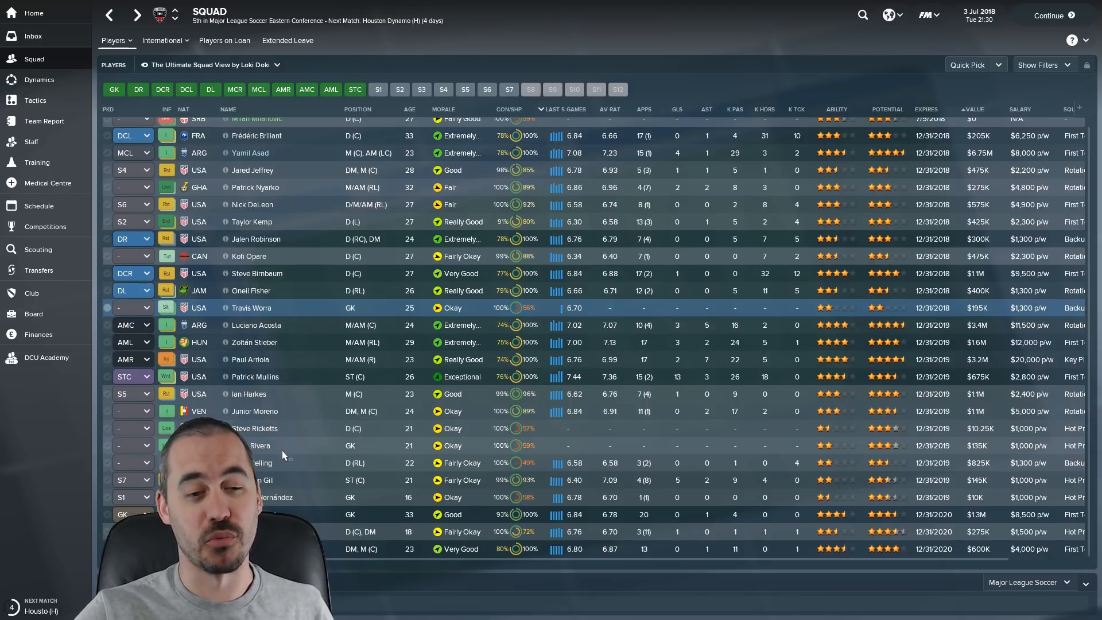
click(259, 445)
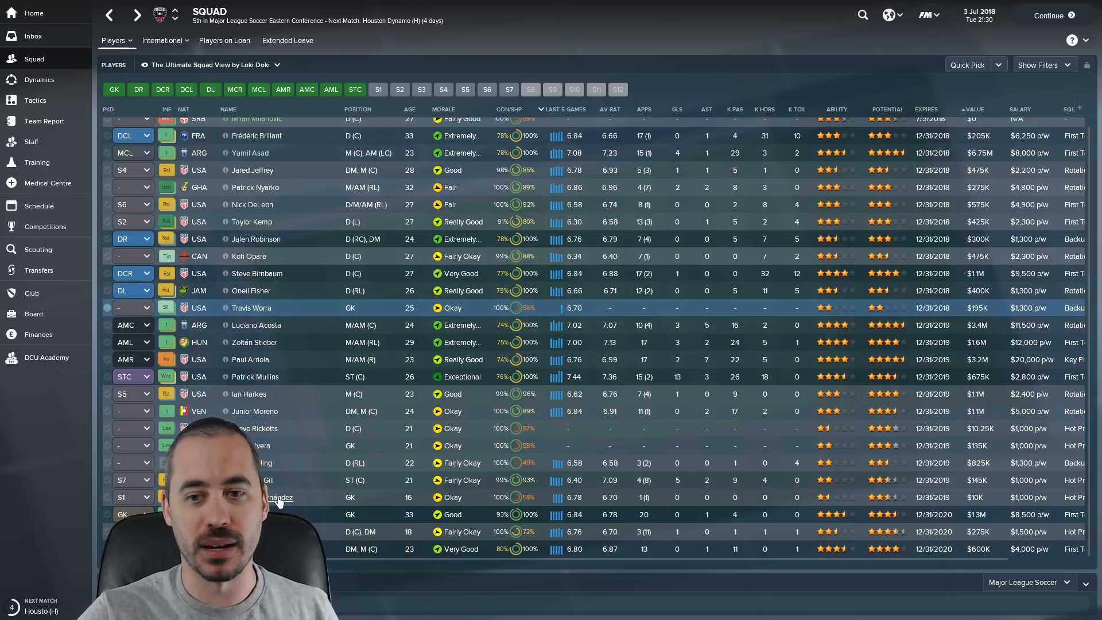
mouse_move(307, 503)
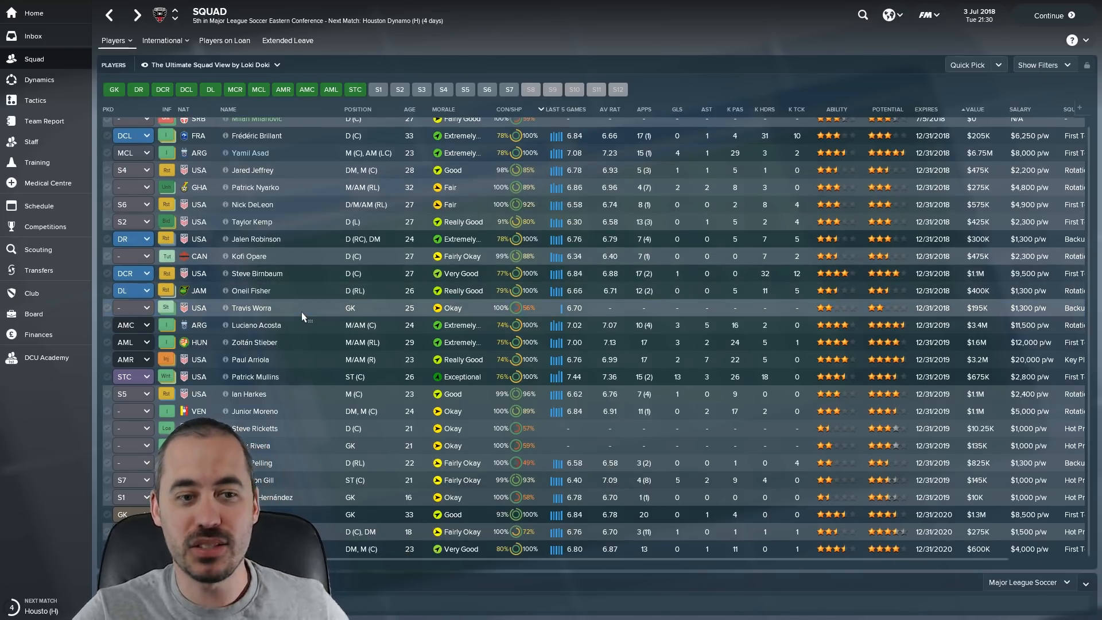
mouse_move(335, 344)
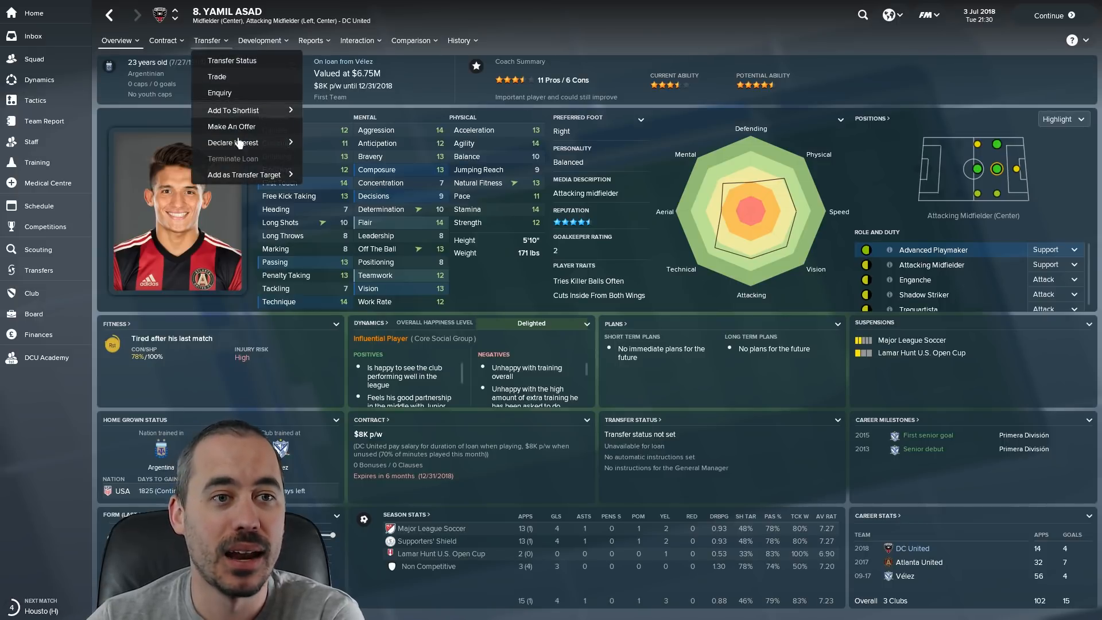
mouse_move(244, 175)
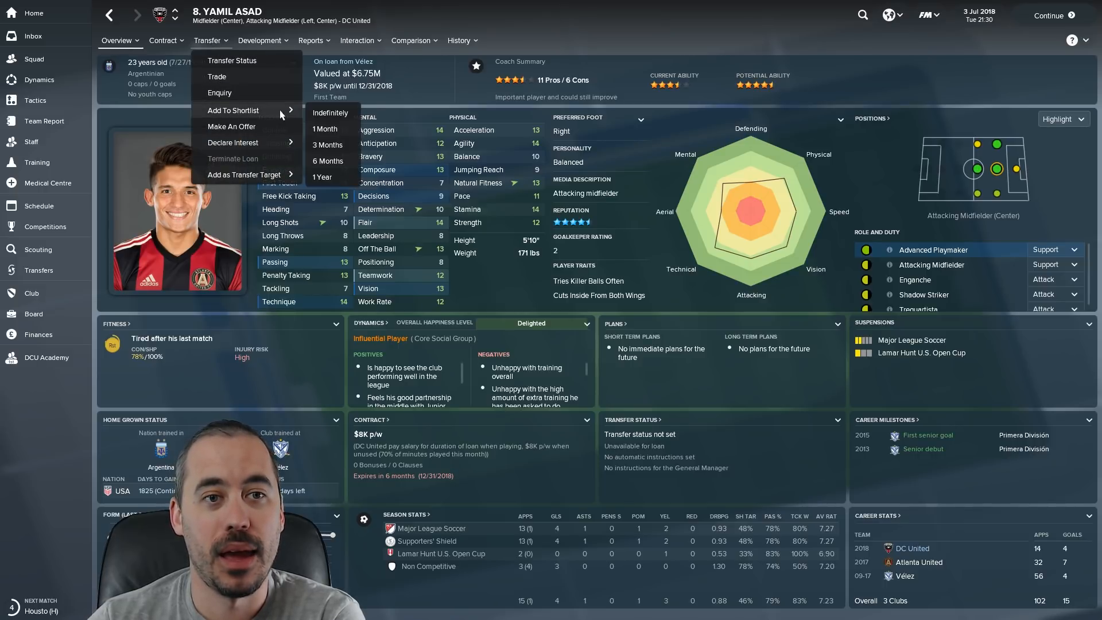
click(163, 41)
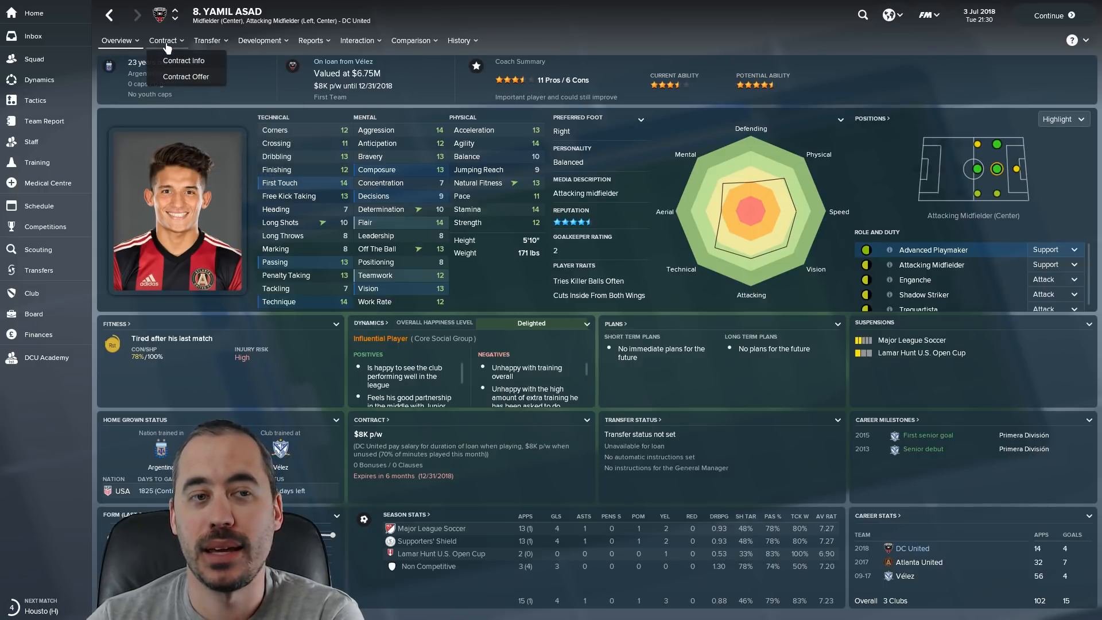
click(209, 40)
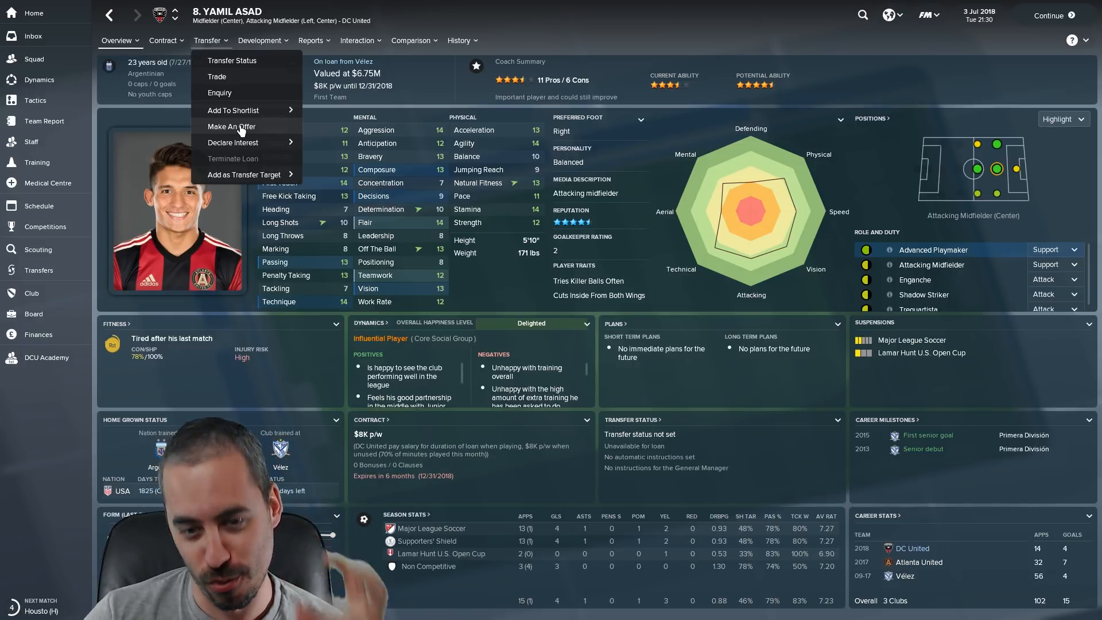
click(231, 127)
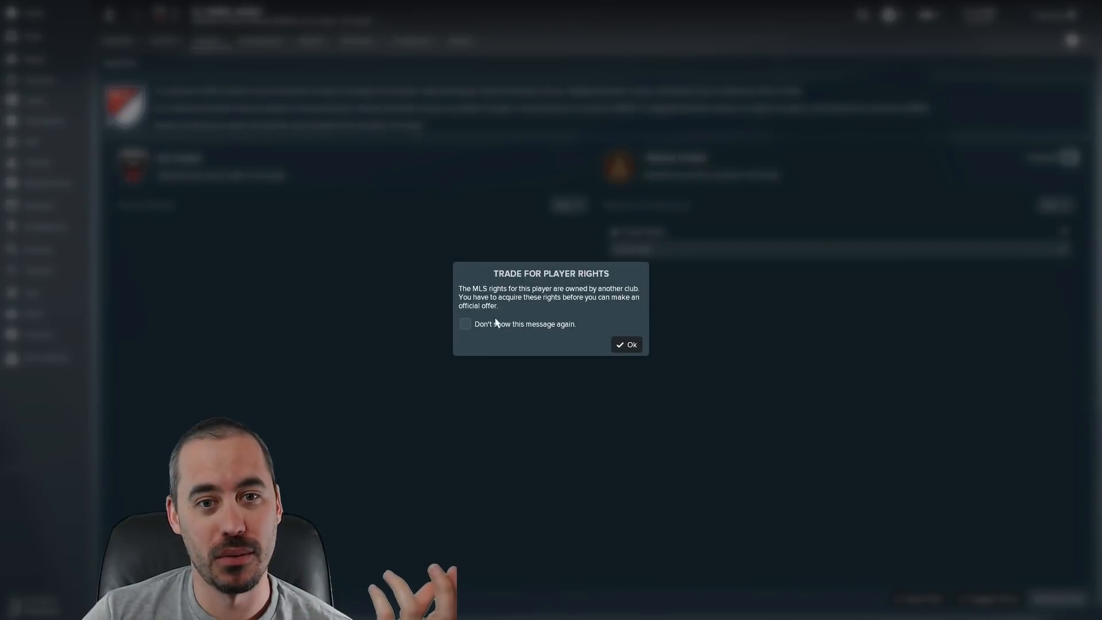
mouse_move(625, 345)
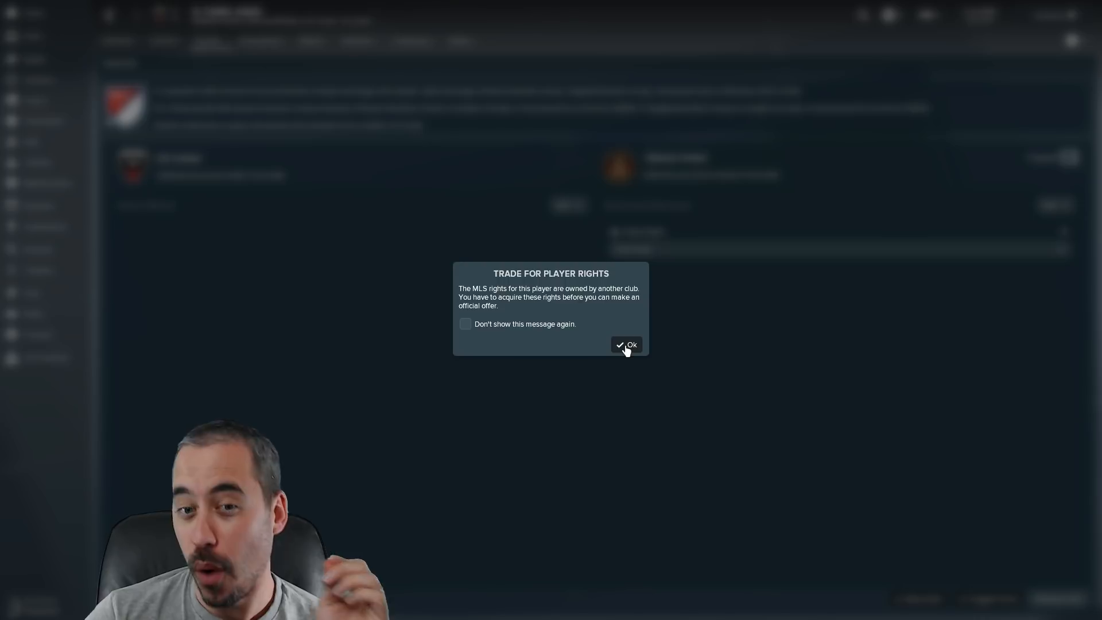
click(626, 345)
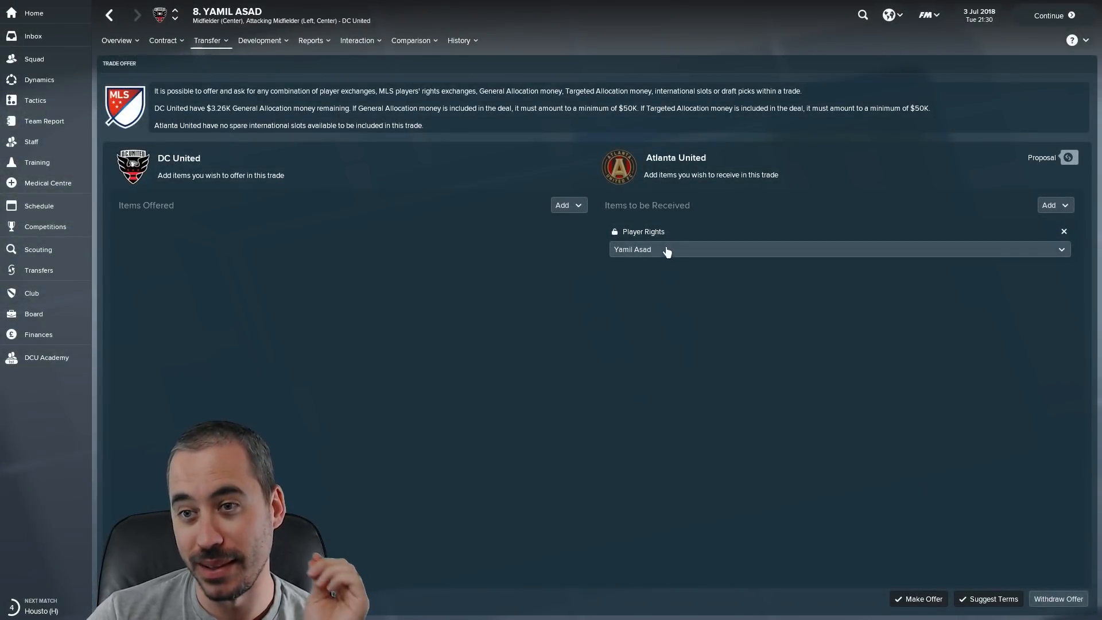
mouse_move(712, 257)
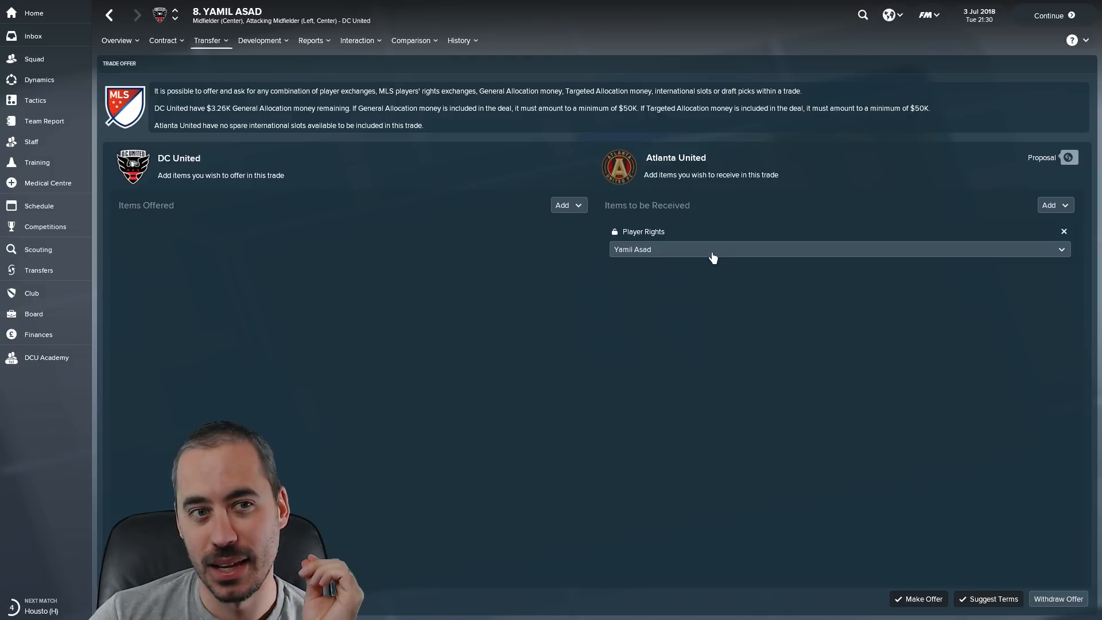
click(836, 248)
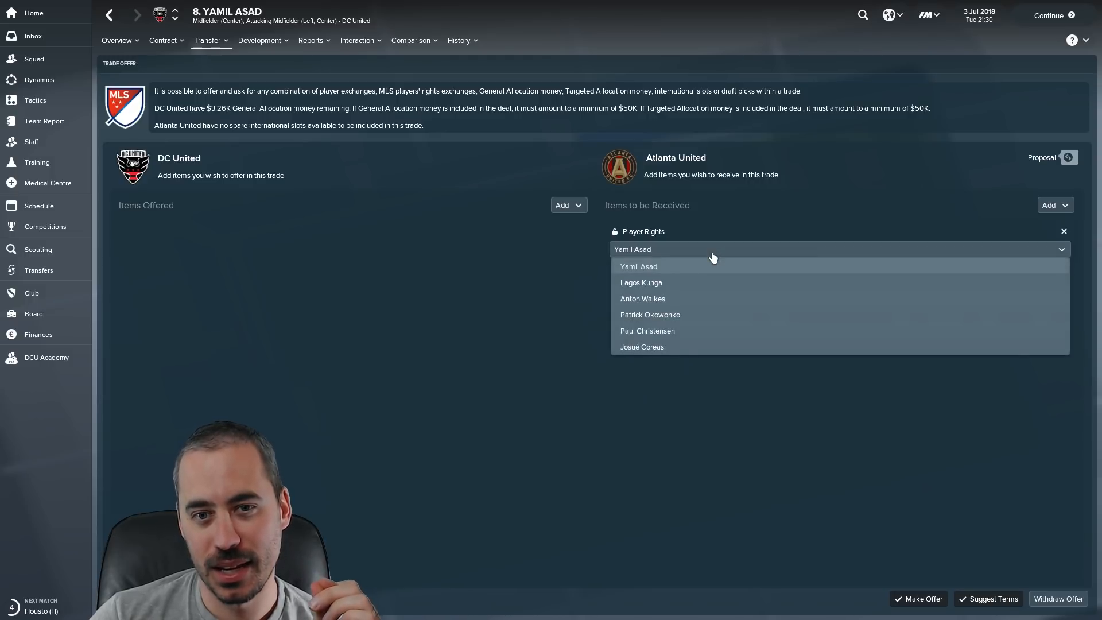
click(638, 266)
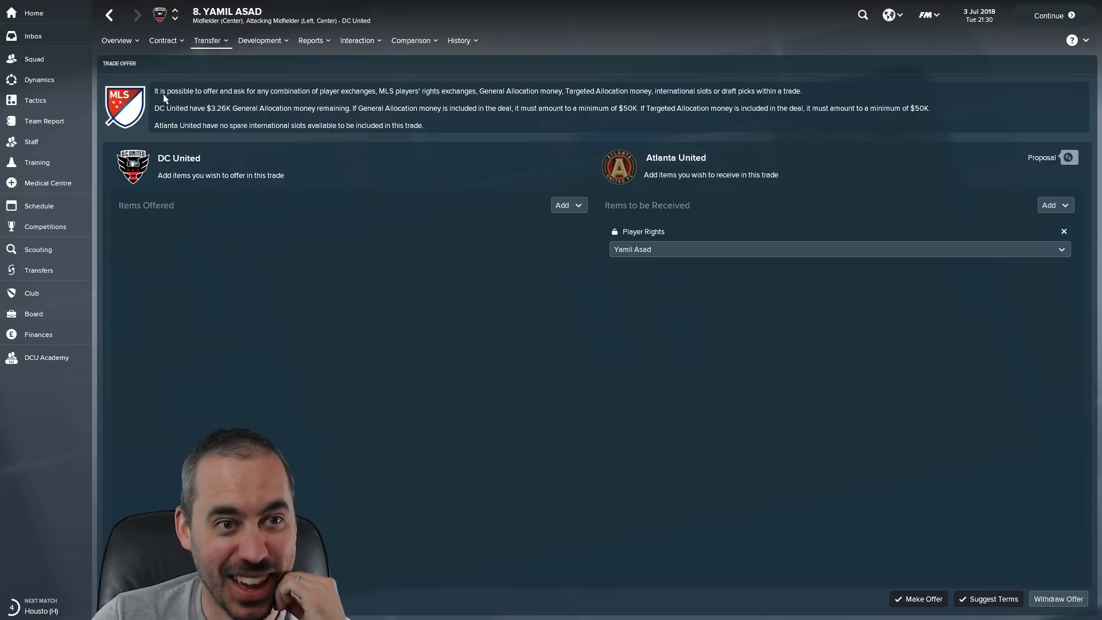
mouse_move(370, 104)
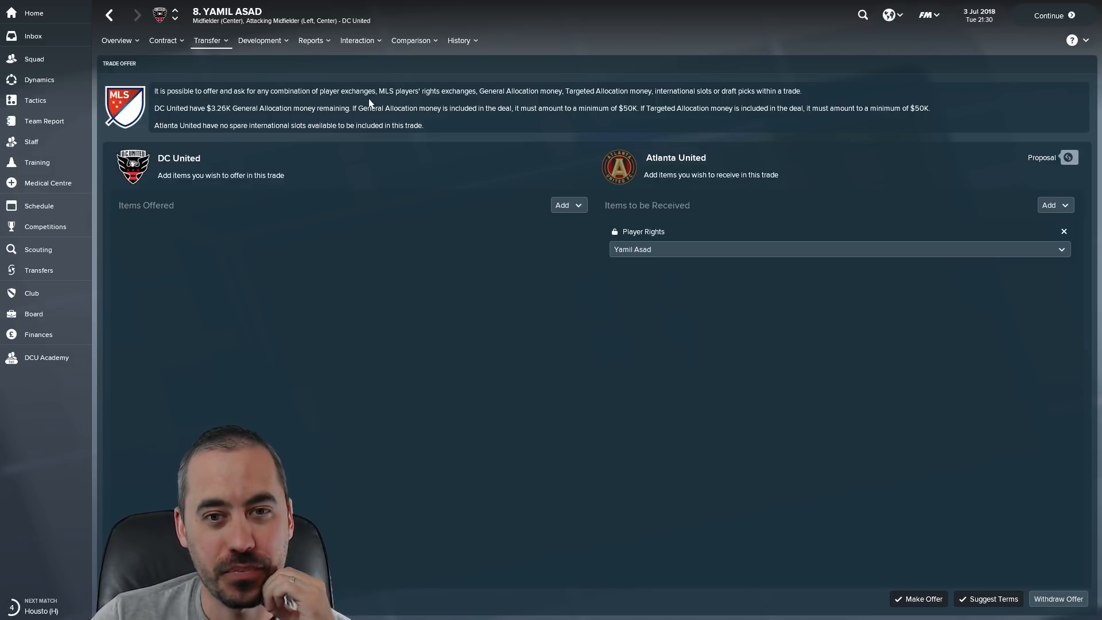
mouse_move(494, 203)
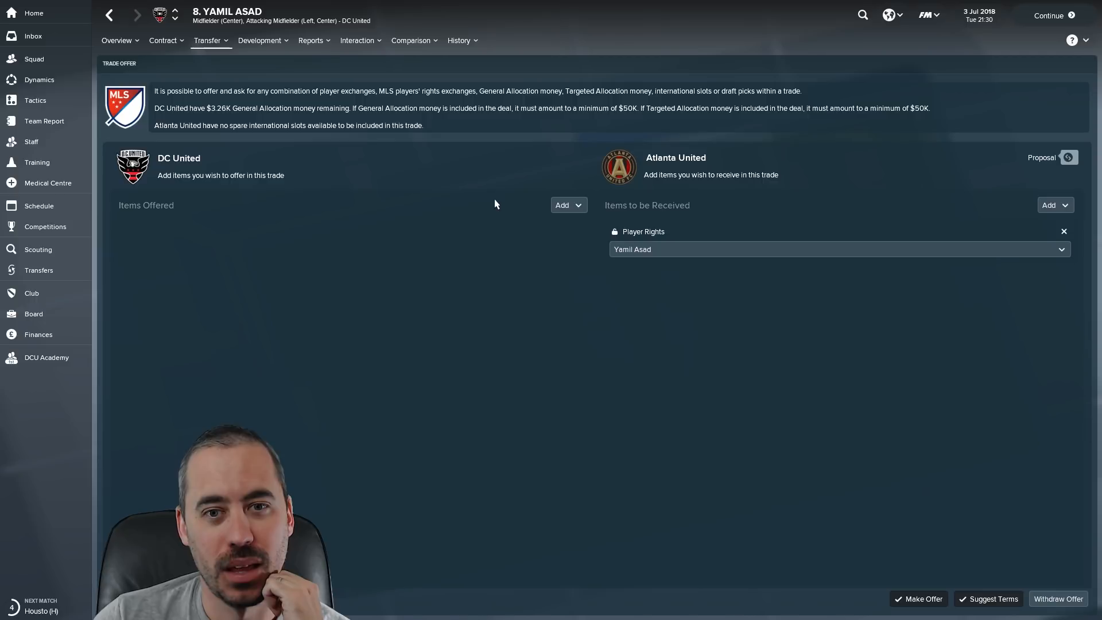
- Add Targeted Allocation Money to the offer, remove it, then re-add it at $50K
click(566, 204)
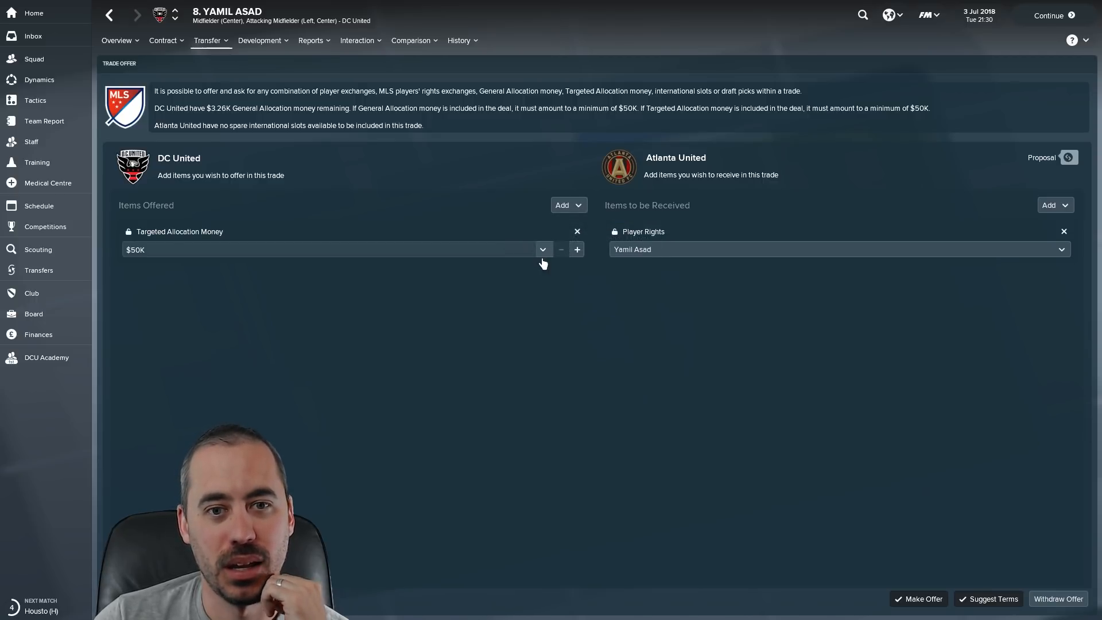
click(576, 232)
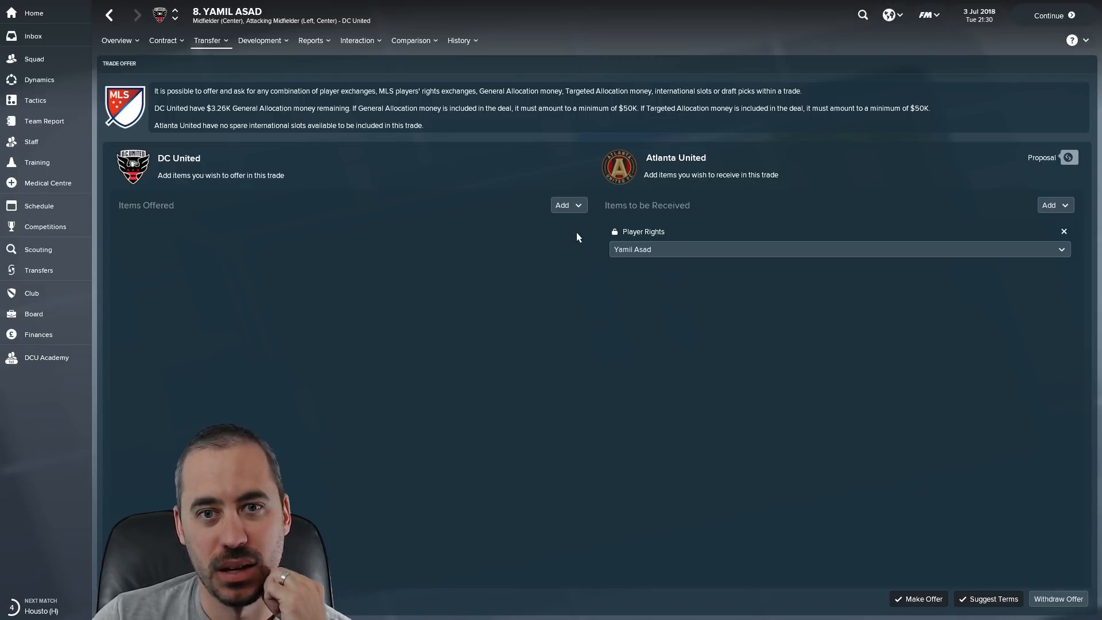
mouse_move(369, 206)
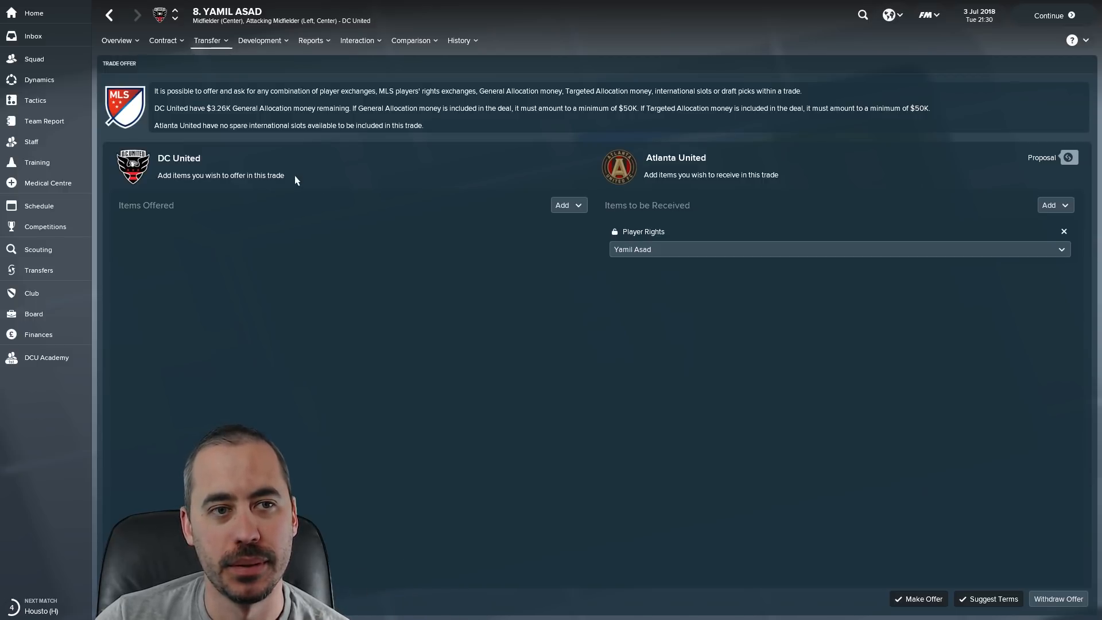
mouse_move(258, 113)
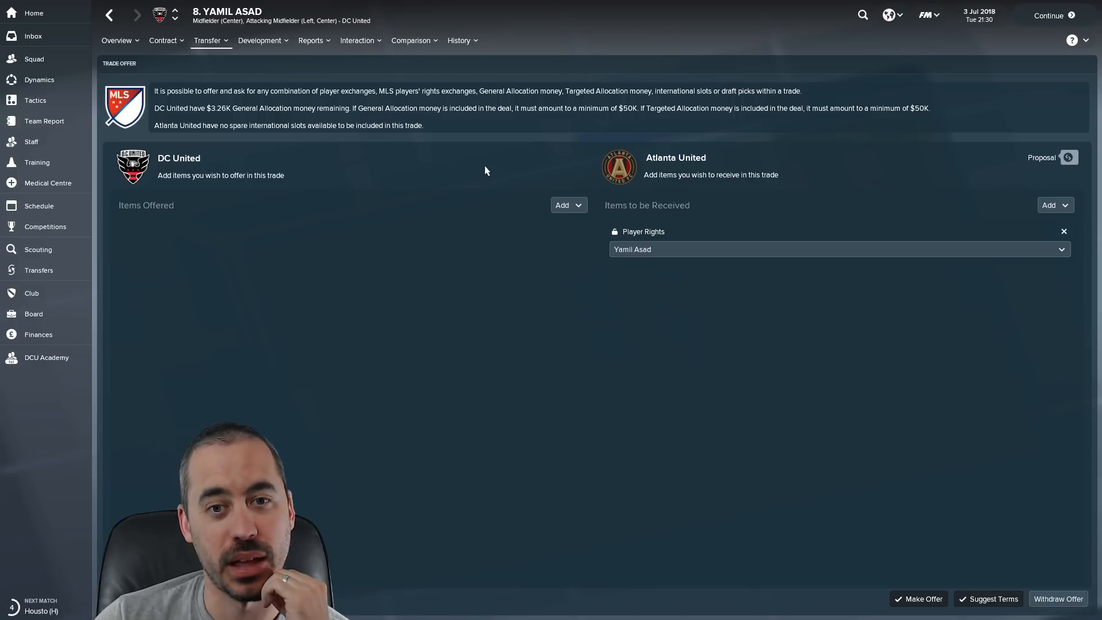
mouse_move(588, 187)
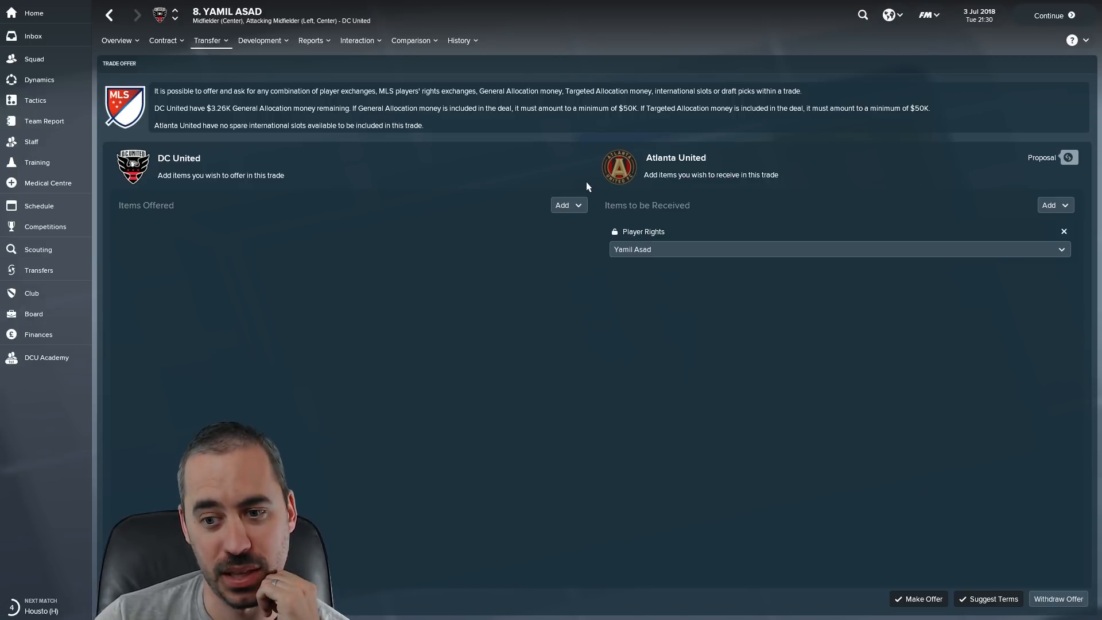
mouse_move(583, 183)
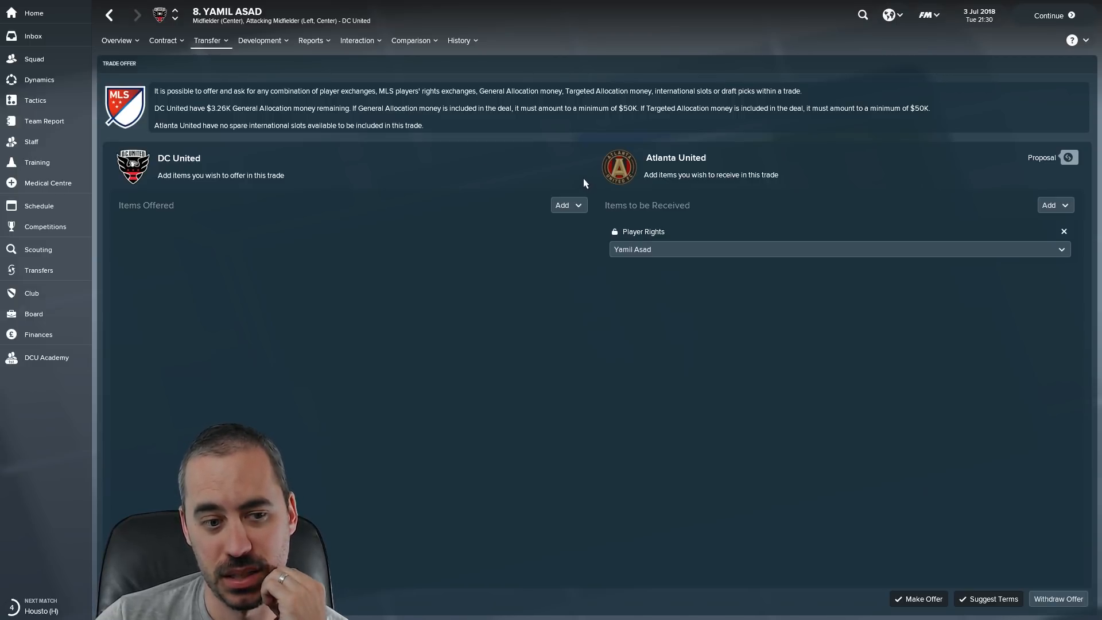
click(566, 204)
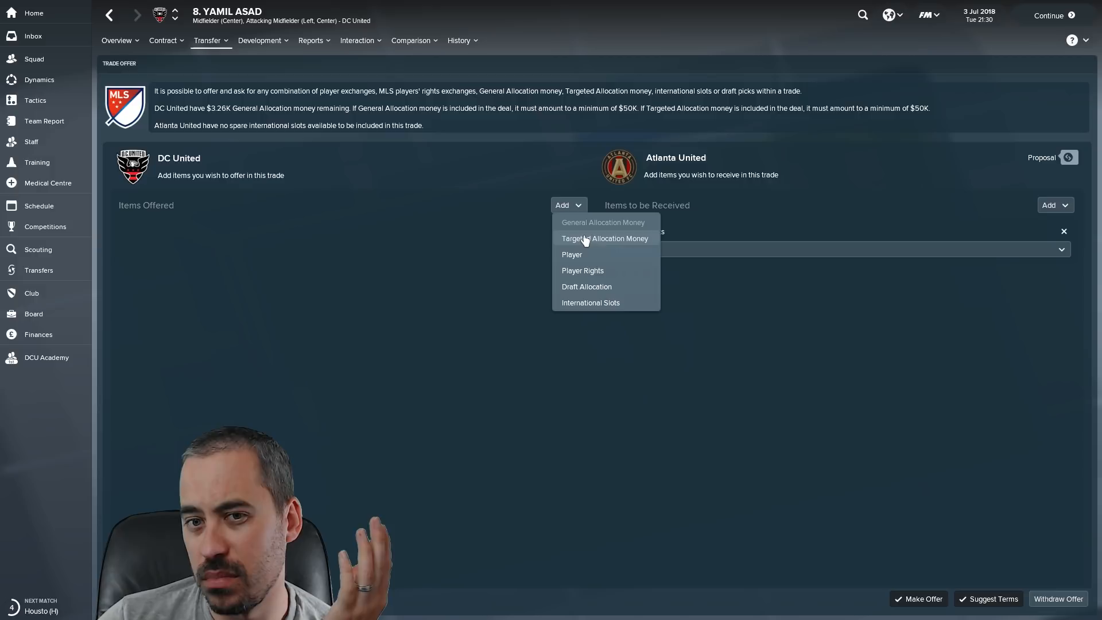
click(604, 238)
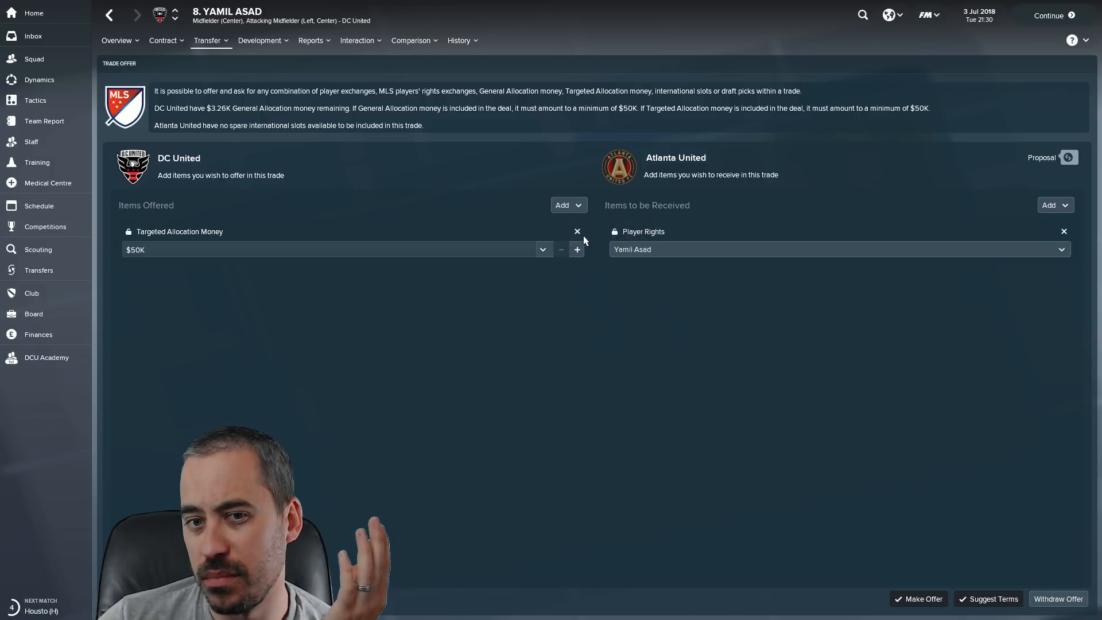
mouse_move(611, 306)
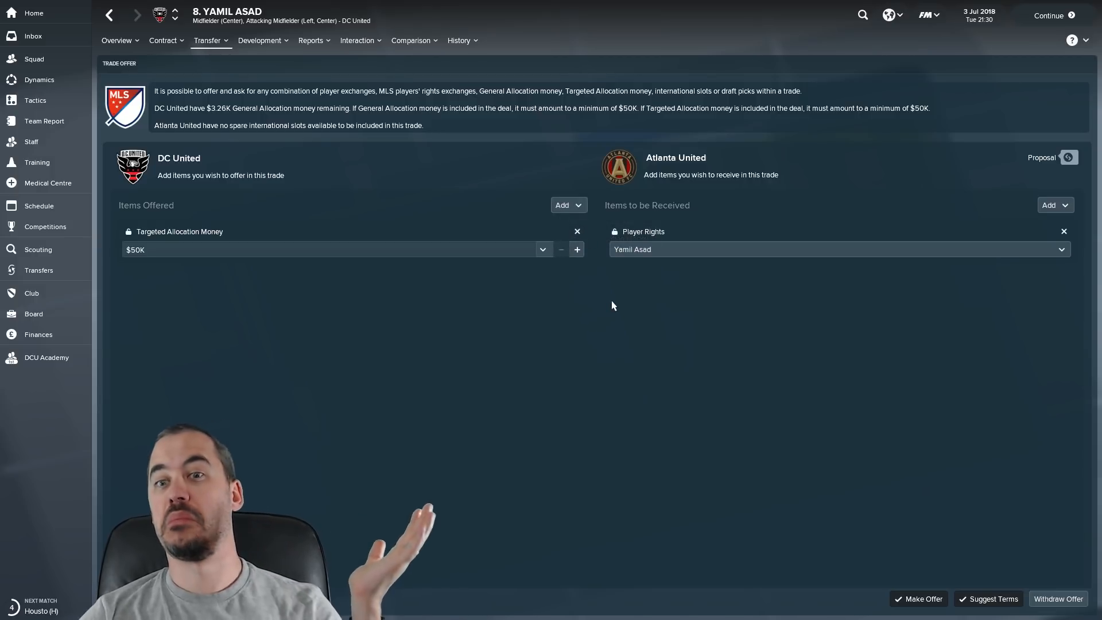
mouse_move(977, 586)
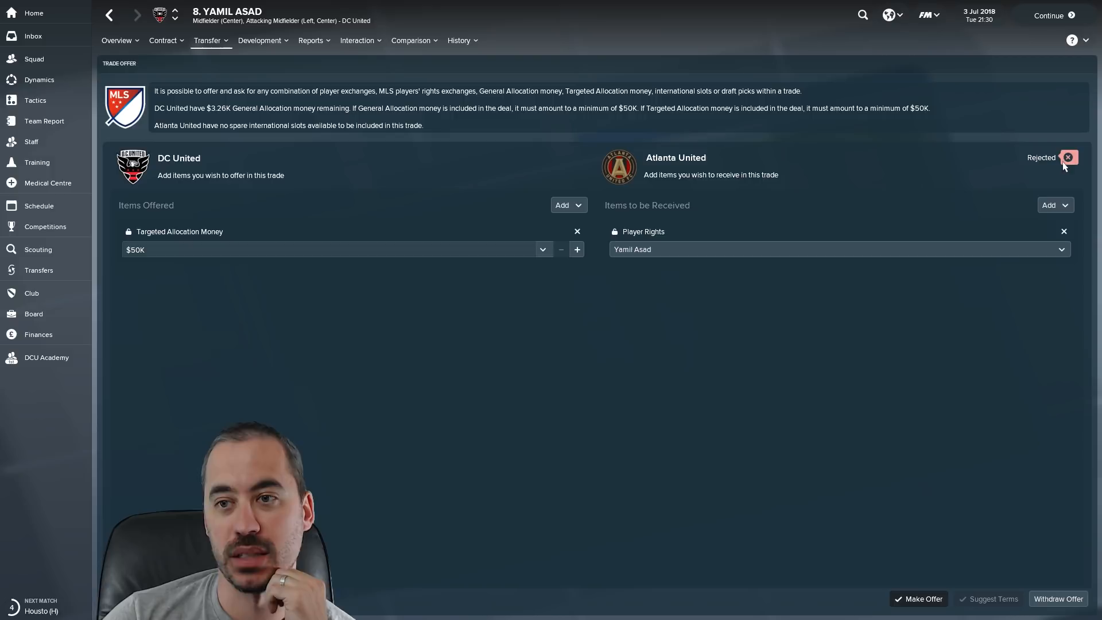
mouse_move(596, 289)
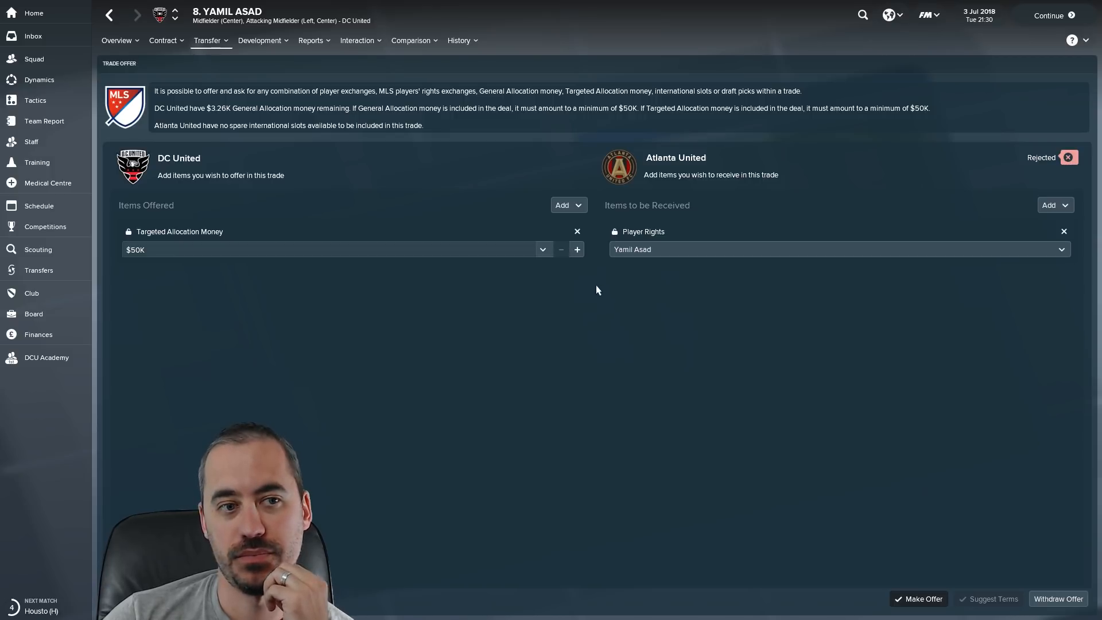
click(38, 334)
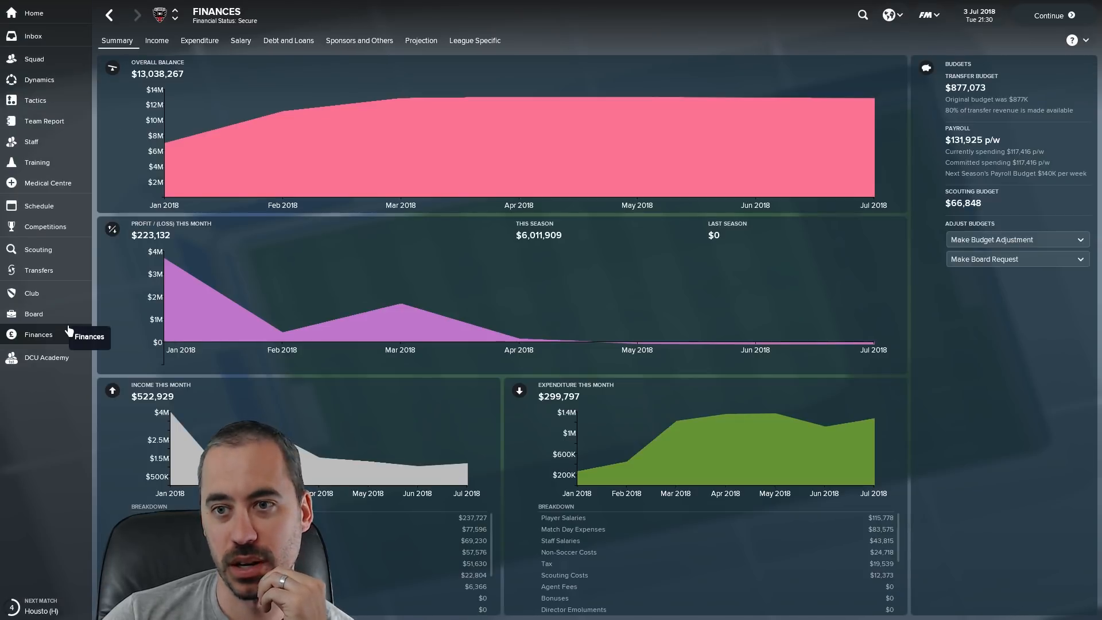
click(474, 40)
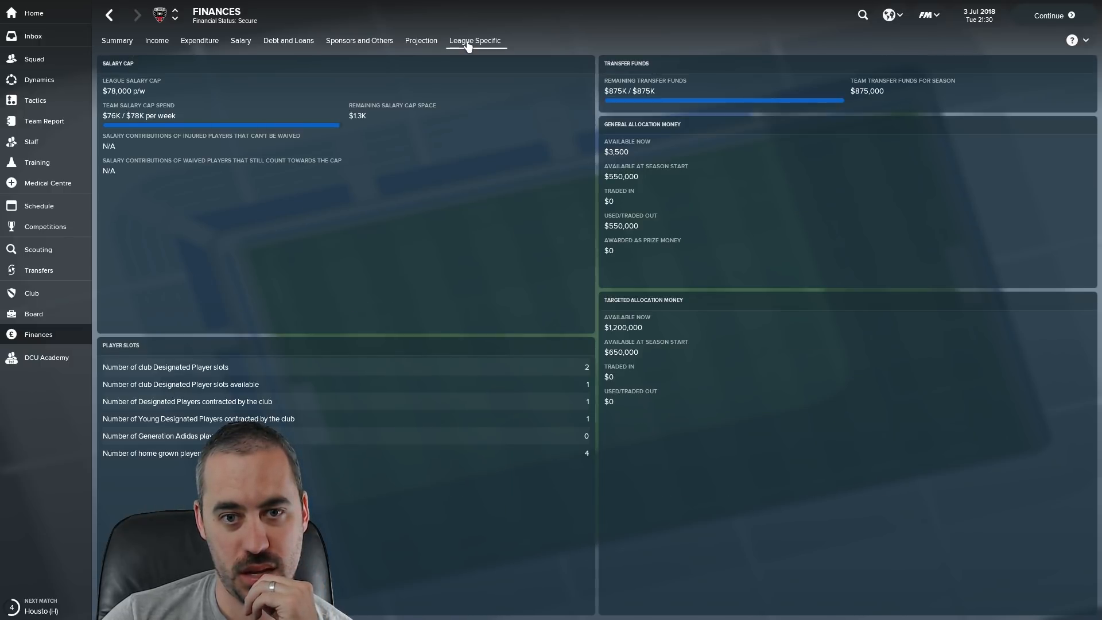
mouse_move(632, 358)
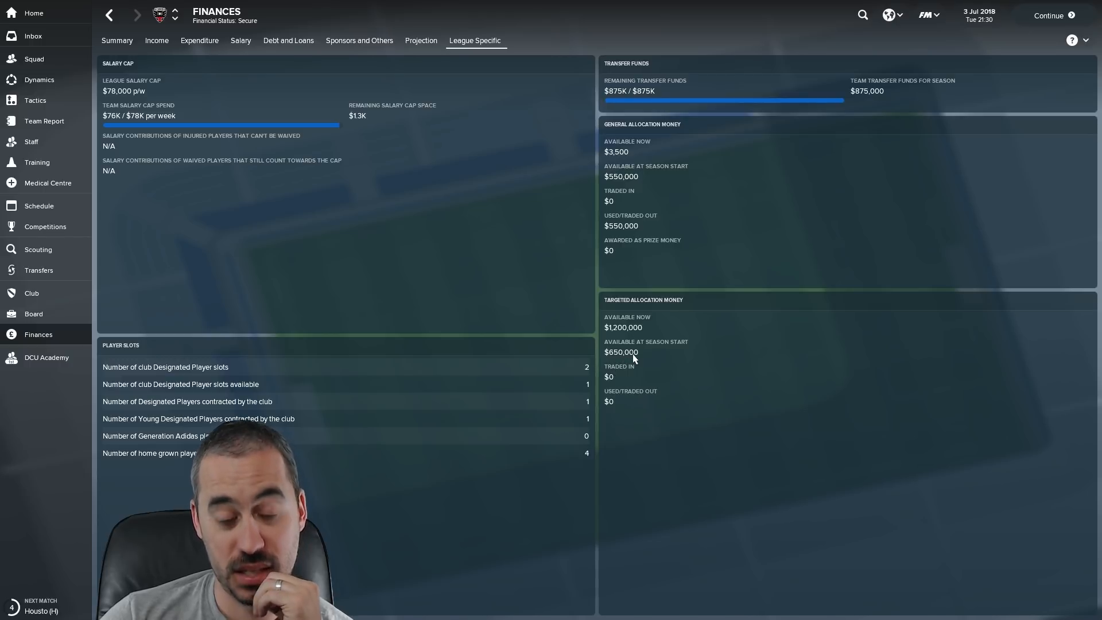
click(116, 41)
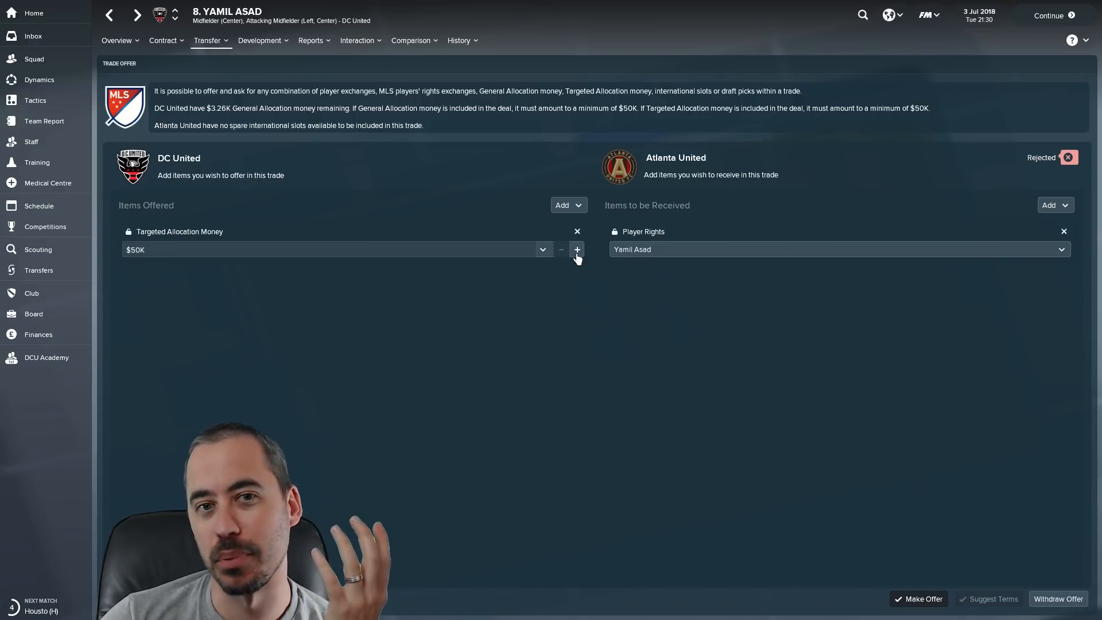
- Set the Targeted Allocation Money to $100K and submit the offer to Atlanta United
click(576, 249)
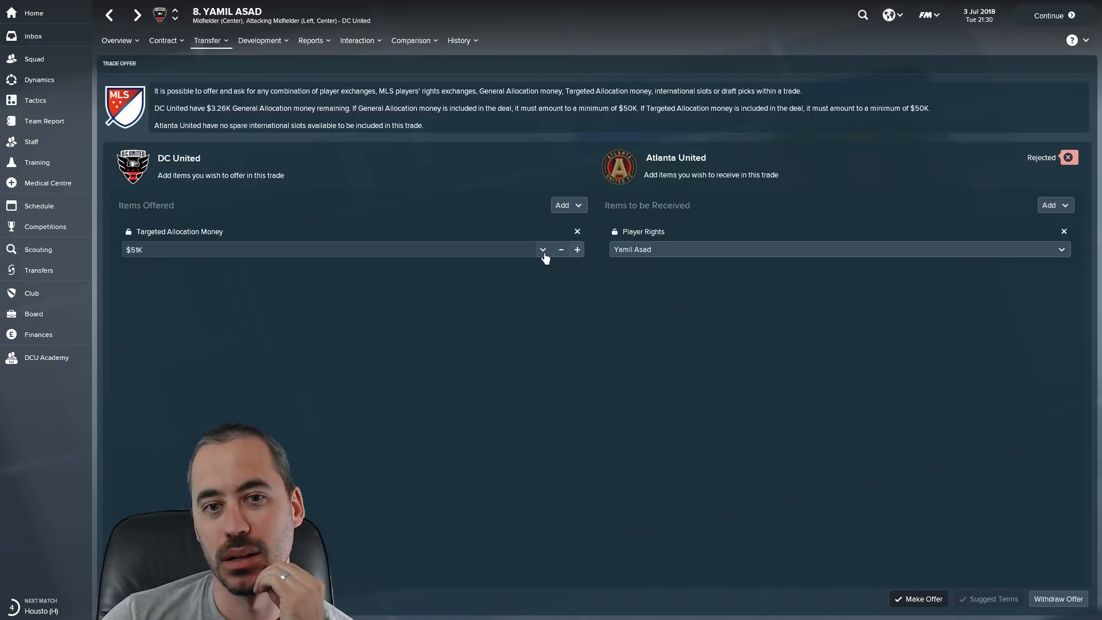
click(542, 249)
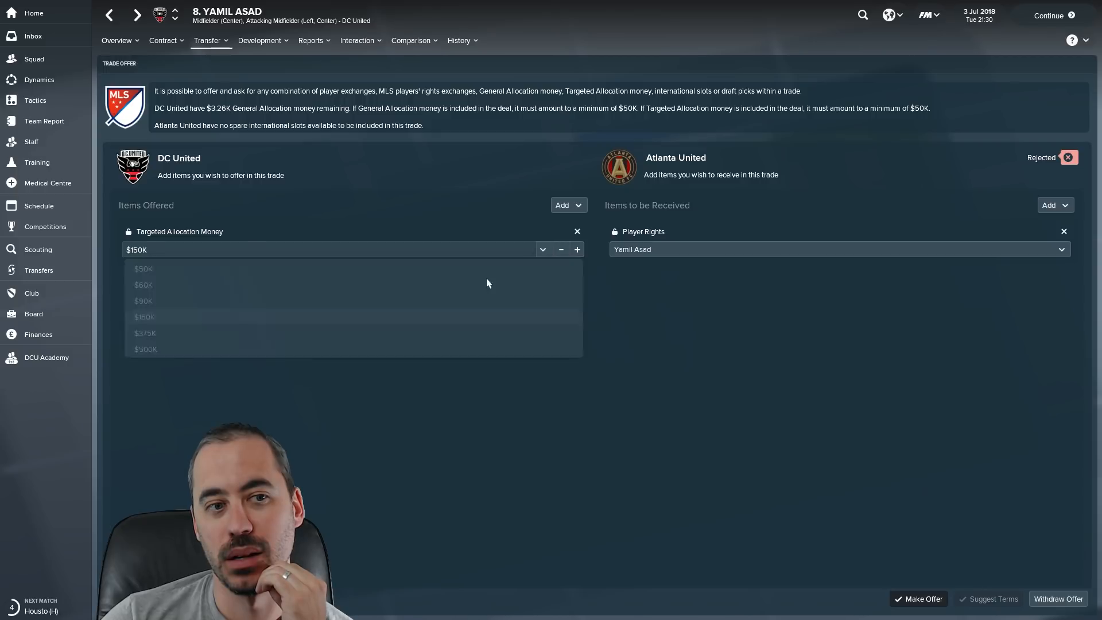
click(561, 249)
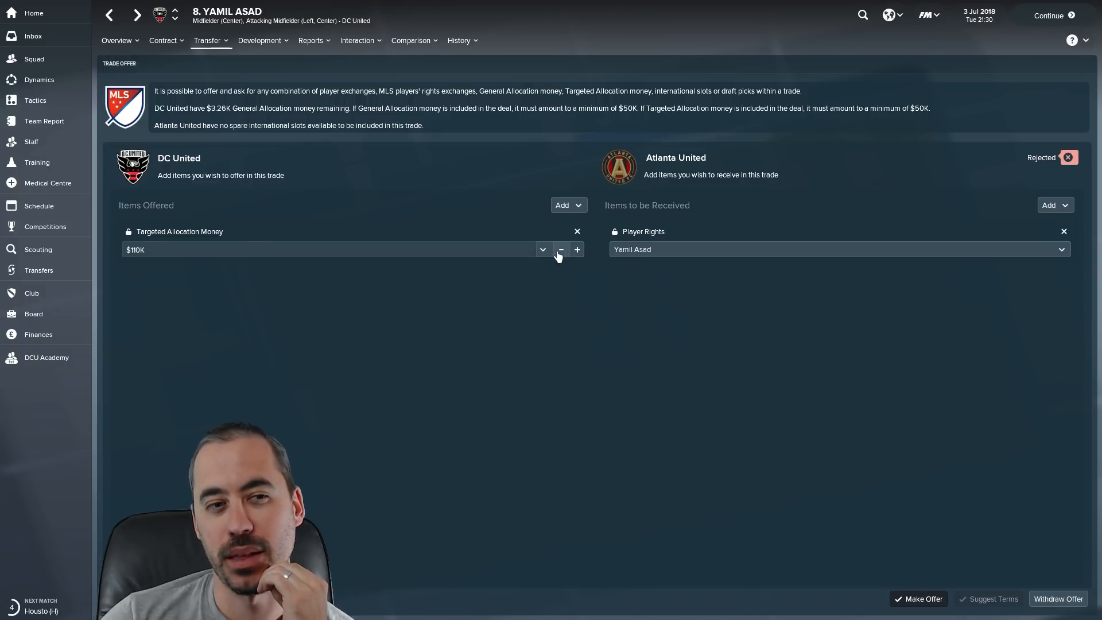
click(560, 249)
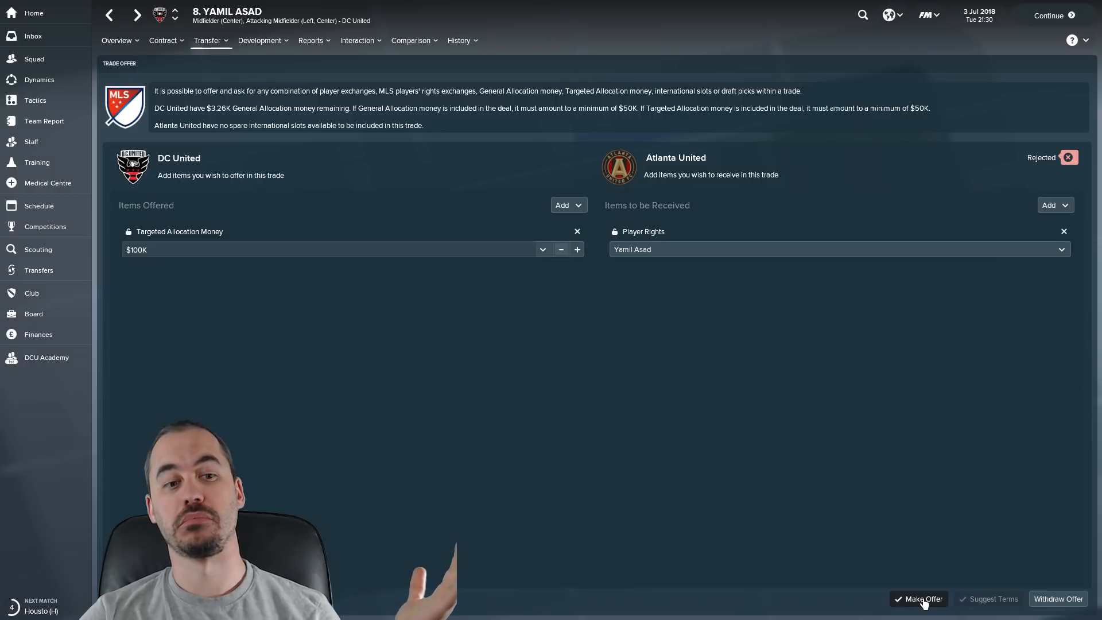
click(33, 58)
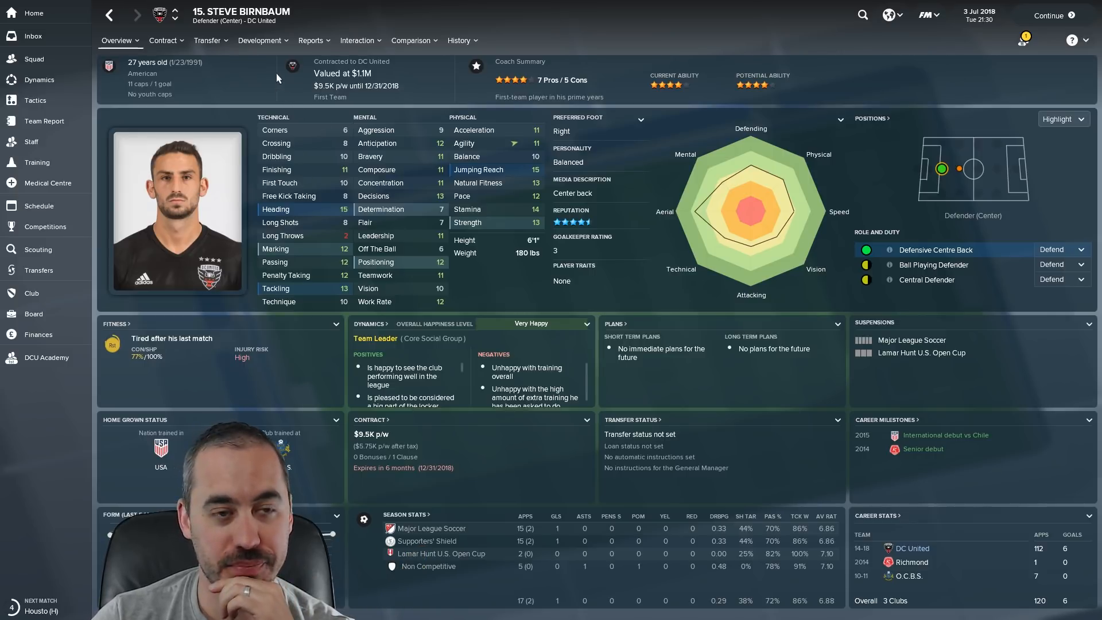
- Trigger and confirm Steve Birnbaum's one-year extension clause, then go back to the squad list
click(165, 40)
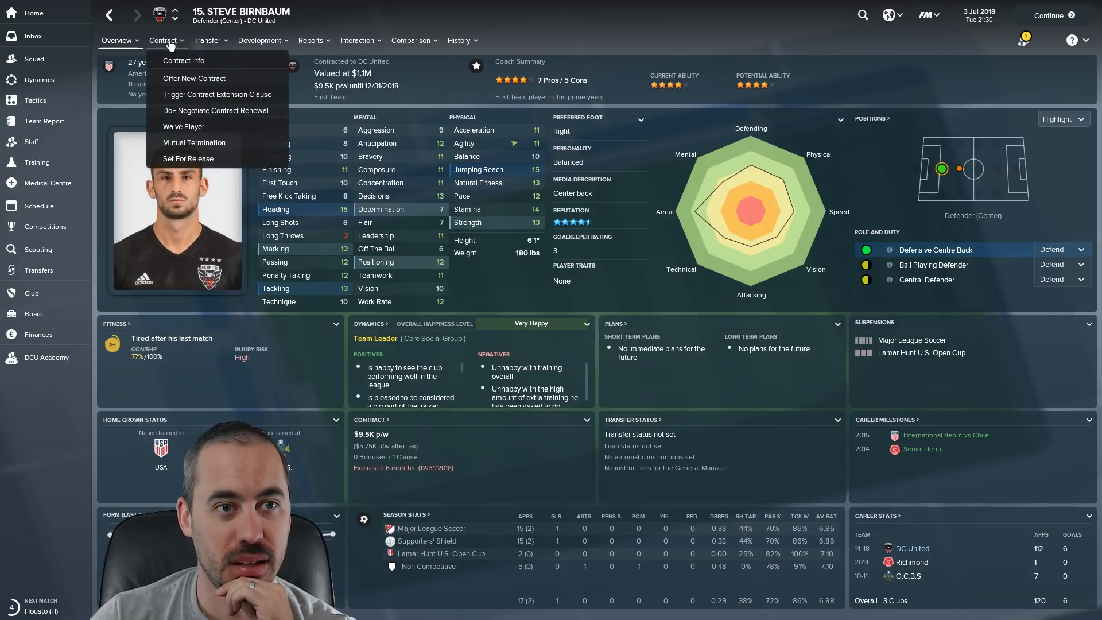
click(183, 59)
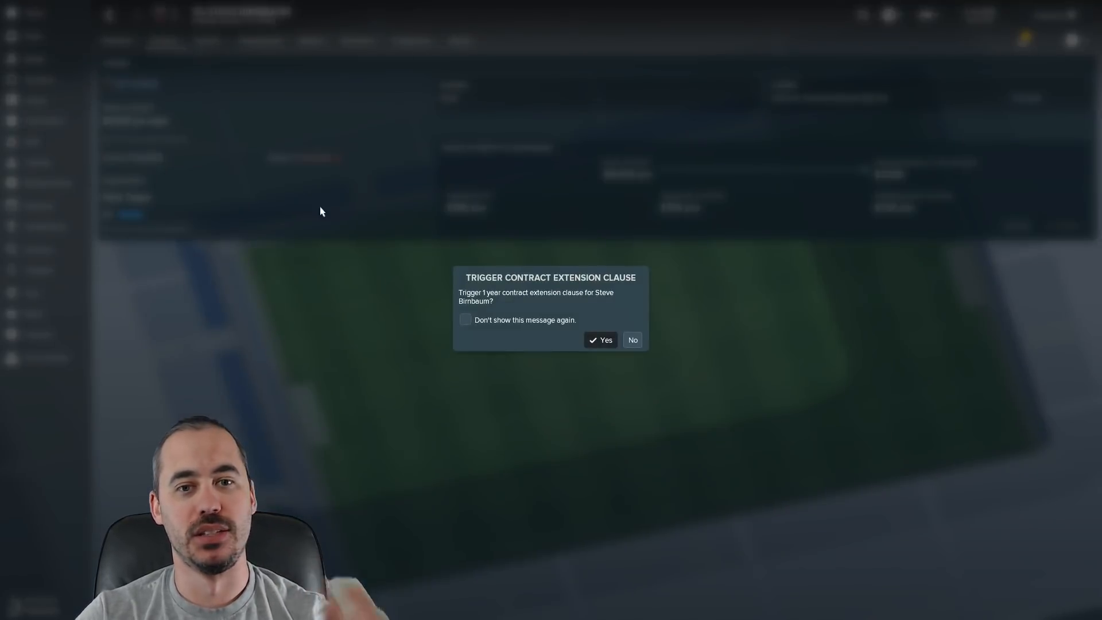
click(632, 339)
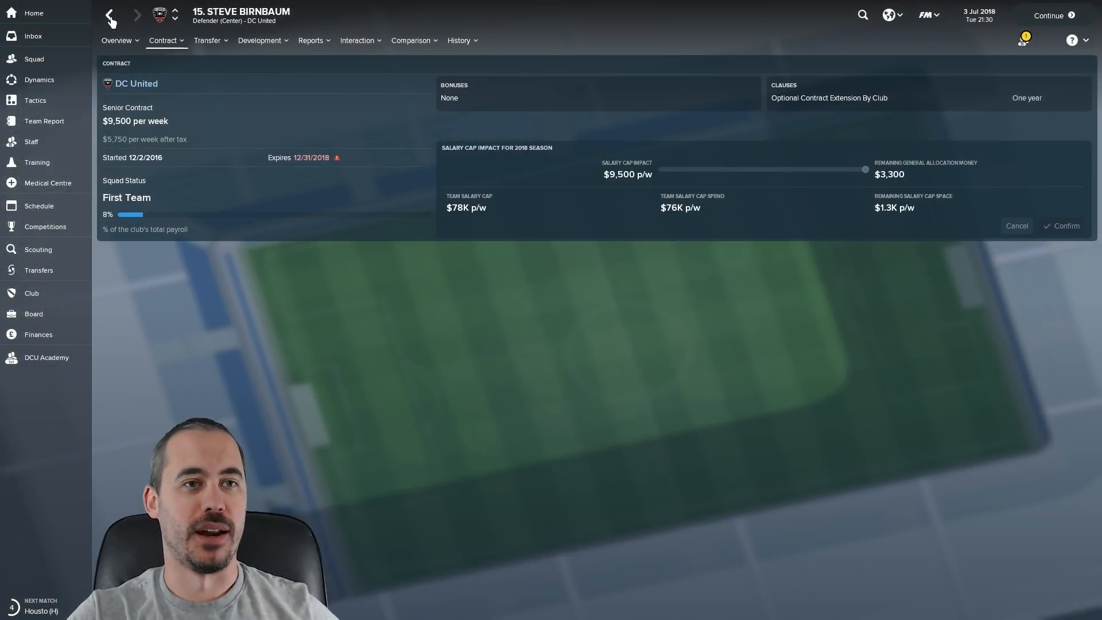
click(110, 15)
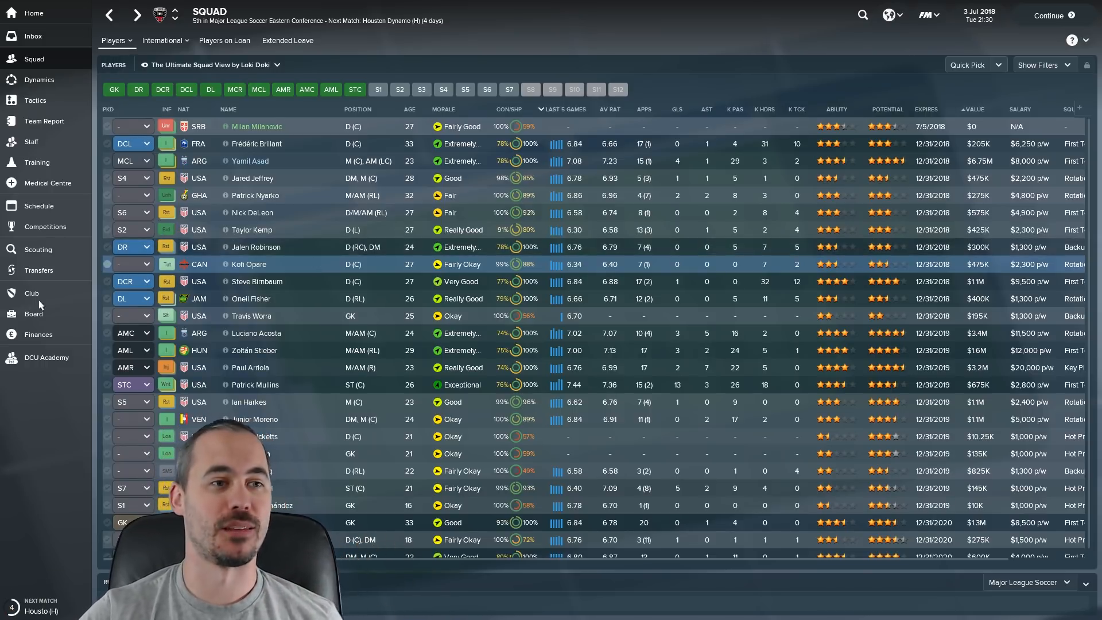
- Filter scouted players to those interested in a transfer, with interest level set to Unsure
click(38, 249)
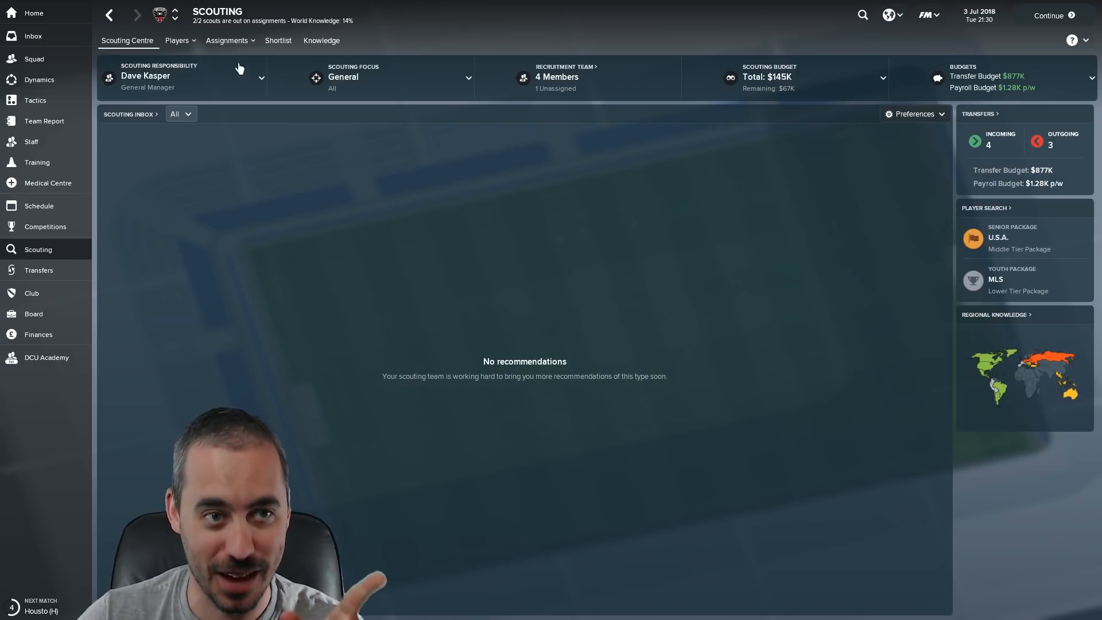
click(176, 40)
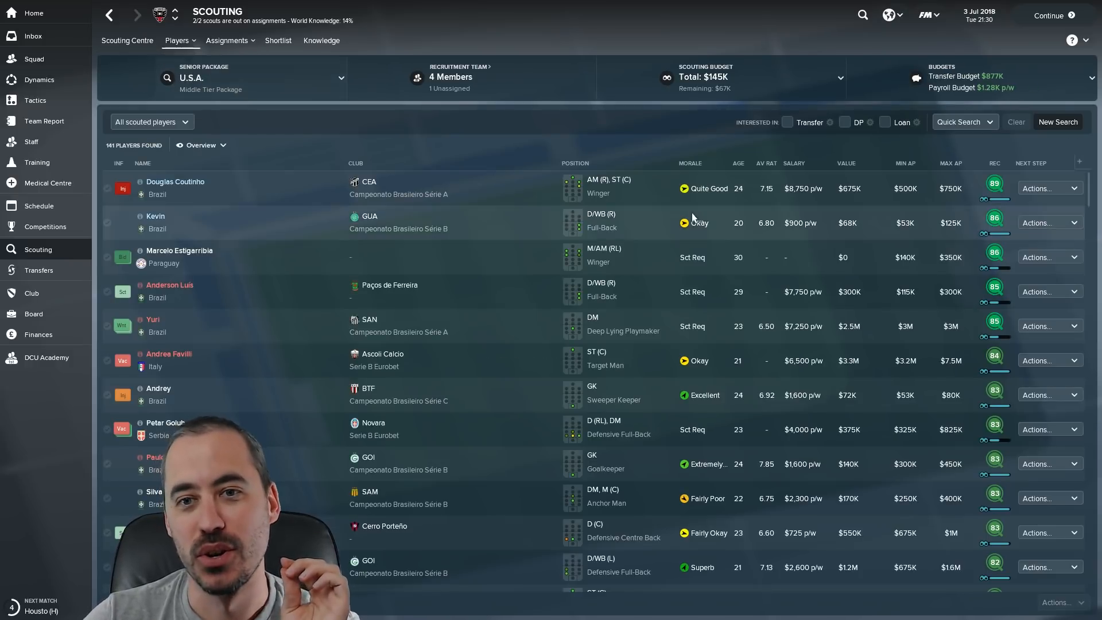
click(787, 121)
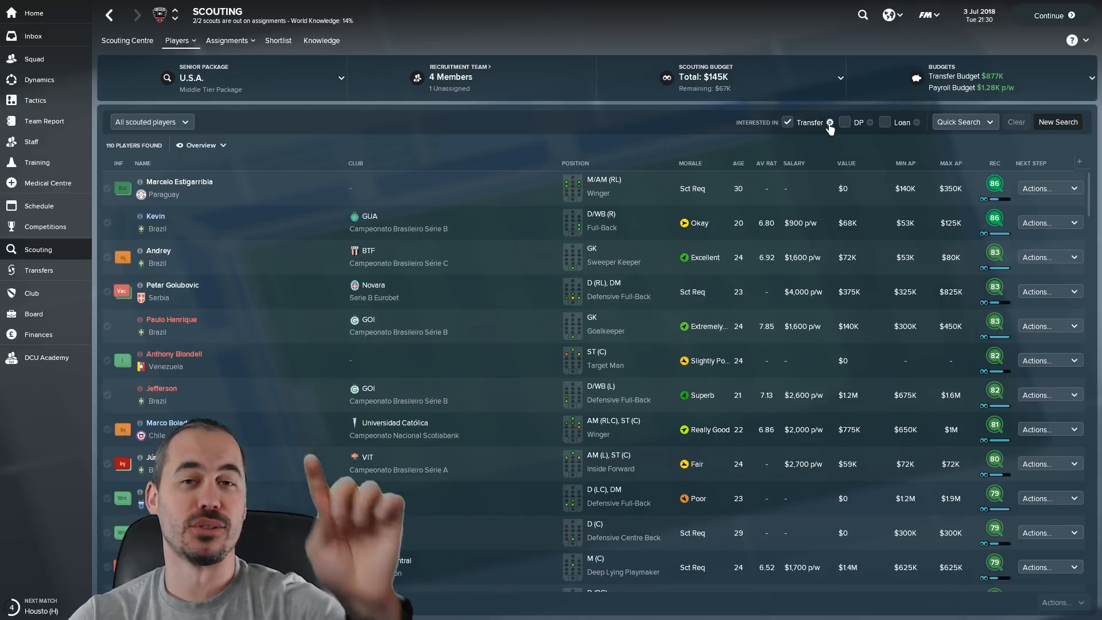
click(830, 122)
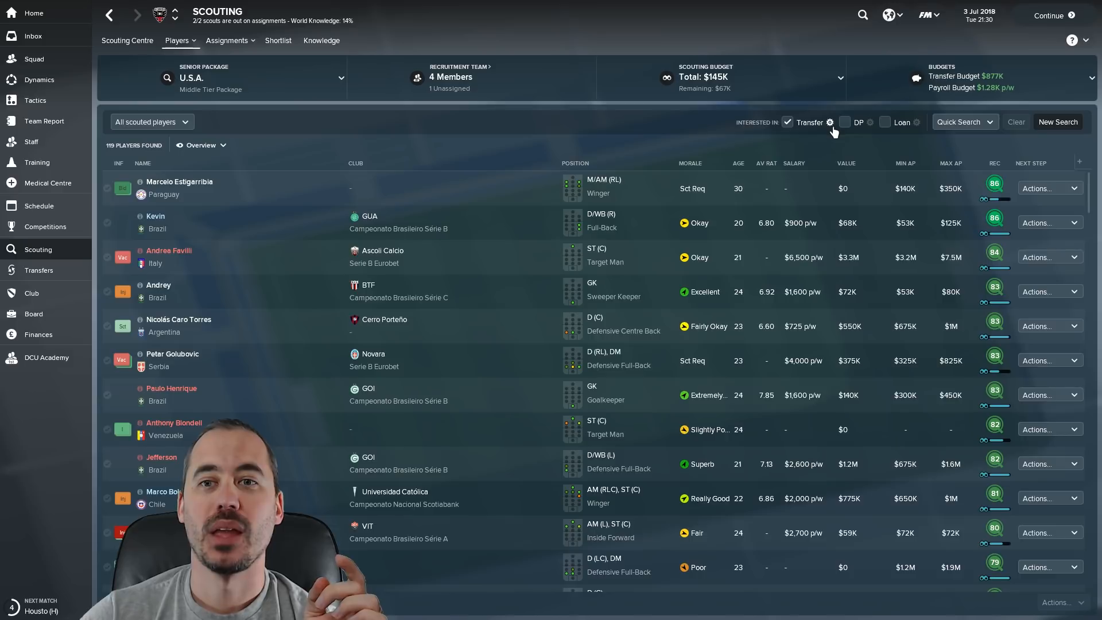
click(829, 122)
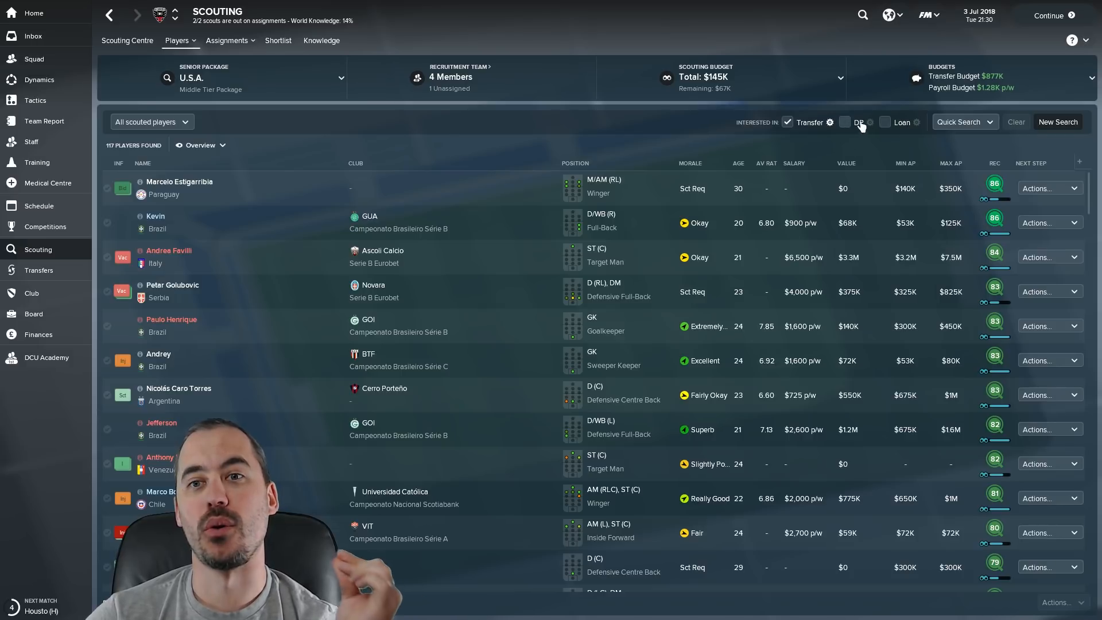
click(844, 121)
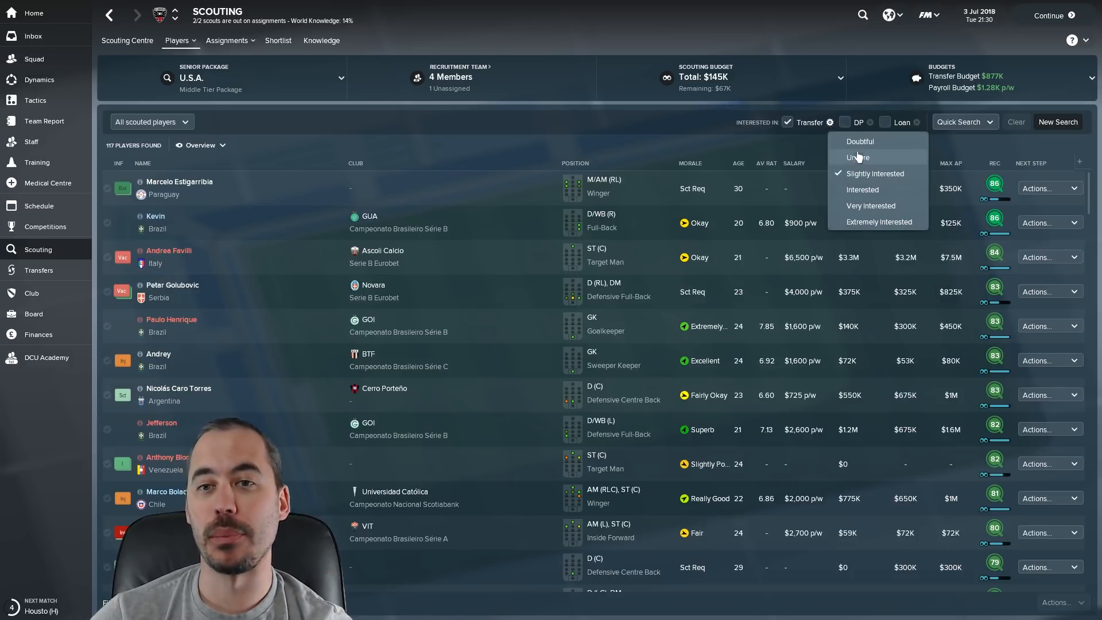
click(828, 145)
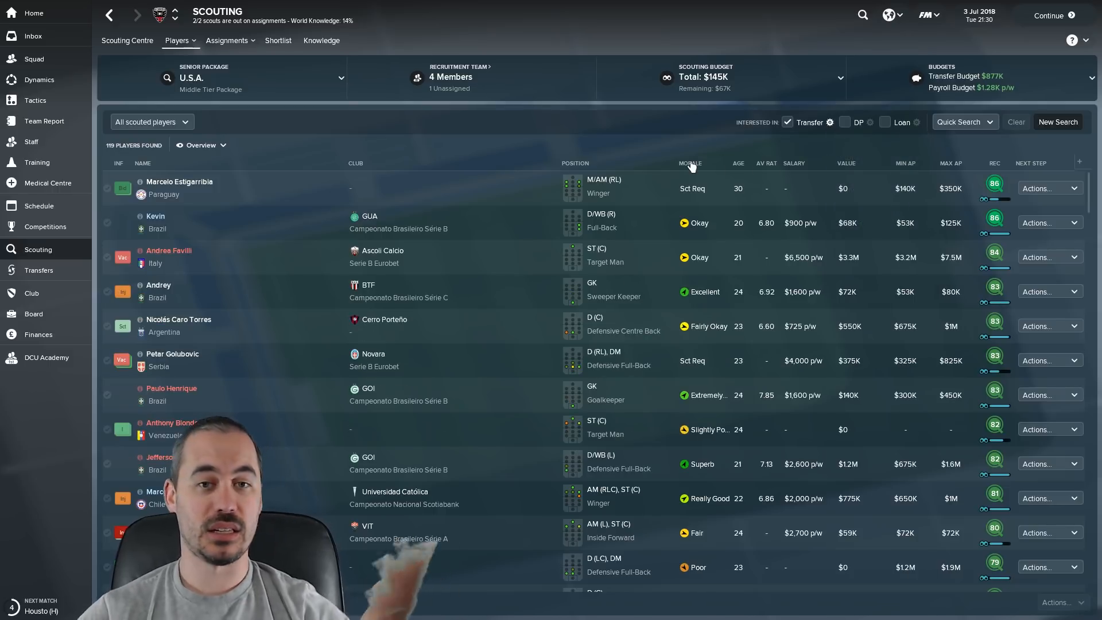
mouse_move(690, 162)
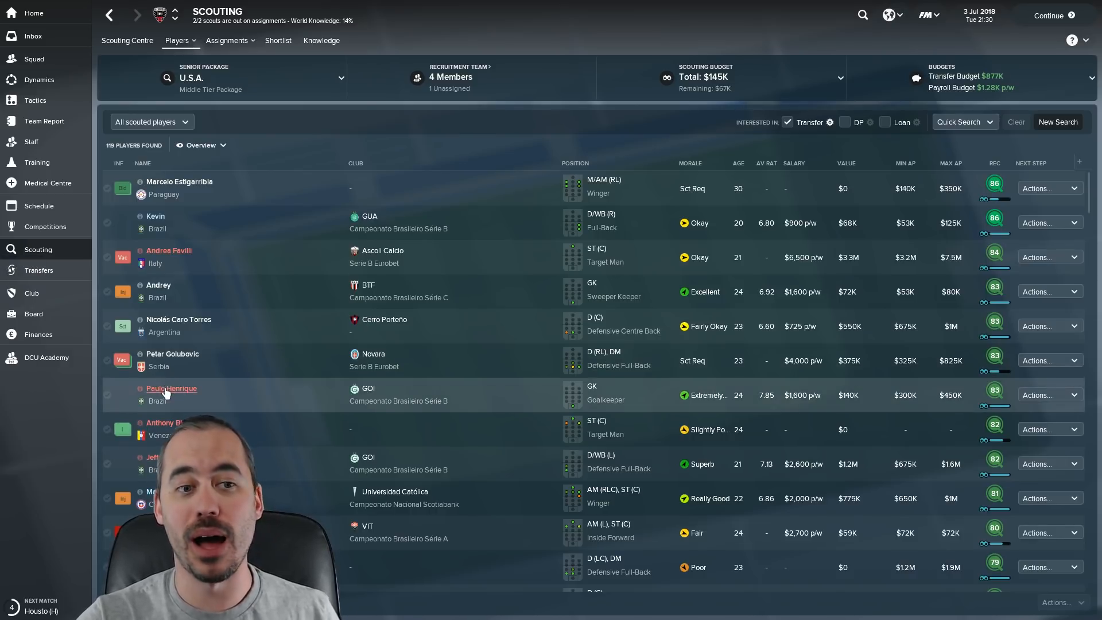
mouse_move(176, 373)
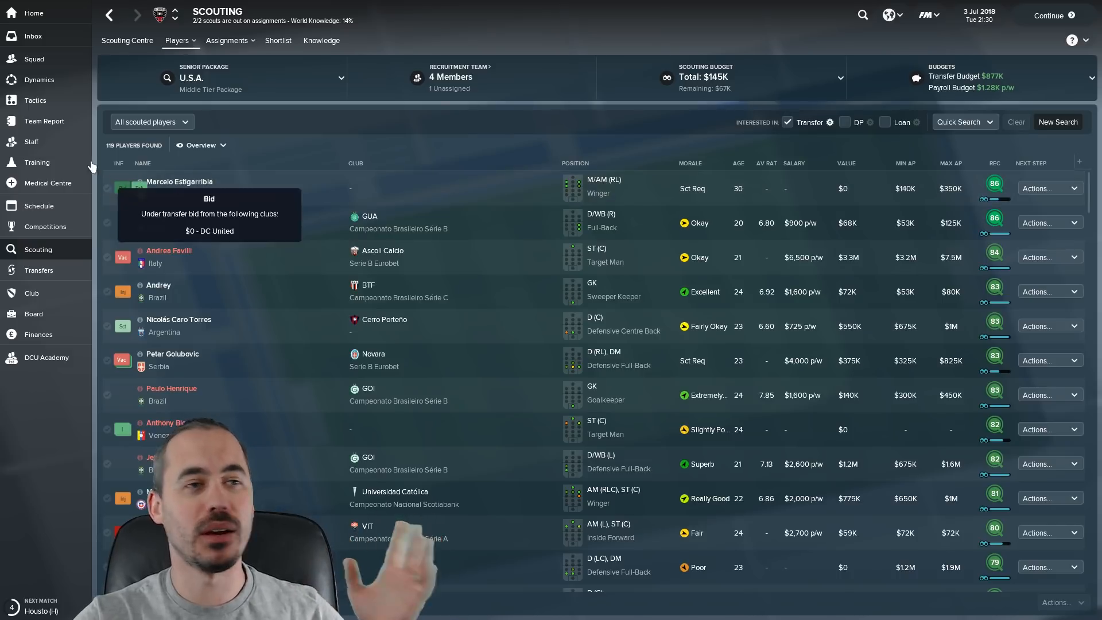
click(33, 13)
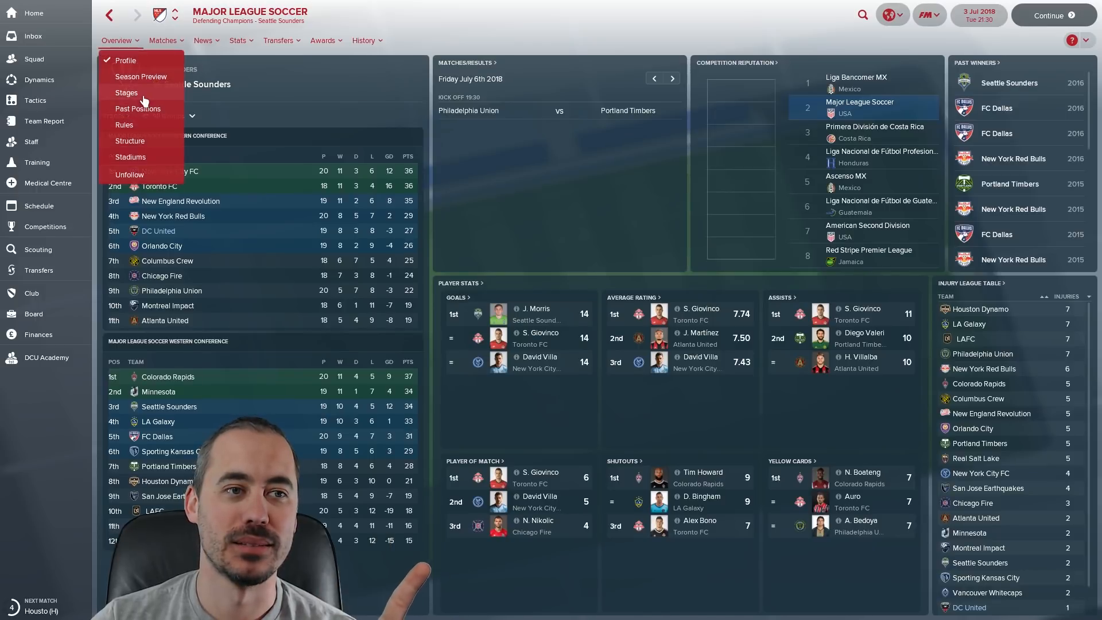
- View the MLS Rules page on squad registration, salary cap and transfer windows
click(124, 124)
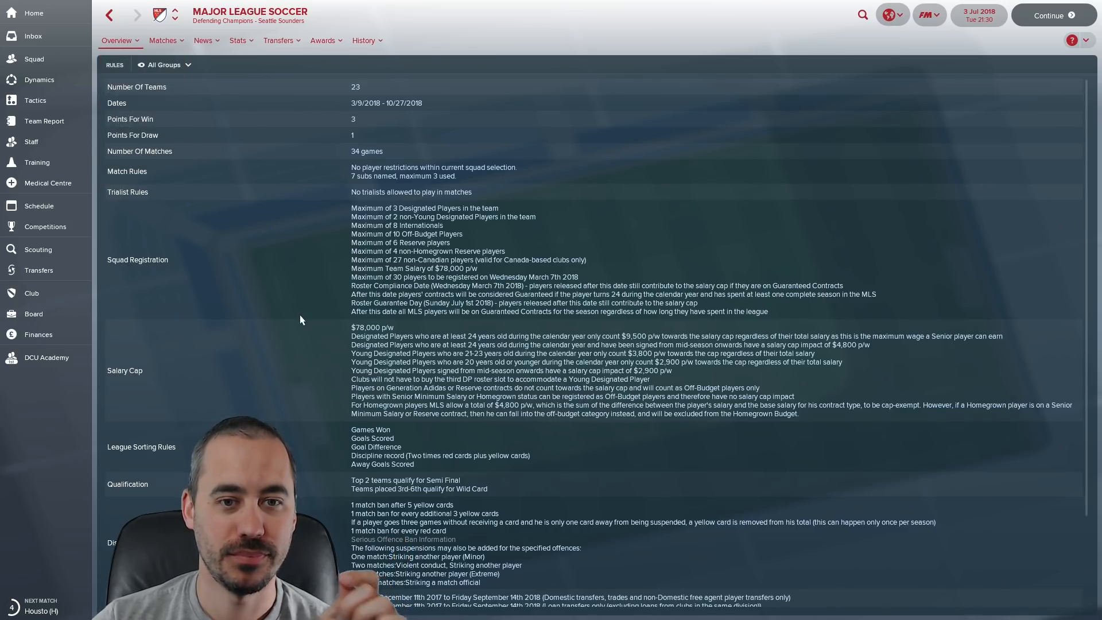
mouse_move(535, 283)
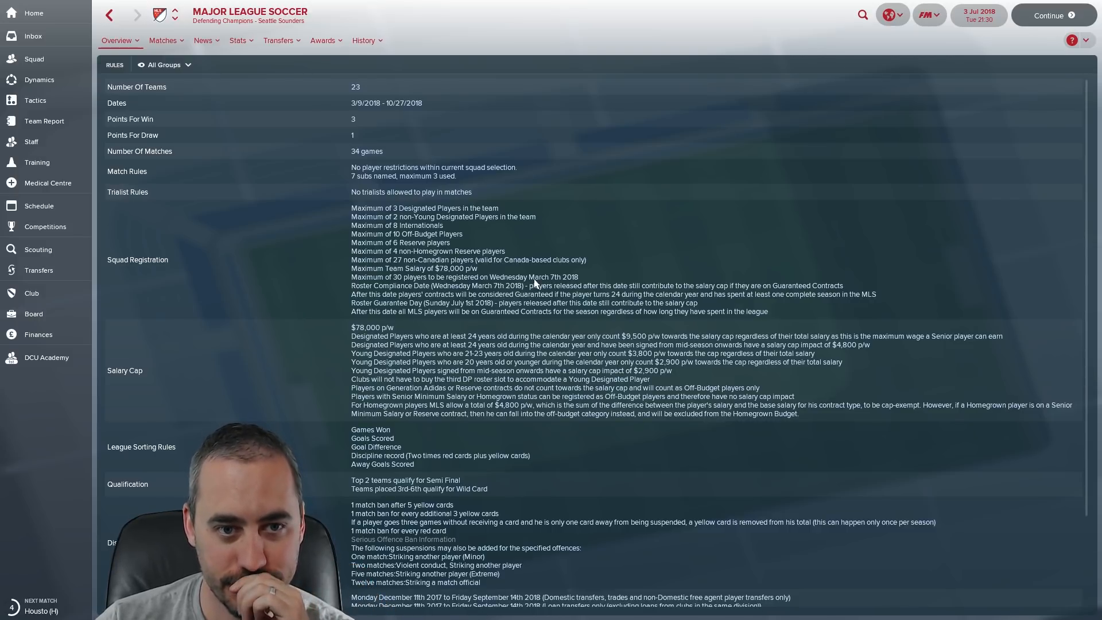
mouse_move(417, 262)
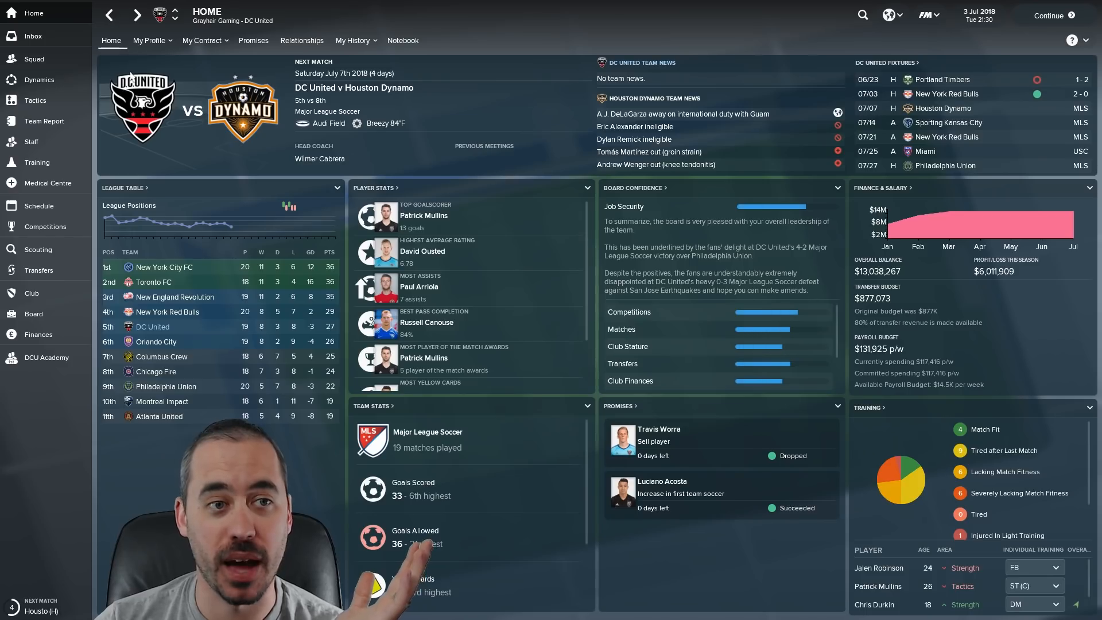
- Reopen the Scouting players list showing the 119 transfer-interested players
click(34, 58)
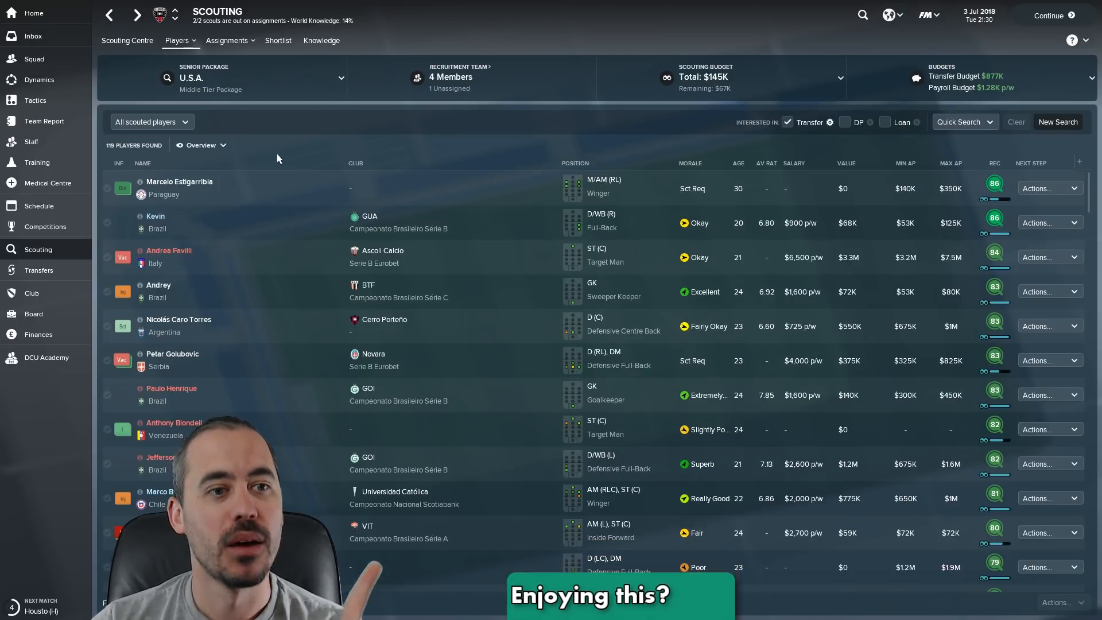
click(178, 182)
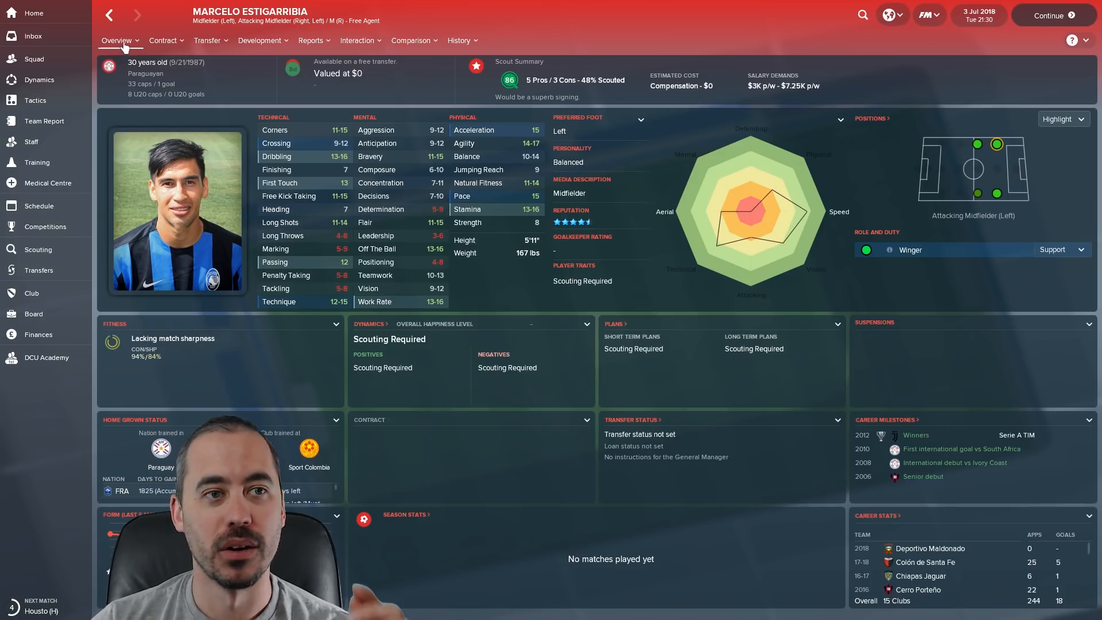
click(116, 40)
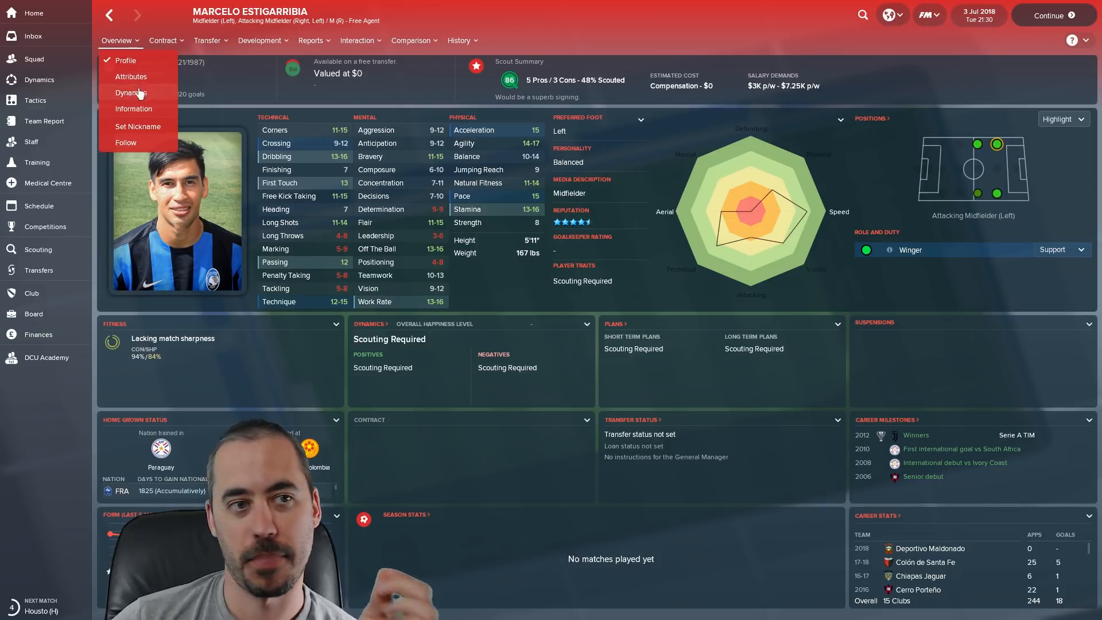
click(134, 108)
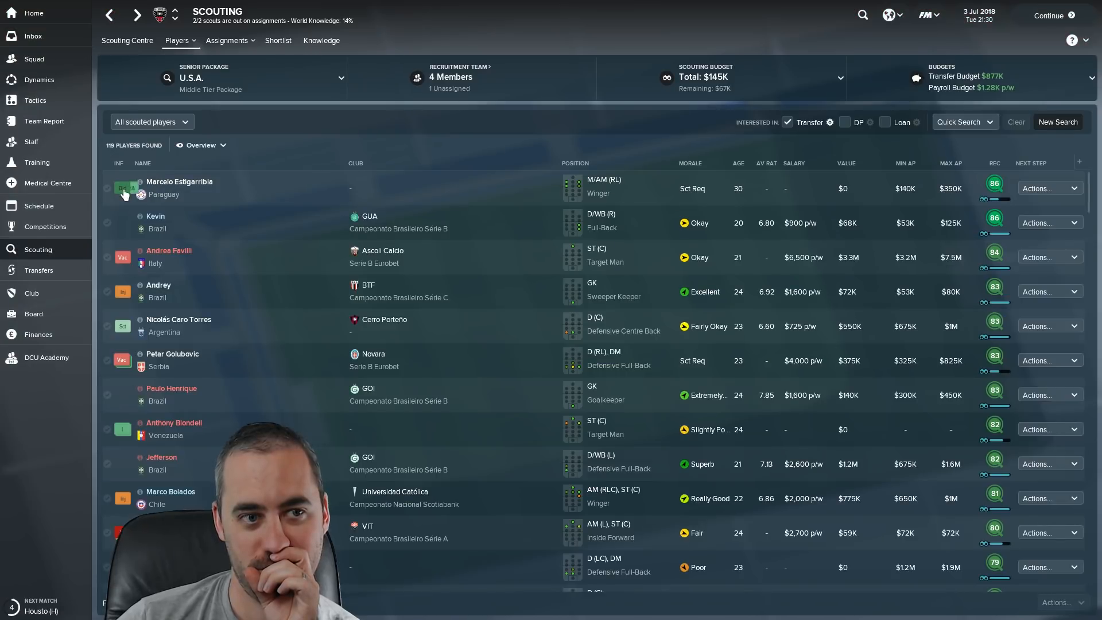
click(179, 182)
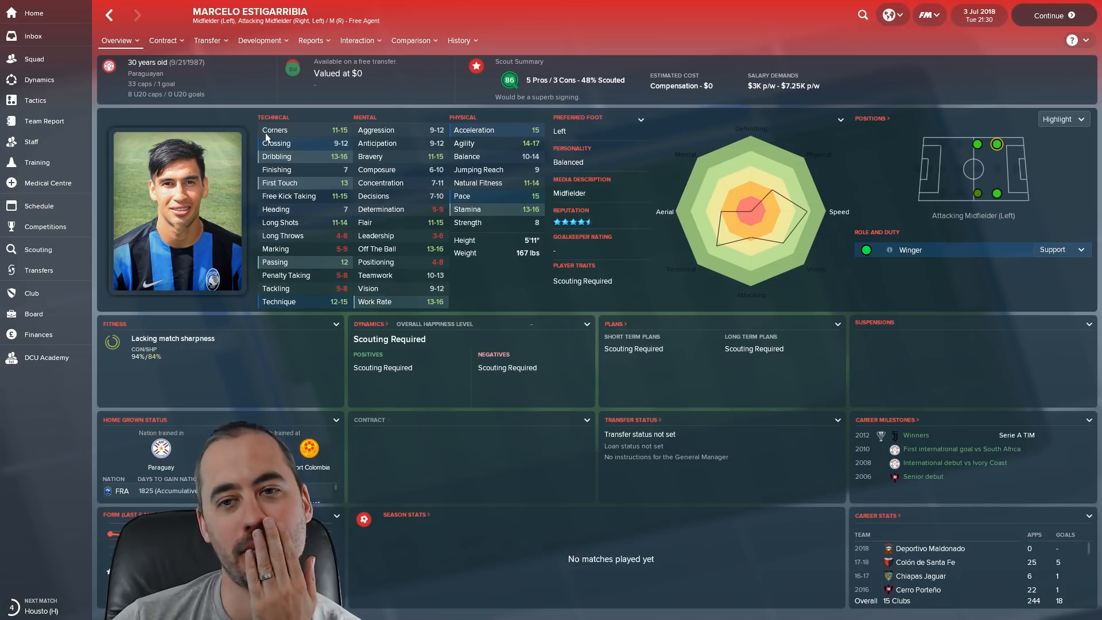
click(117, 40)
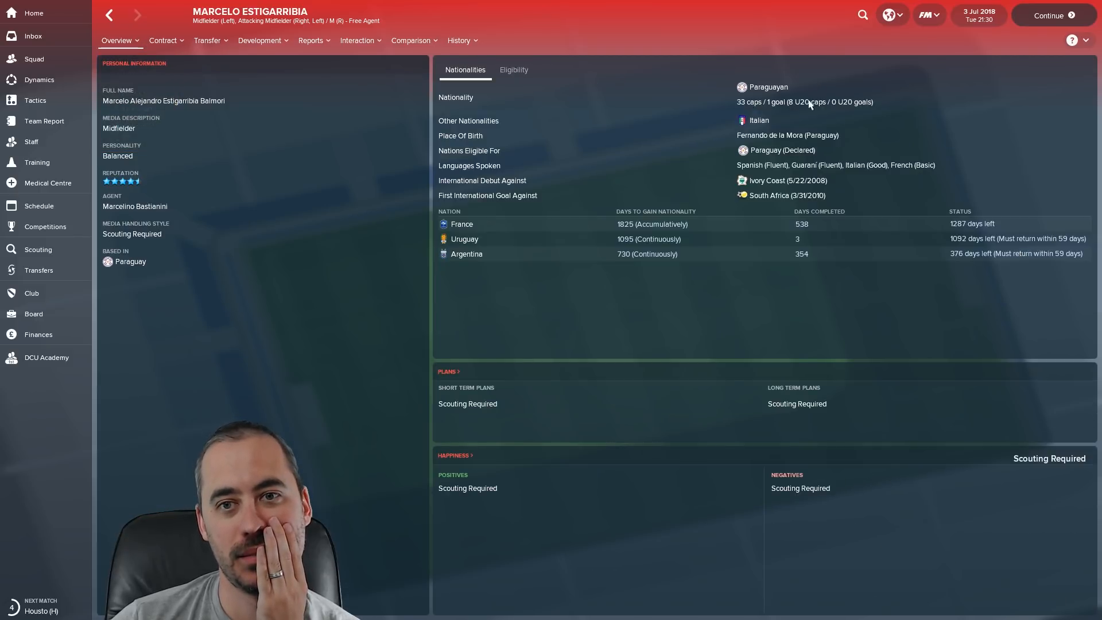
click(163, 40)
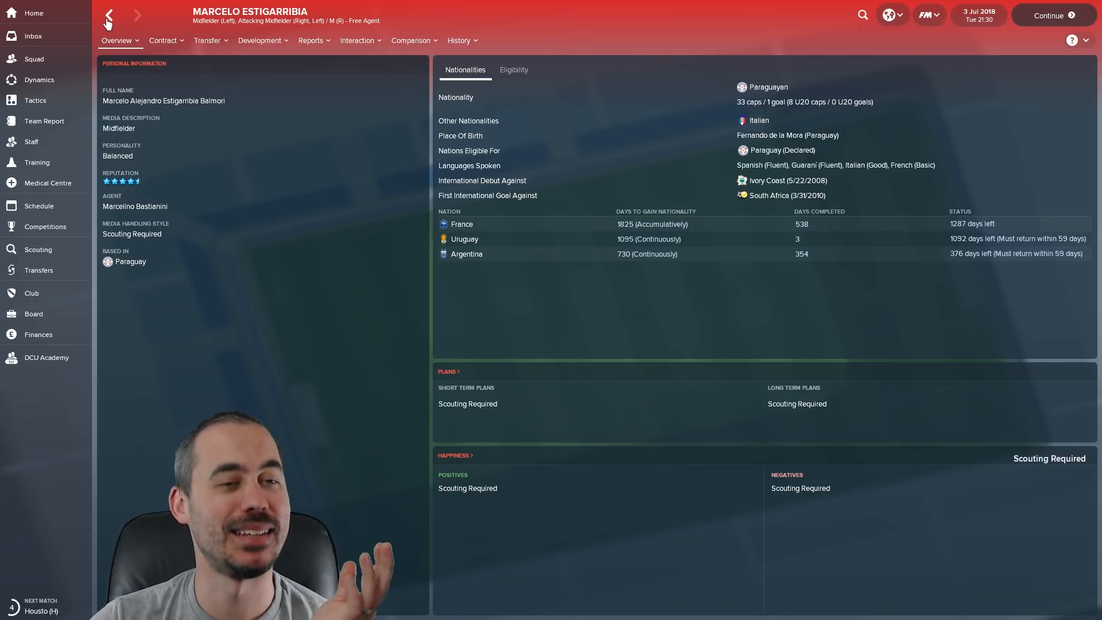
click(107, 15)
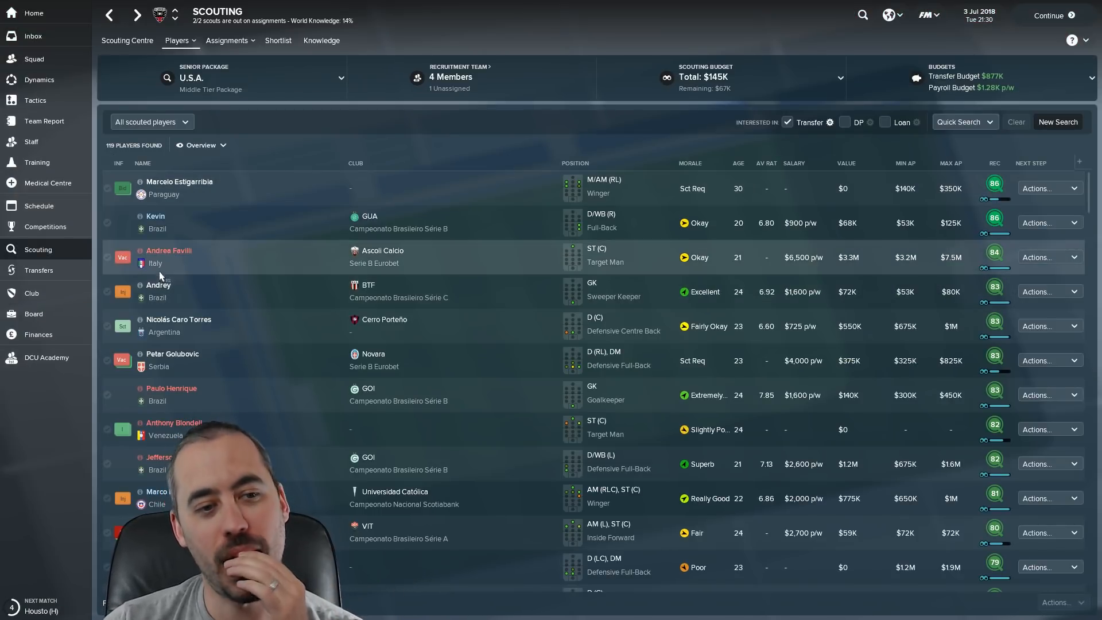
mouse_move(168, 251)
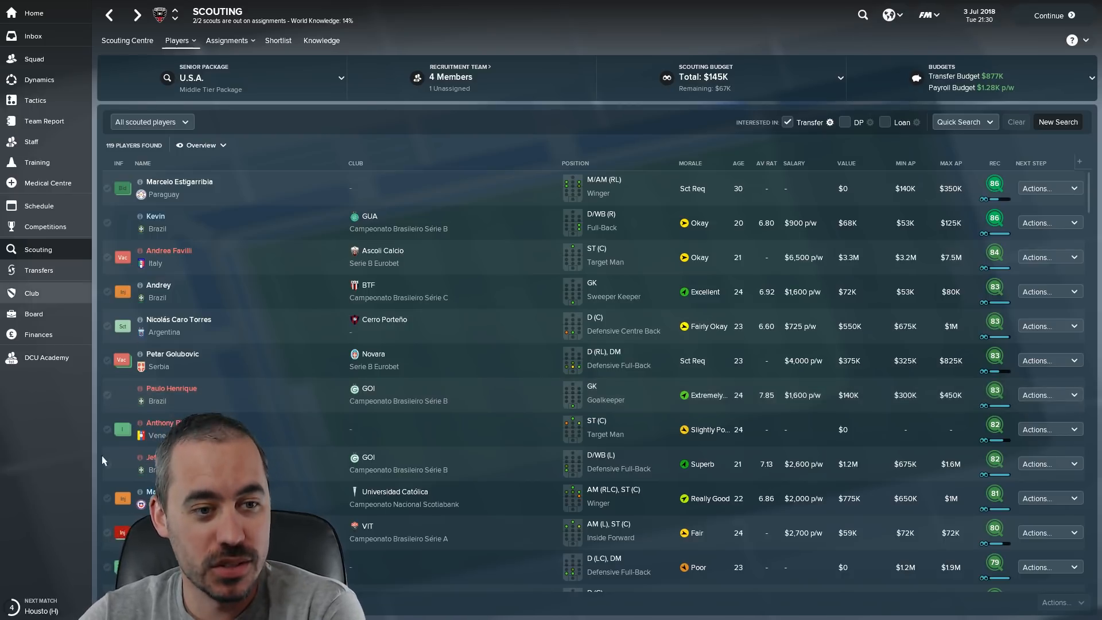
mouse_move(59, 278)
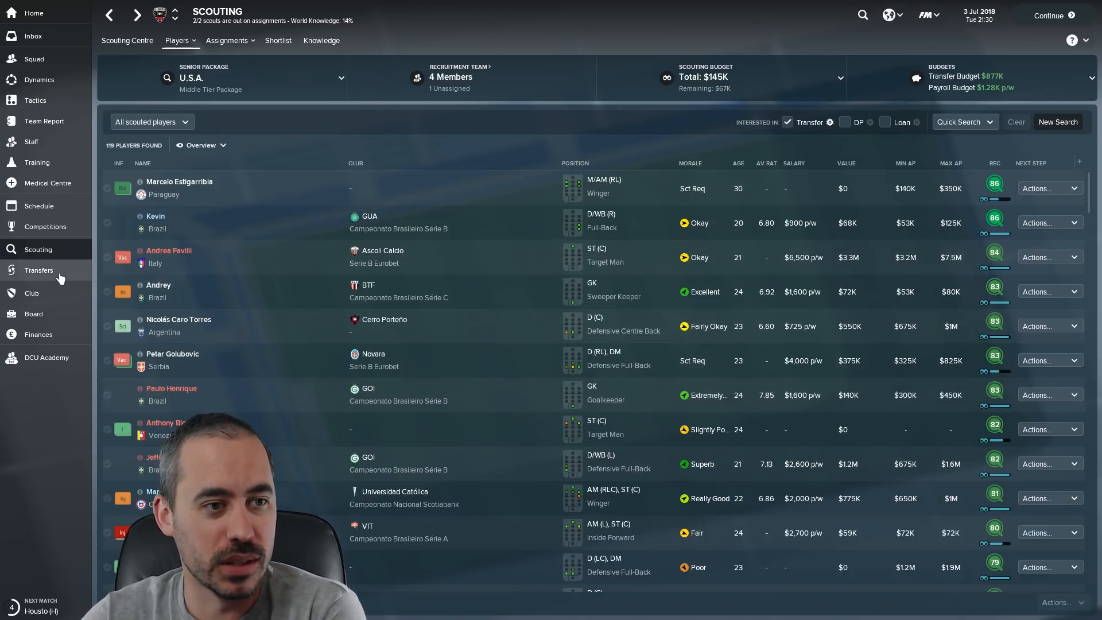
click(39, 270)
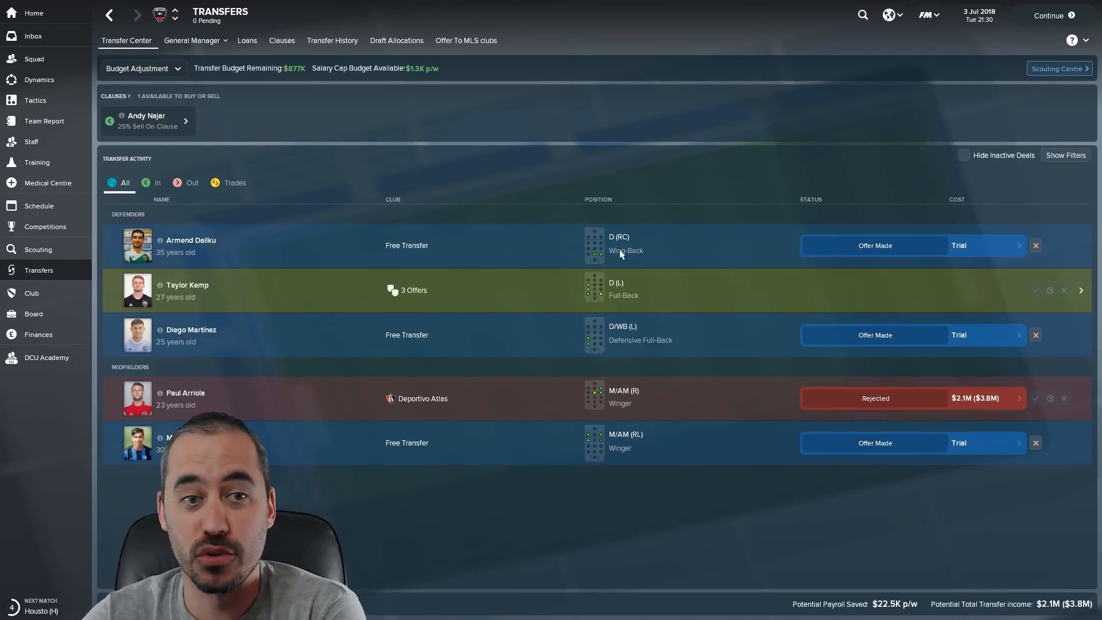
click(190, 240)
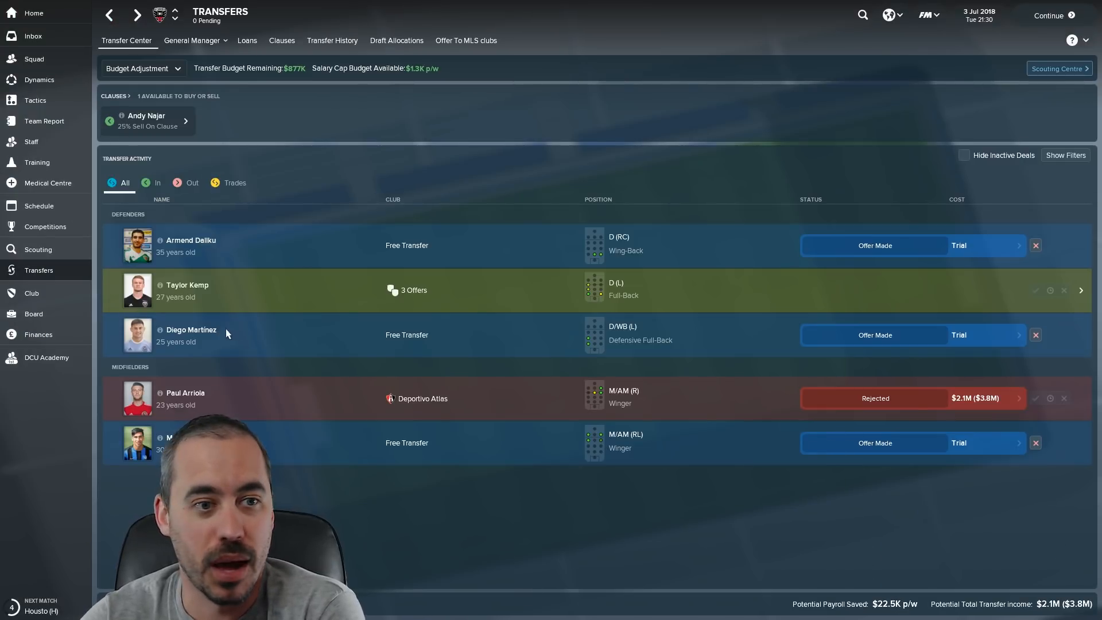
click(190, 329)
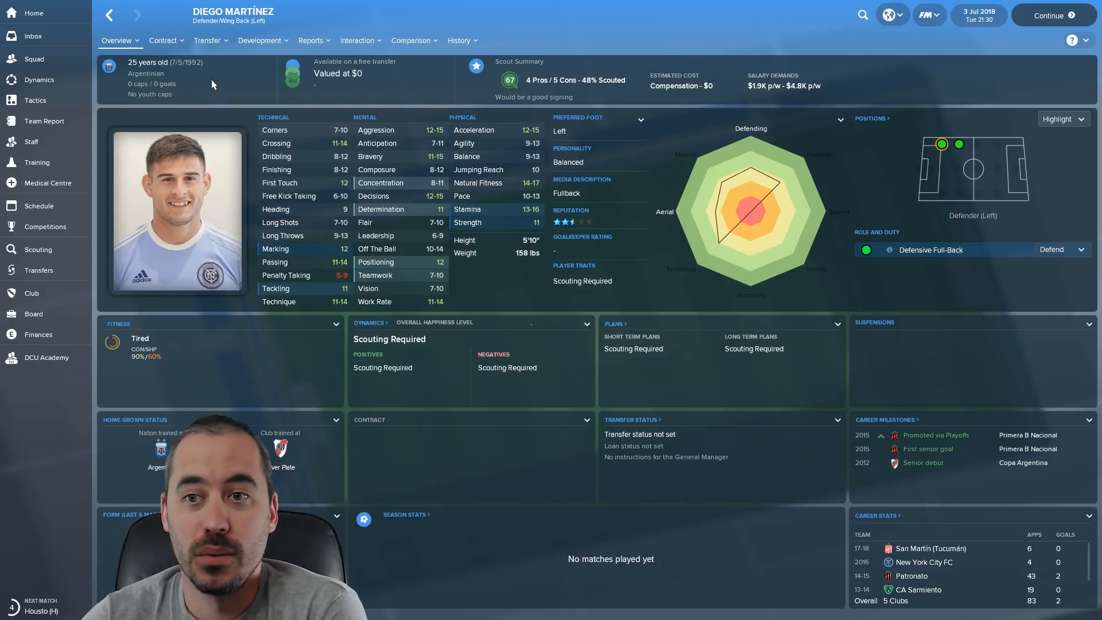
mouse_move(636, 223)
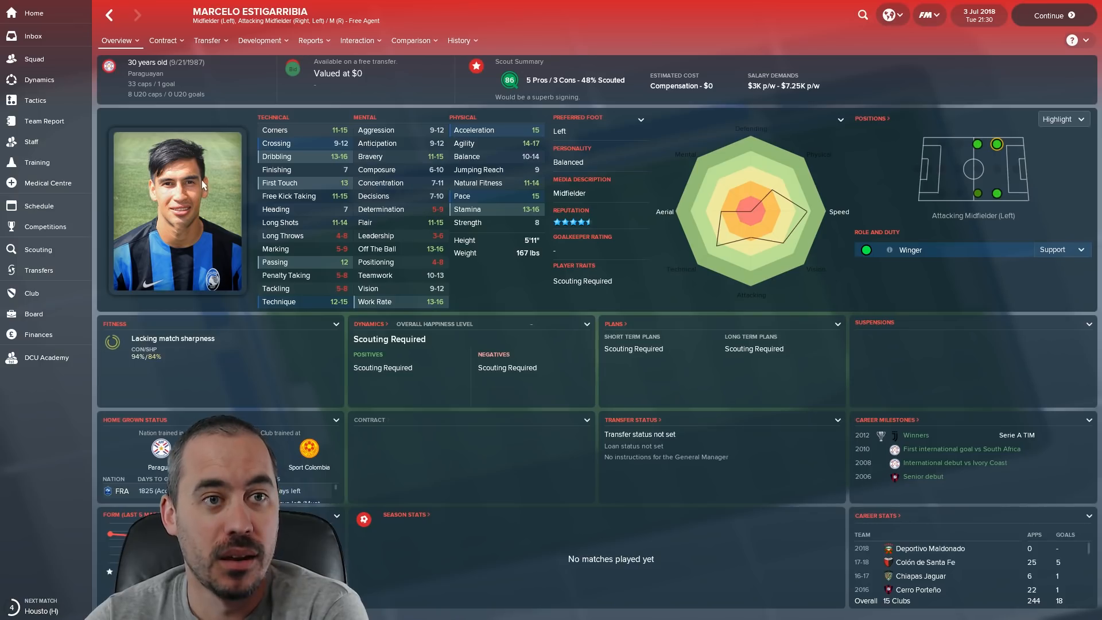
mouse_move(418, 218)
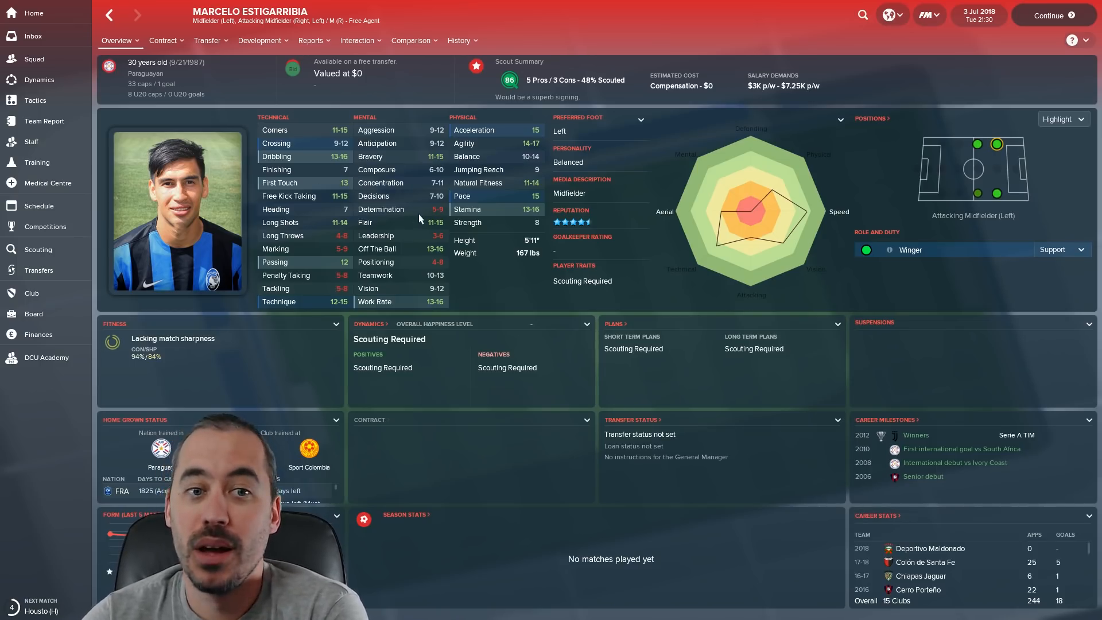
mouse_move(441, 211)
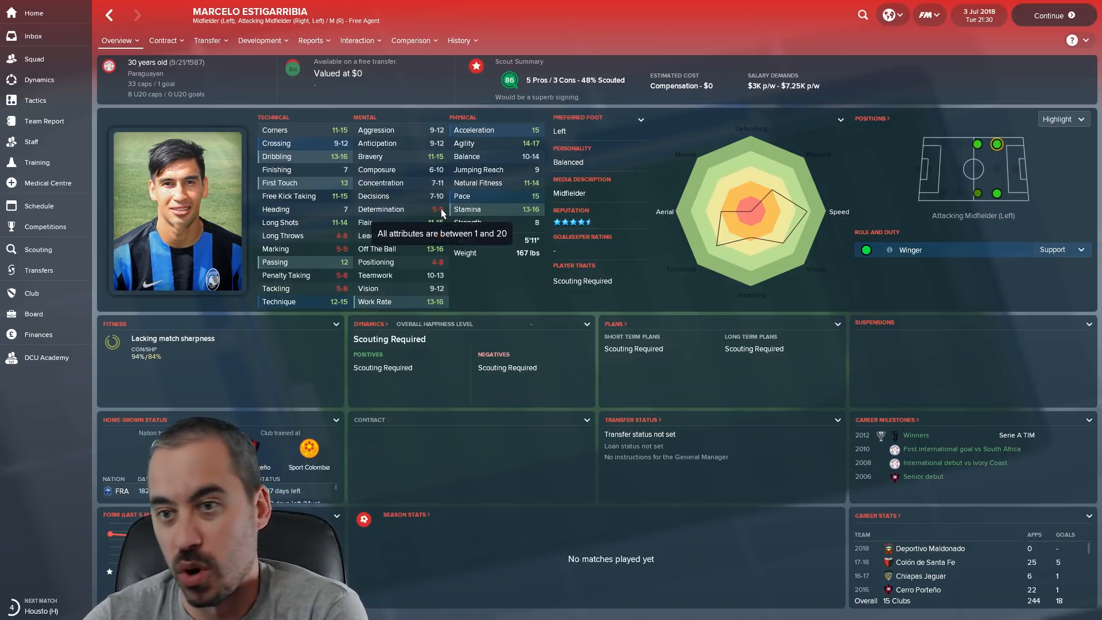
mouse_move(775, 99)
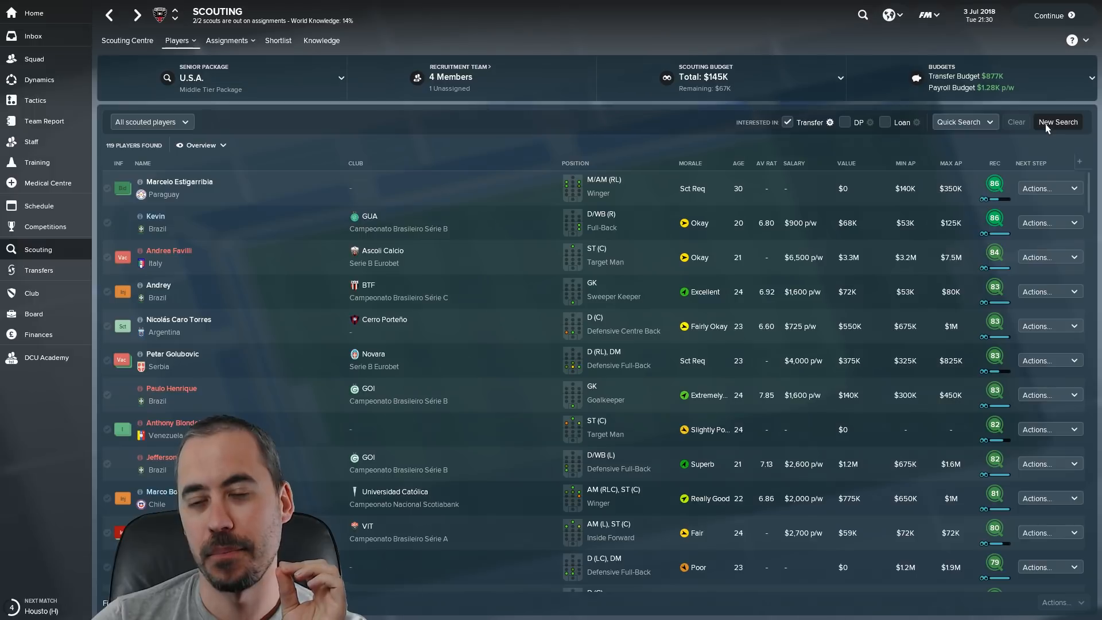
- Add a Second Nationality is American condition, joined with Or, to find 24 players
click(1057, 122)
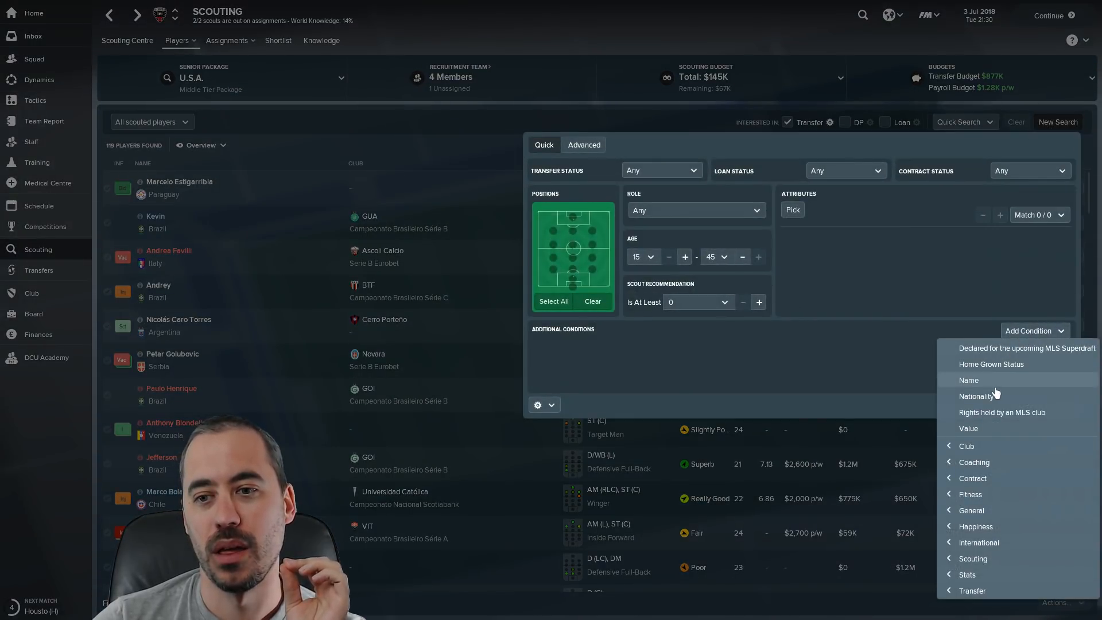
click(975, 395)
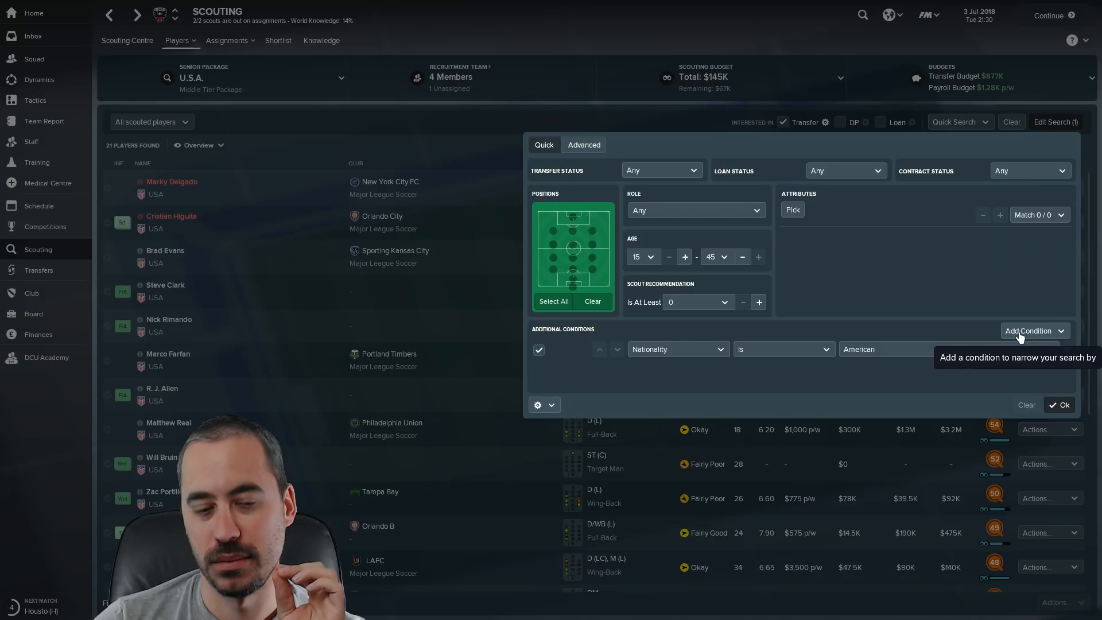
click(1030, 331)
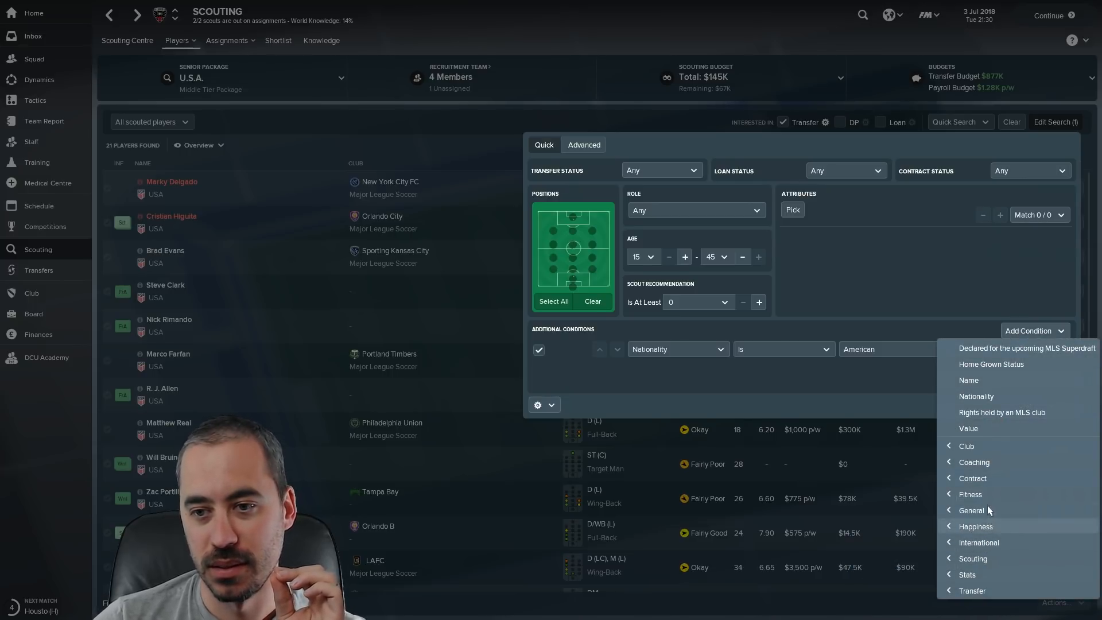
mouse_move(994, 478)
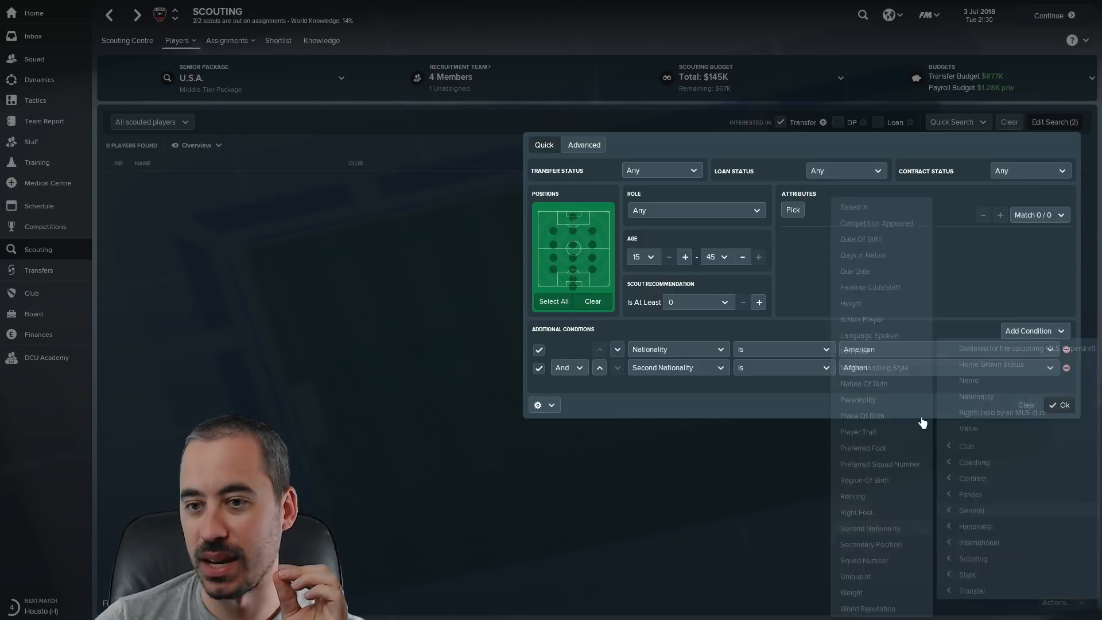
click(946, 366)
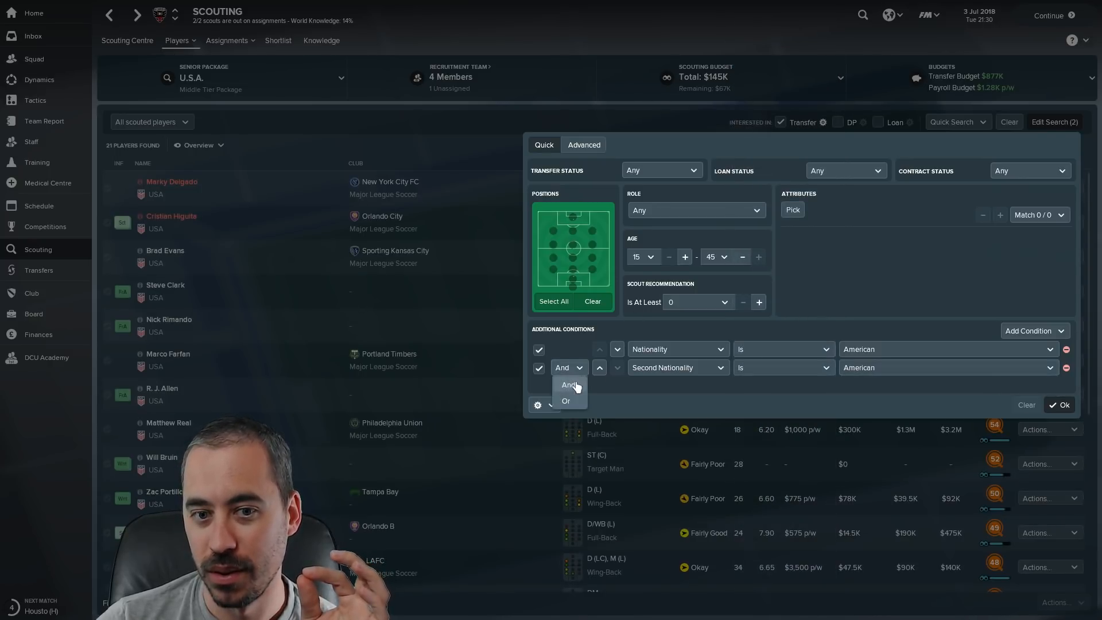
click(565, 401)
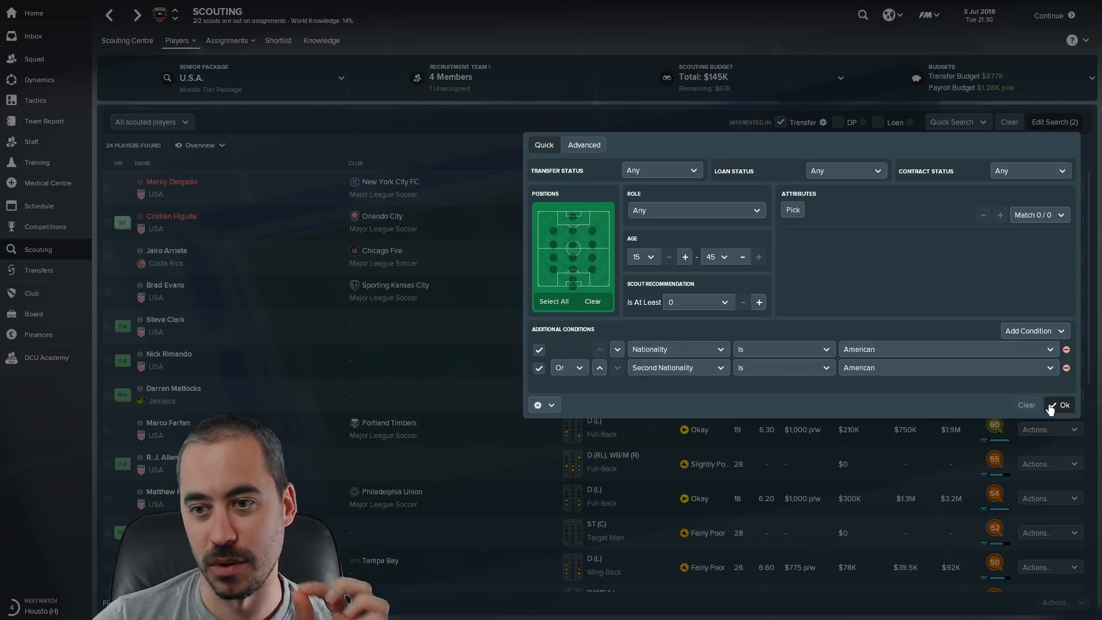
click(1062, 405)
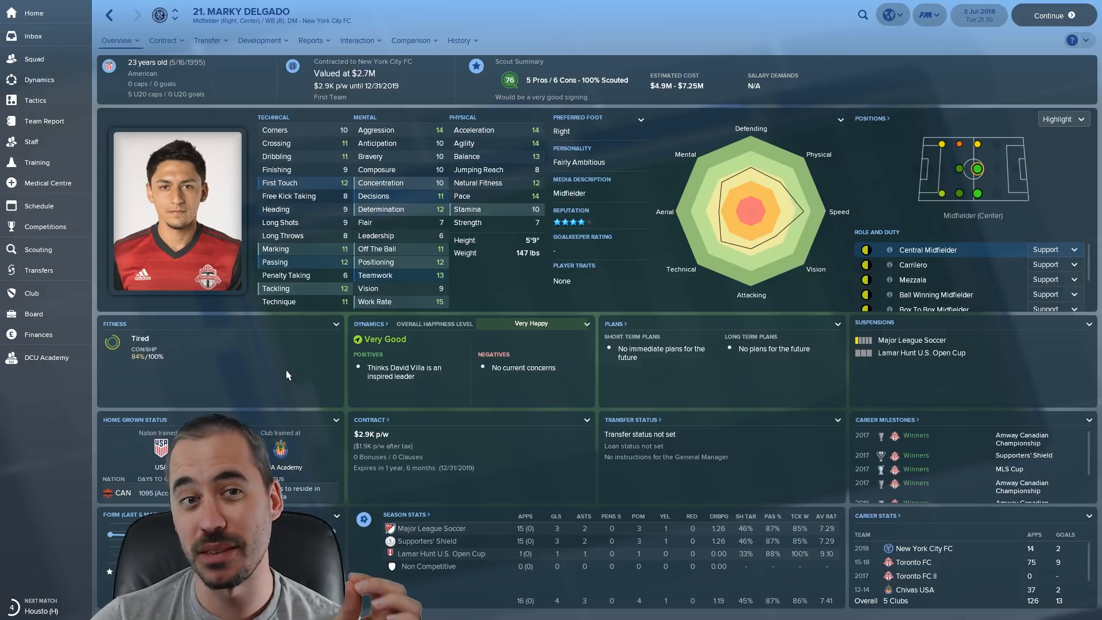
mouse_move(306, 357)
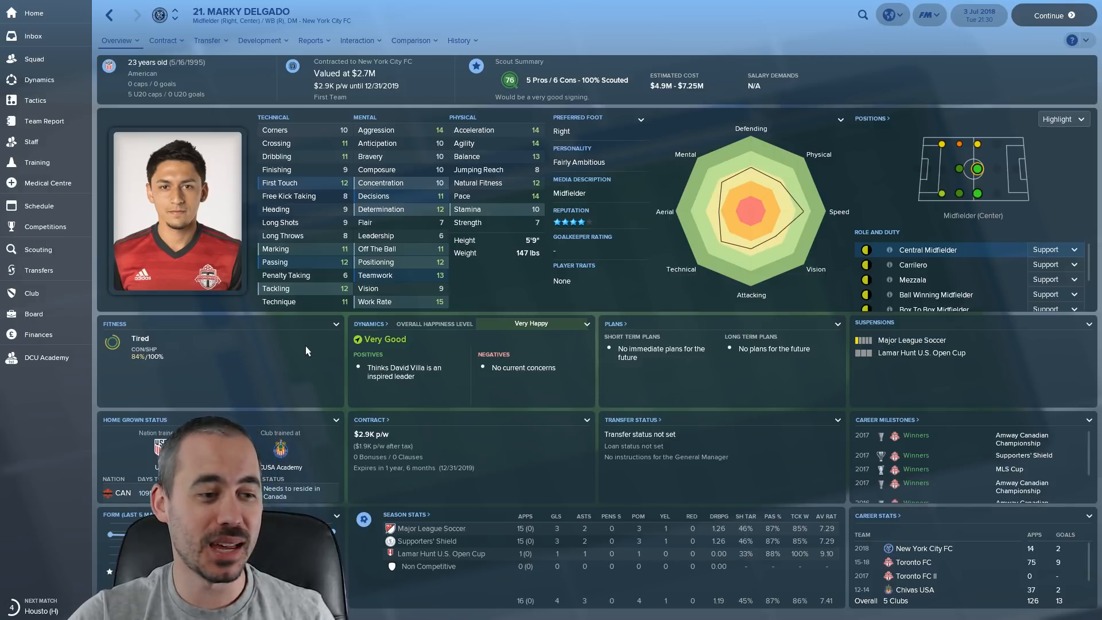
mouse_move(304, 348)
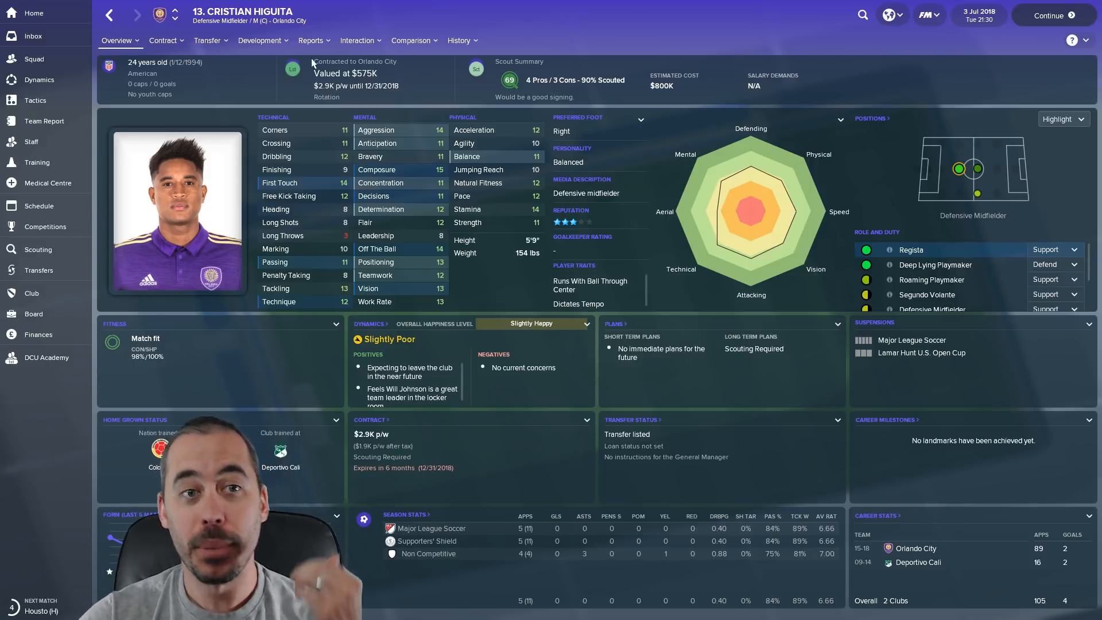
- Read Cristian Higuita's scout report and overview, then return to the 24-player list
click(310, 40)
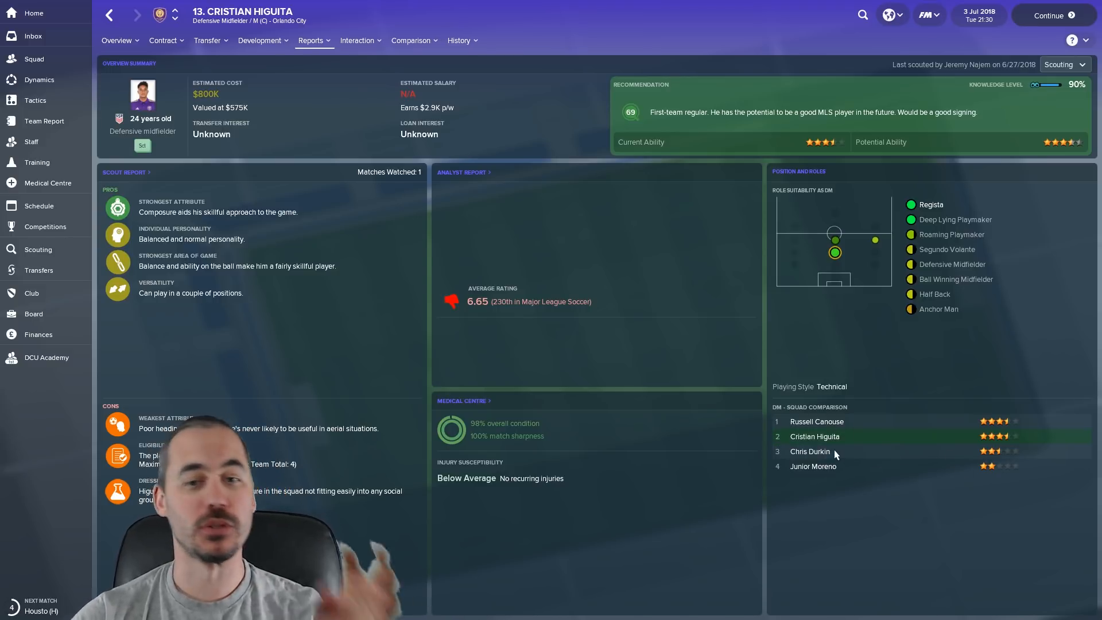
mouse_move(822, 428)
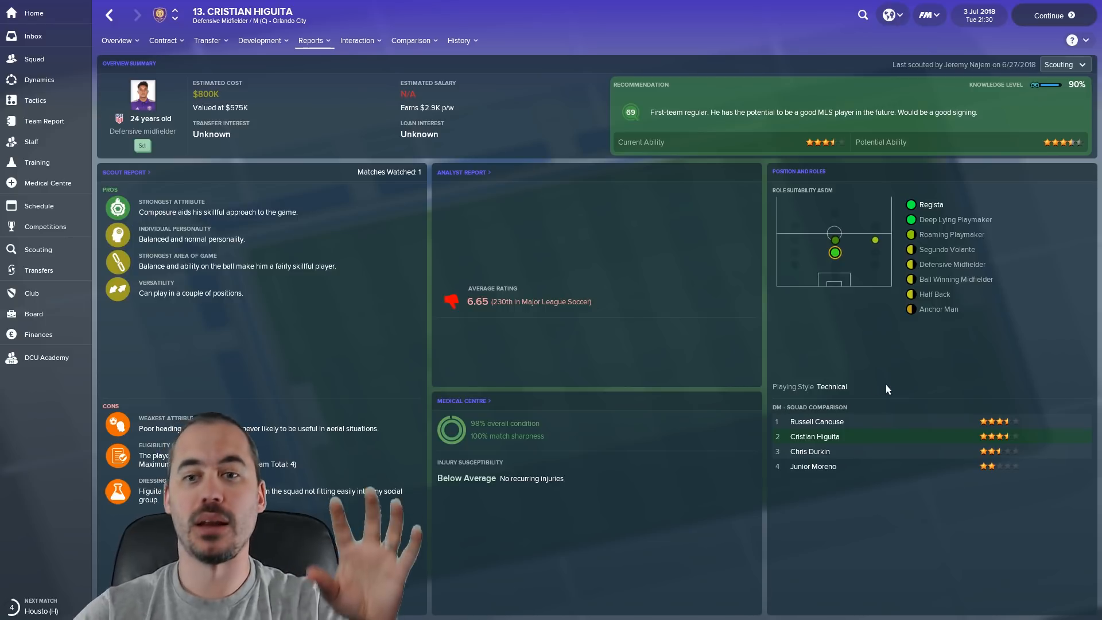
mouse_move(560, 348)
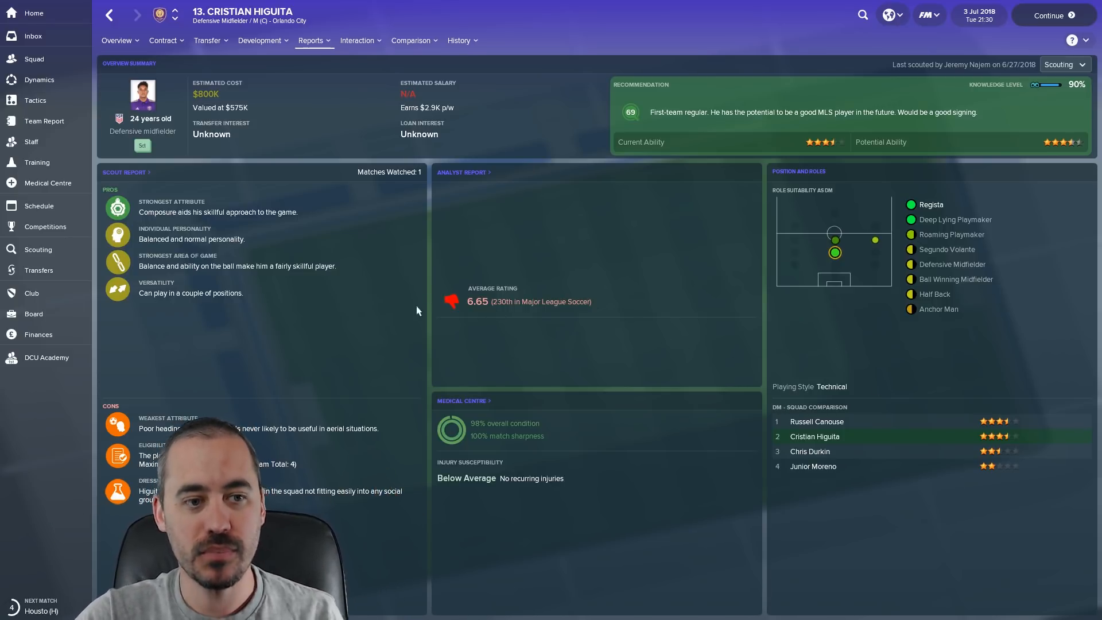
click(116, 41)
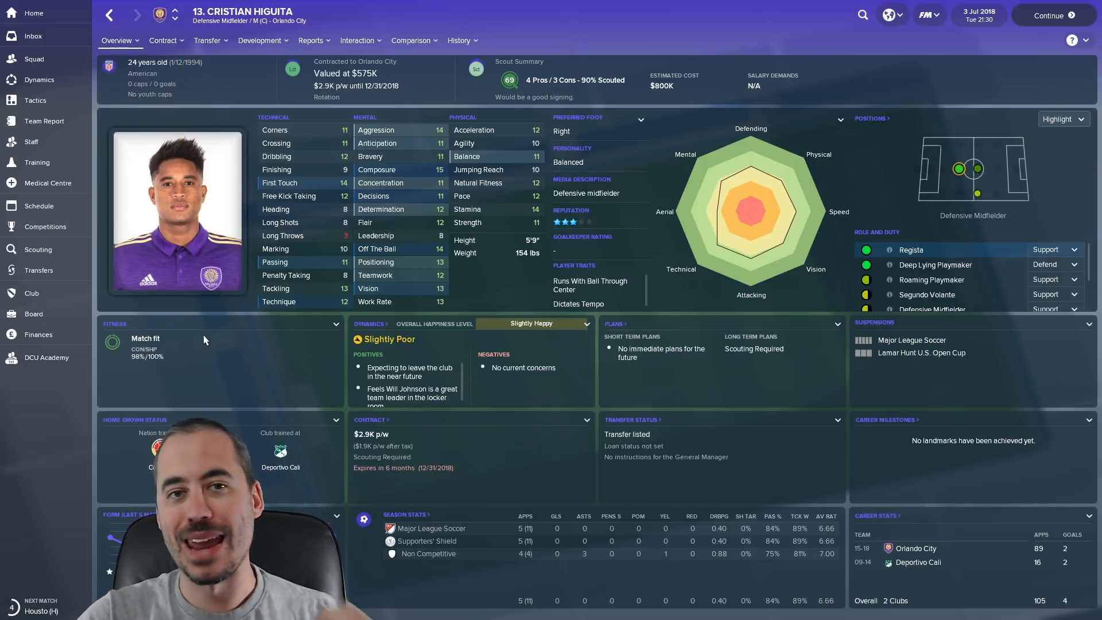
mouse_move(204, 339)
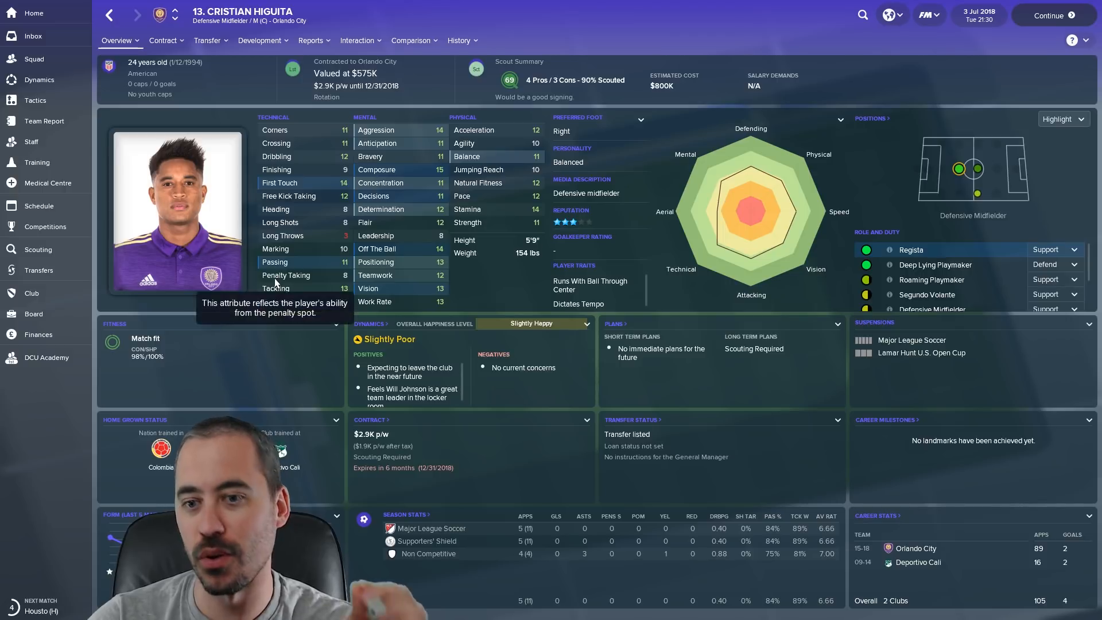
mouse_move(55, 44)
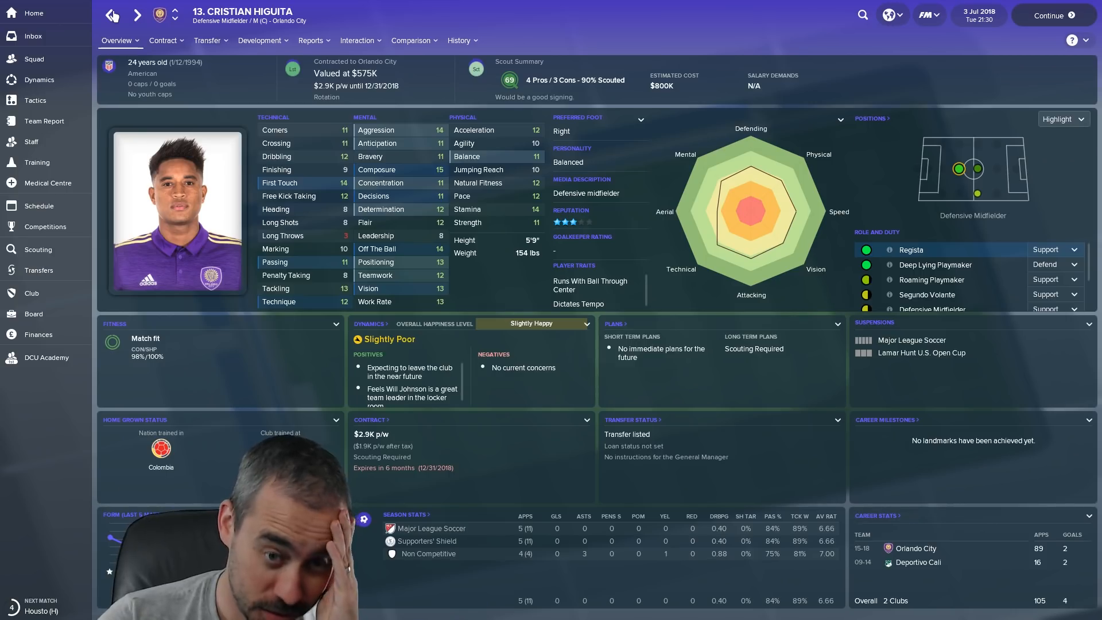
click(208, 40)
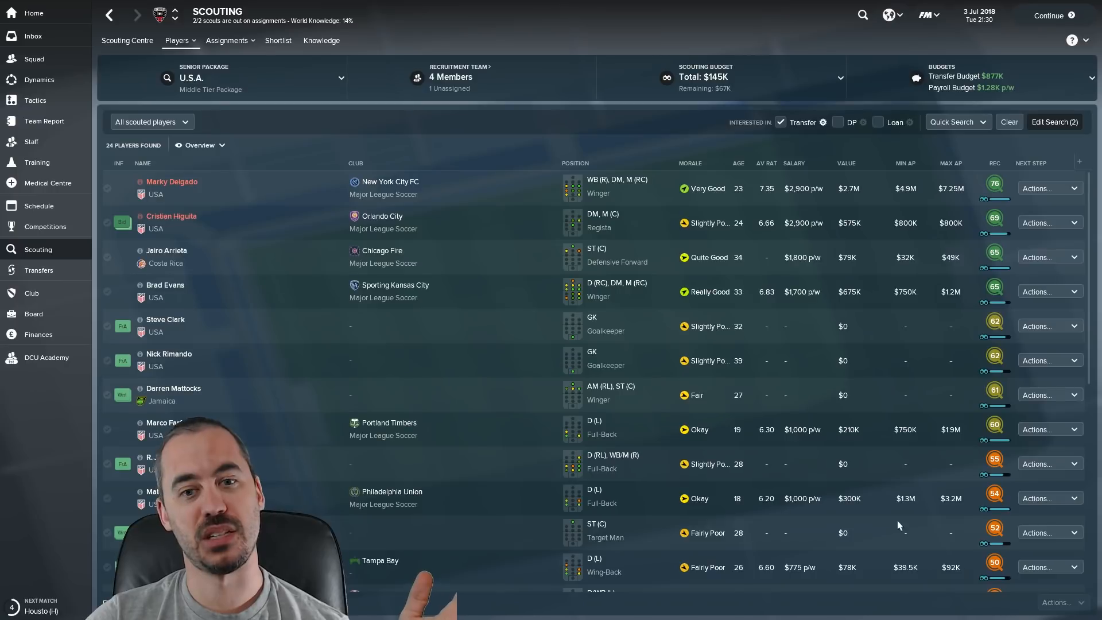
mouse_move(193, 223)
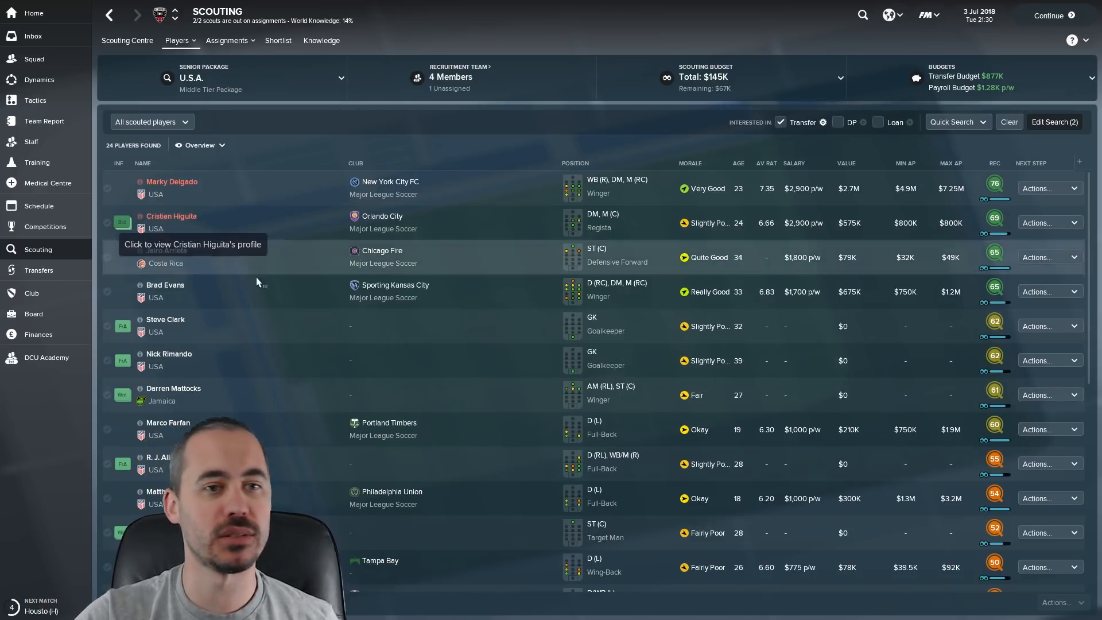
mouse_move(305, 301)
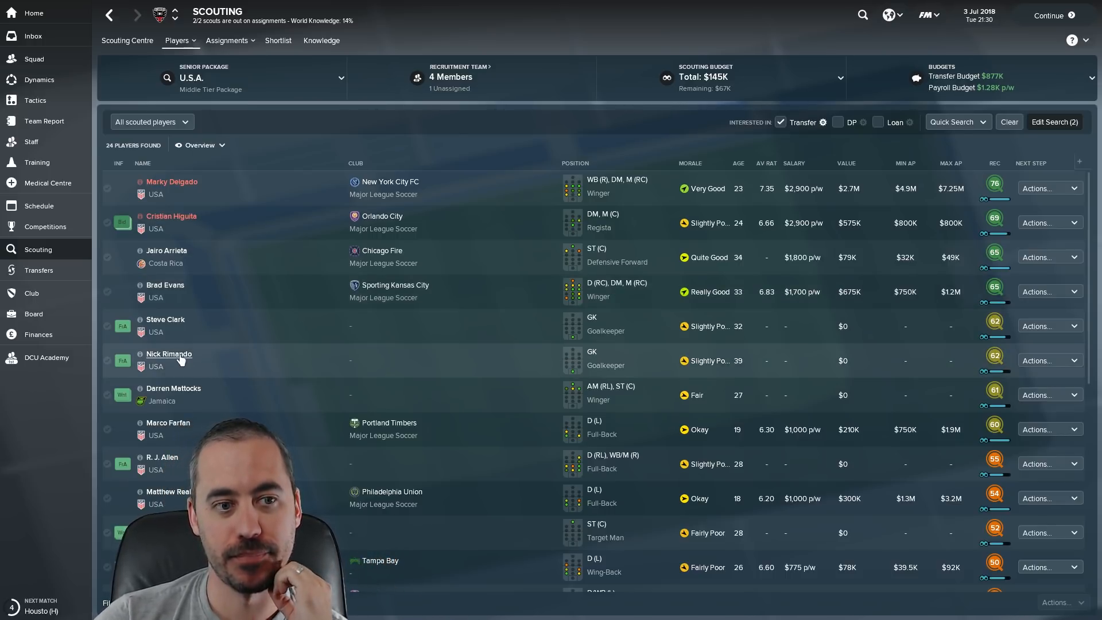
click(168, 354)
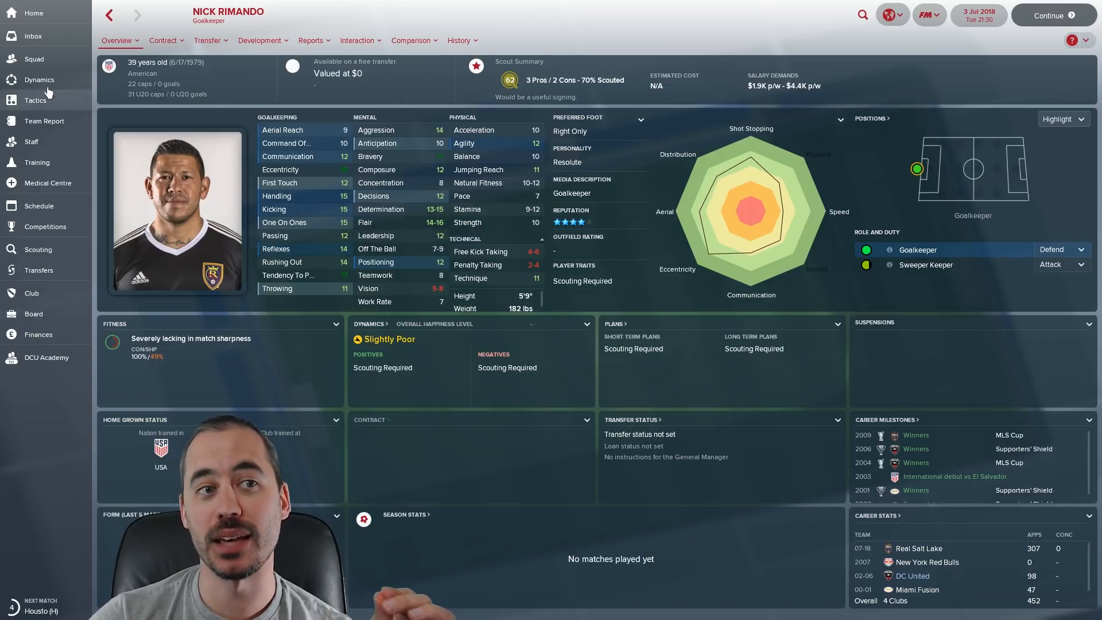
click(34, 59)
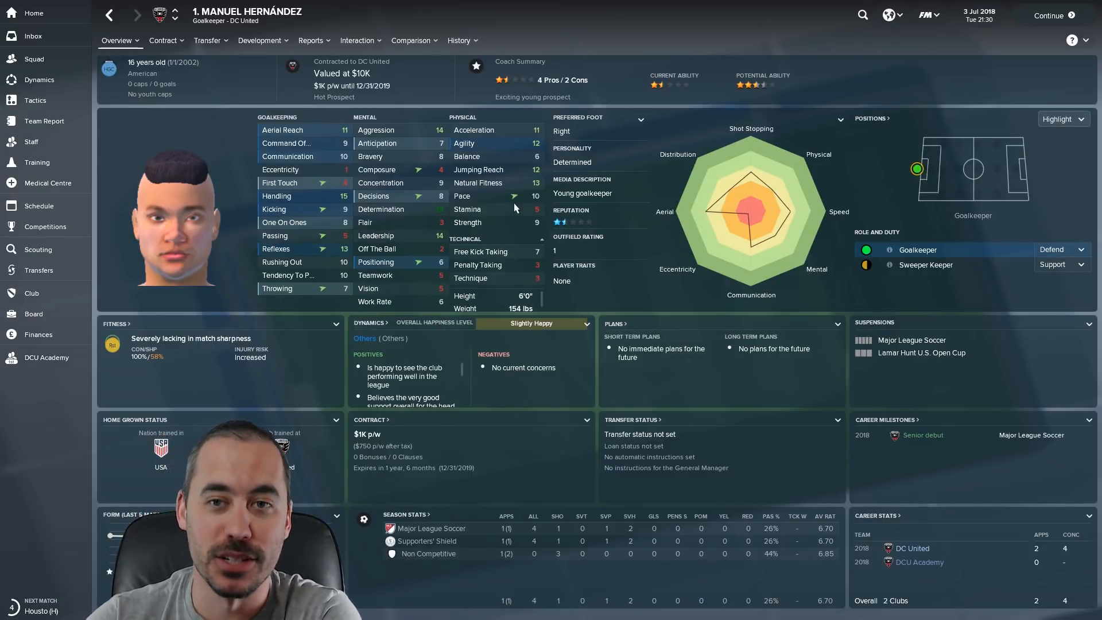
click(34, 59)
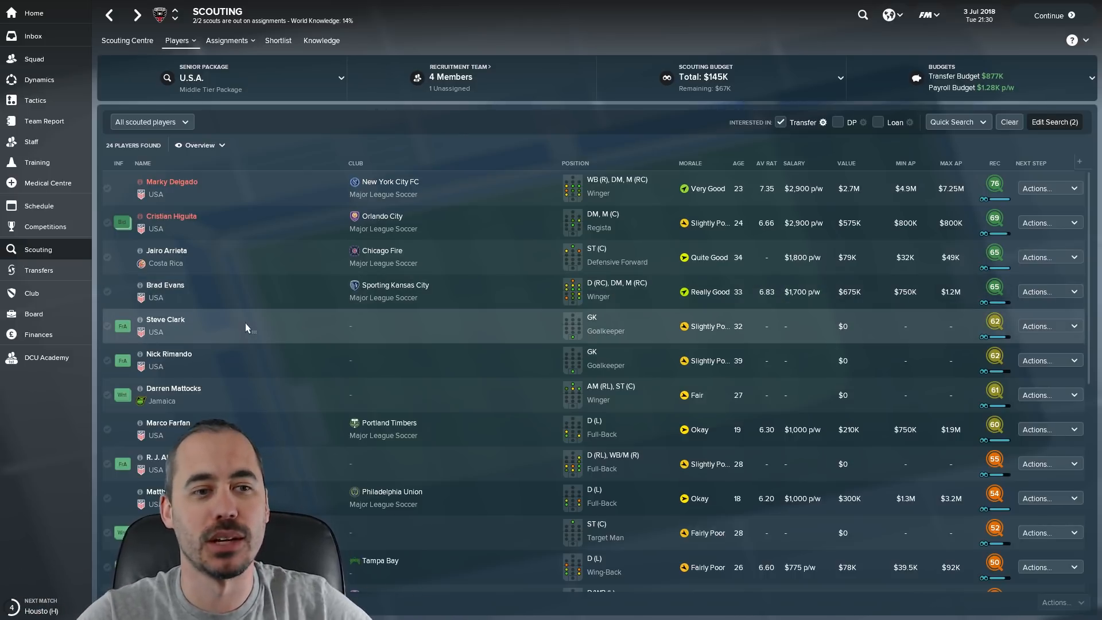
mouse_move(241, 357)
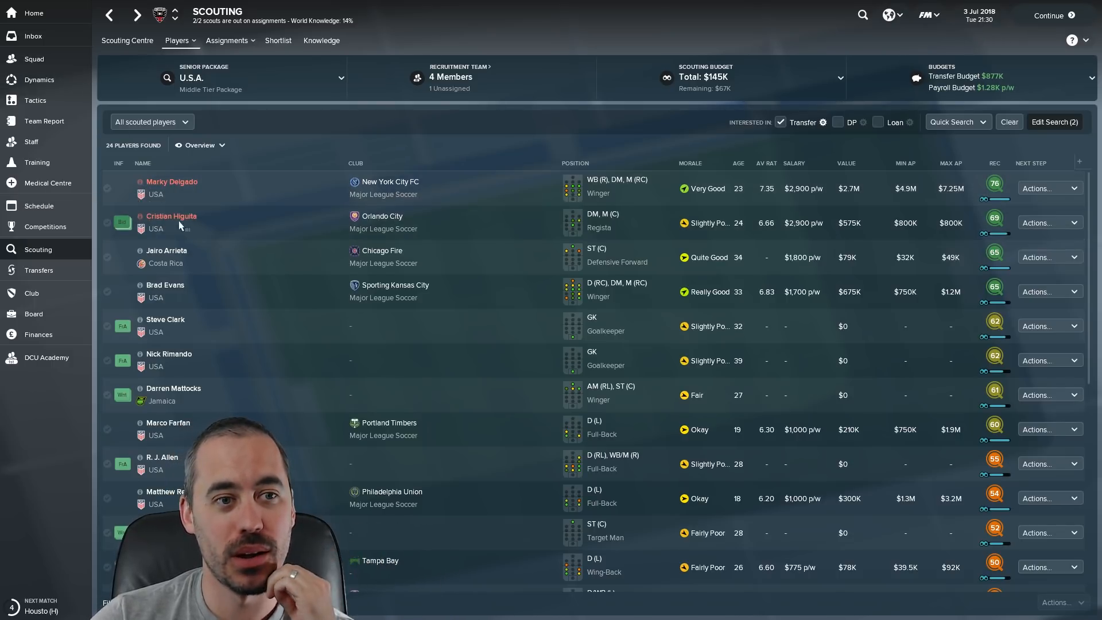
- Review Cristian Higuita's Orlando City contract details, then return to DC United's squad list
click(171, 216)
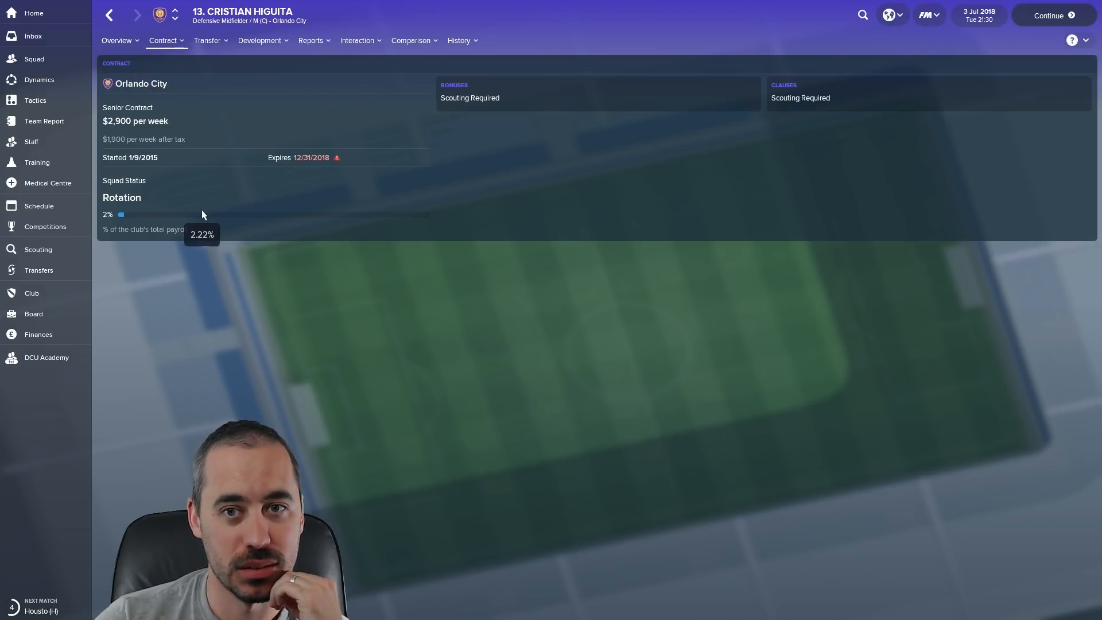
click(310, 40)
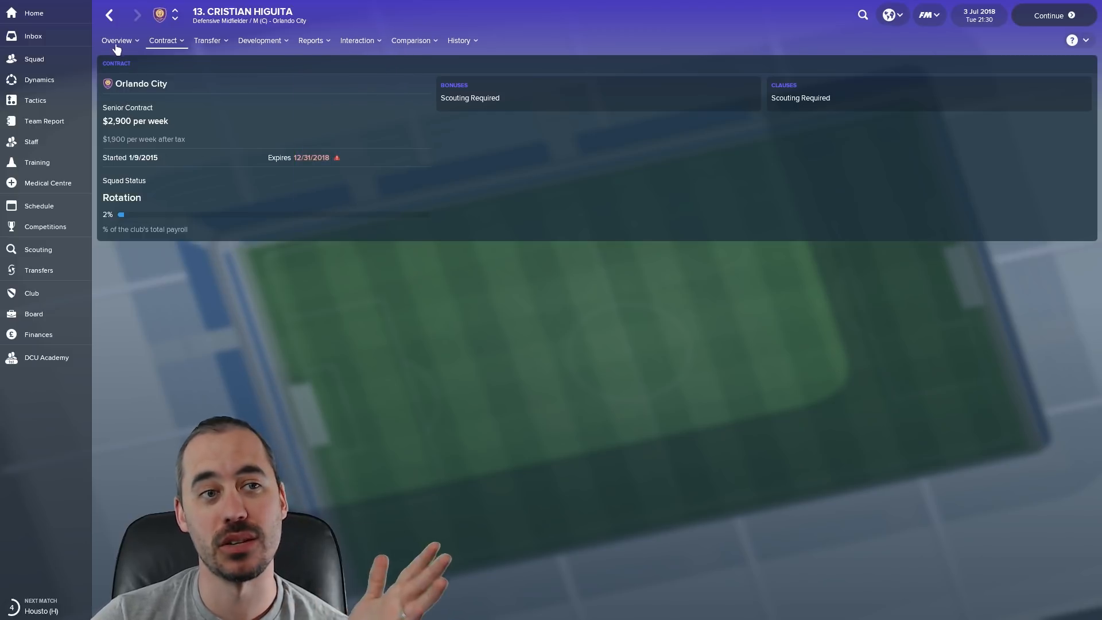
click(115, 40)
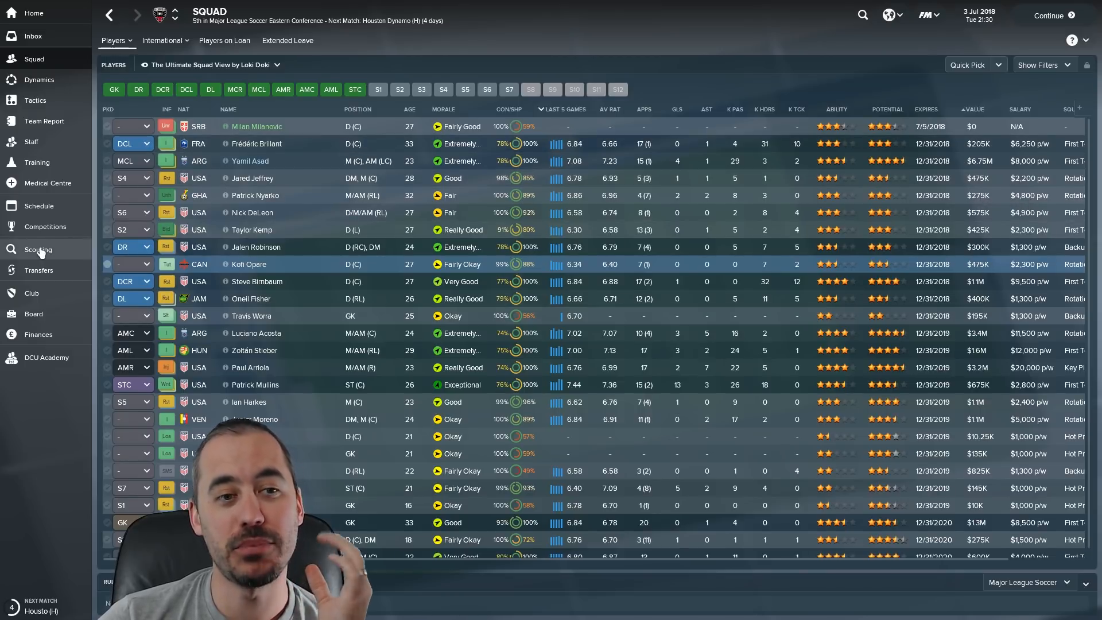
click(37, 249)
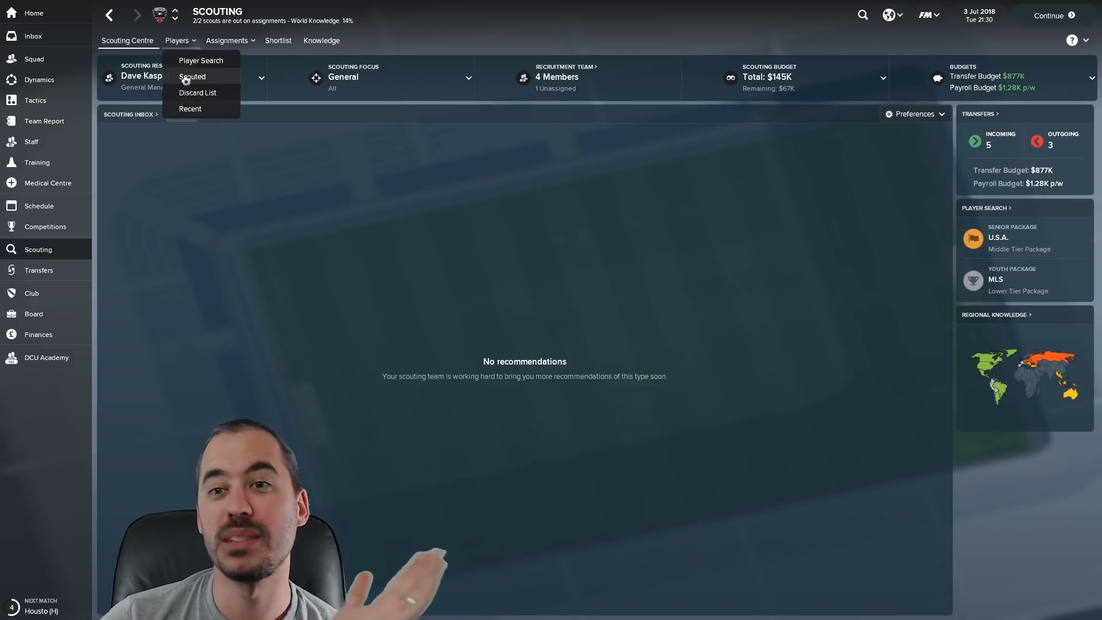
click(201, 60)
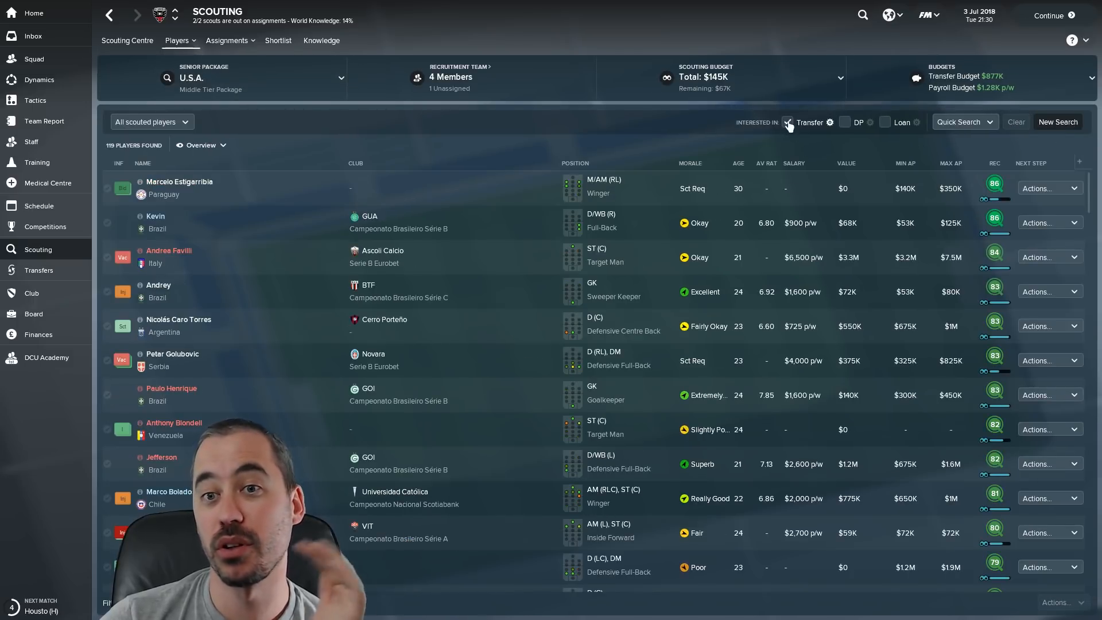
click(786, 121)
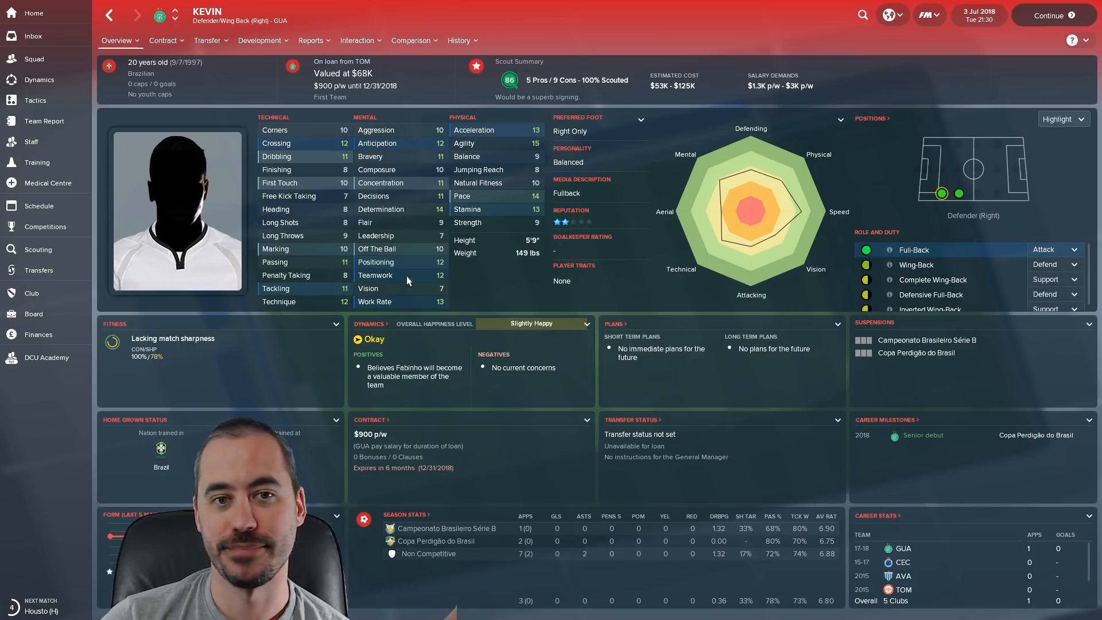
mouse_move(598, 298)
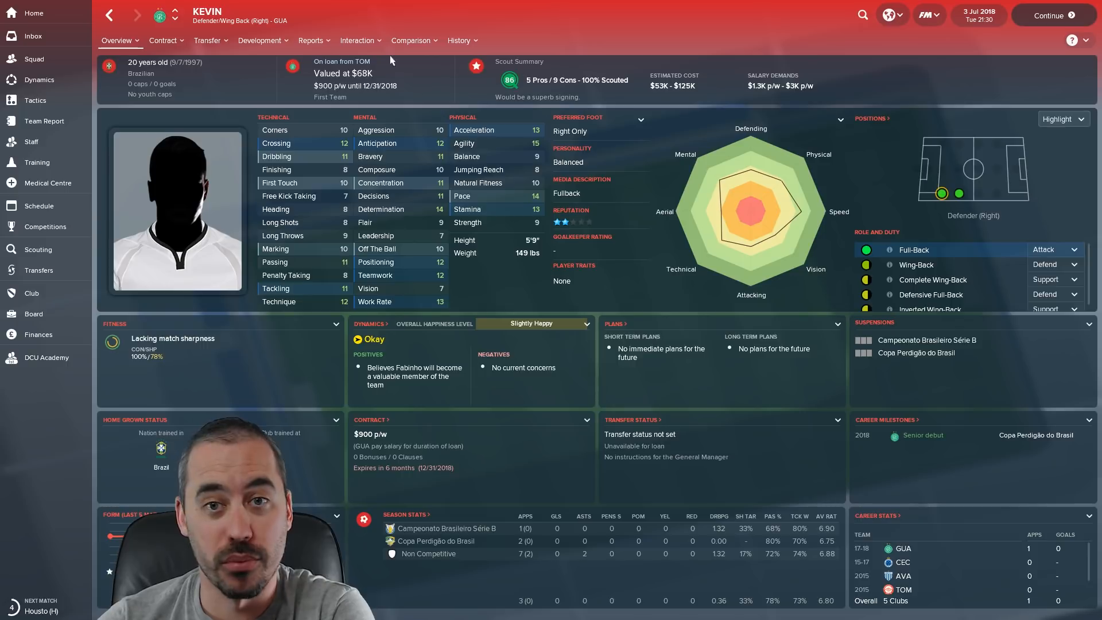
click(311, 40)
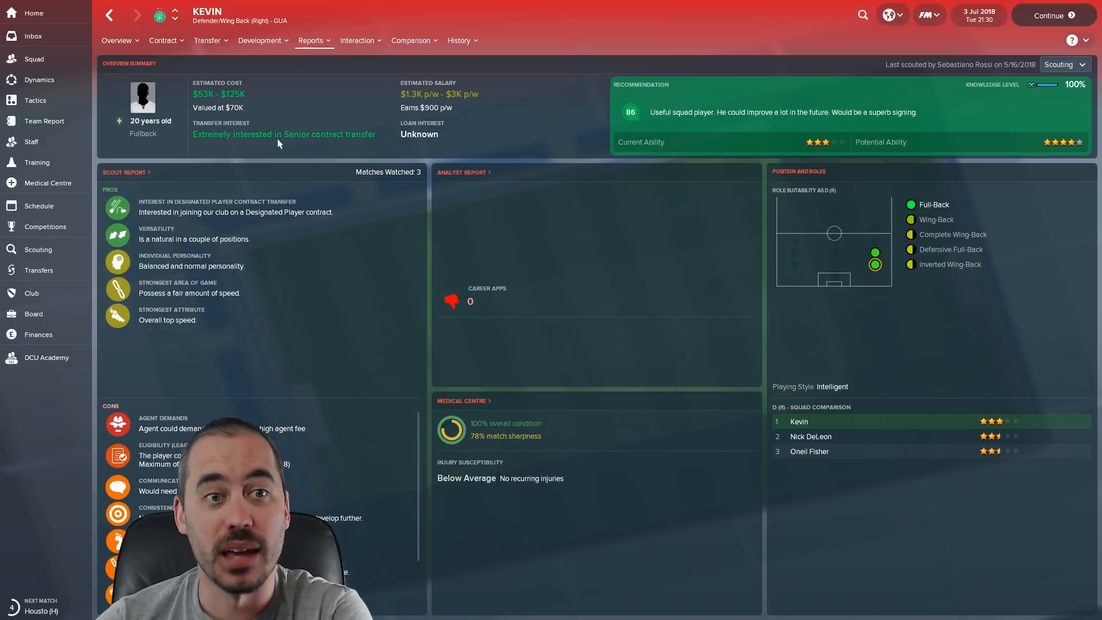
click(117, 40)
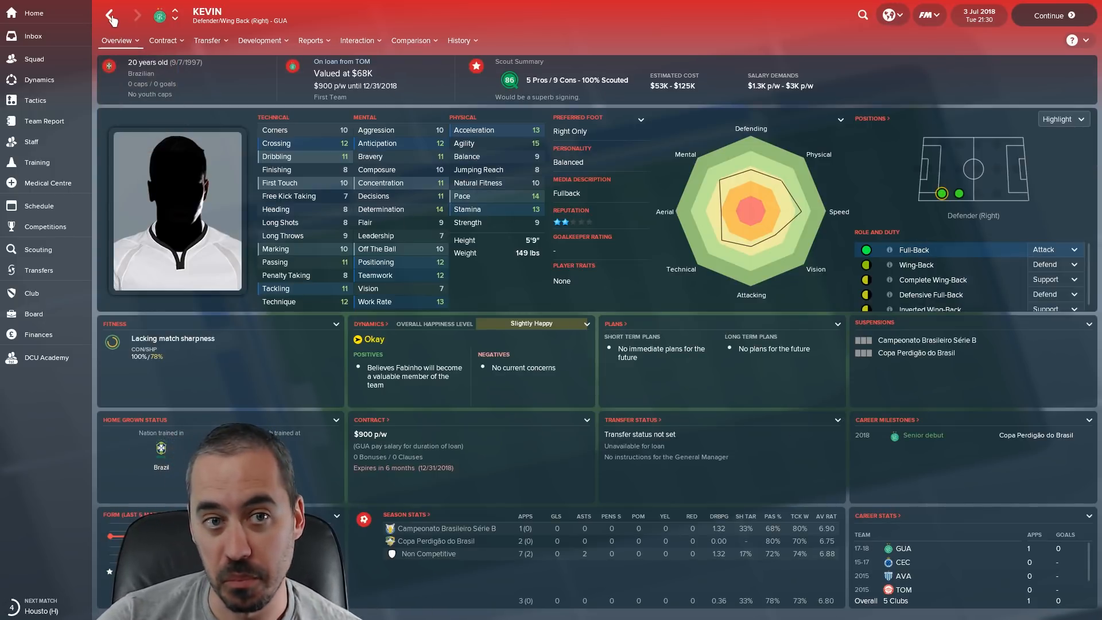
- Return to the scouted players list, then show DC United's squad list
click(110, 15)
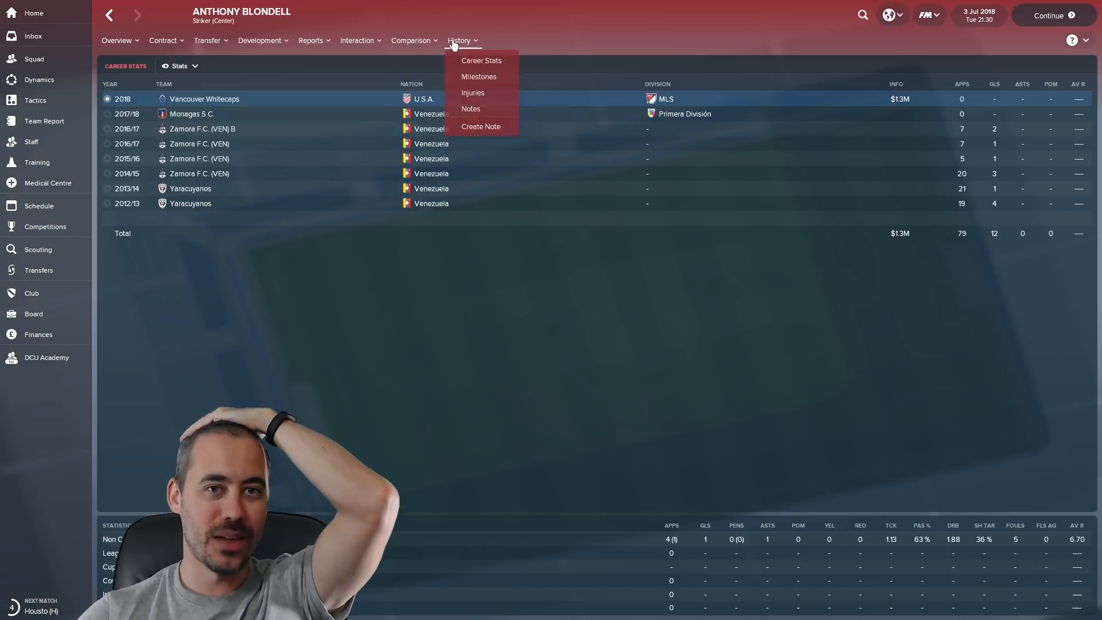
click(285, 258)
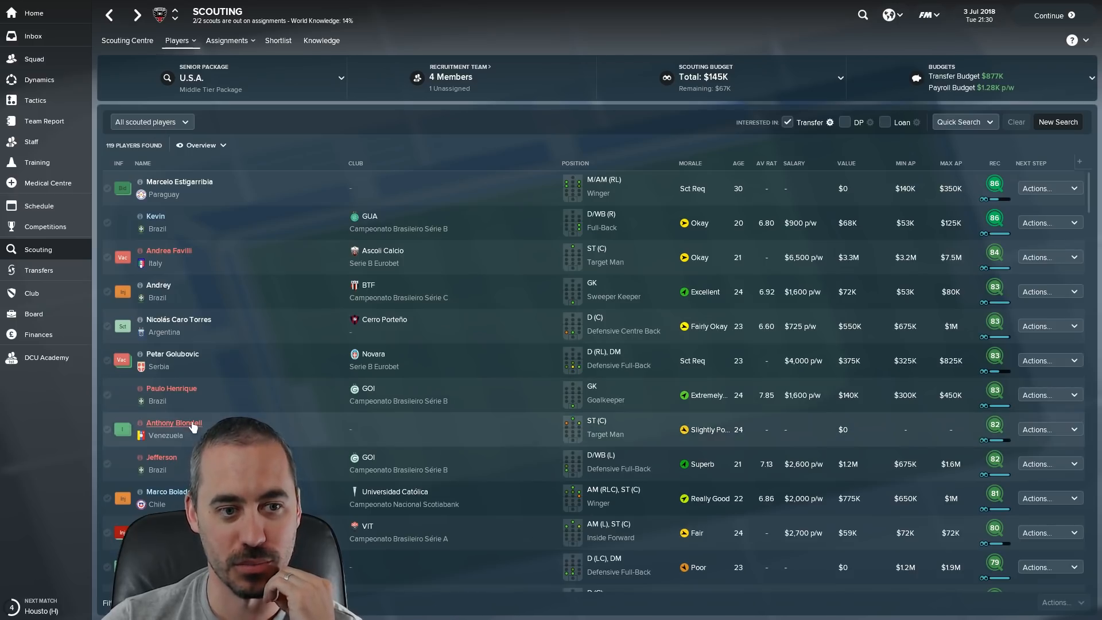
click(173, 422)
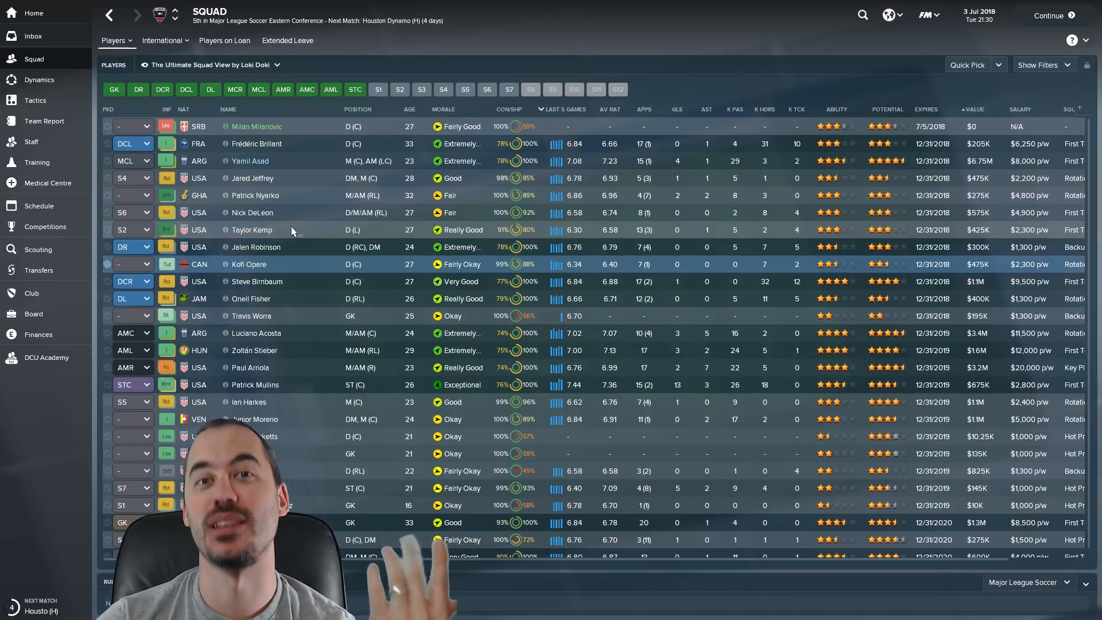
mouse_move(274, 175)
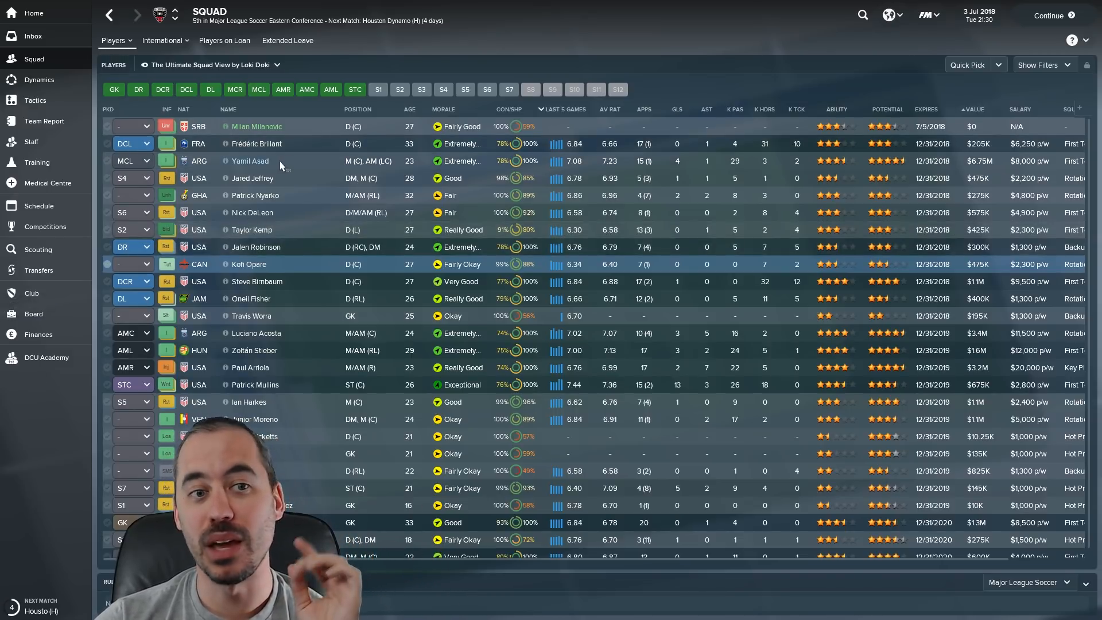
- Show DC United's transfer centre with pending offers, trials and a rejected bid
click(39, 270)
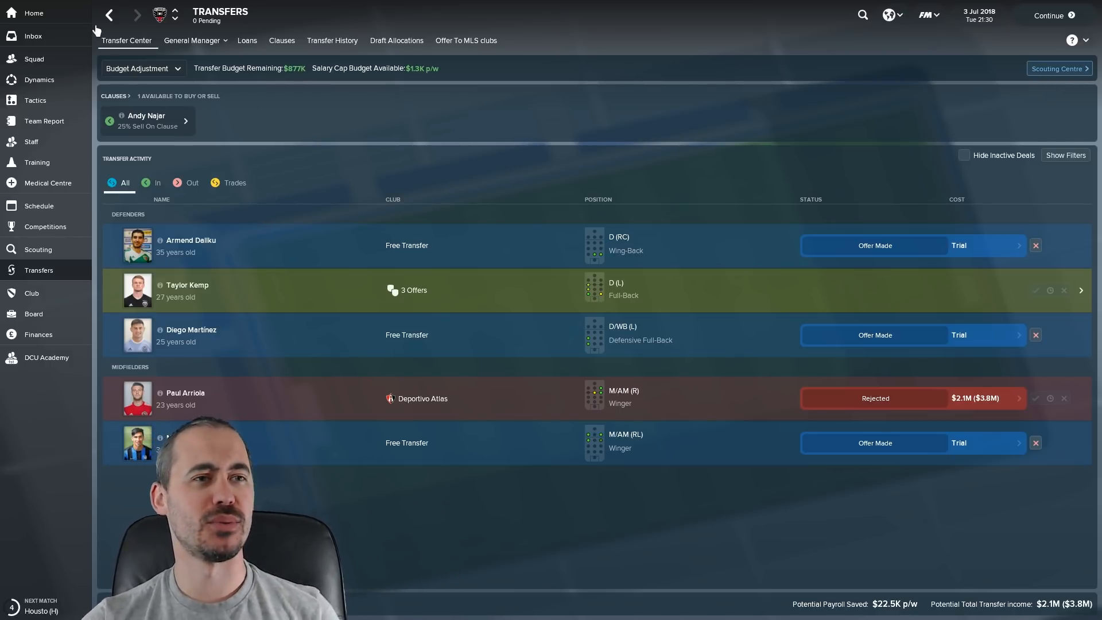
mouse_move(45, 226)
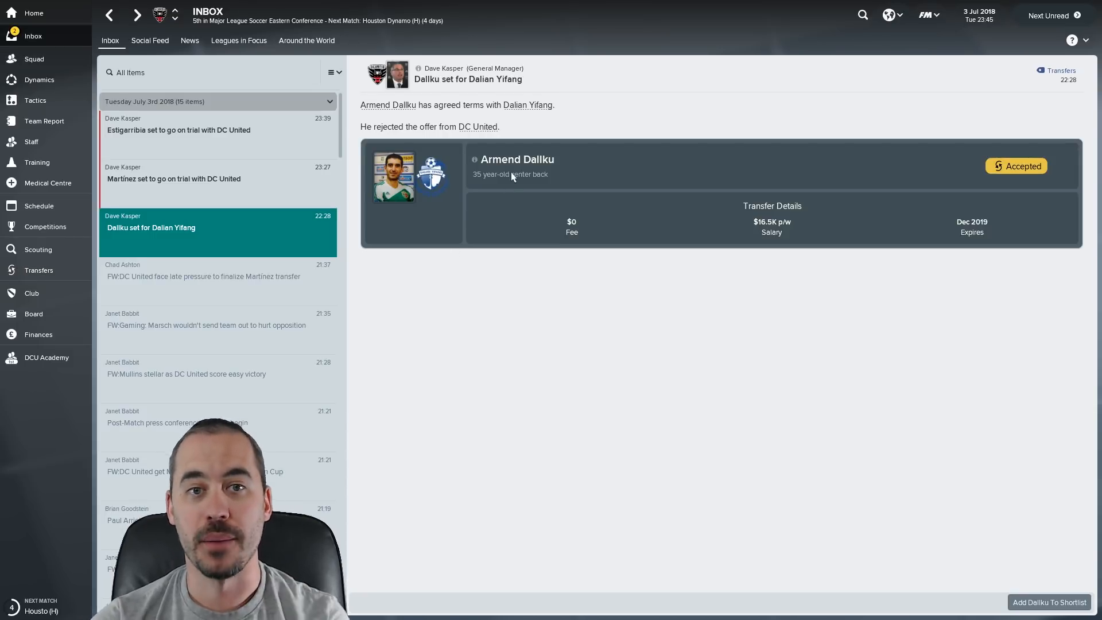
click(517, 159)
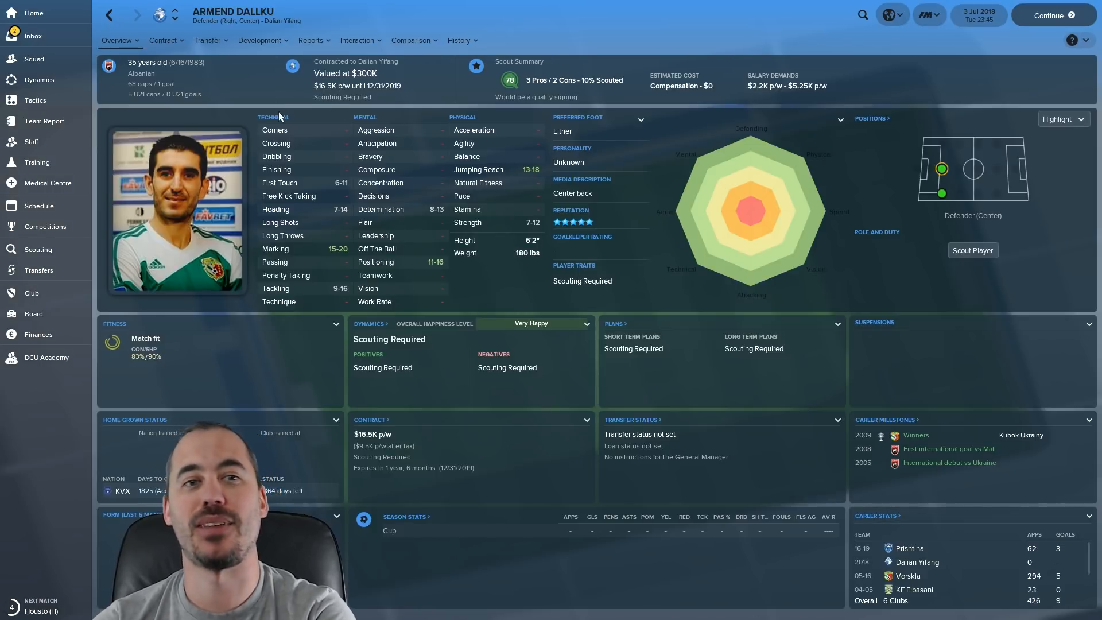
mouse_move(756, 97)
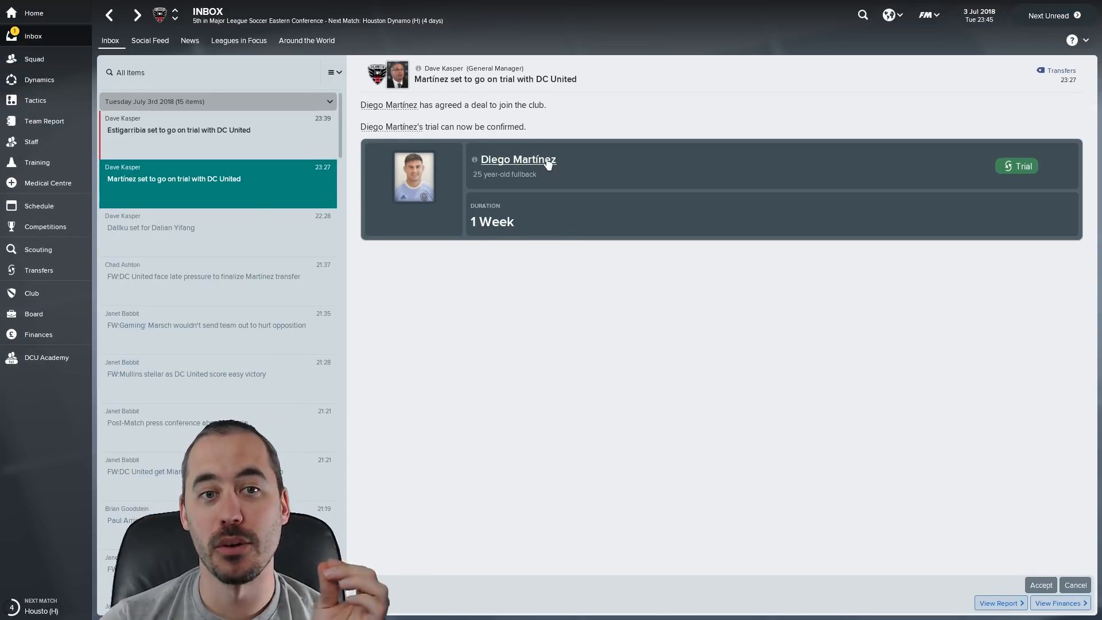
click(518, 159)
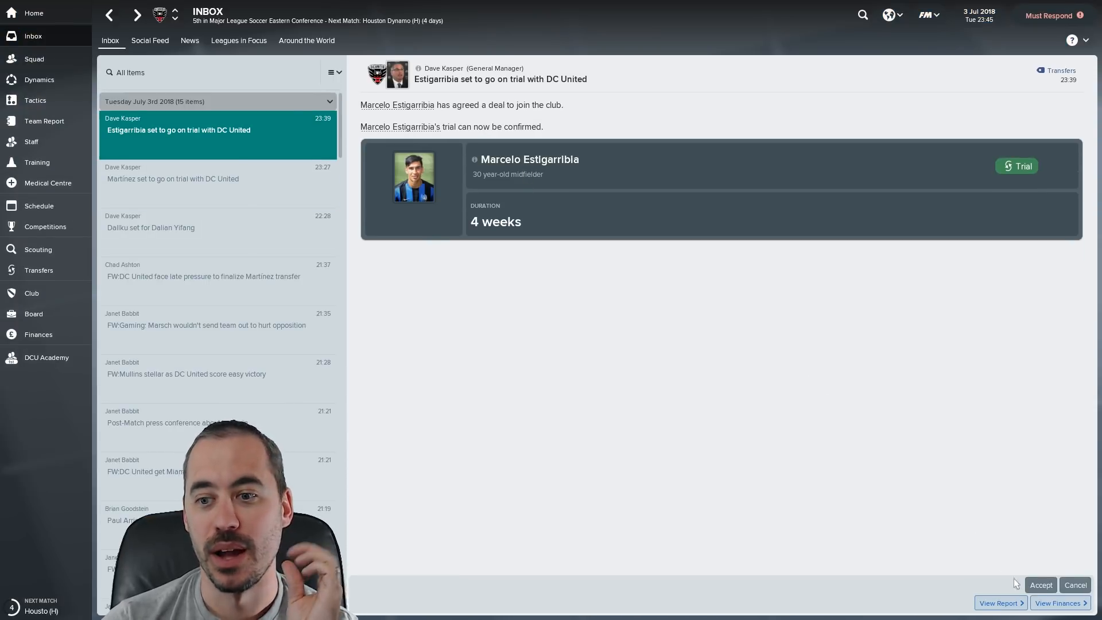
click(1040, 584)
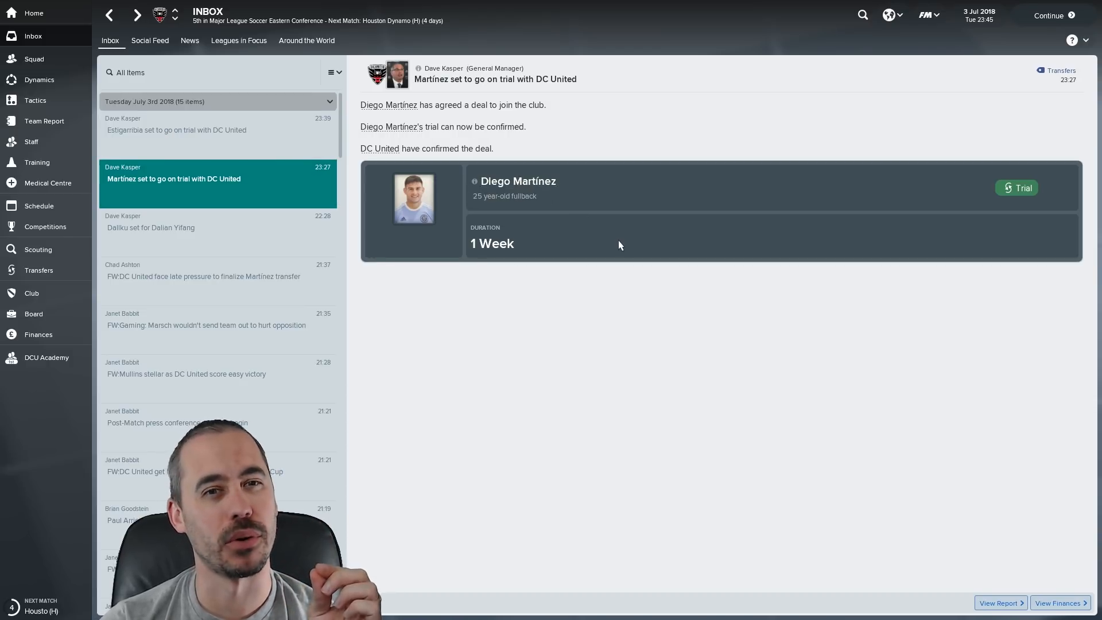
- Recheck the Estigarribia trial message and player actions, then advance to the next day
click(176, 130)
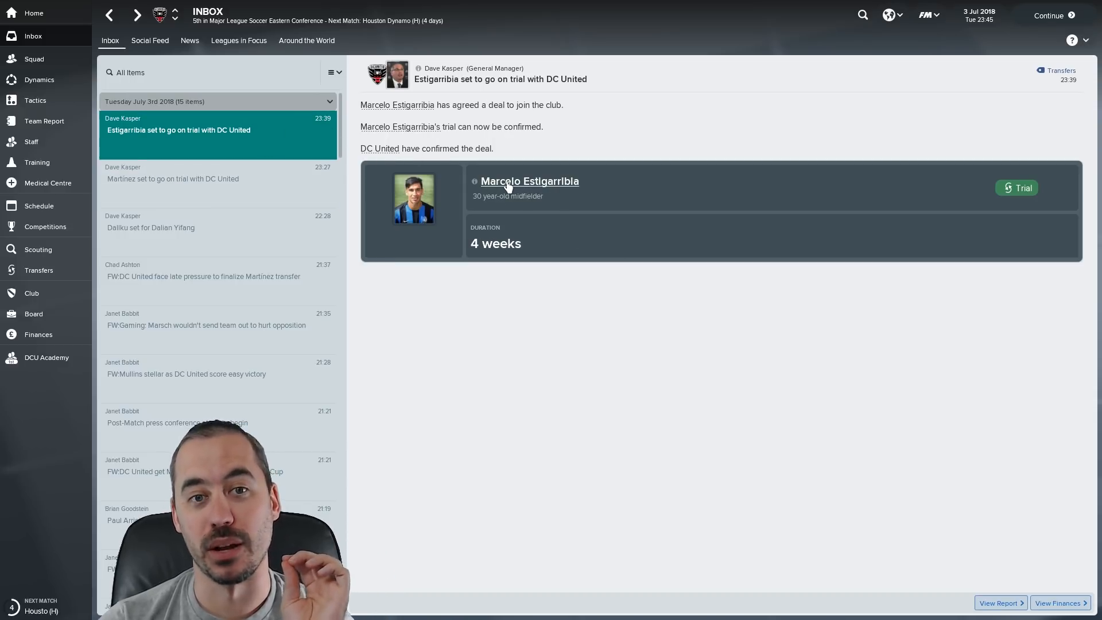
right_click(529, 182)
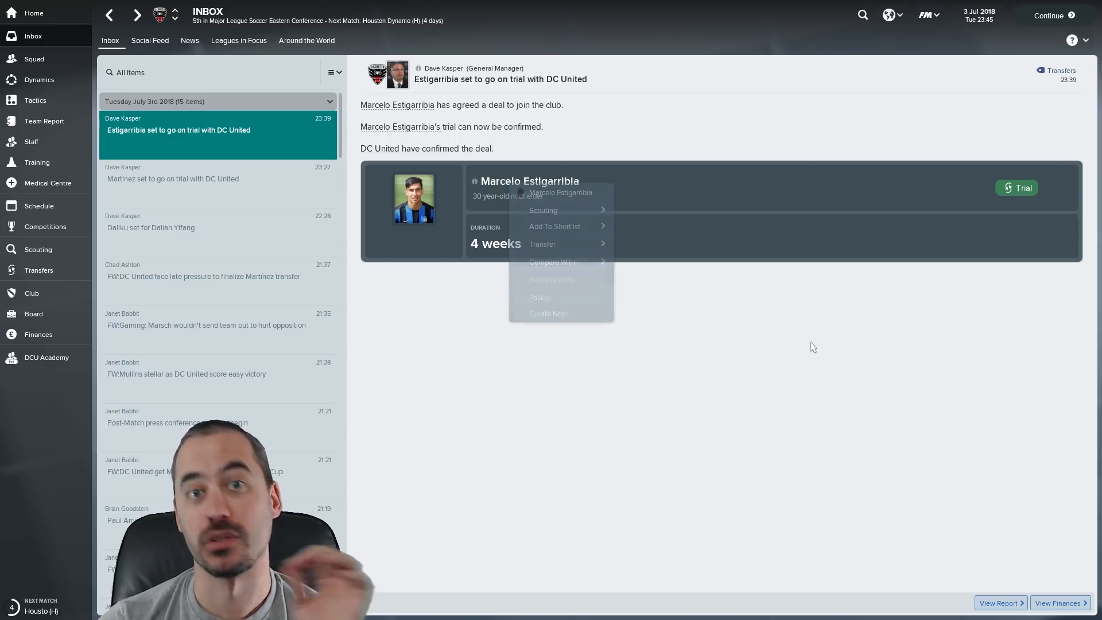
click(457, 176)
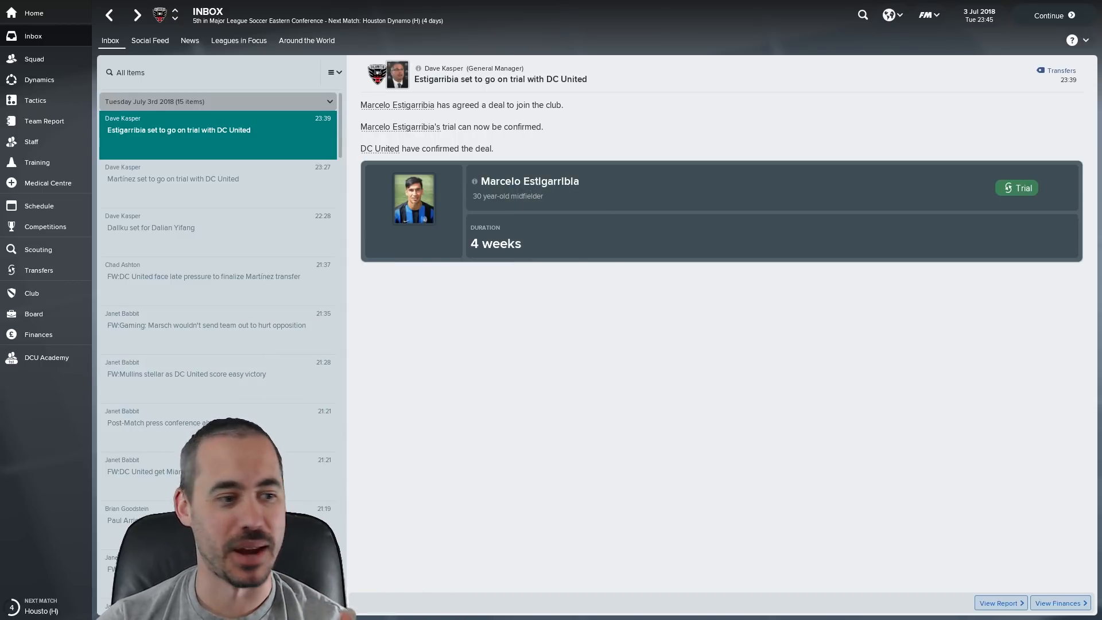
click(1052, 15)
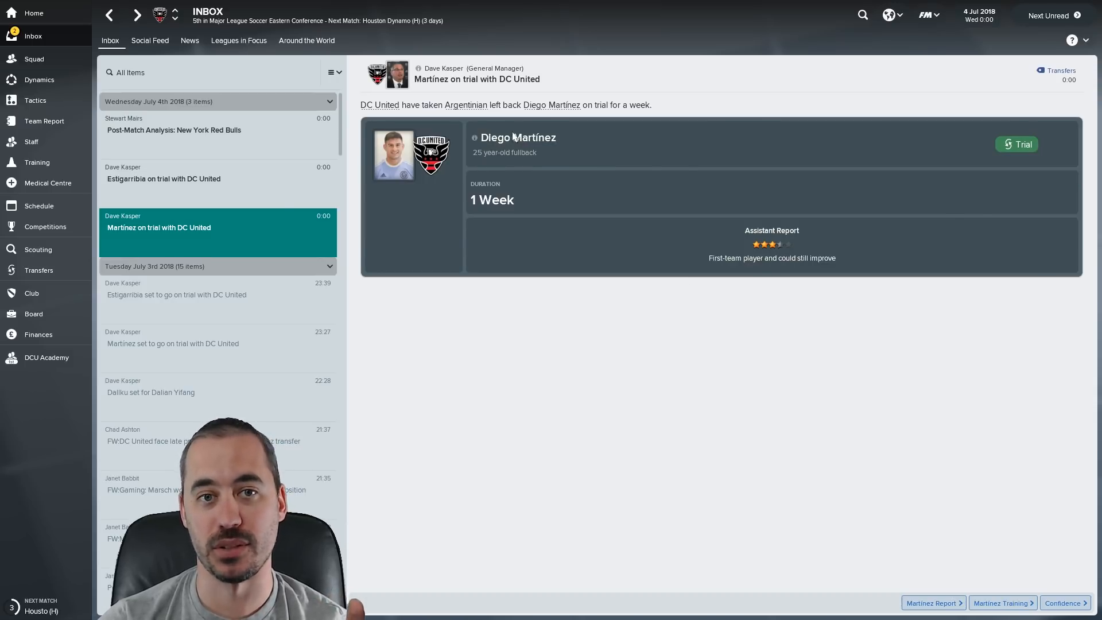
- Review Martínez's contract and coach report and Estigarribia's coach report, then return to the inbox
click(518, 138)
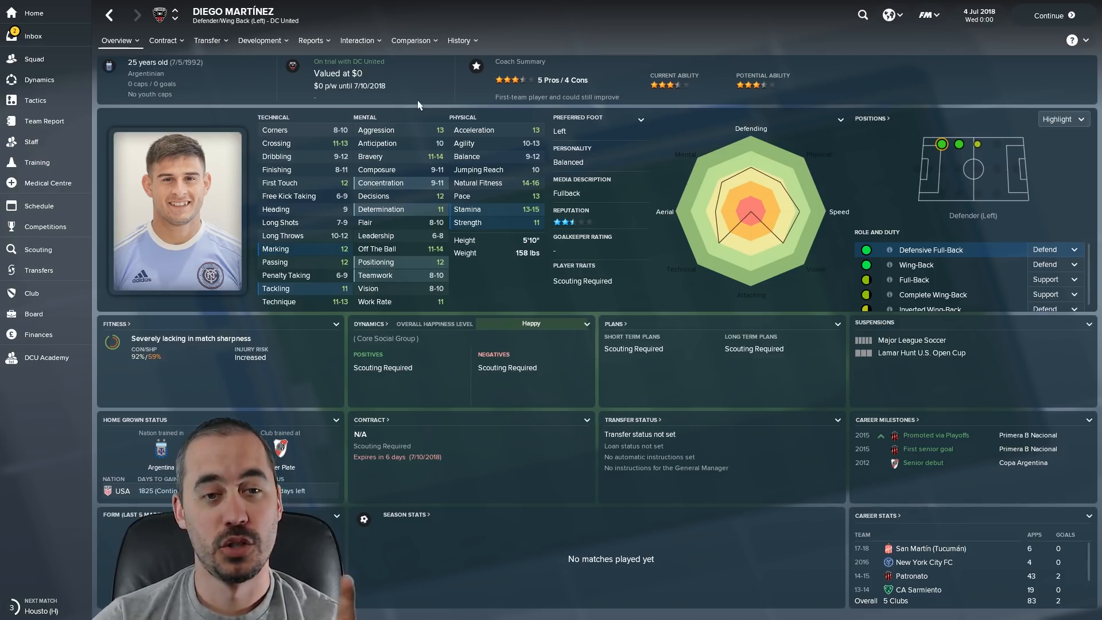
click(164, 40)
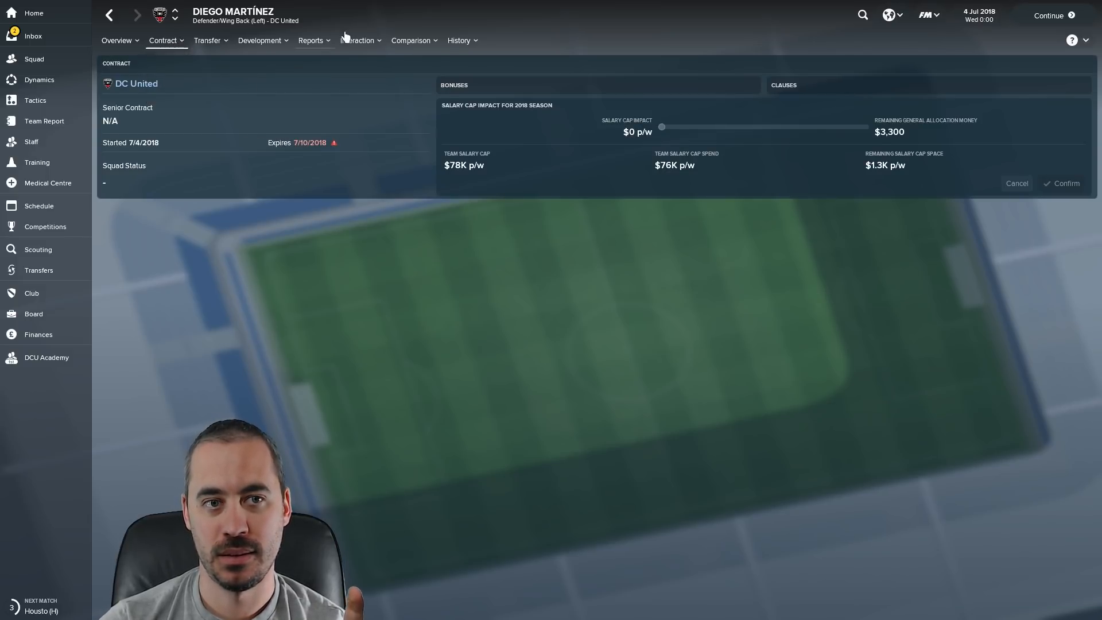
click(311, 40)
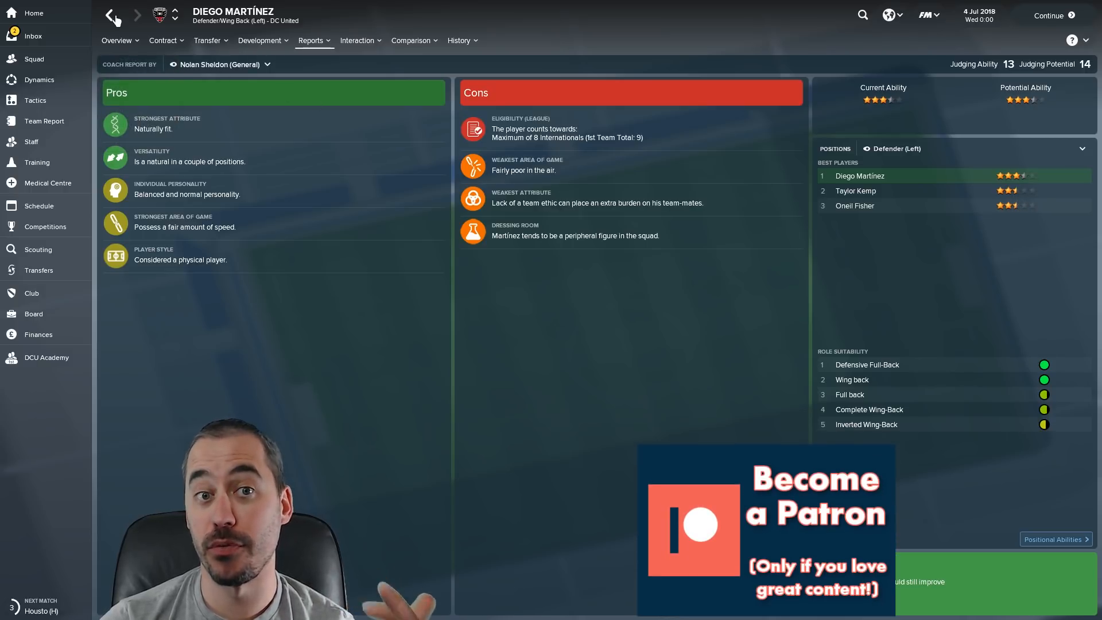
click(33, 35)
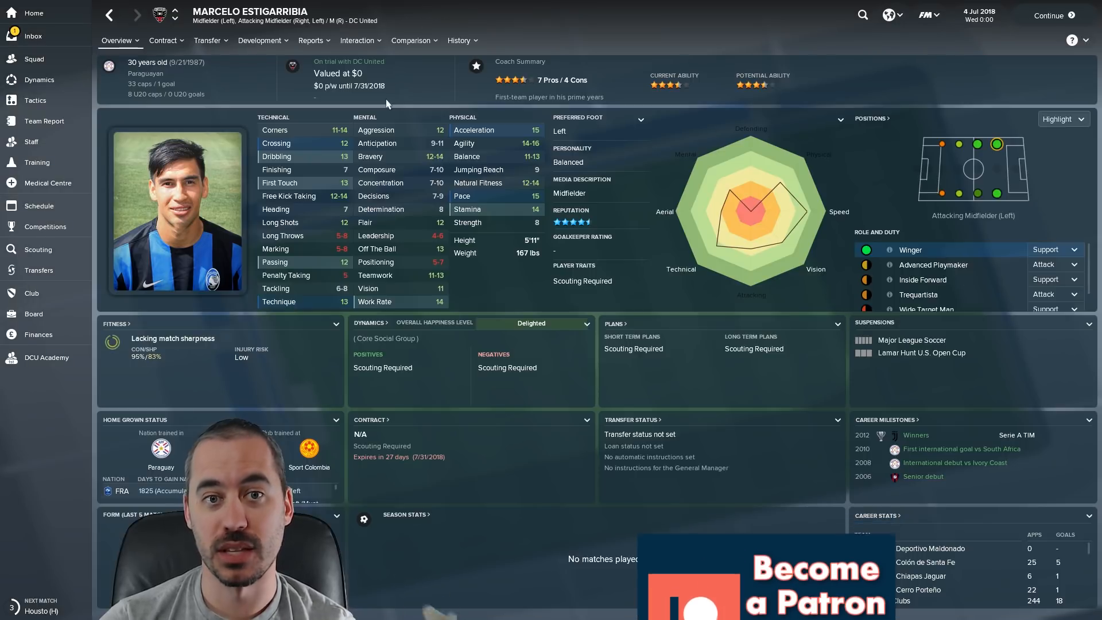
click(312, 40)
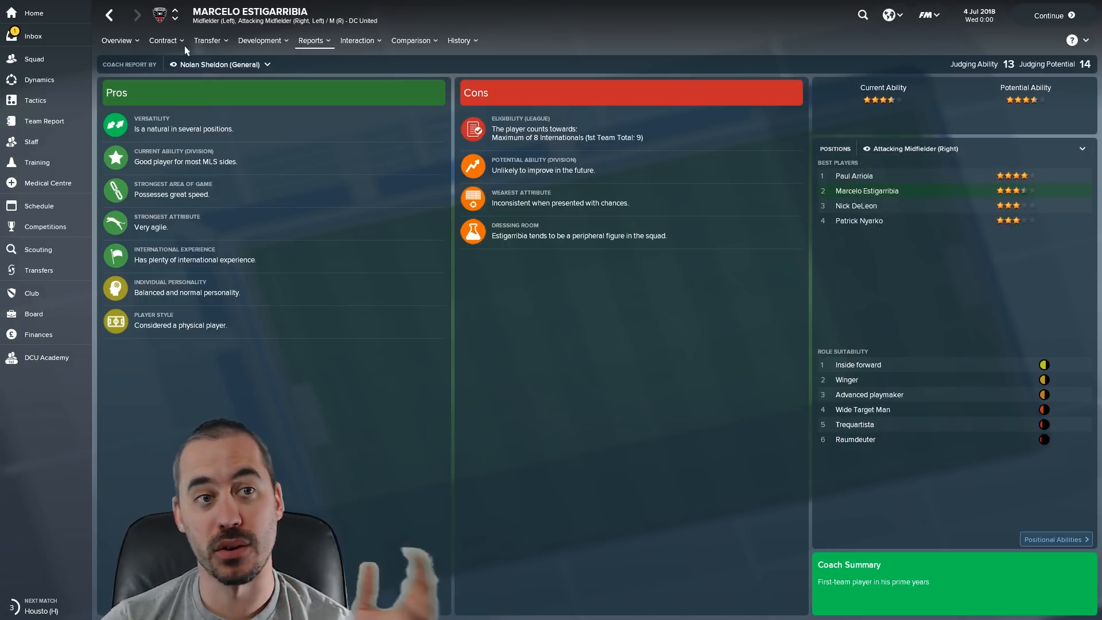
click(116, 40)
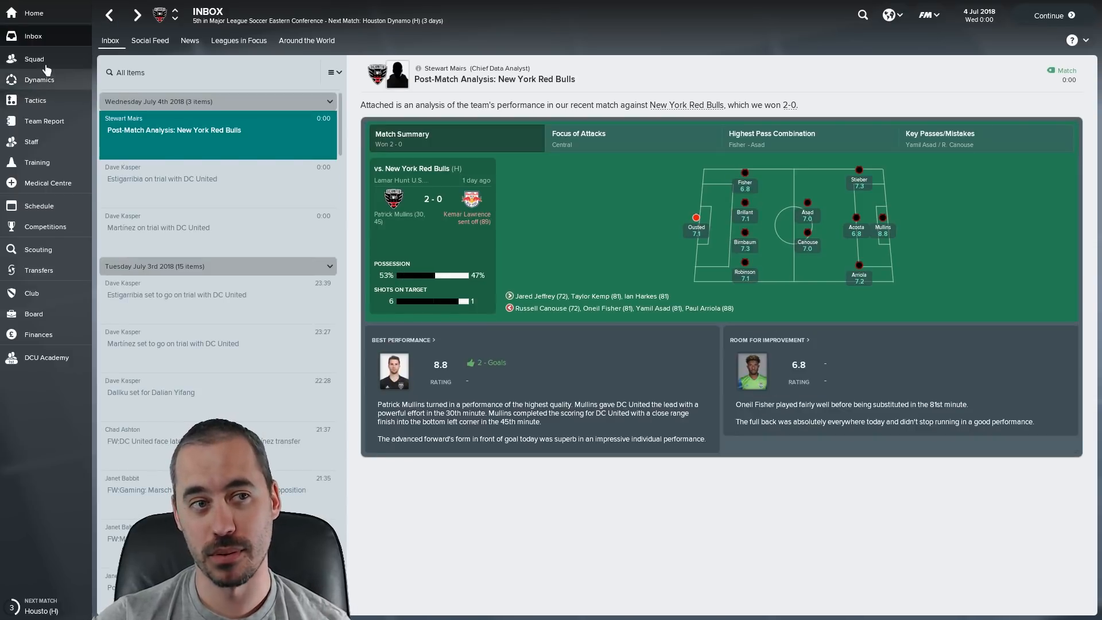
- Read through the Major League Soccer rules, then switch to the transfer centre's trades list
click(34, 13)
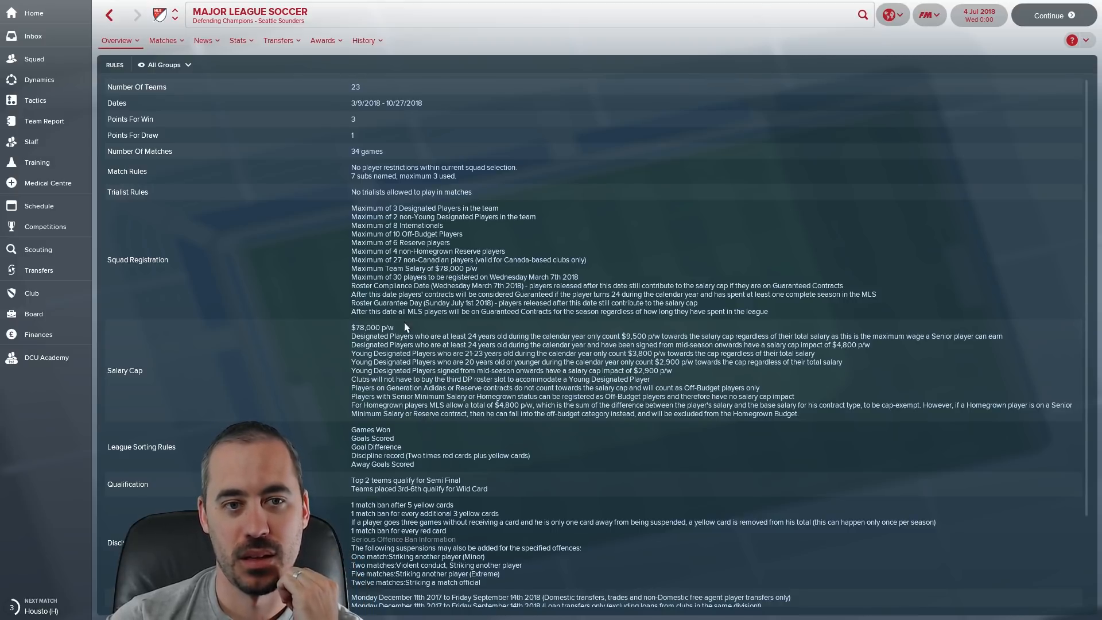
scroll(down, 3)
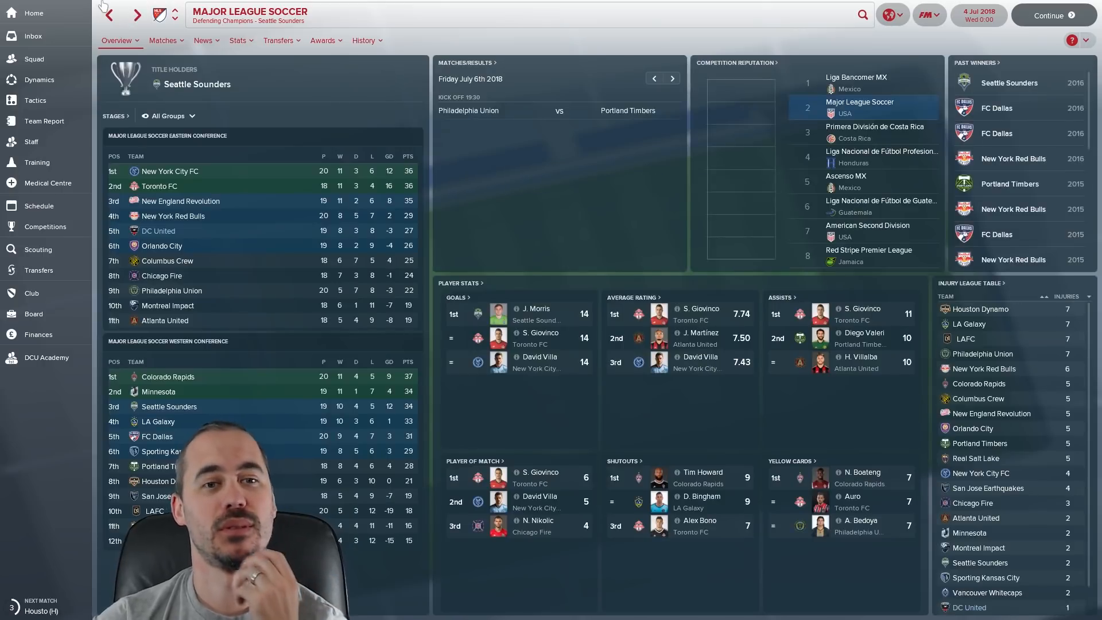
click(39, 270)
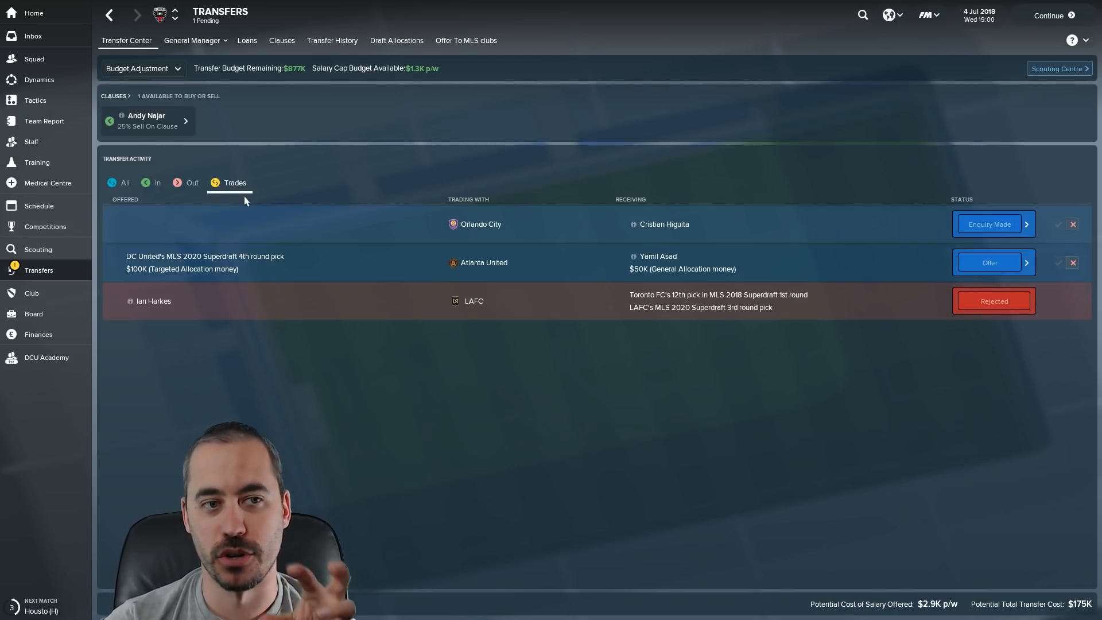
click(125, 183)
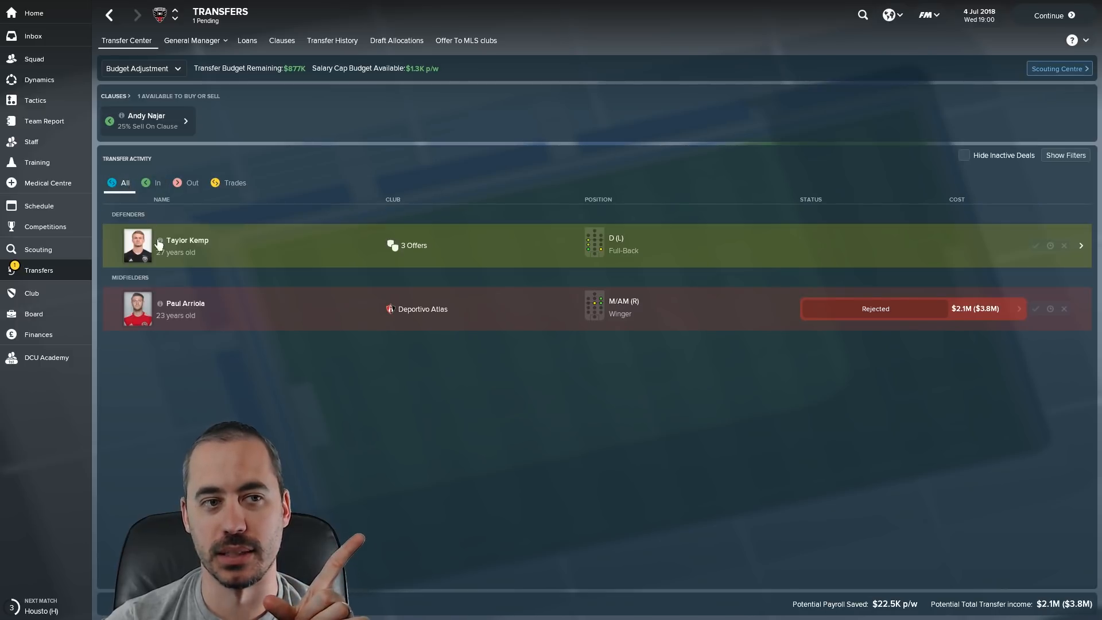
mouse_move(180, 285)
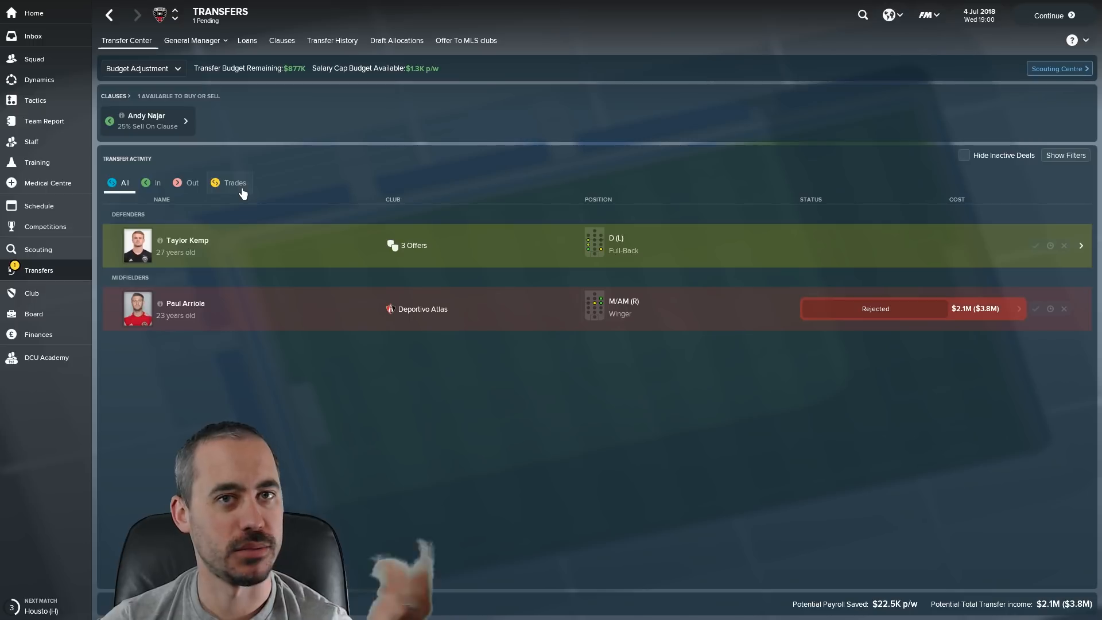
click(235, 182)
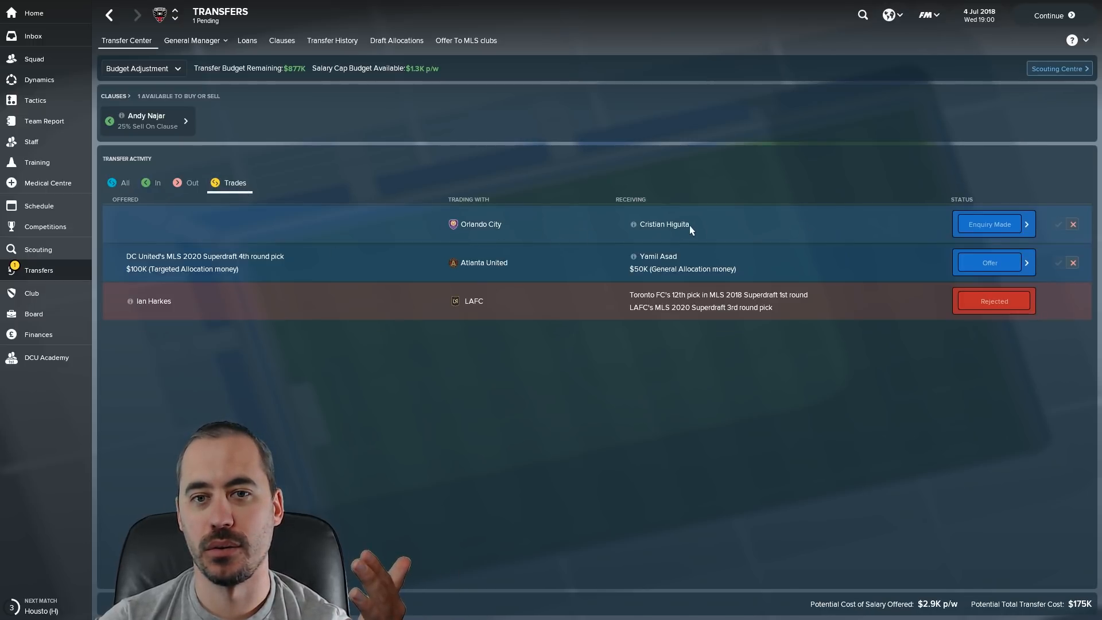
mouse_move(738, 228)
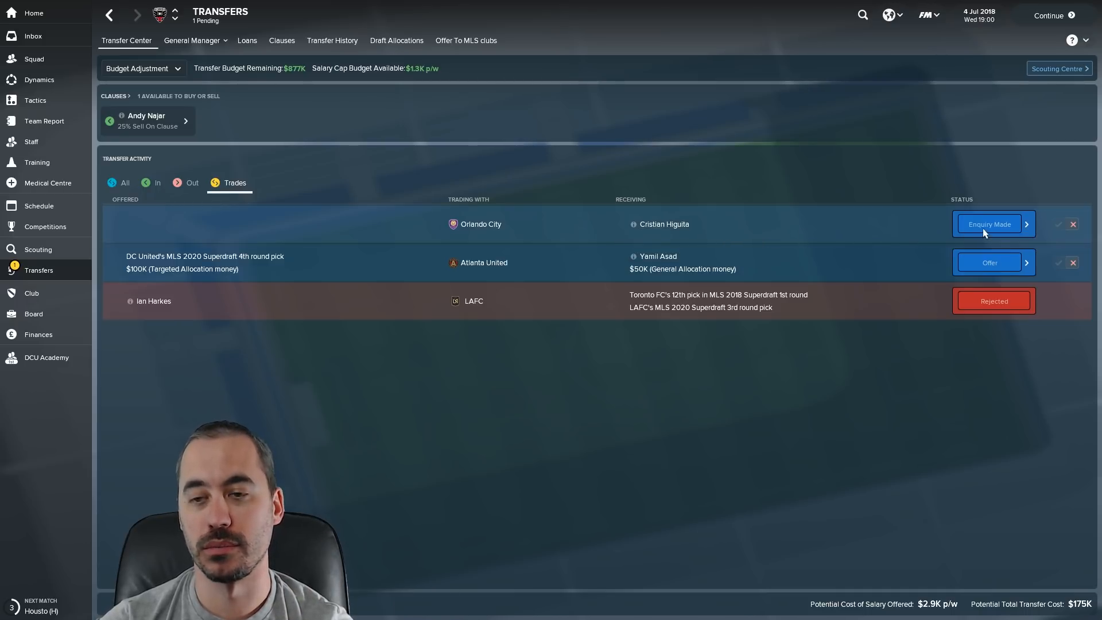
mouse_move(362, 275)
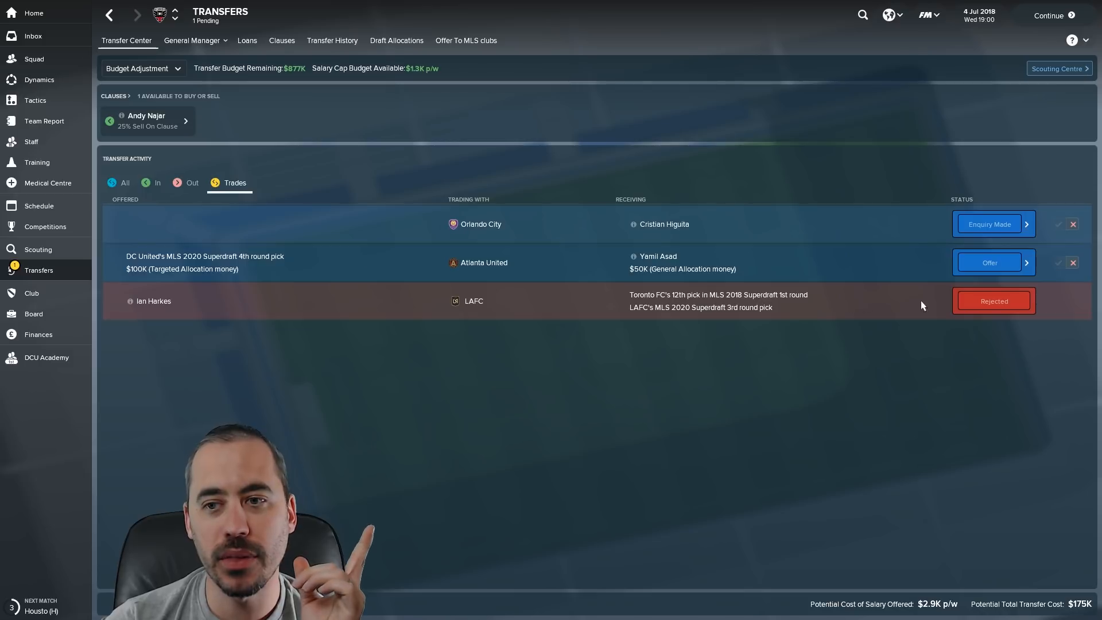
mouse_move(250, 264)
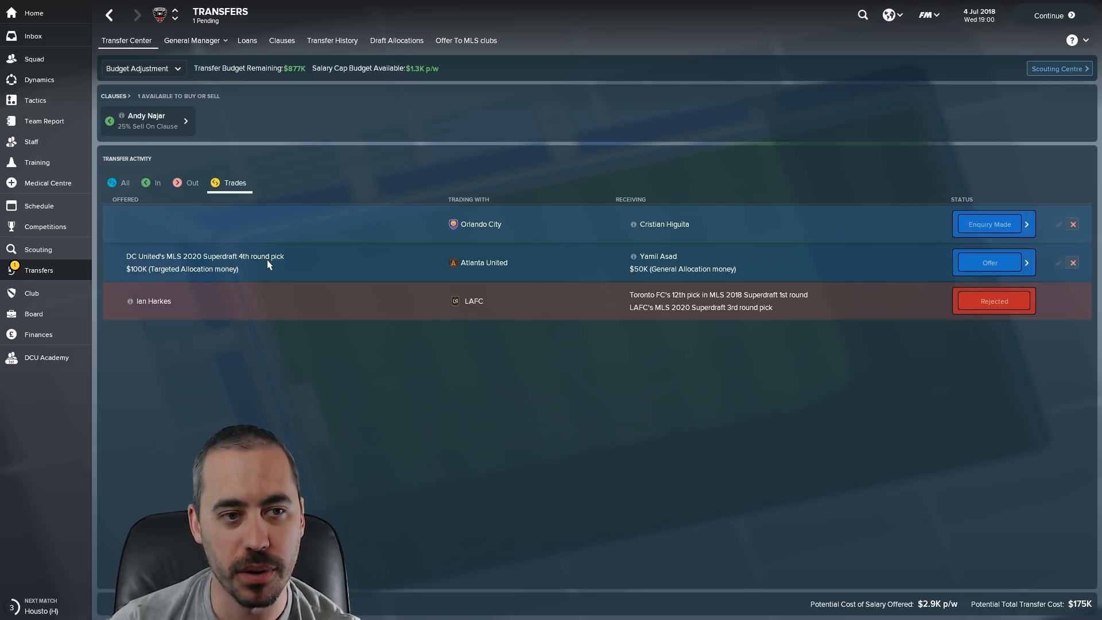
mouse_move(216, 275)
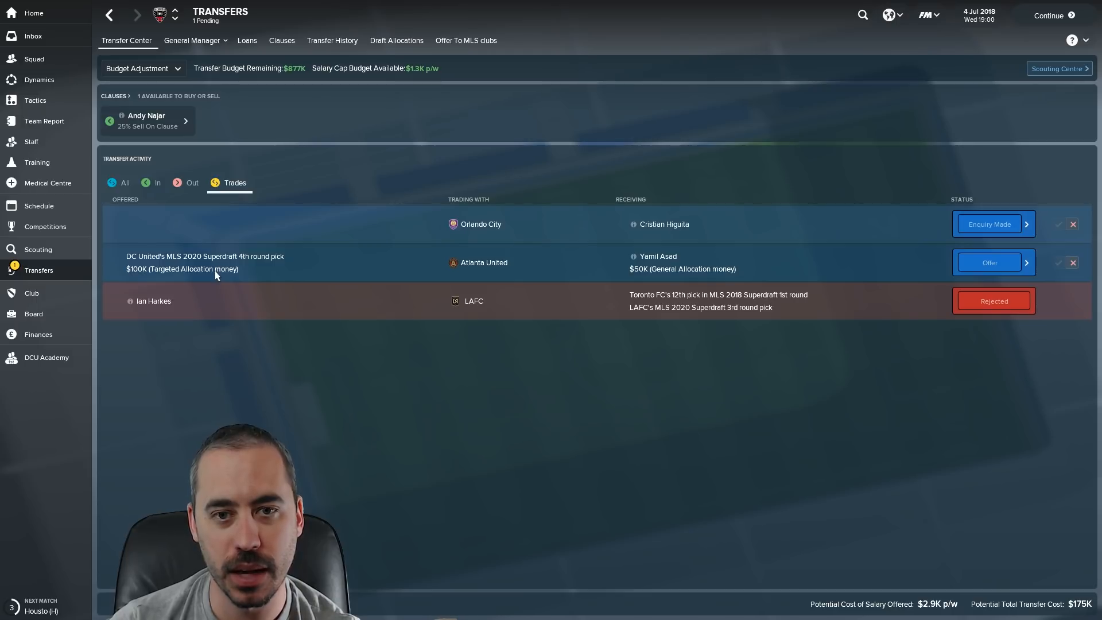
mouse_move(670, 275)
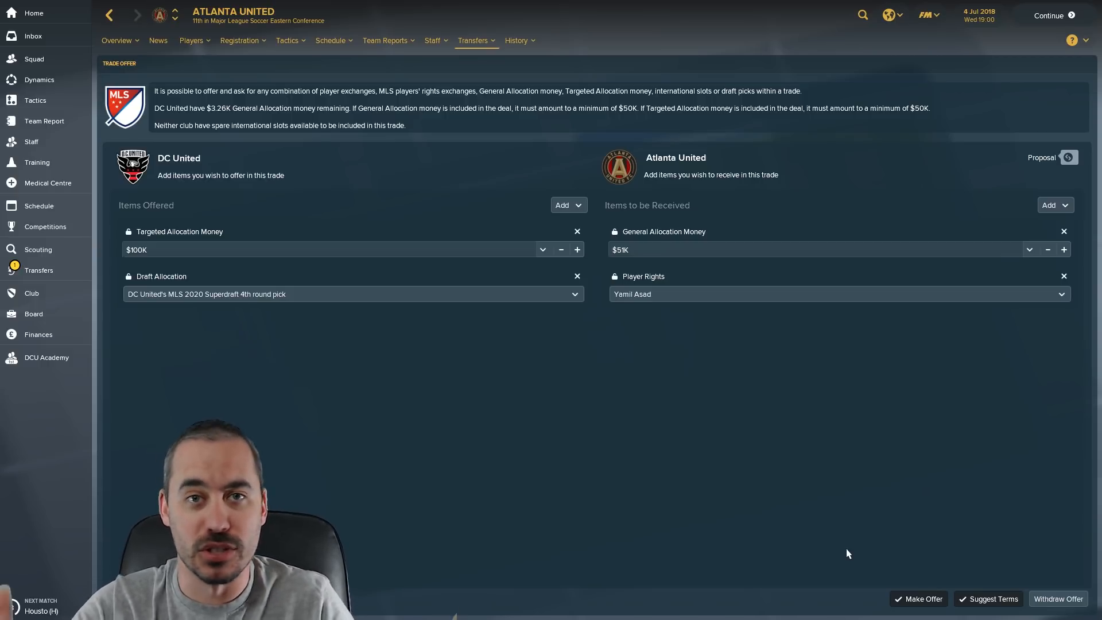
mouse_move(579, 320)
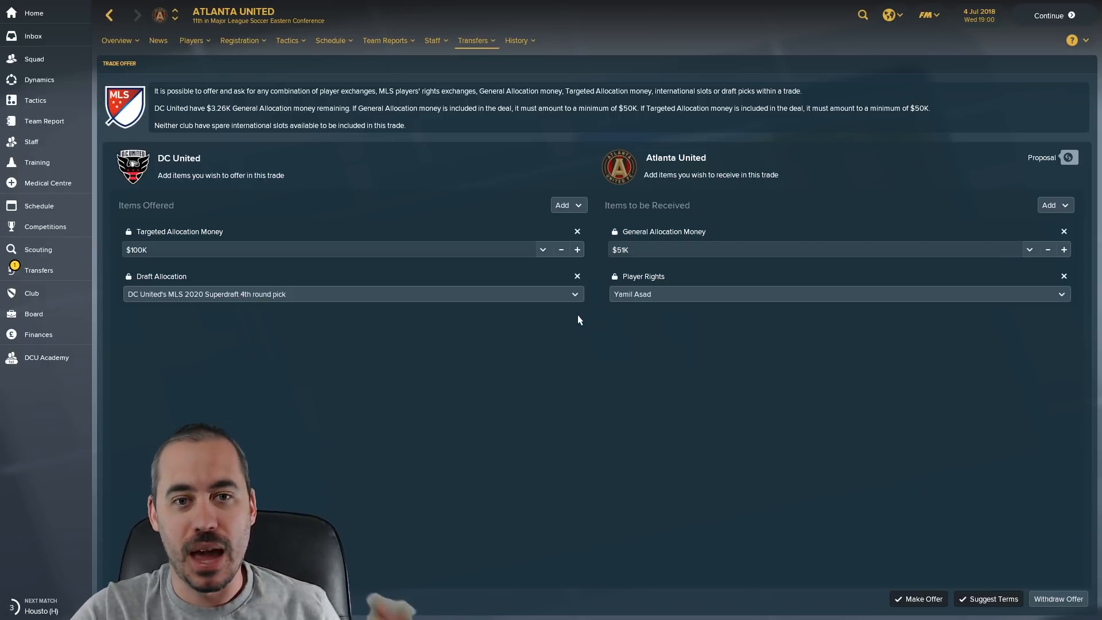
mouse_move(525, 328)
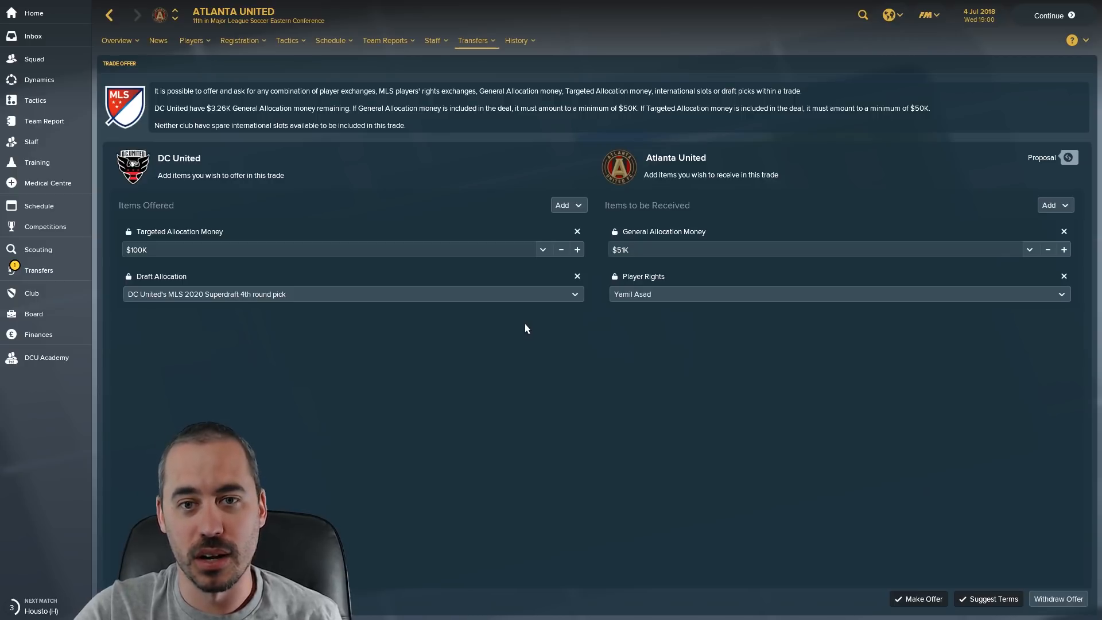
mouse_move(522, 310)
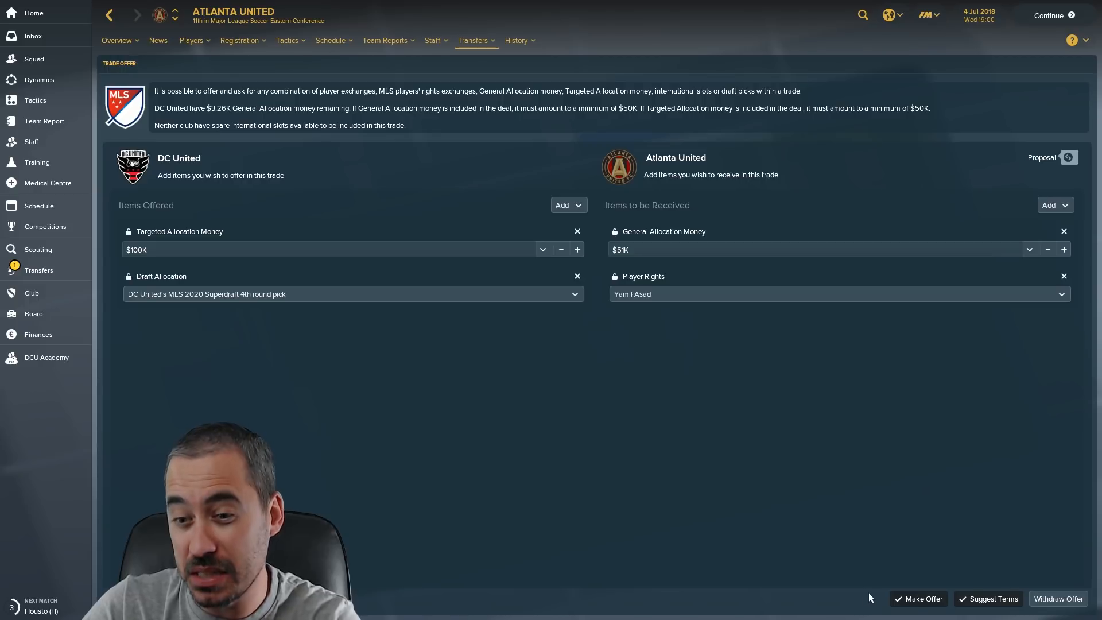
mouse_move(918, 602)
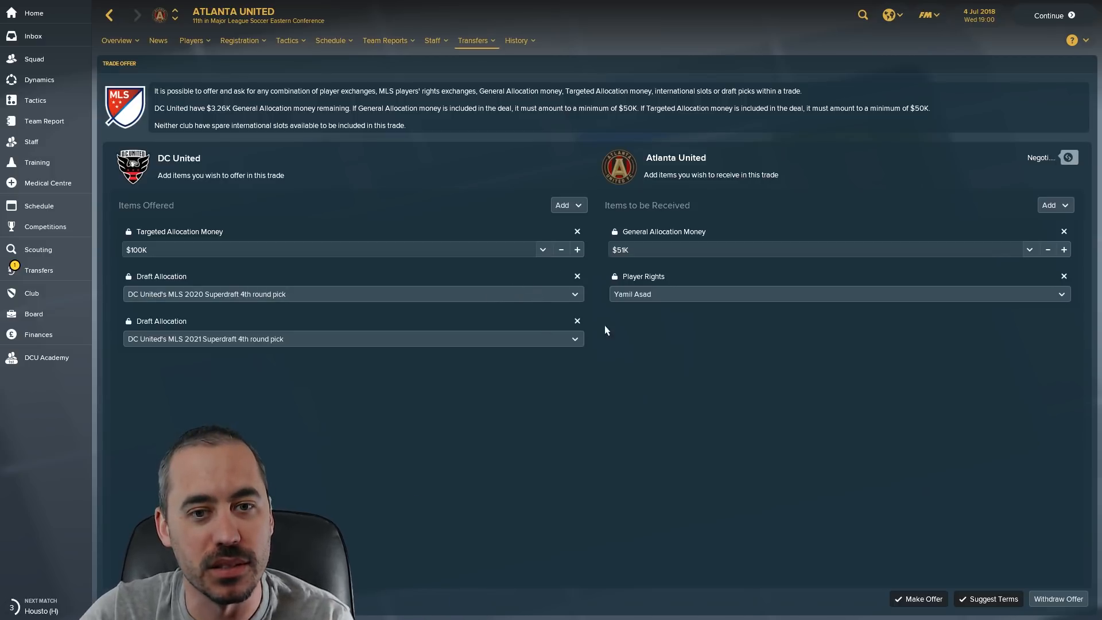
mouse_move(267, 350)
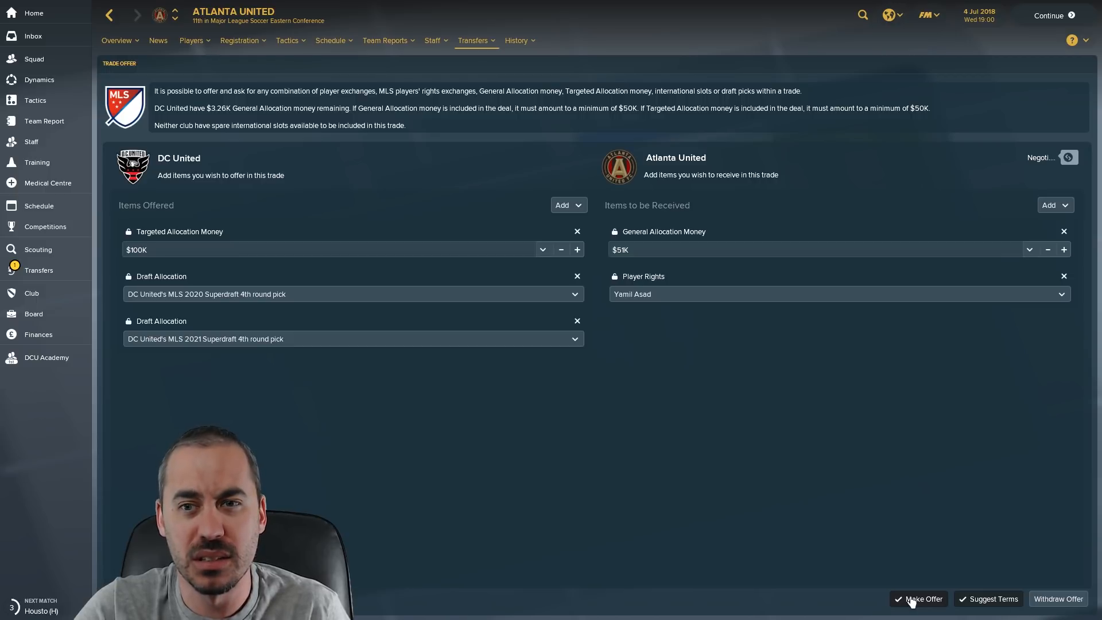
- Submit the revised Atlanta United offer including the 2021 Superdraft 4th round pick
click(922, 598)
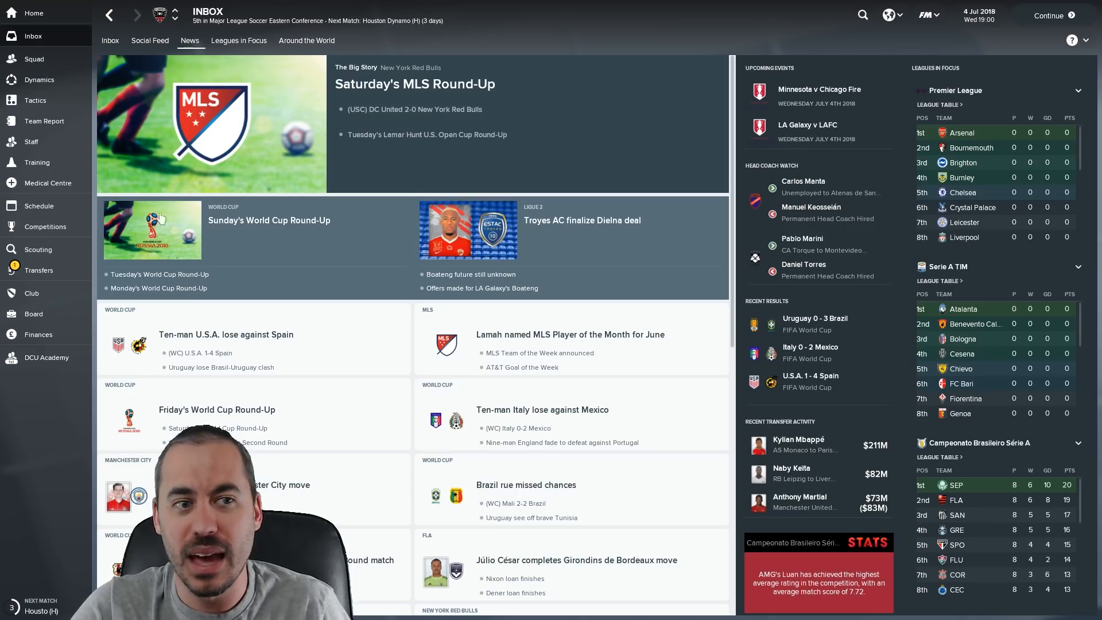
- Go through the ongoing trades list and open the Orlando City trade for Cristian Higuita
click(39, 269)
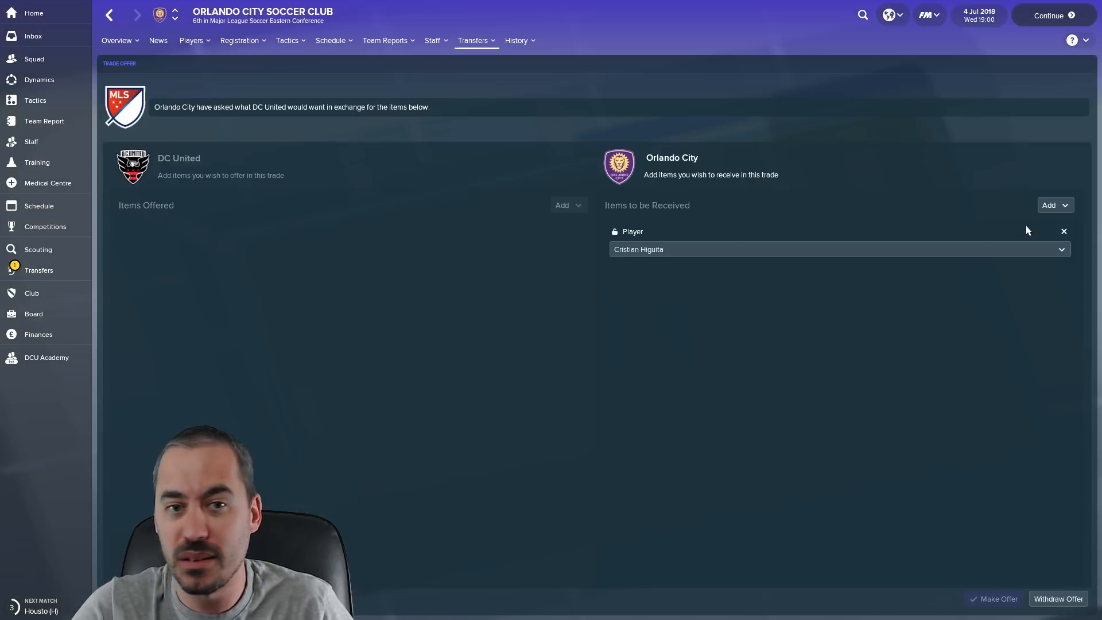
mouse_move(200, 133)
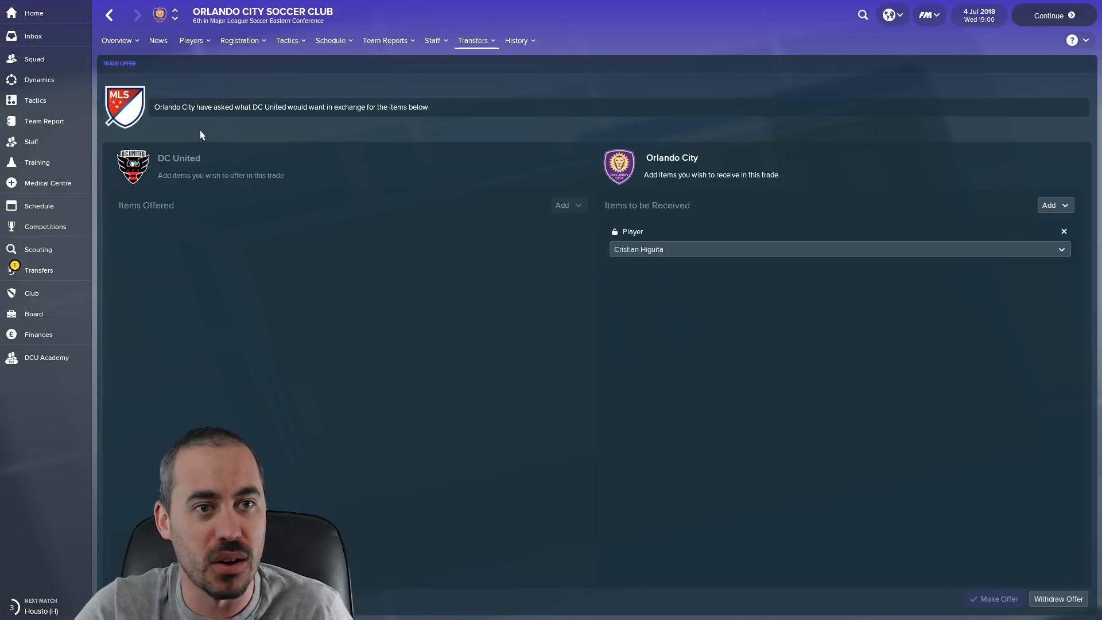
click(109, 15)
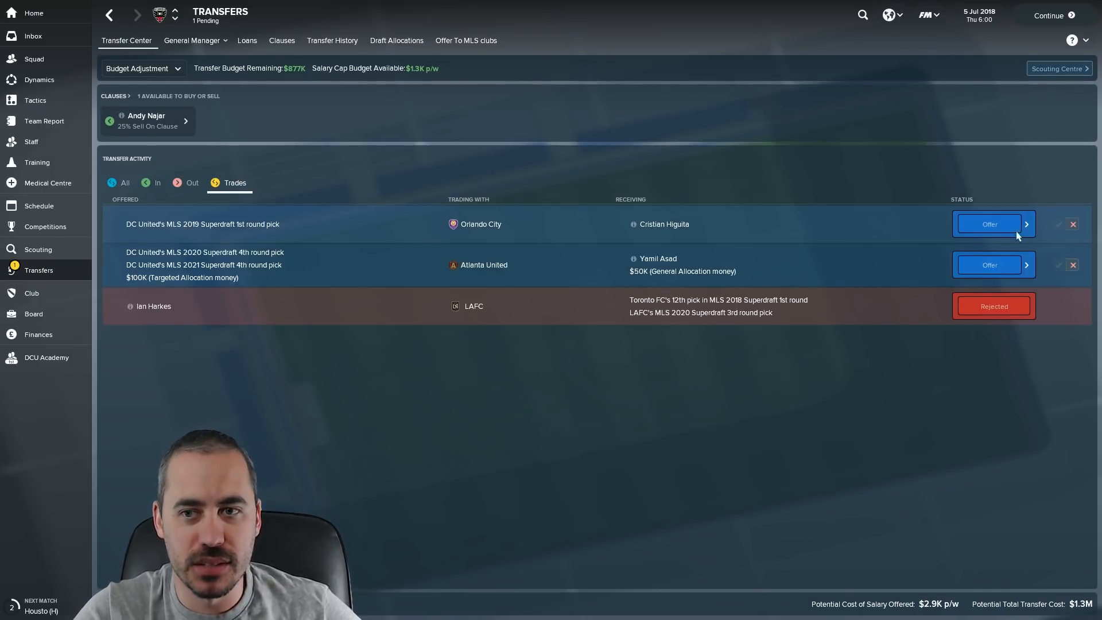
click(989, 223)
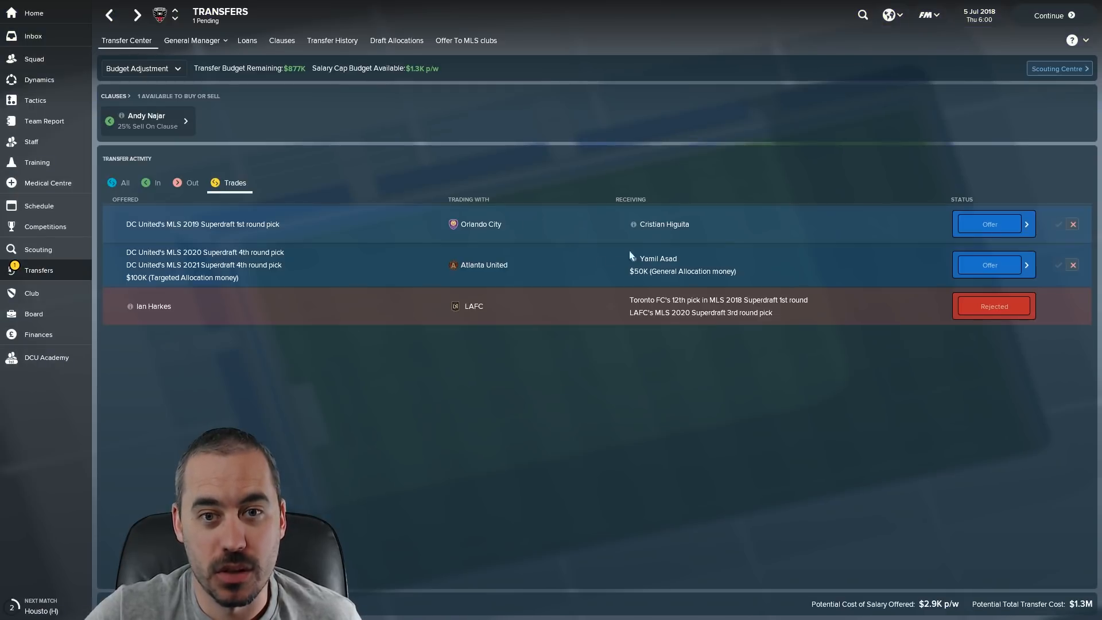
click(662, 223)
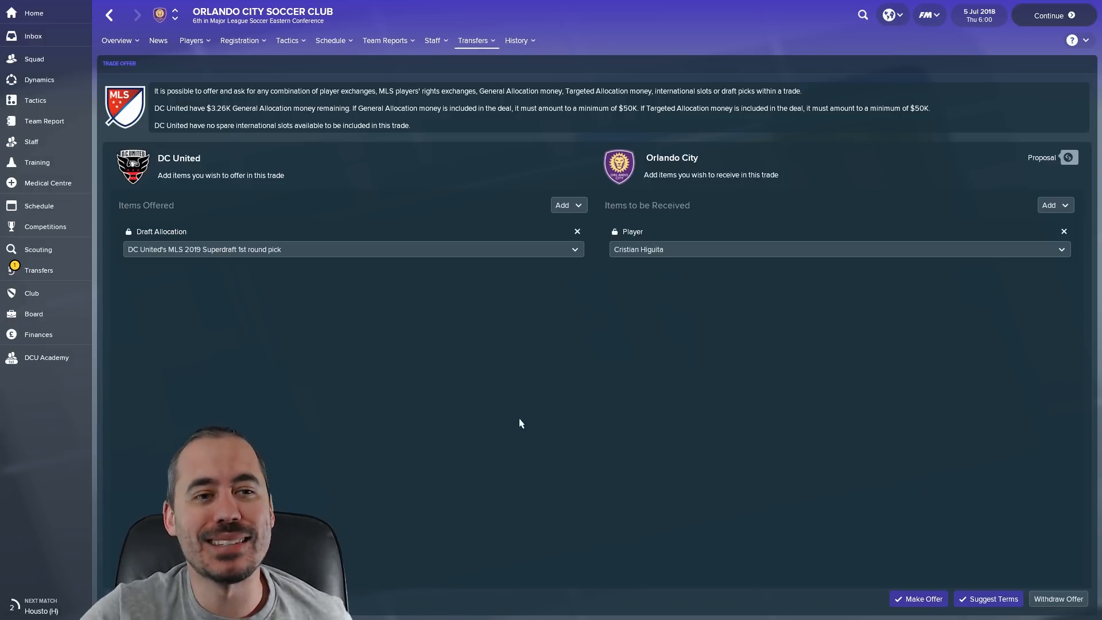
mouse_move(376, 337)
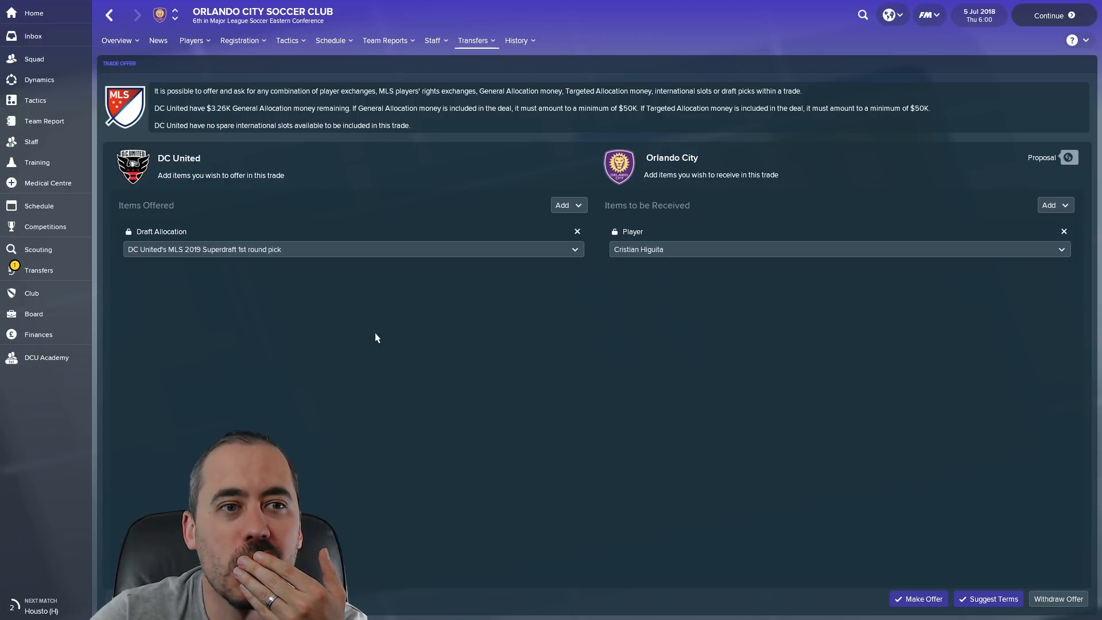
mouse_move(343, 183)
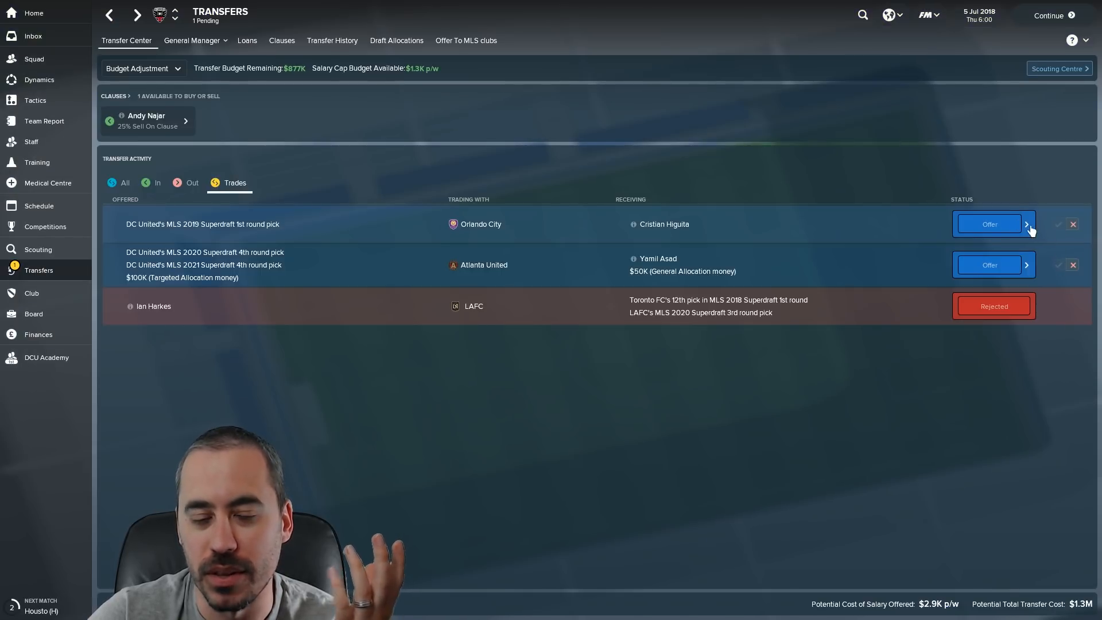
- Resubmit the 2019 1st round pick offer for Higuita and advance time
click(1025, 223)
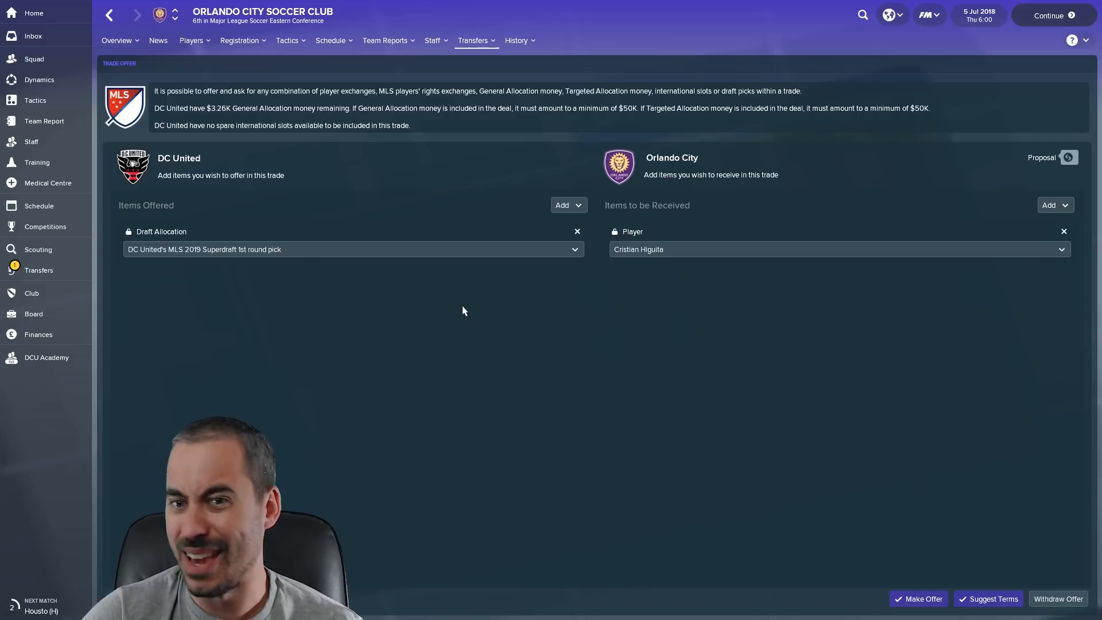
mouse_move(732, 525)
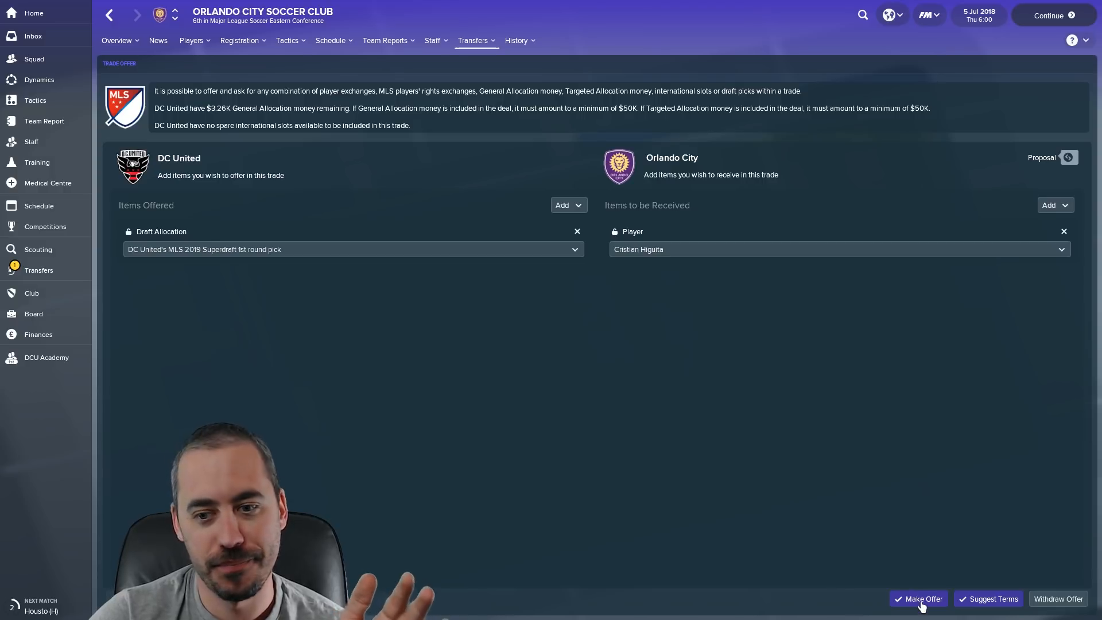
click(918, 598)
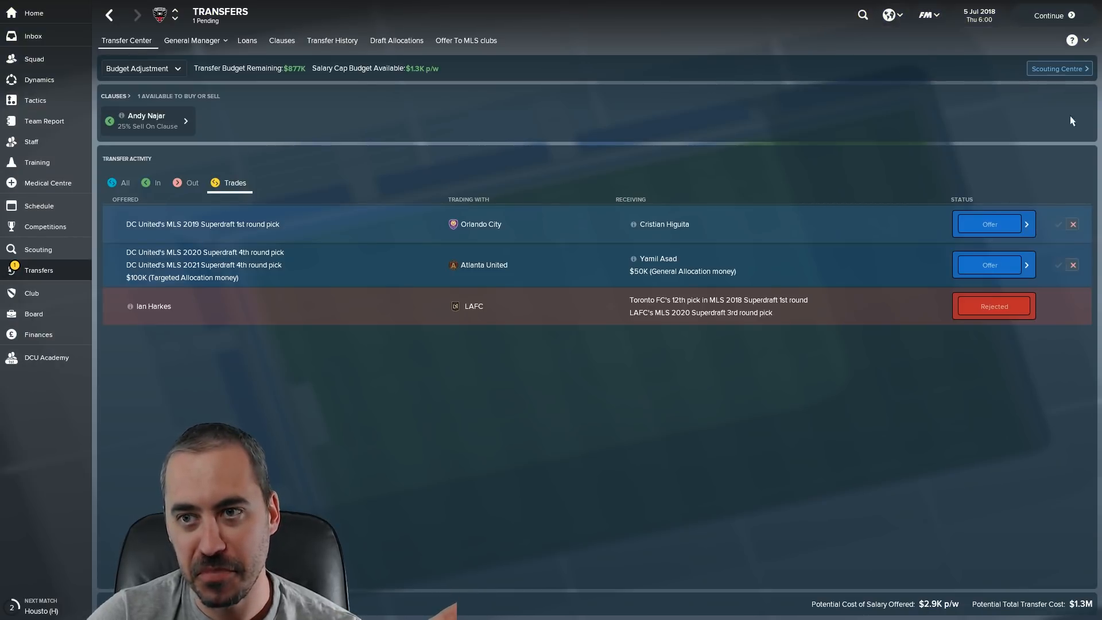
click(1052, 15)
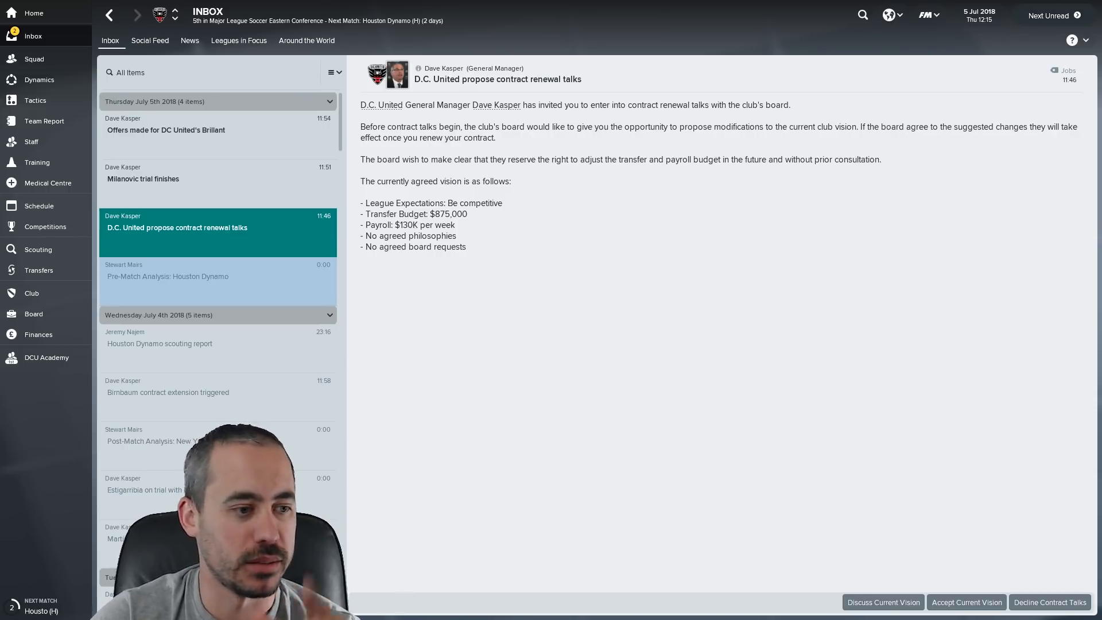
click(166, 129)
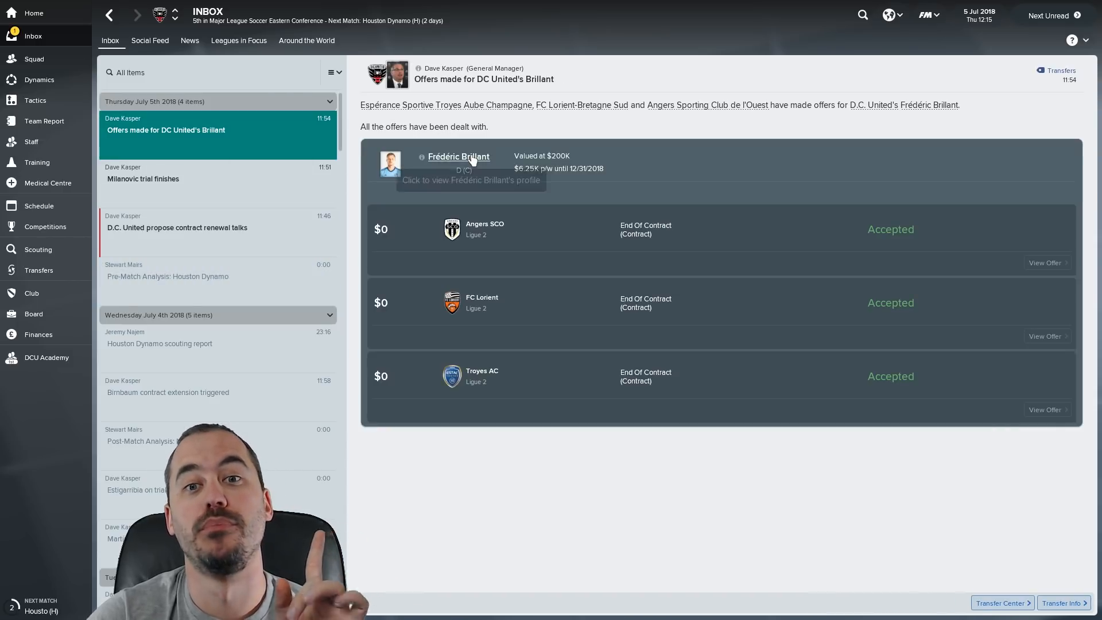
mouse_move(517, 228)
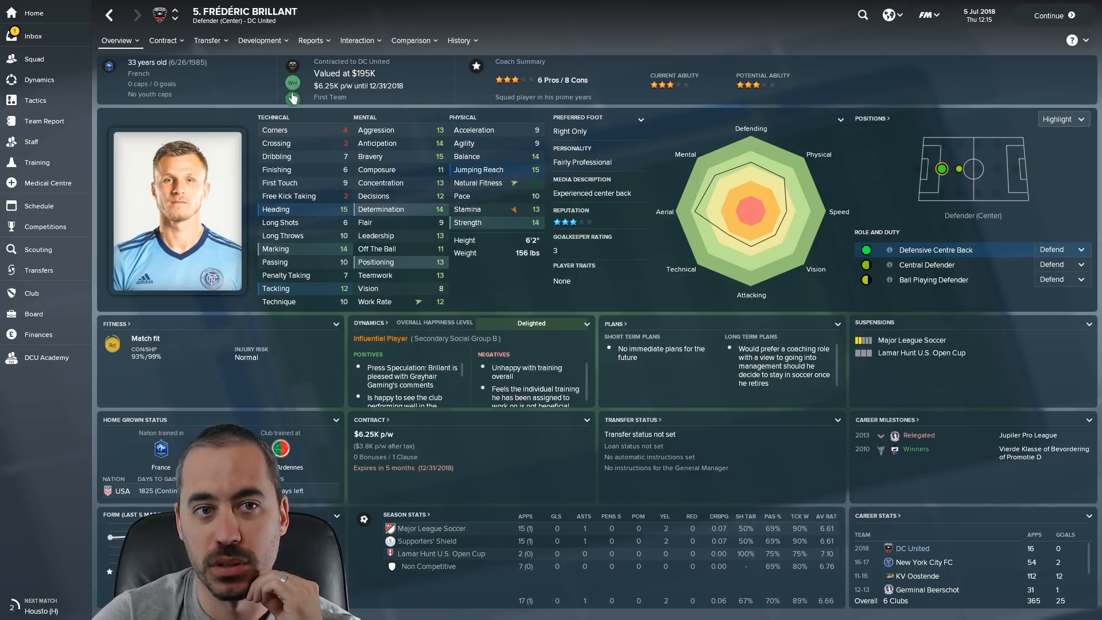
mouse_move(293, 92)
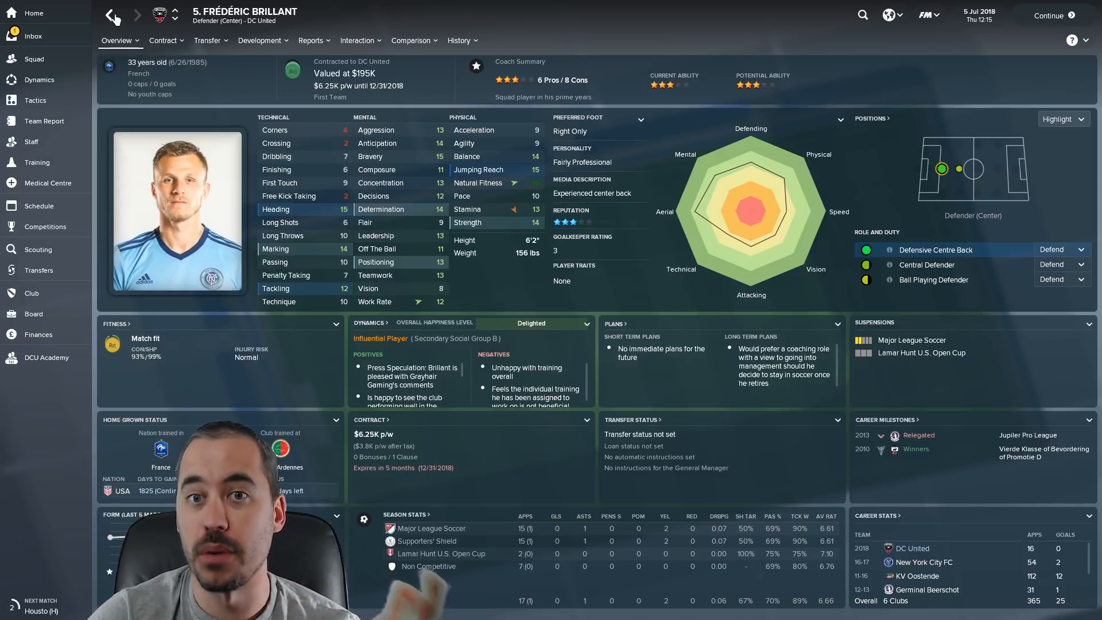
click(33, 35)
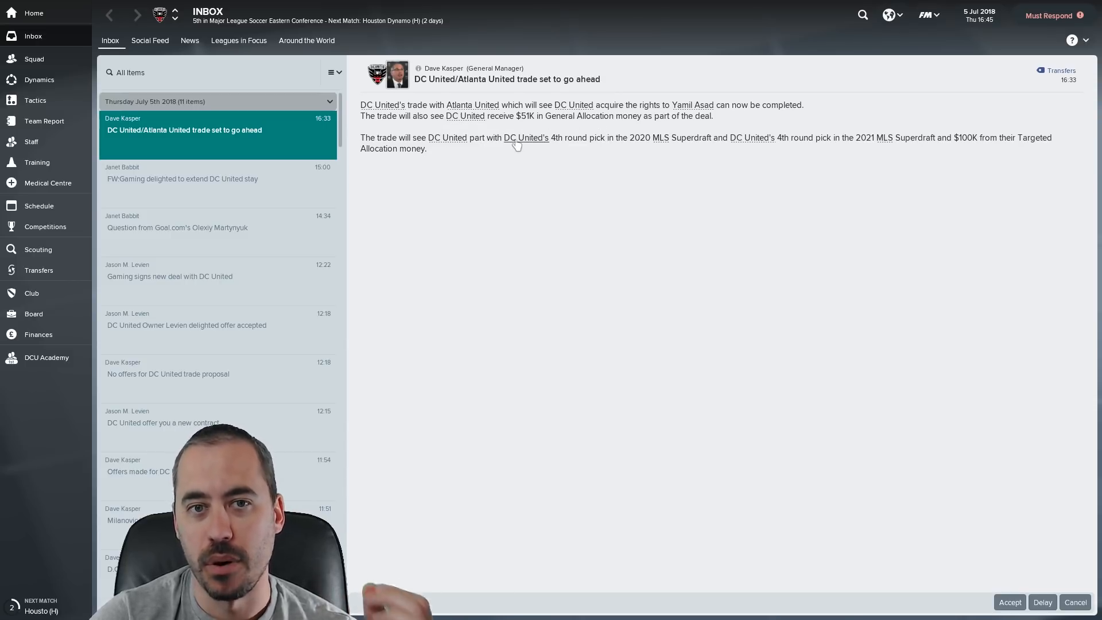
mouse_move(836, 138)
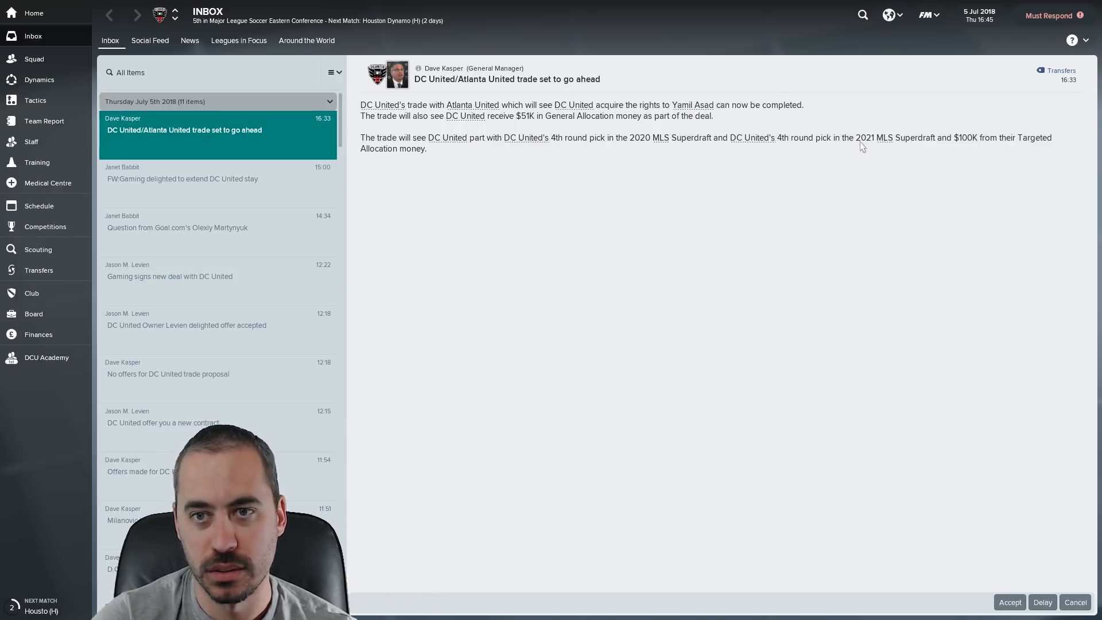
mouse_move(958, 145)
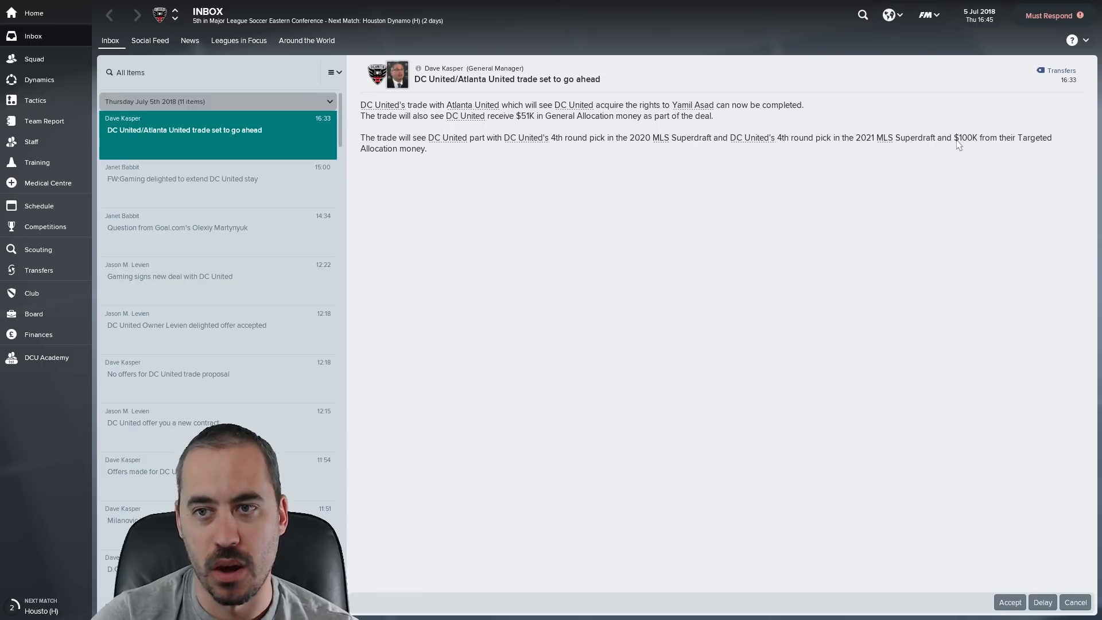
mouse_move(1018, 388)
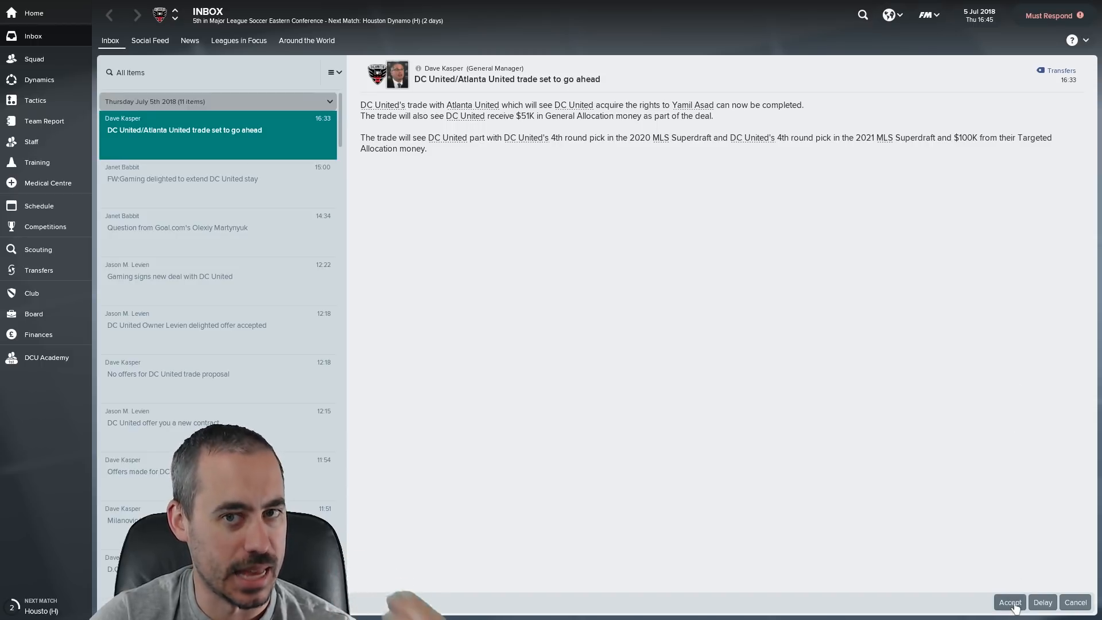
- Accept the Atlanta United trade for Asad's rights and read the Orlando City cancellation notice
click(1008, 602)
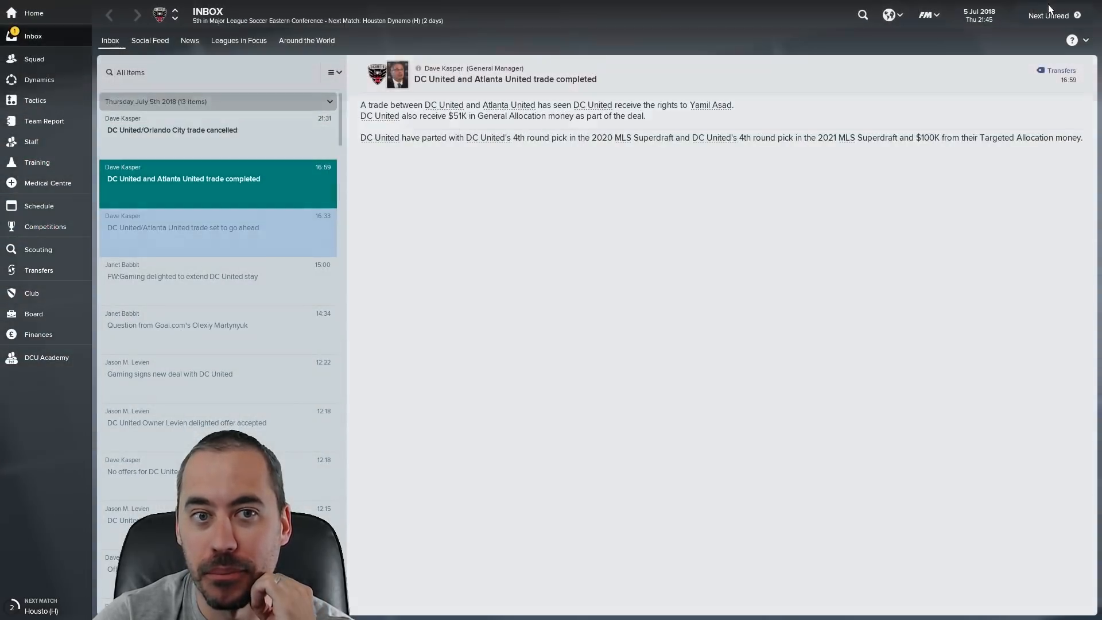
click(172, 124)
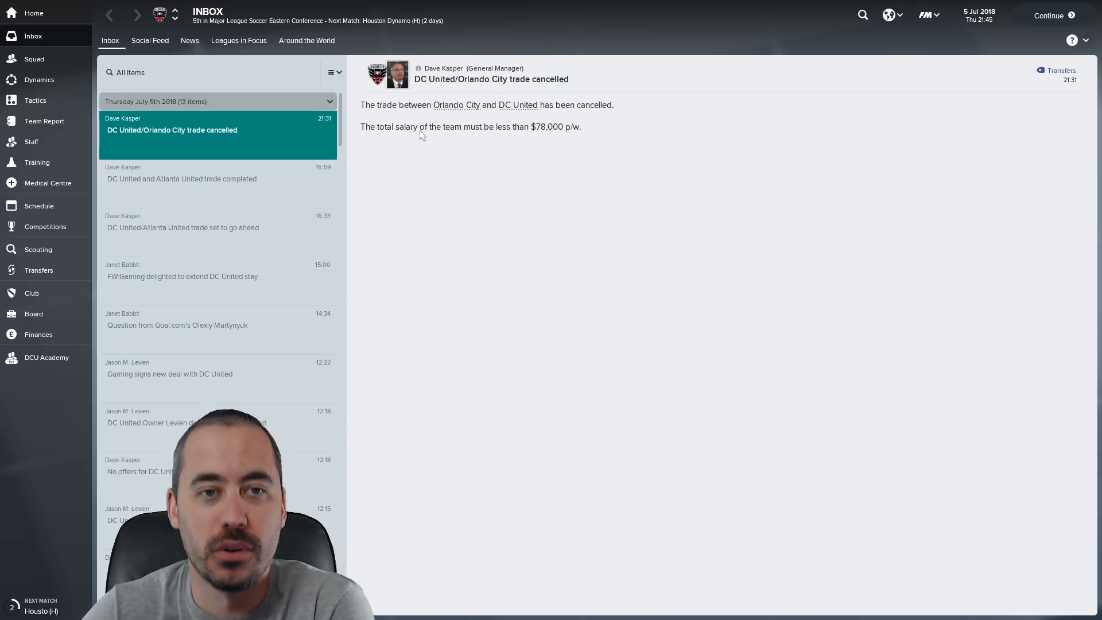
mouse_move(355, 190)
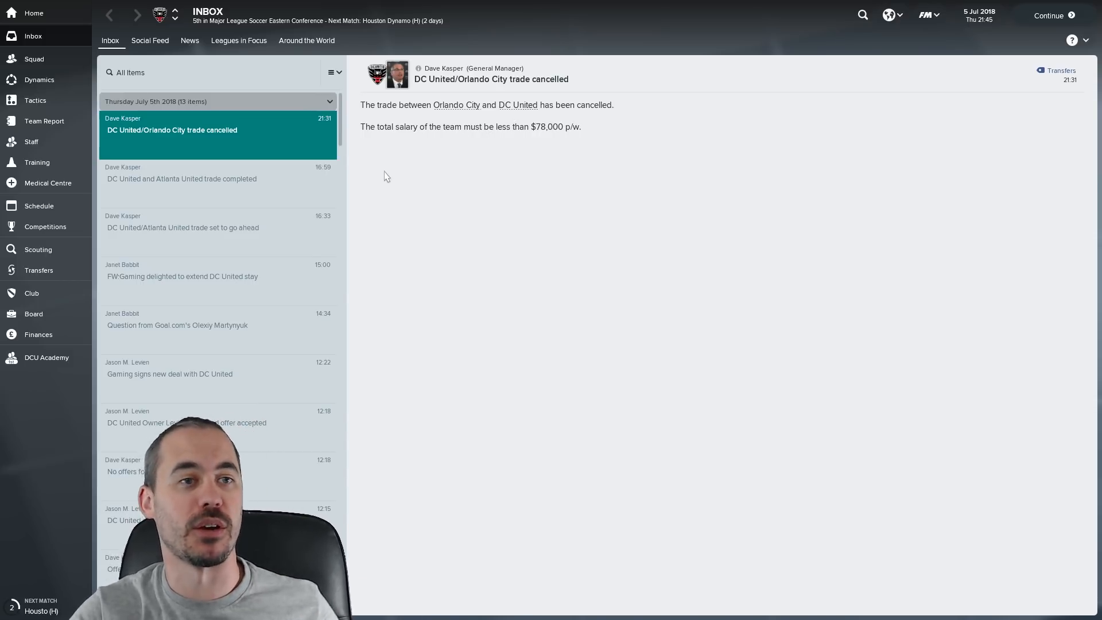
mouse_move(34, 59)
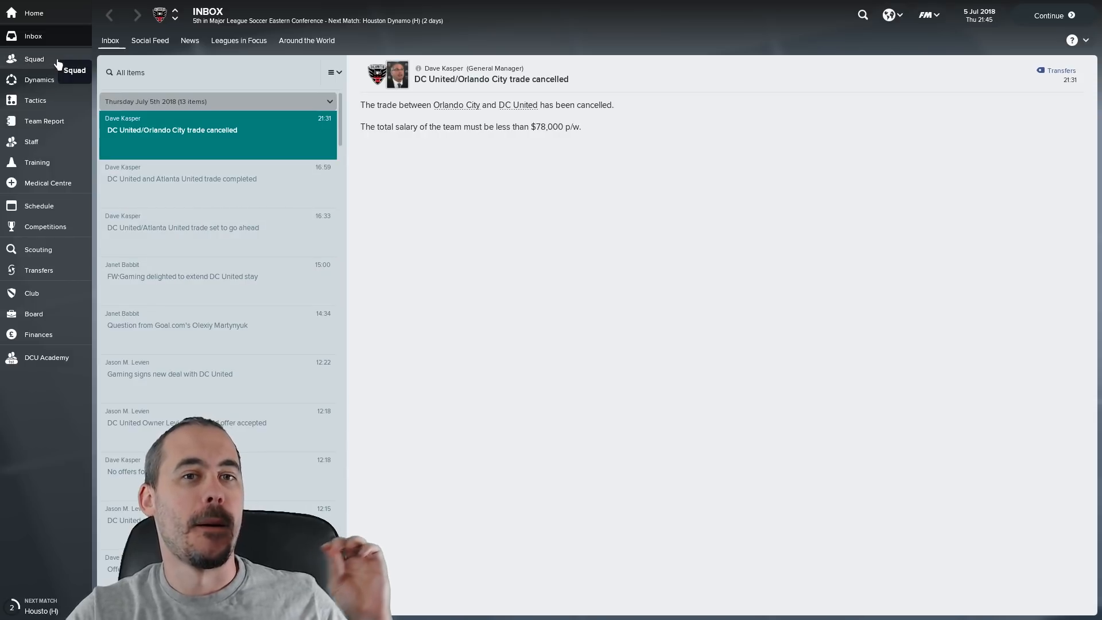
- Leave the MLS Team Registration panel for DC United's full Players list, now including Yamil Asad
click(34, 59)
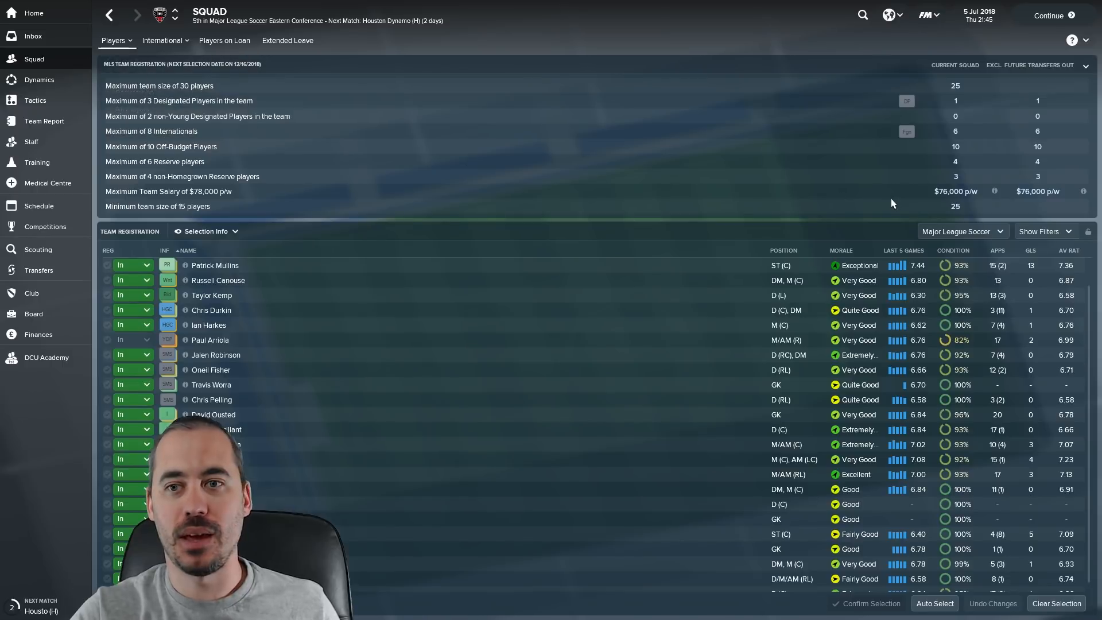
mouse_move(995, 199)
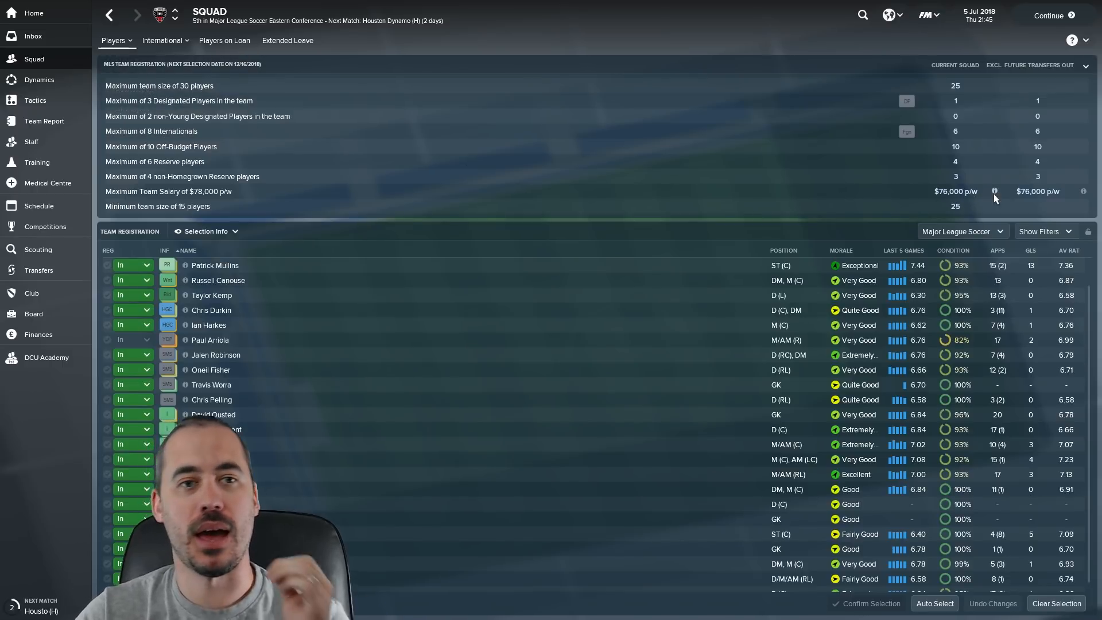
click(34, 36)
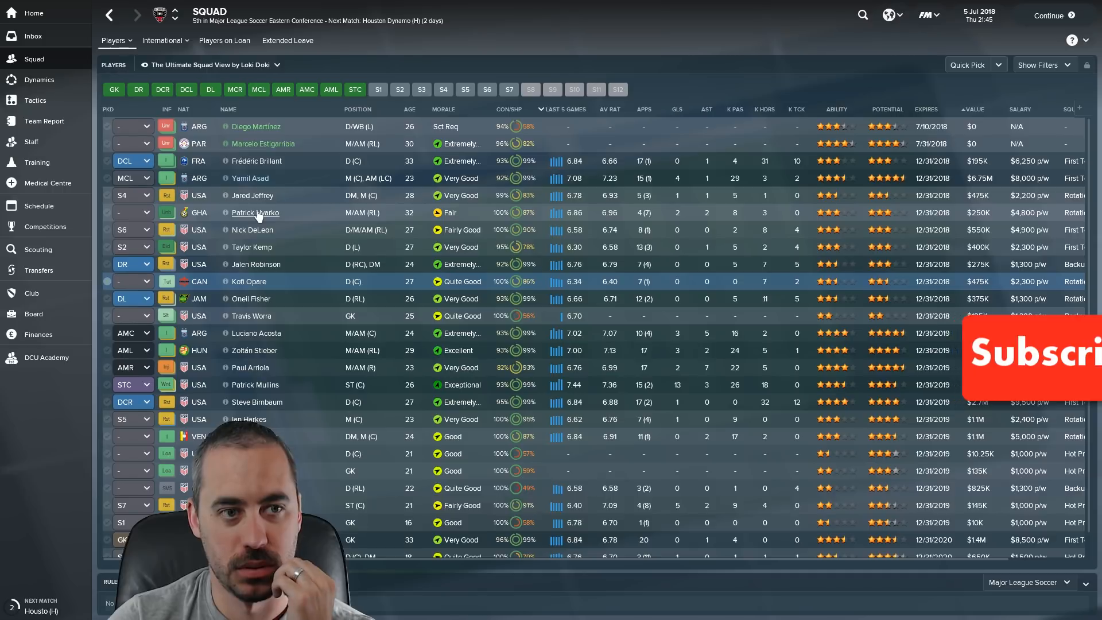
- Offer Patrick Nyarko to other clubs through Transfer > Offer To Clubs and confirm
click(254, 212)
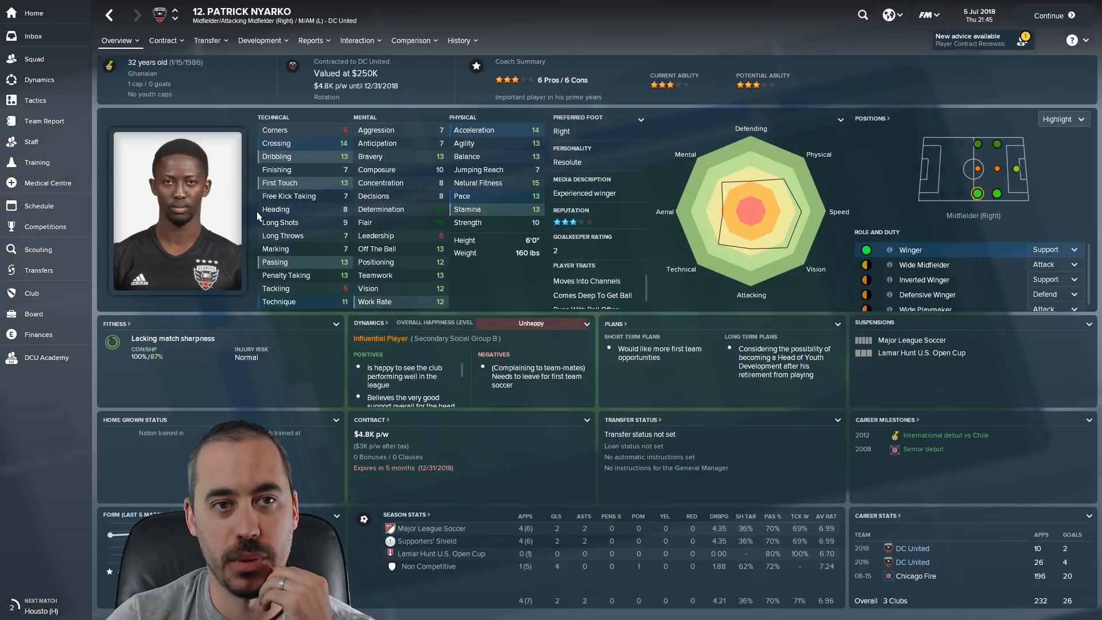
click(208, 40)
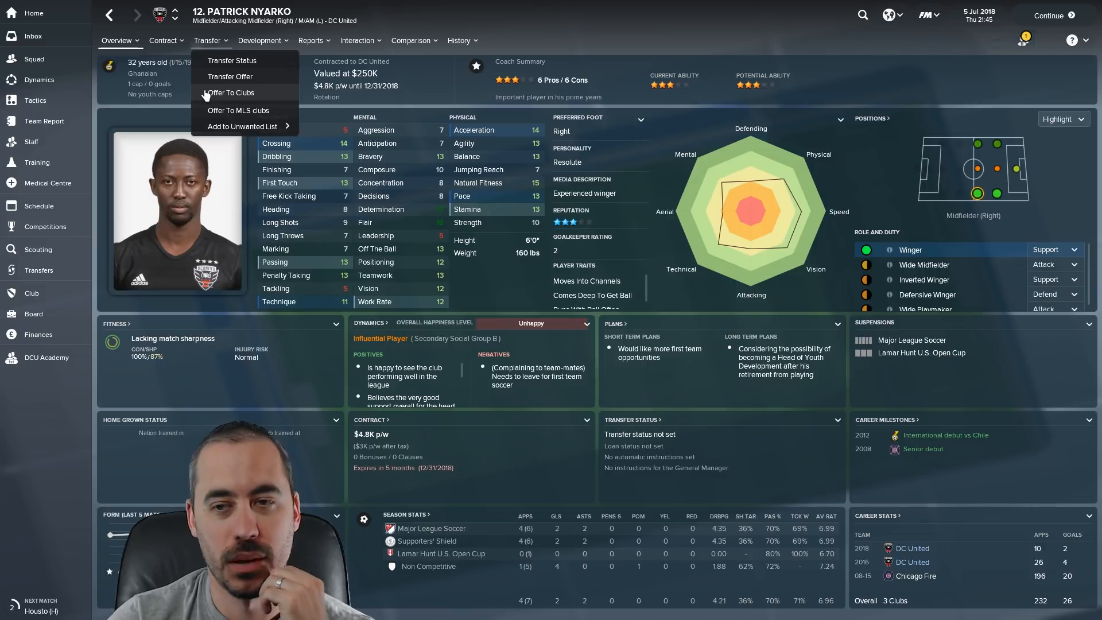
click(229, 92)
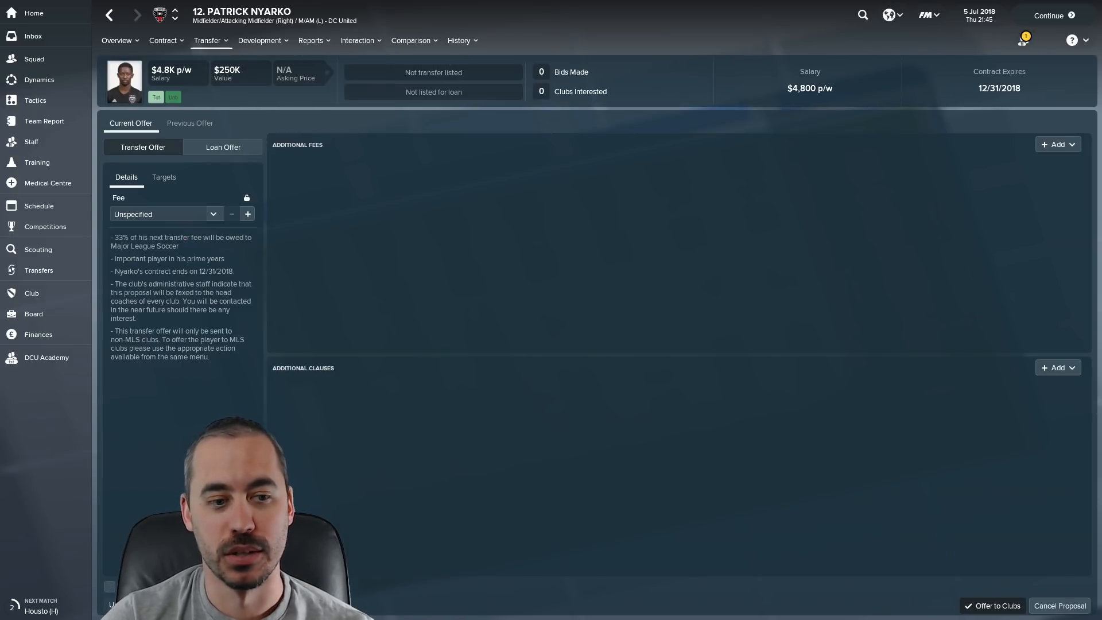
click(991, 605)
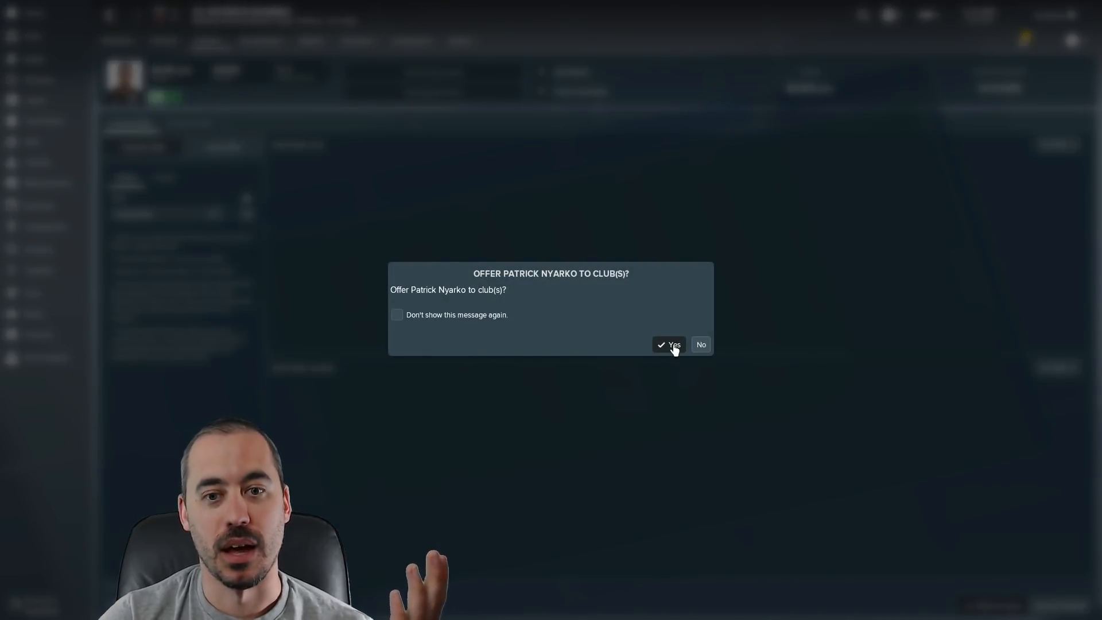
click(672, 345)
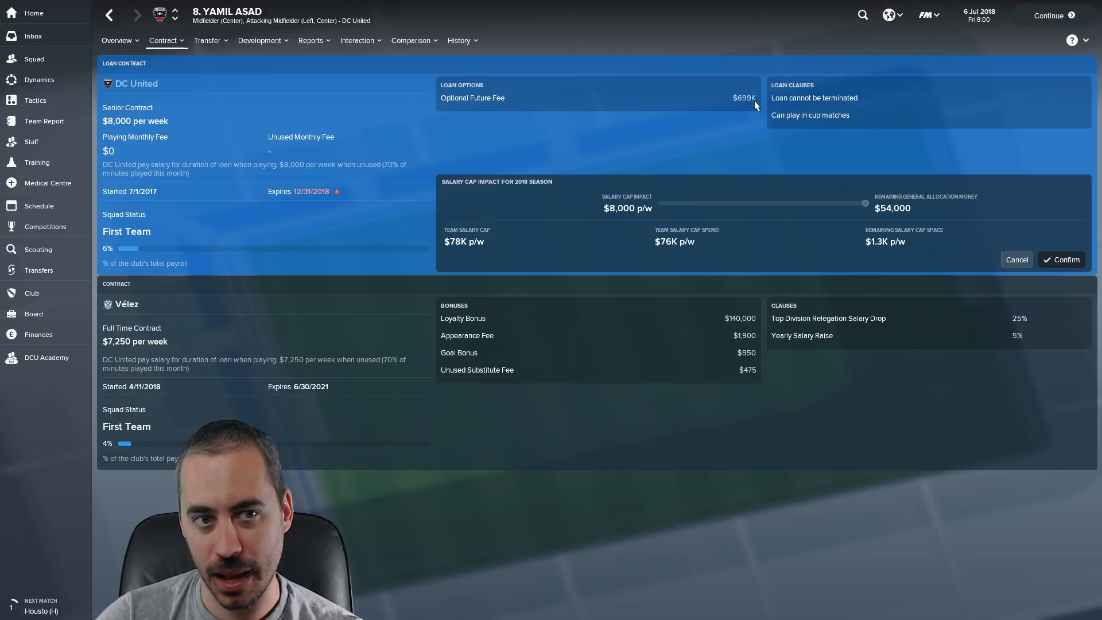
mouse_move(350, 200)
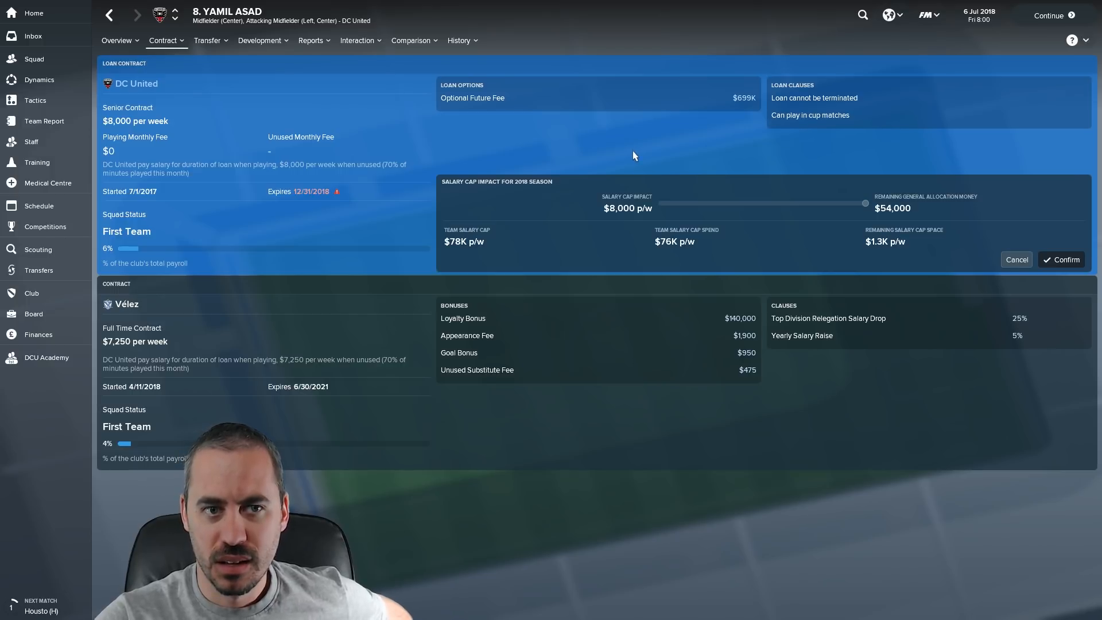
mouse_move(738, 170)
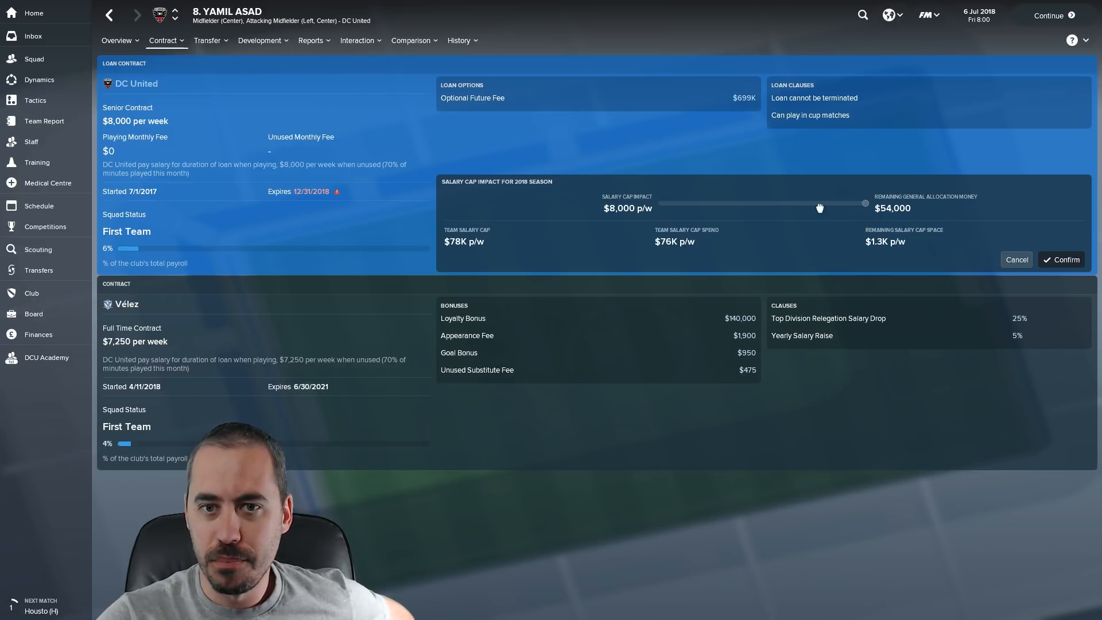
- Lower Yamil Asad's salary cap impact to $7,000 p/w using $54,000 General Allocation Money
drag(864, 203, 661, 203)
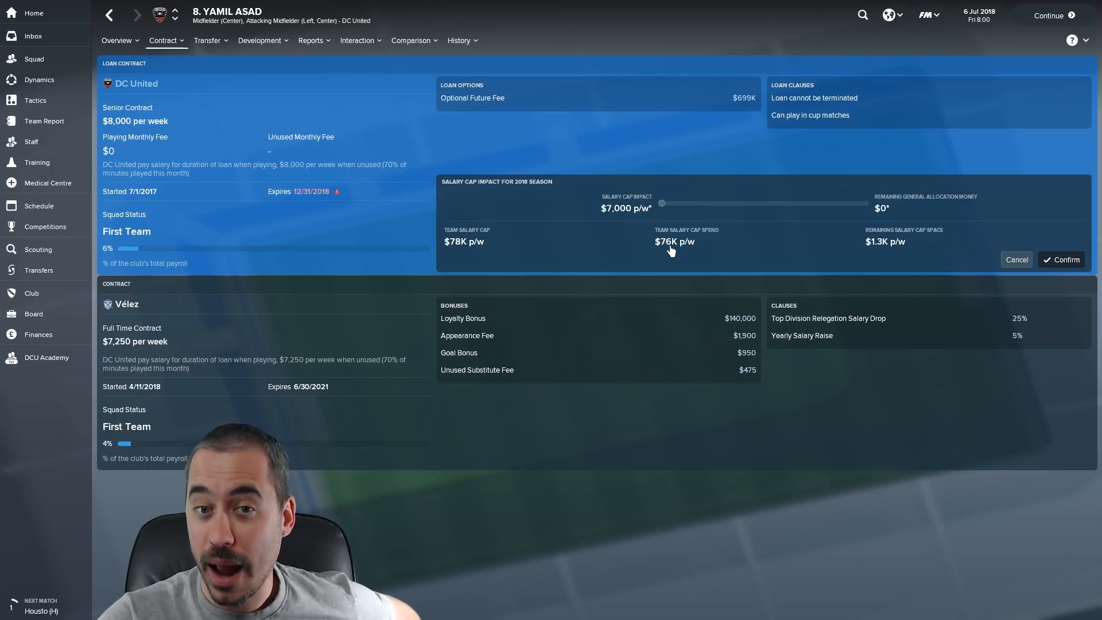
mouse_move(673, 241)
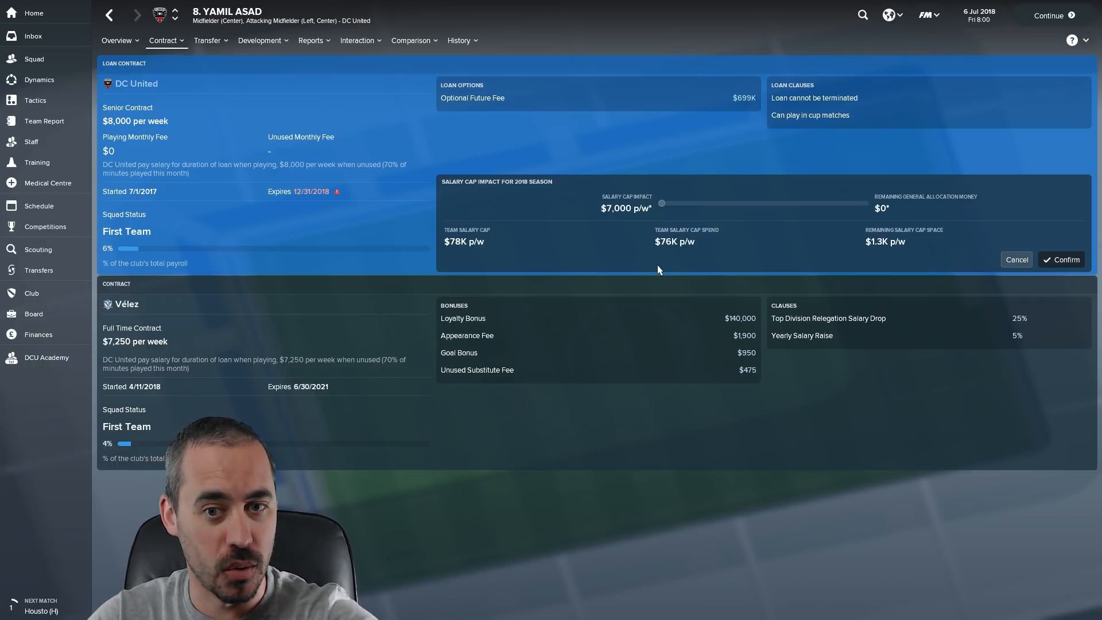
mouse_move(650, 269)
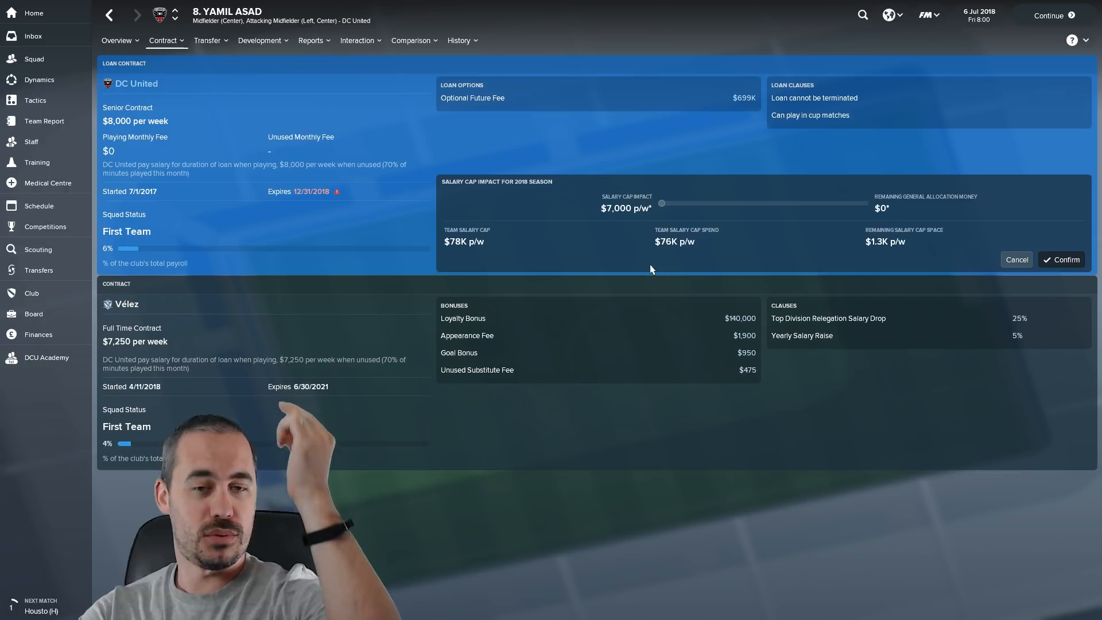
mouse_move(641, 257)
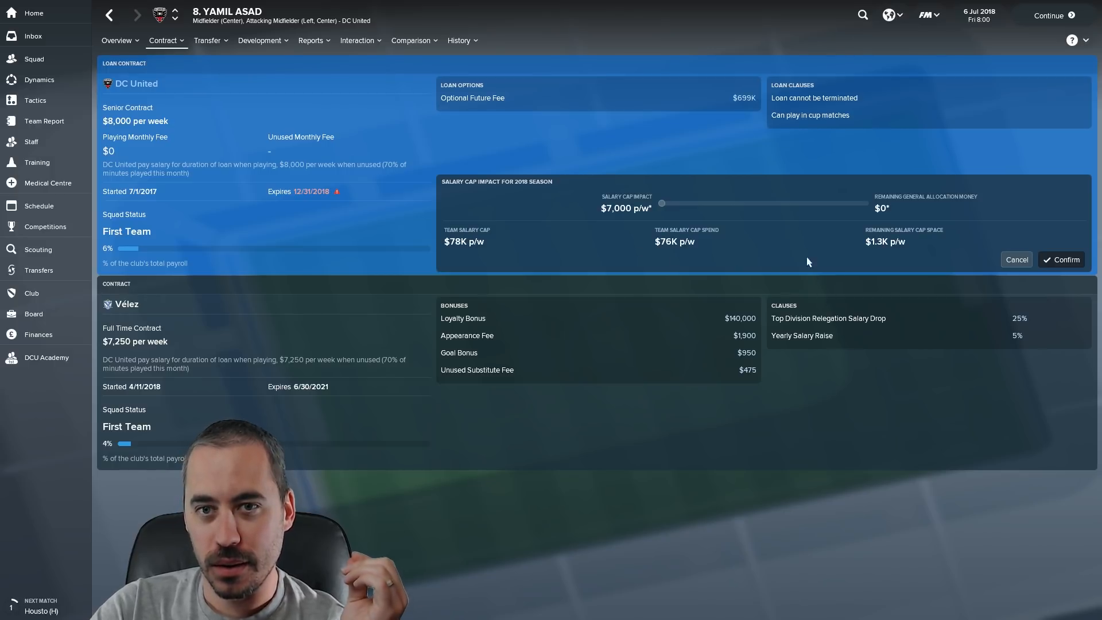
mouse_move(744, 104)
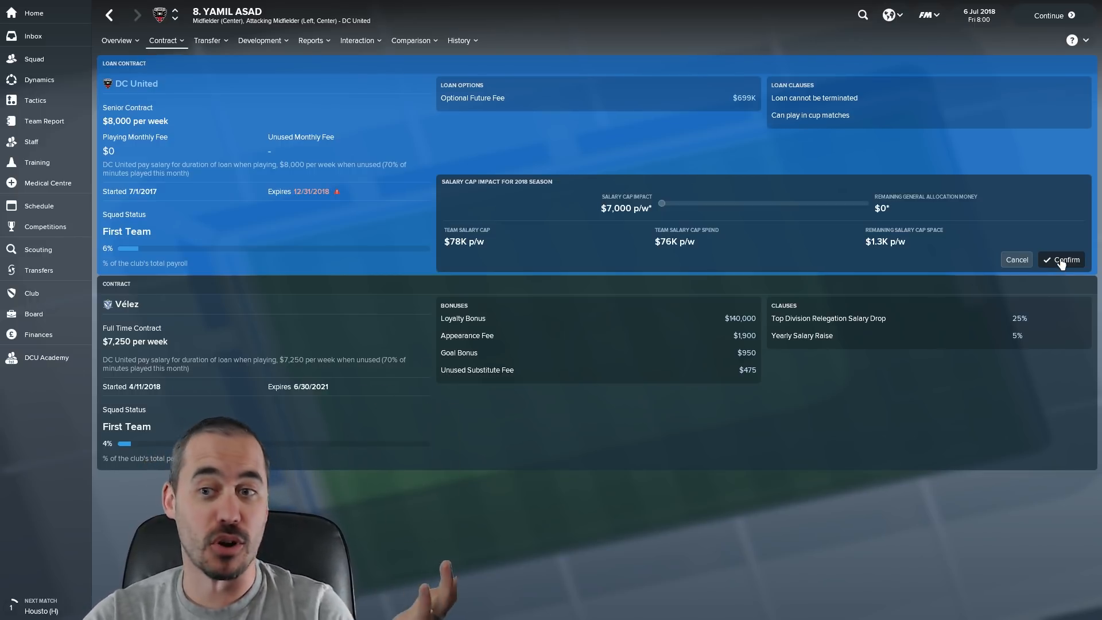
click(1064, 260)
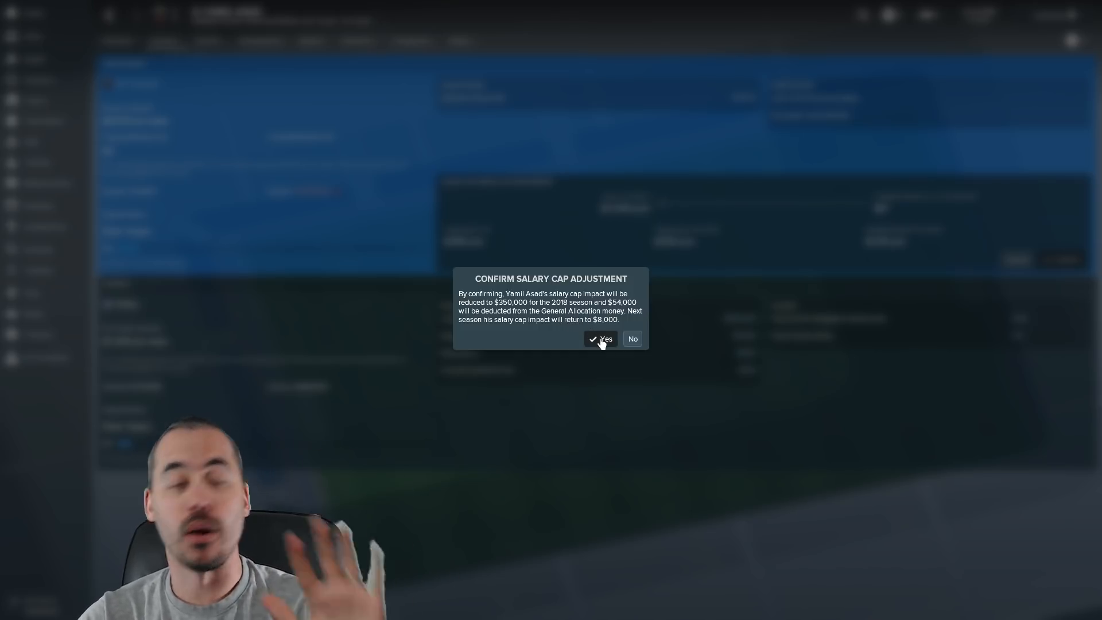
click(600, 338)
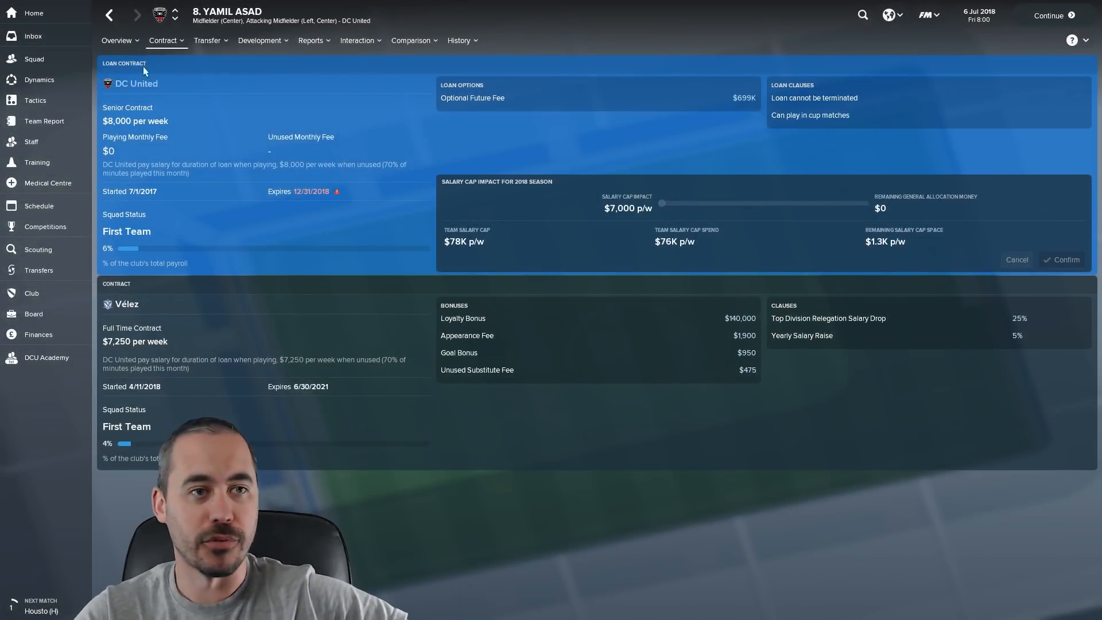
click(33, 35)
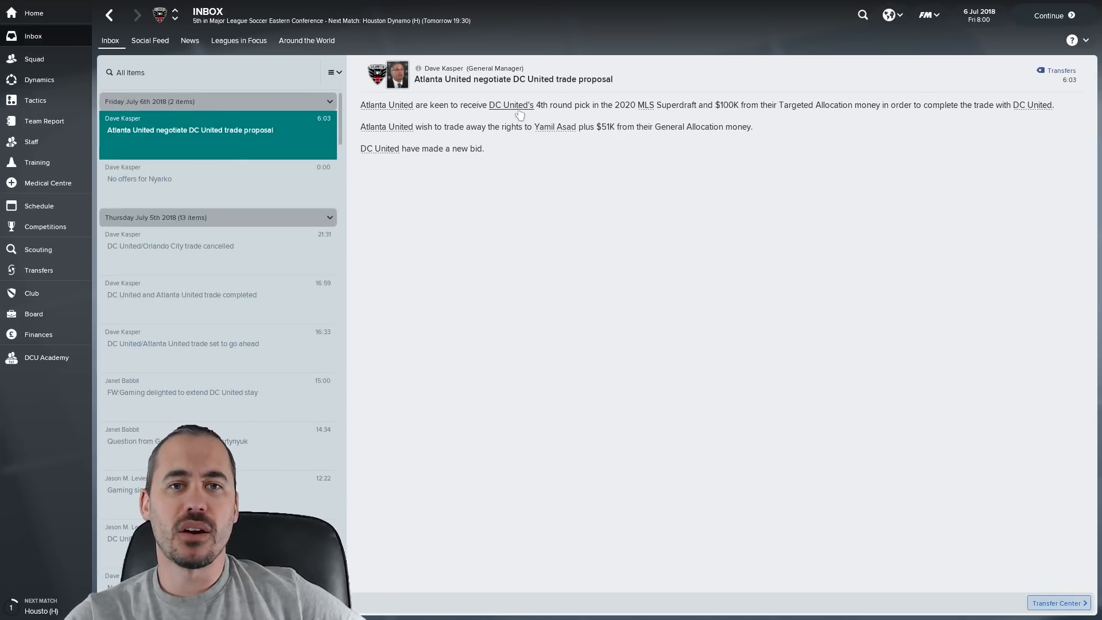
mouse_move(619, 109)
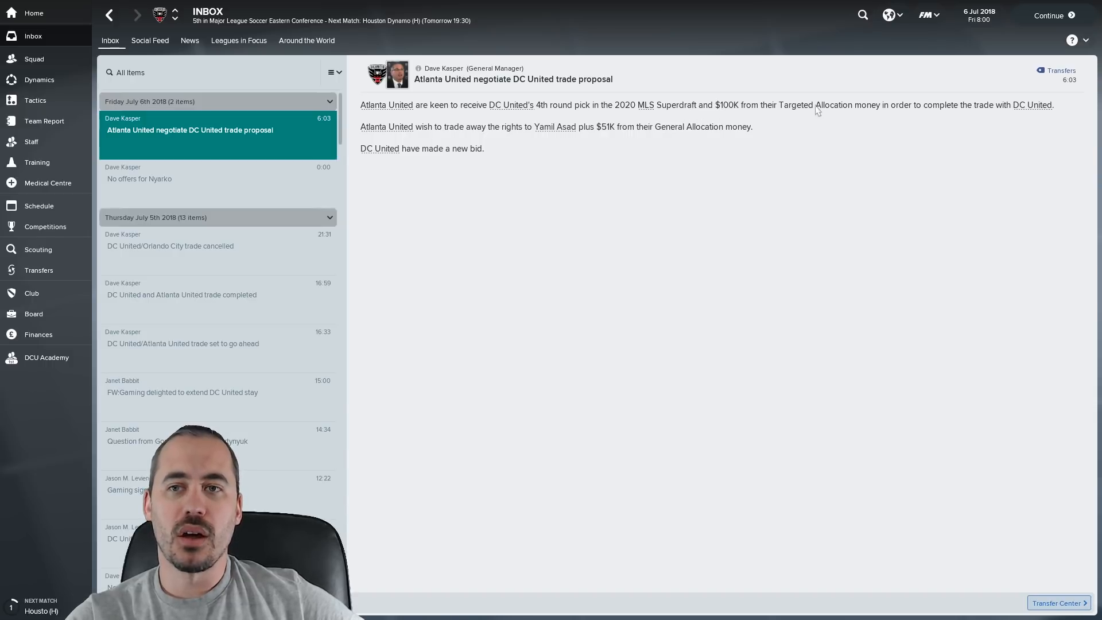
mouse_move(758, 208)
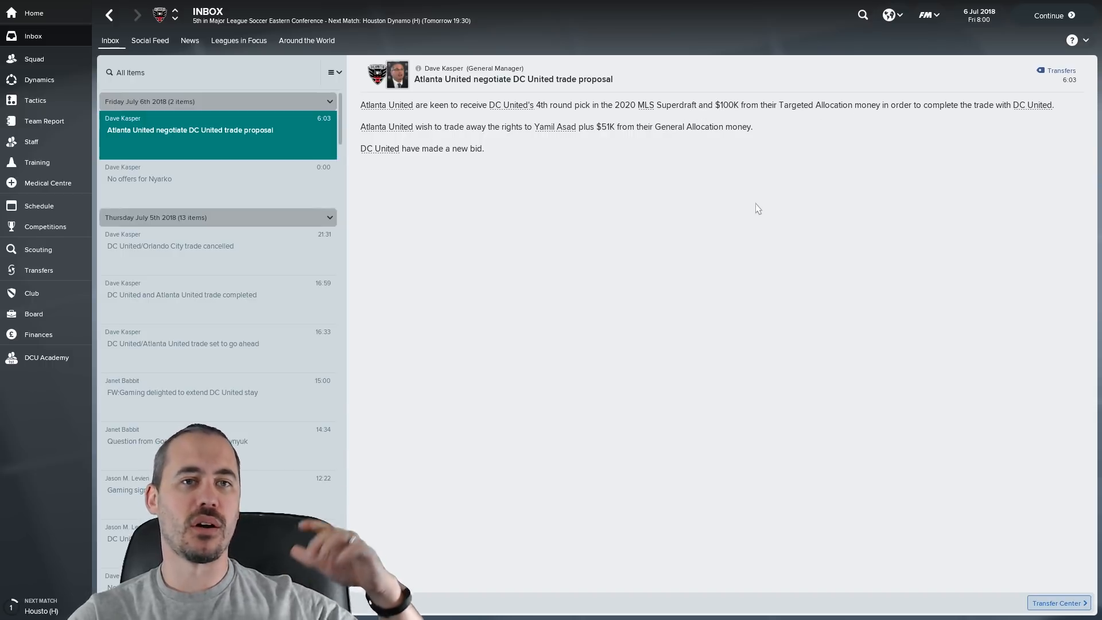
mouse_move(537, 232)
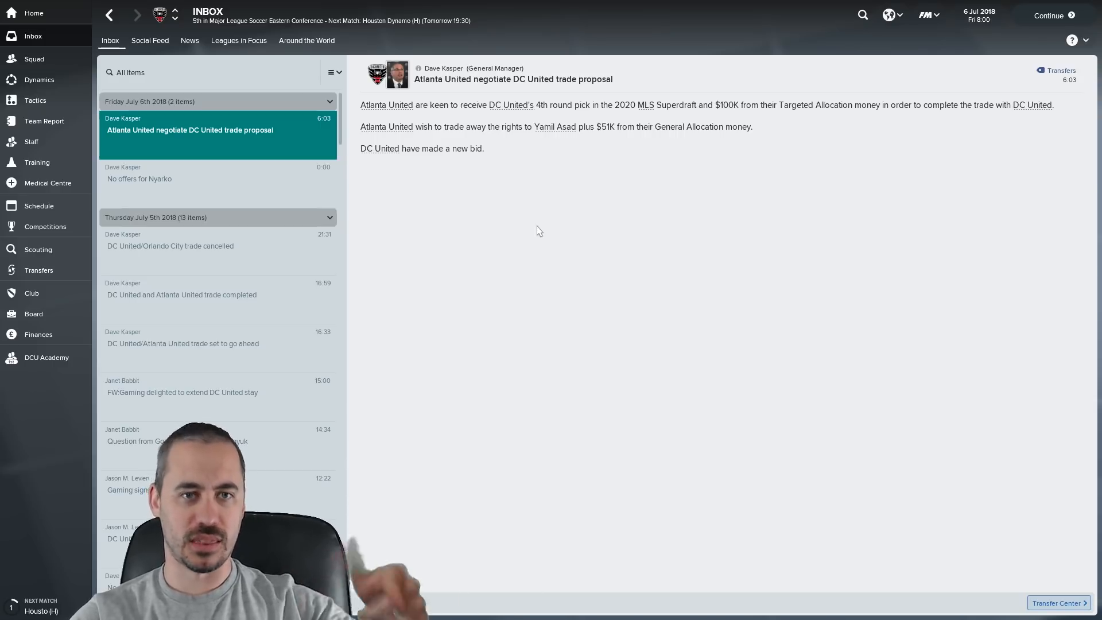
mouse_move(454, 158)
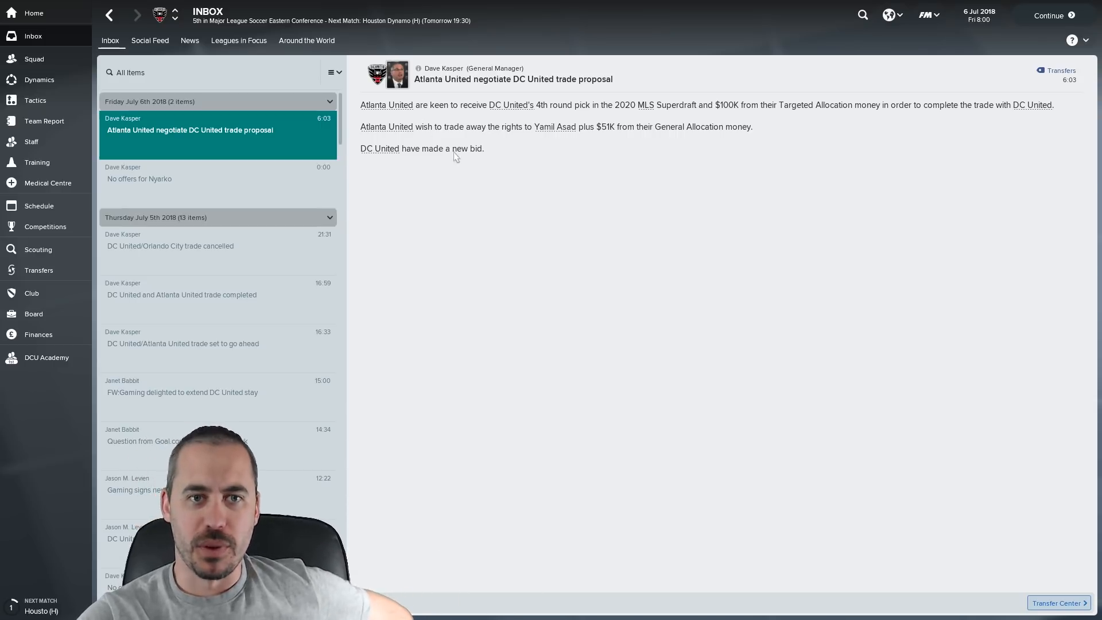
mouse_move(566, 229)
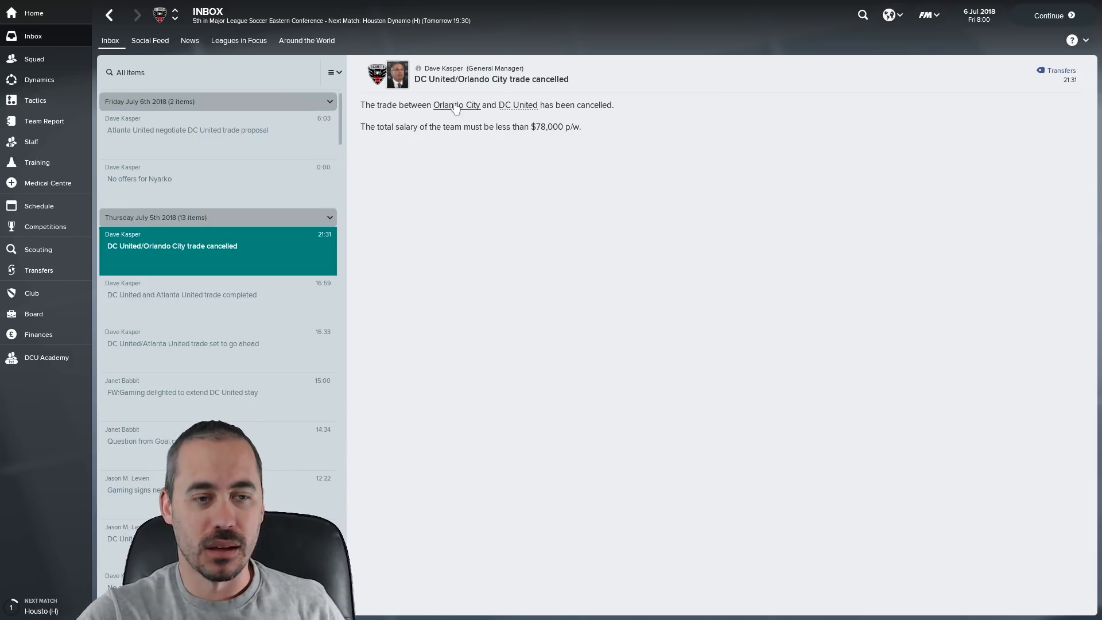
click(456, 105)
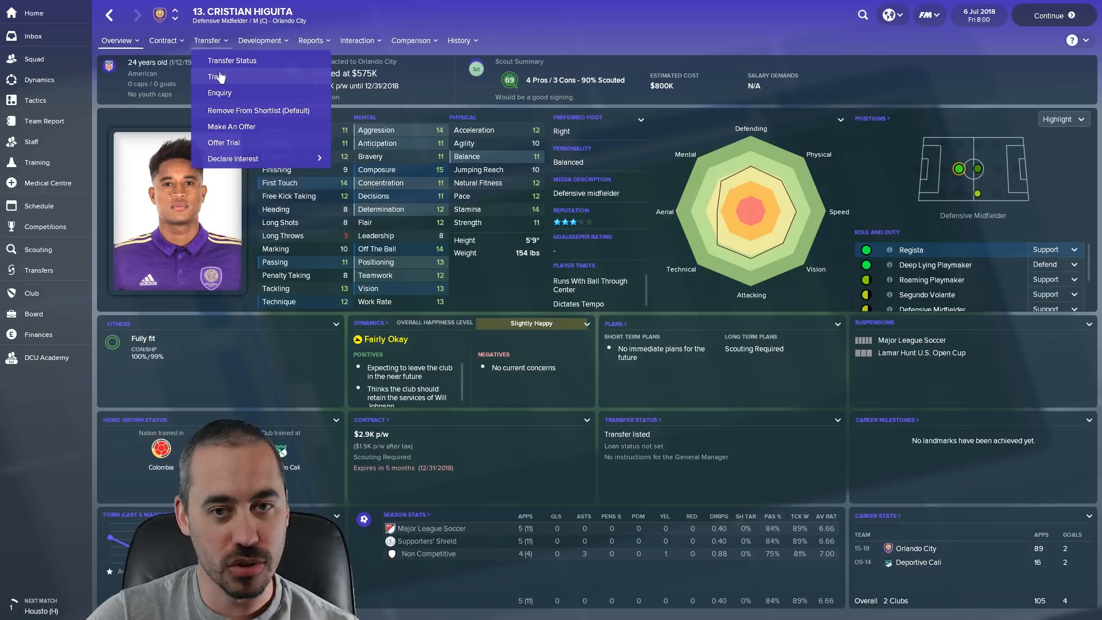
- Propose DC United's 2019 Superdraft 1st round pick to Orlando City for Cristian Higuita
click(217, 77)
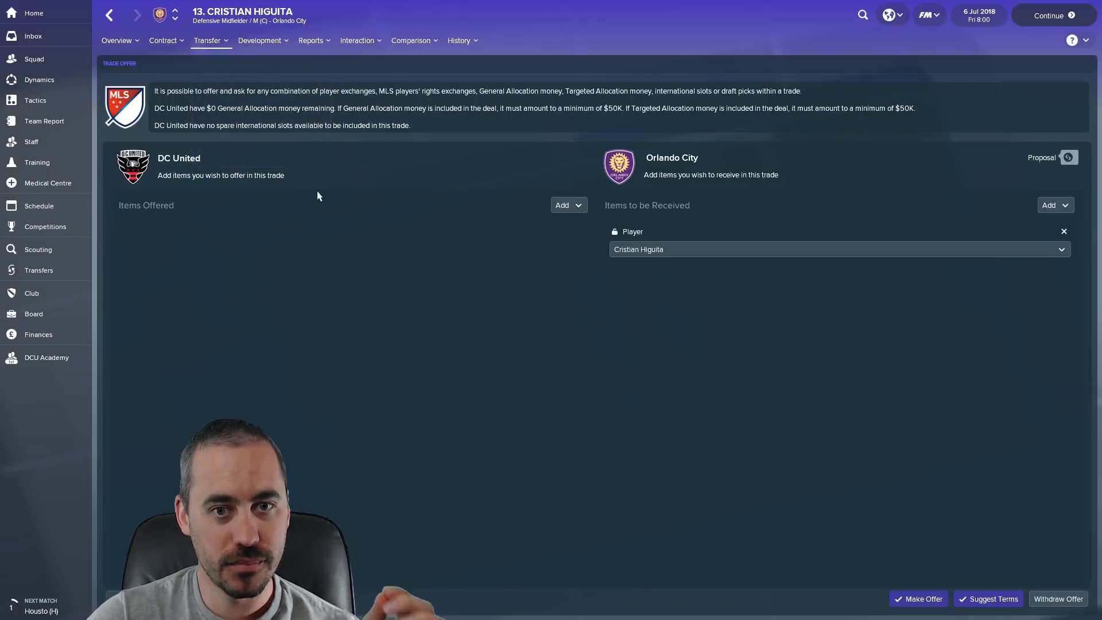
click(567, 204)
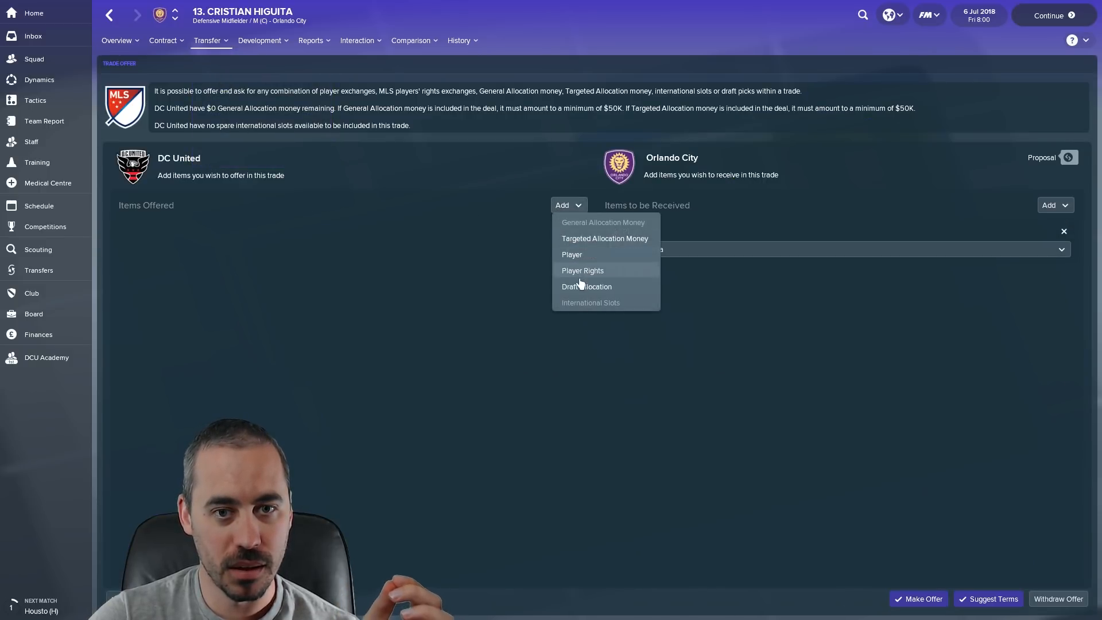
click(586, 286)
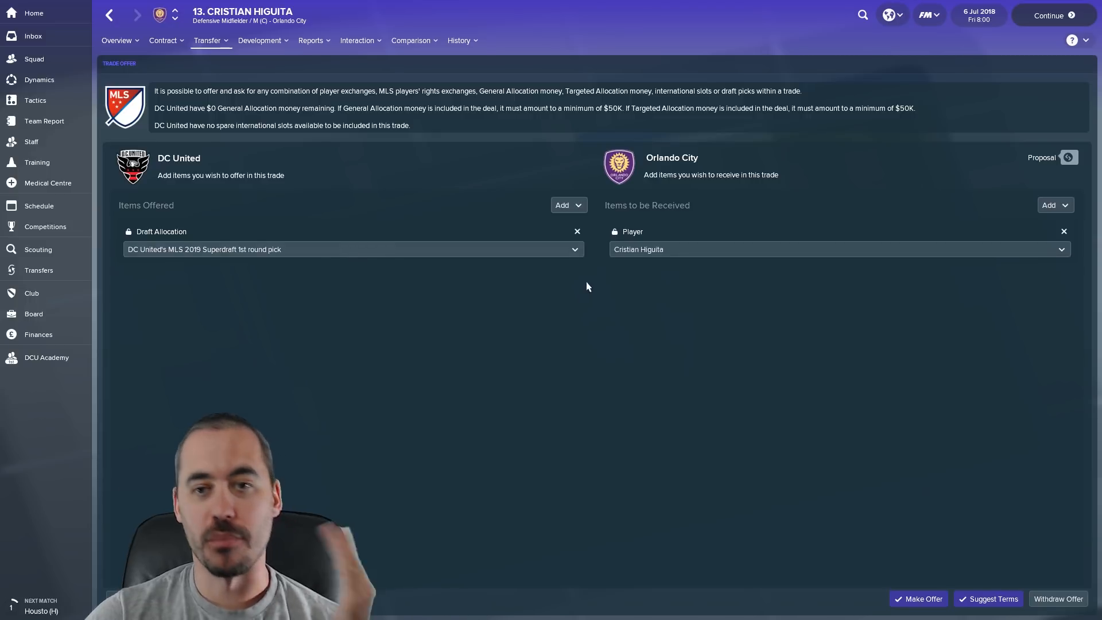
mouse_move(489, 379)
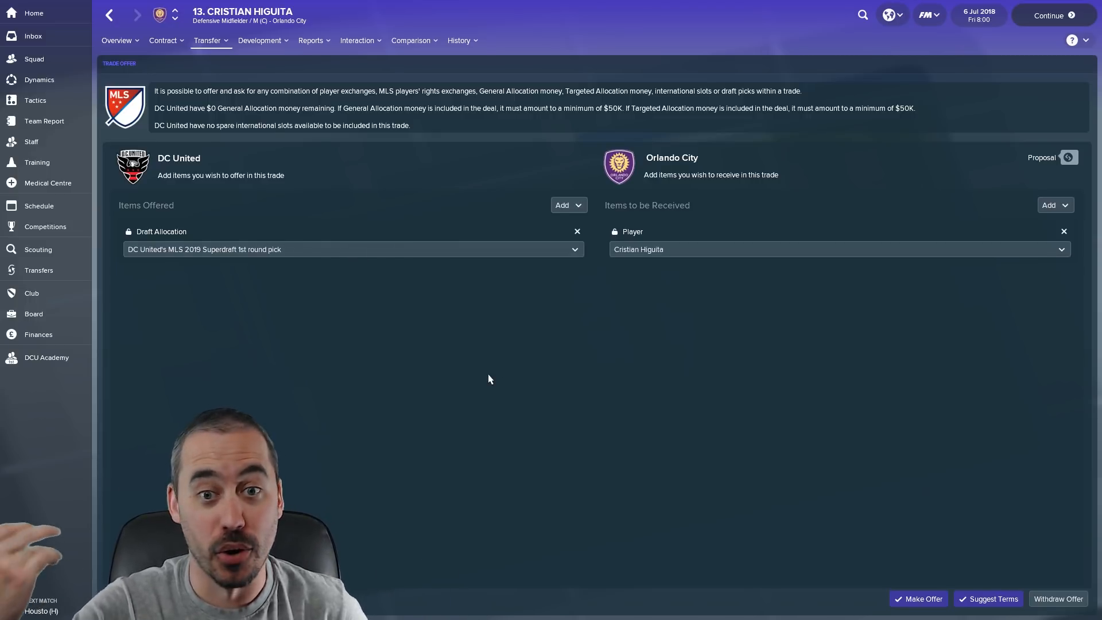
mouse_move(477, 266)
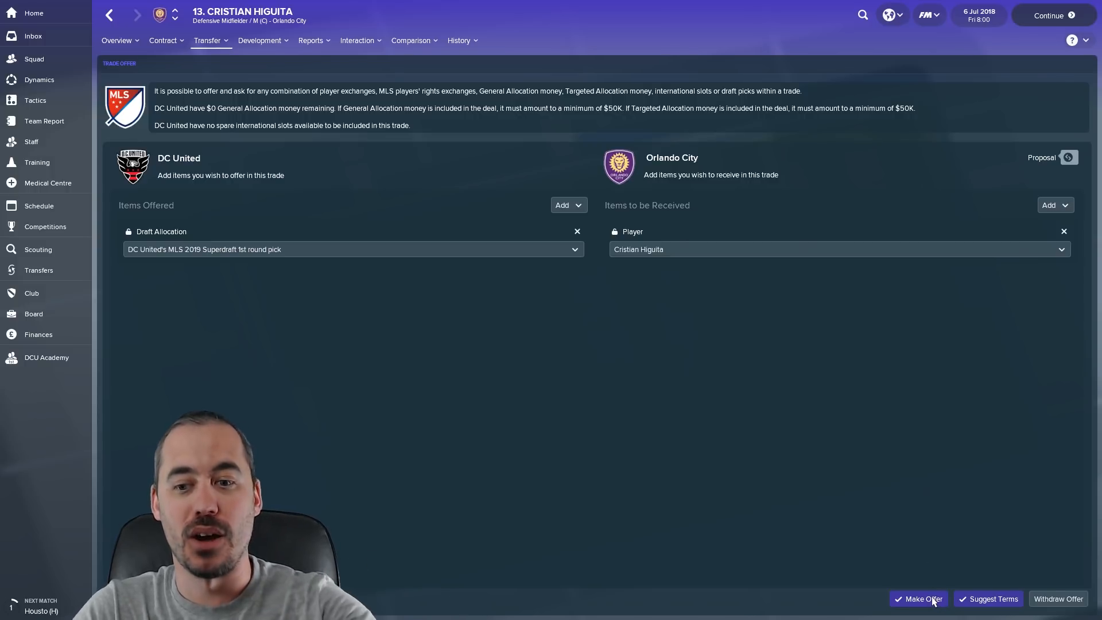
click(918, 598)
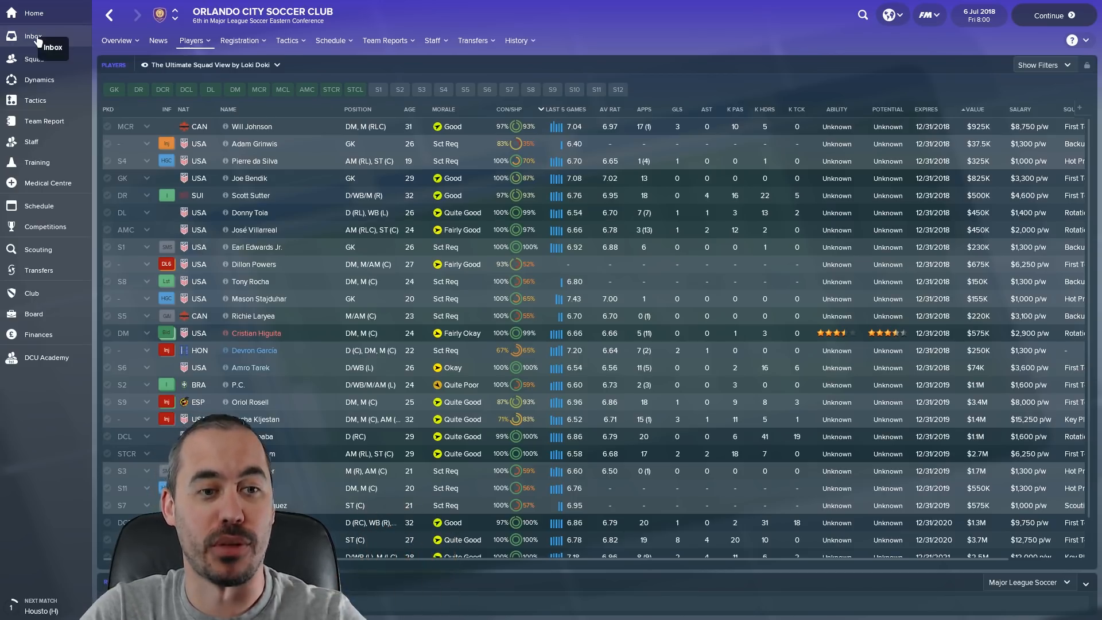
click(33, 36)
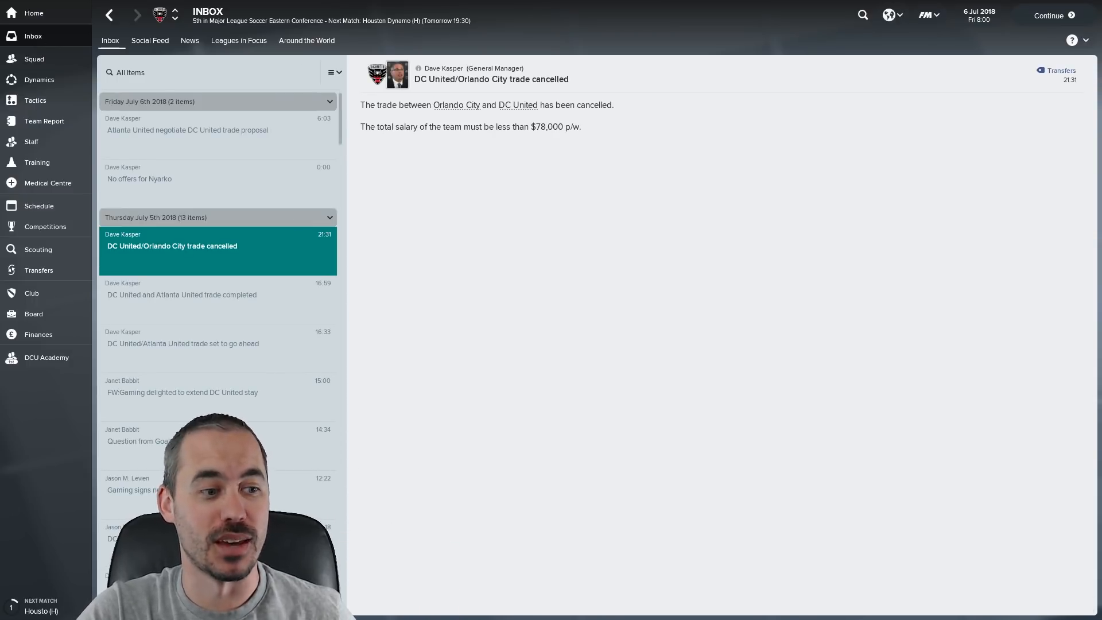
- Open Higuita's Contract Info from Orlando City's players: $2,900 per week until 12/31/2018
click(1051, 15)
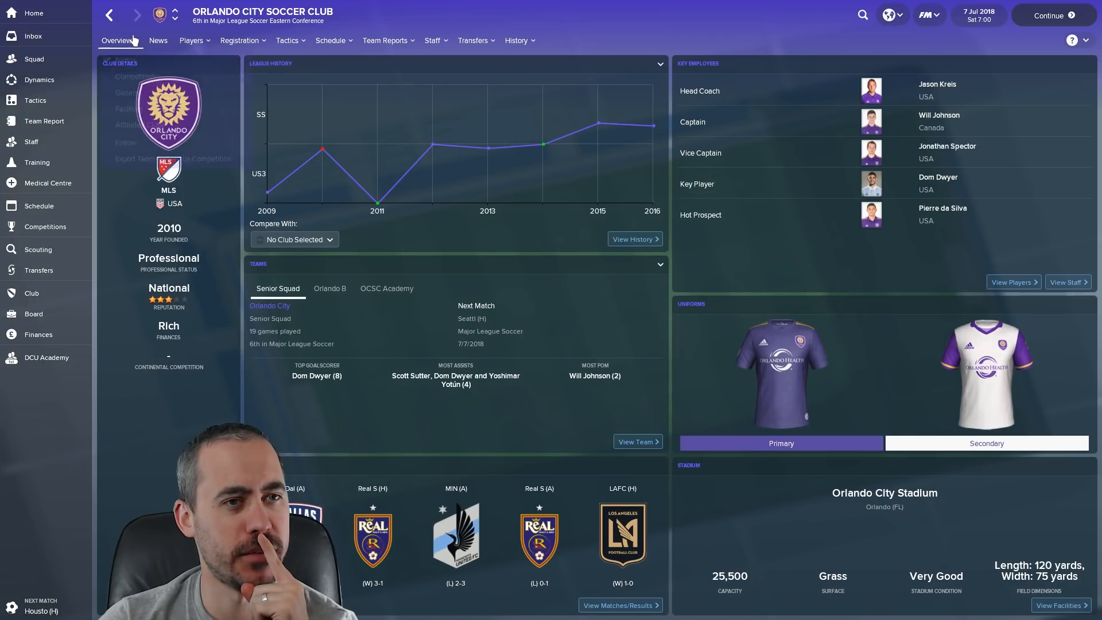
click(191, 40)
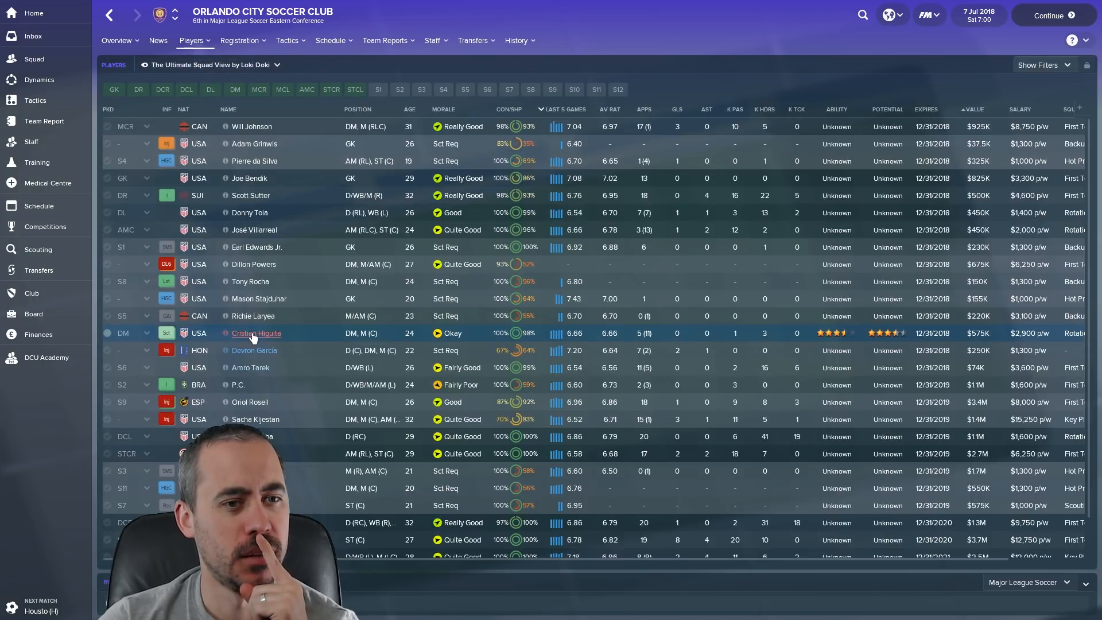
click(256, 333)
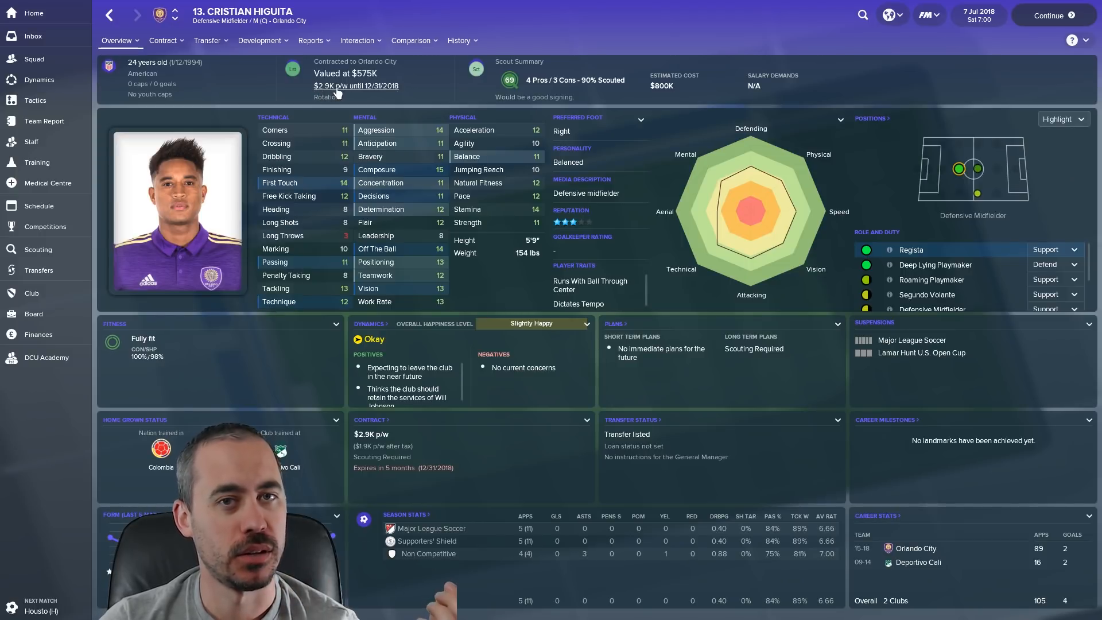
mouse_move(33, 35)
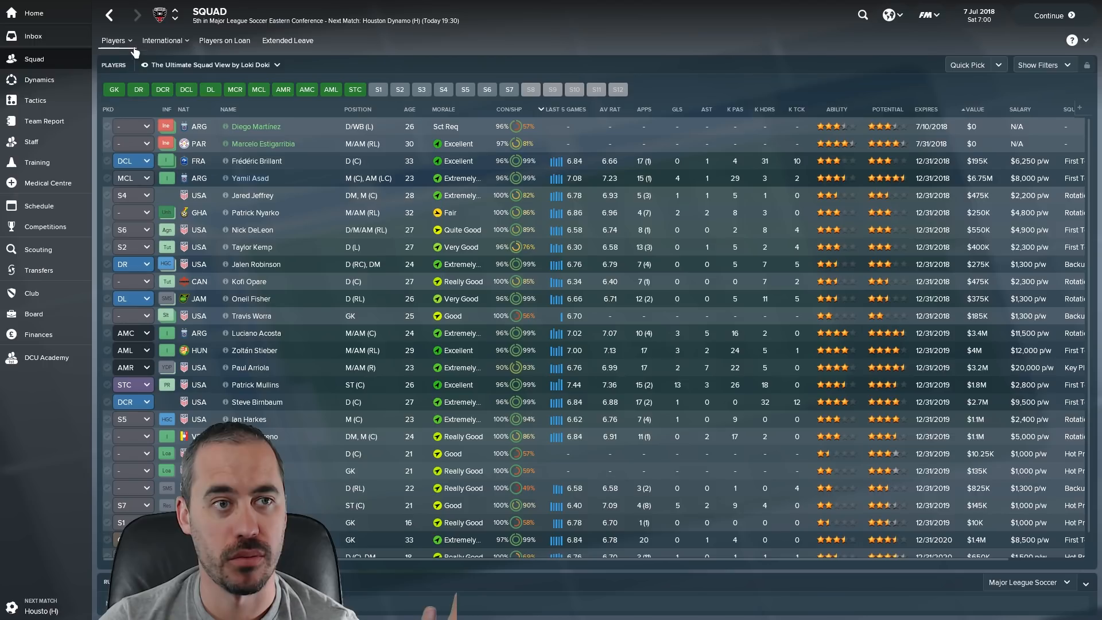
click(115, 40)
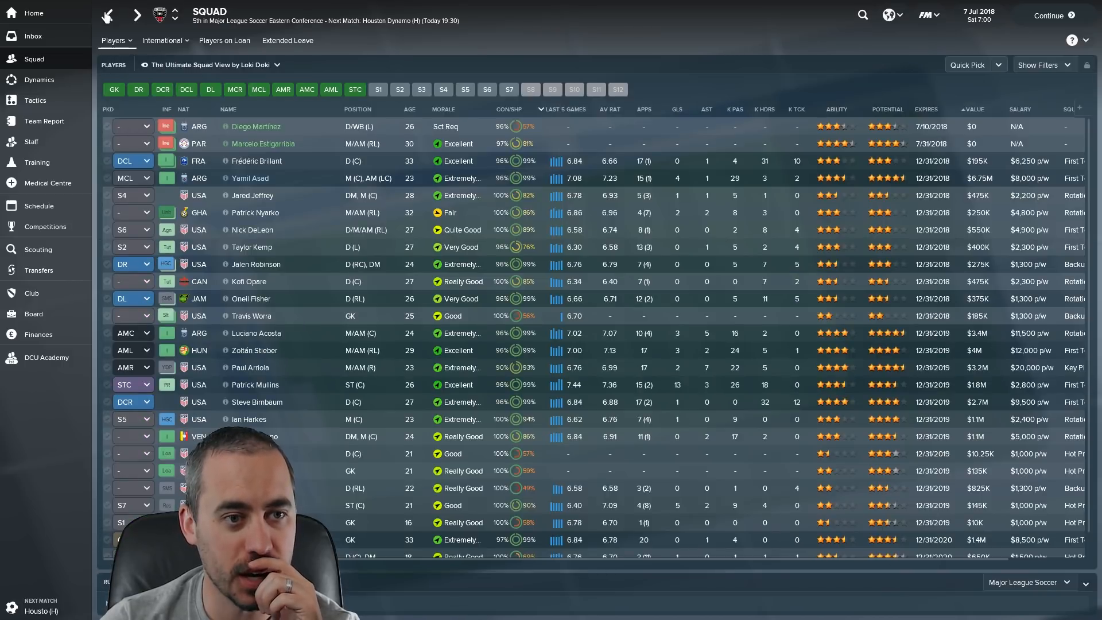
click(33, 36)
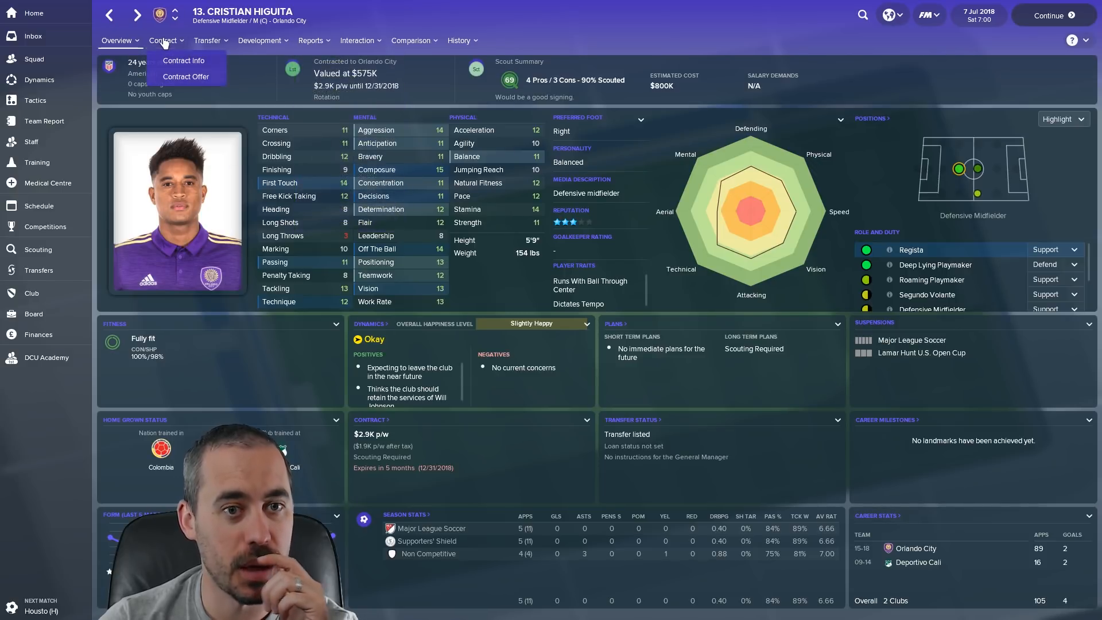
click(182, 60)
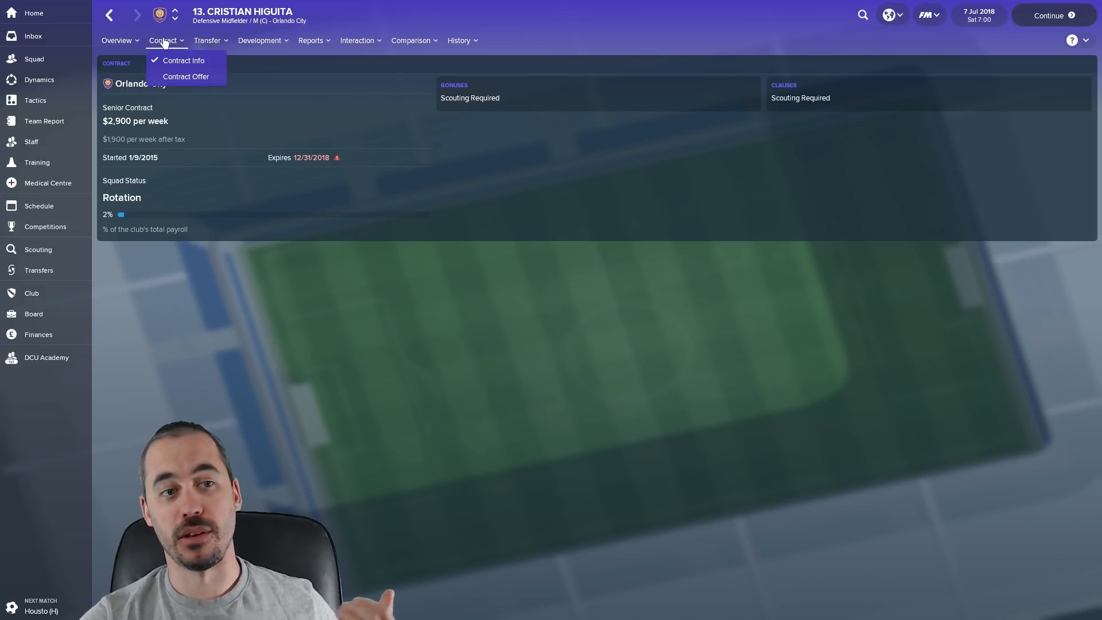
mouse_move(118, 34)
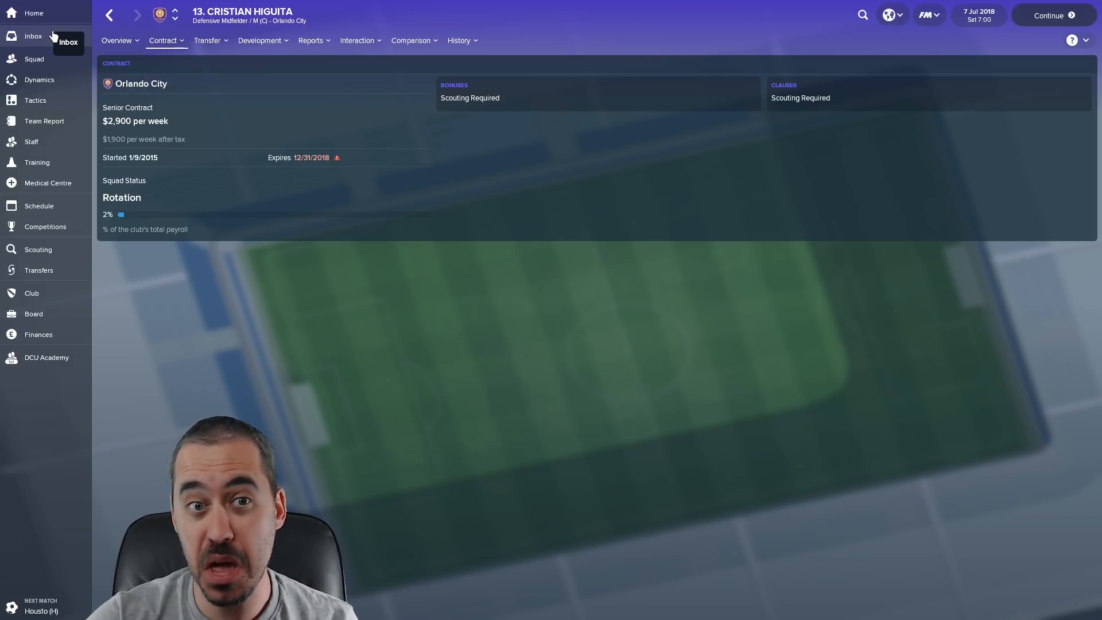
- Browse Future Transfers and Draft Allocations, ending on 2018 Transfer History showing the Atlanta trade
click(33, 36)
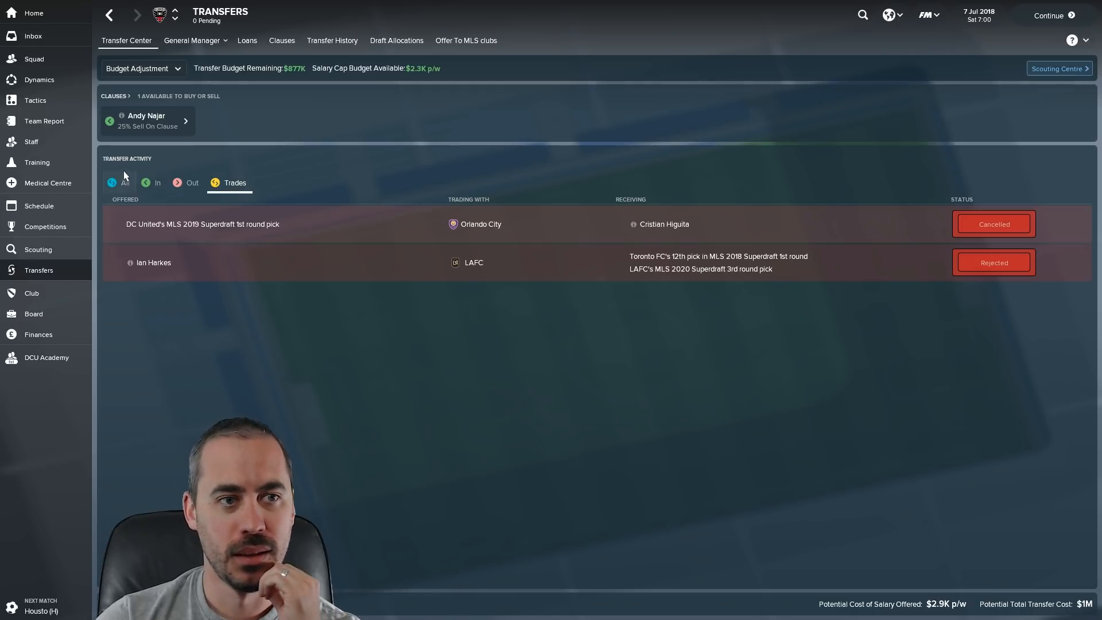
click(125, 183)
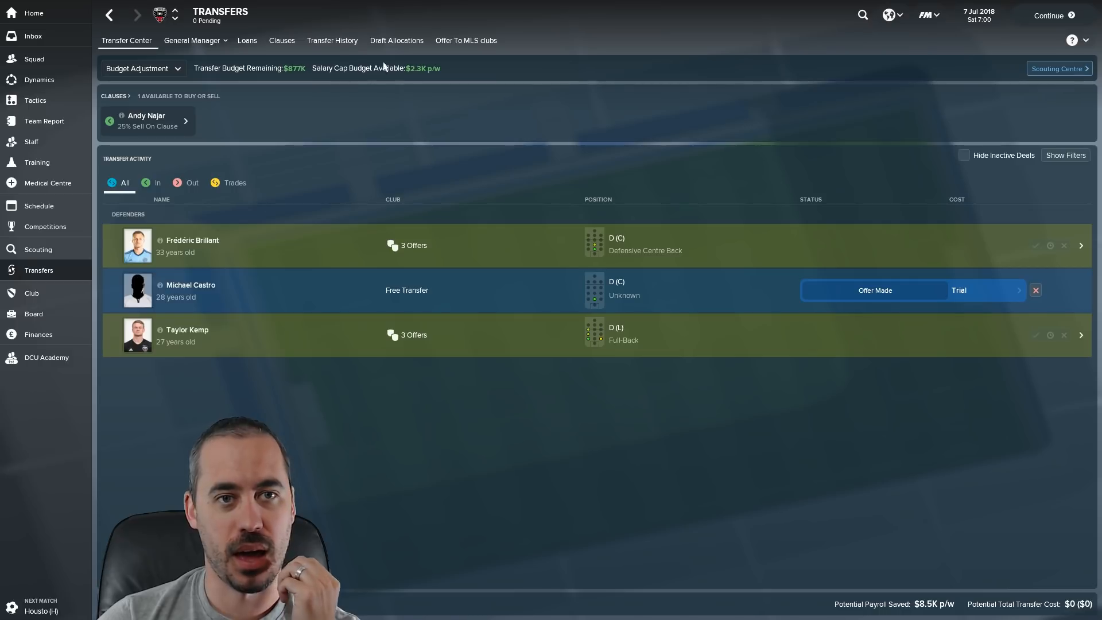
click(331, 40)
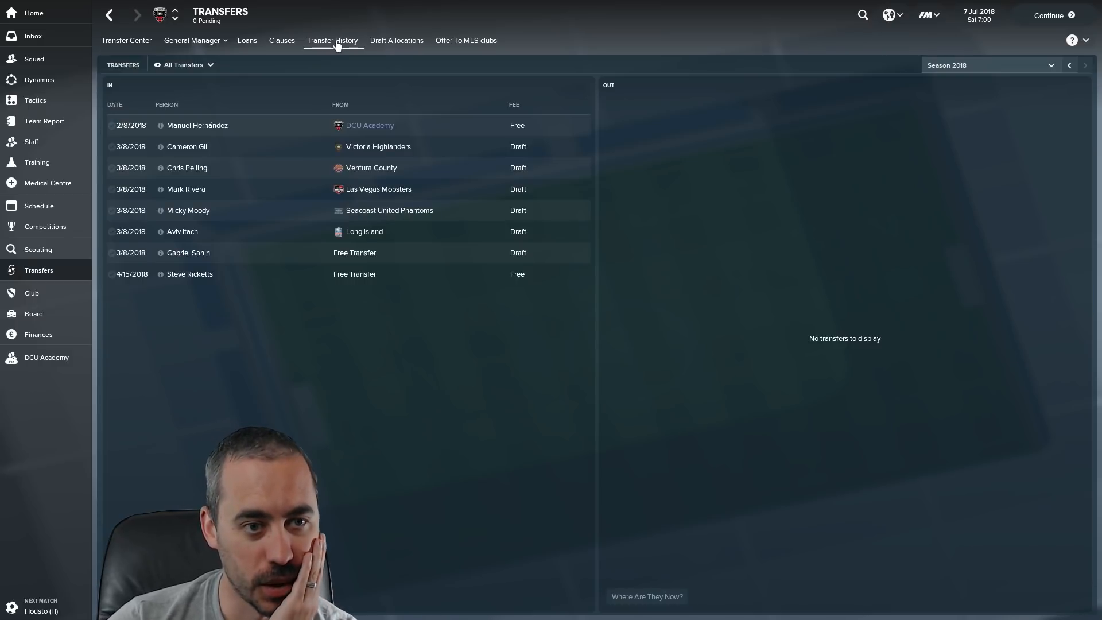
click(184, 65)
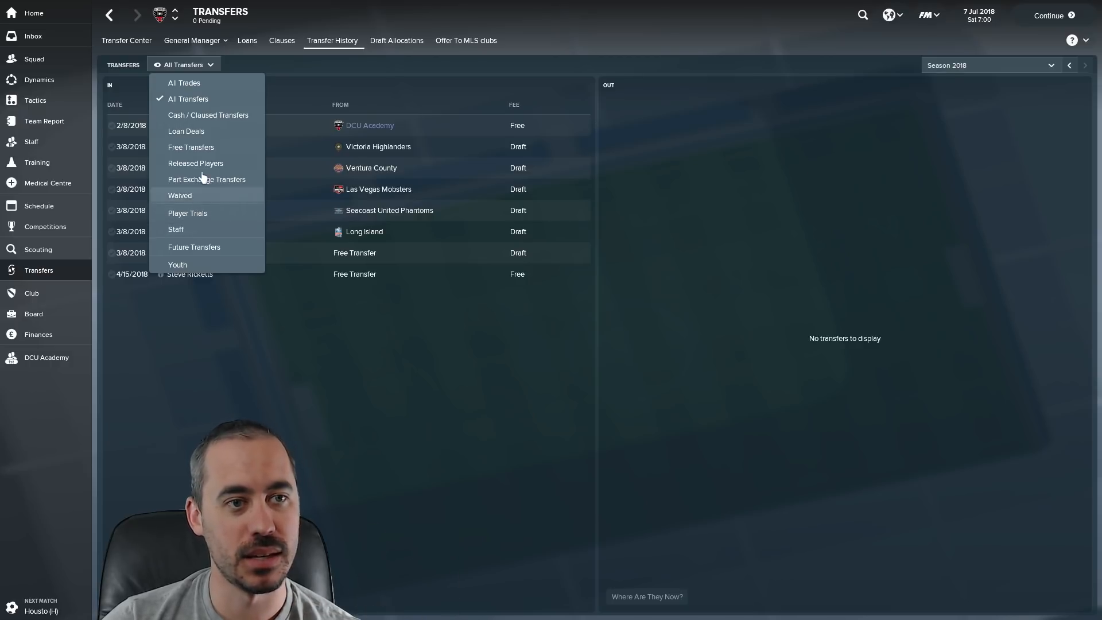
mouse_move(207, 216)
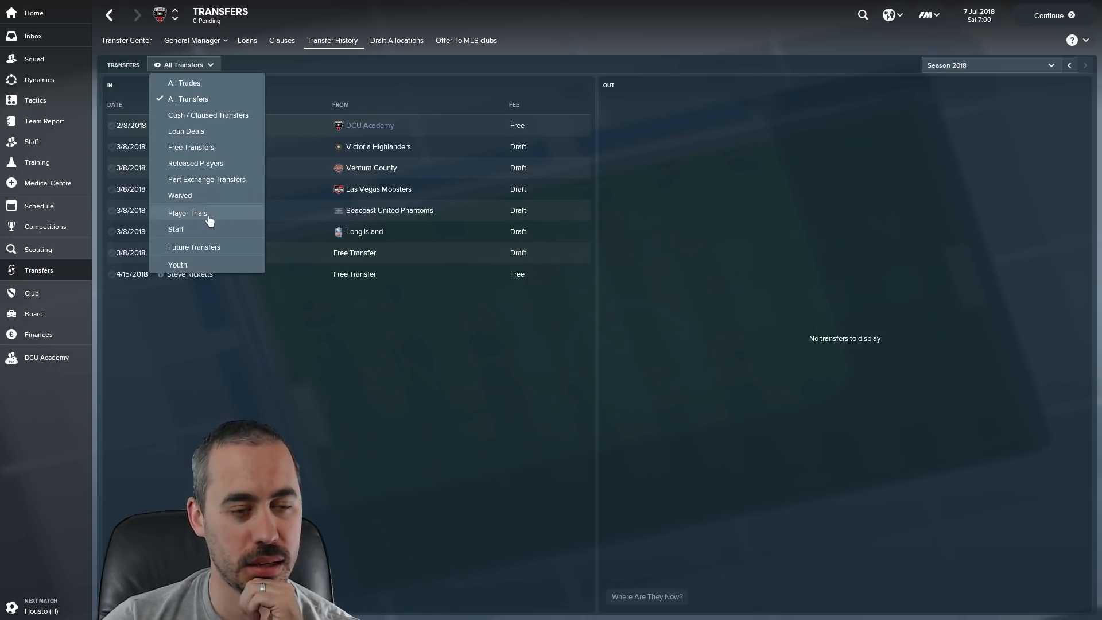
click(194, 247)
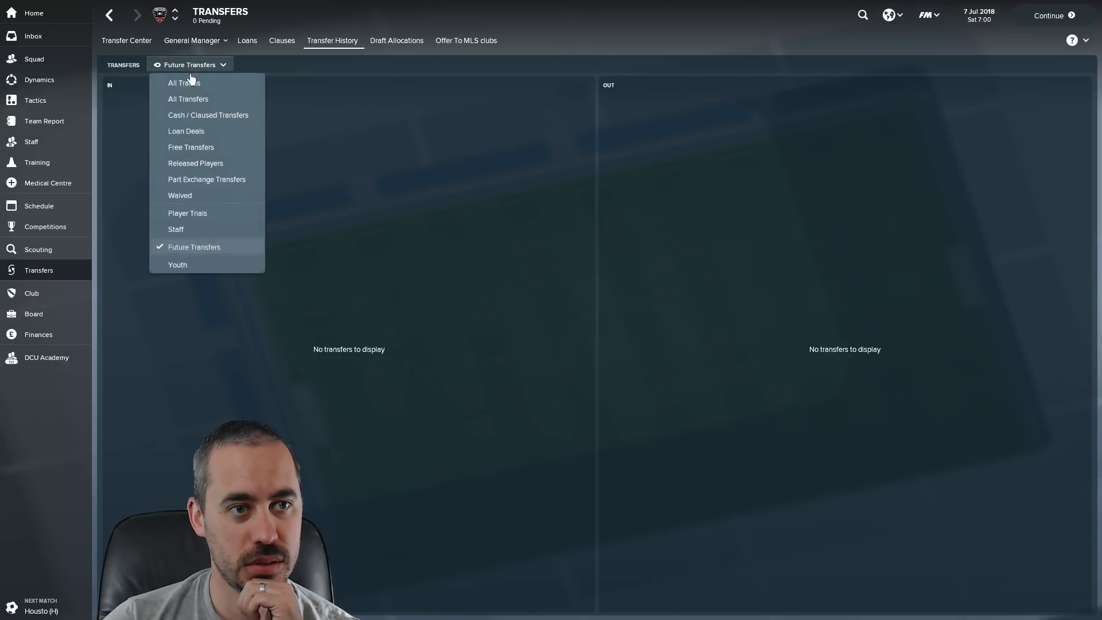
click(395, 41)
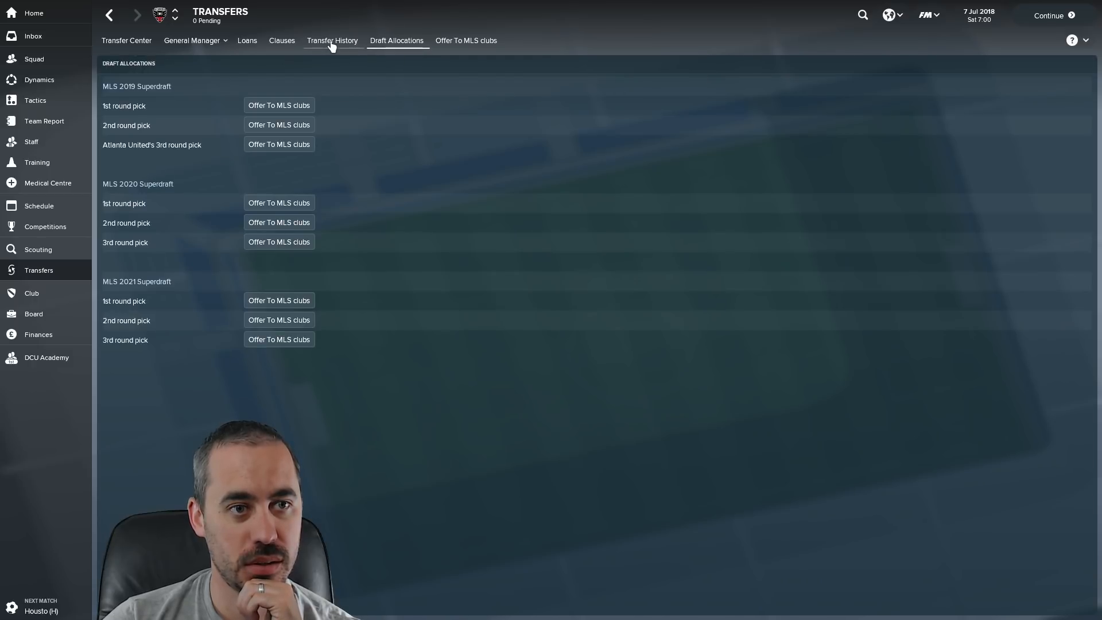
click(331, 40)
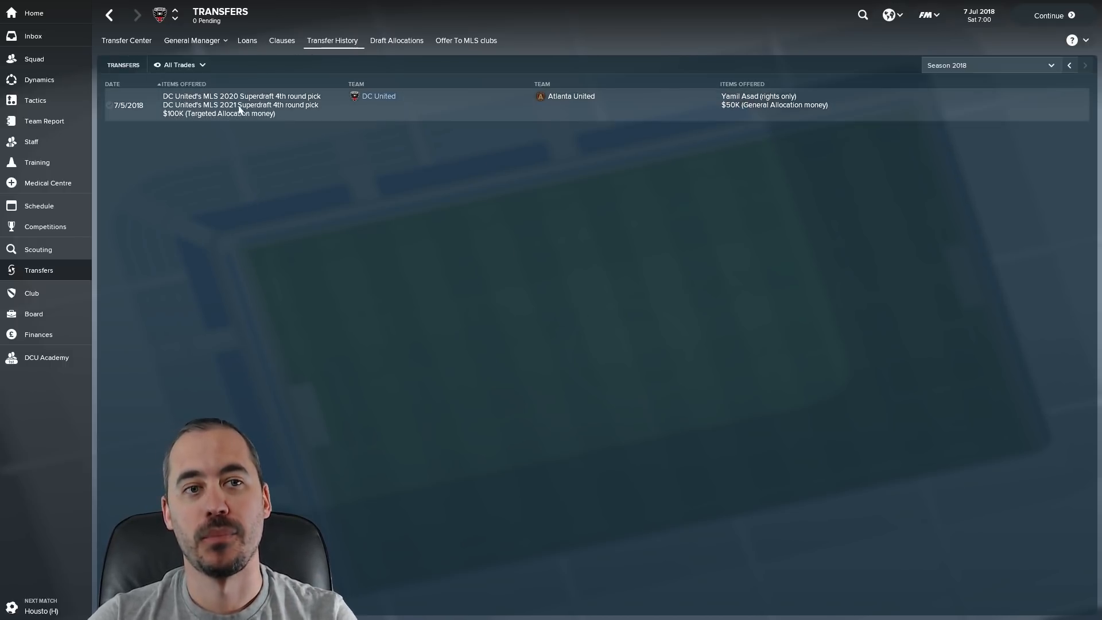
mouse_move(738, 96)
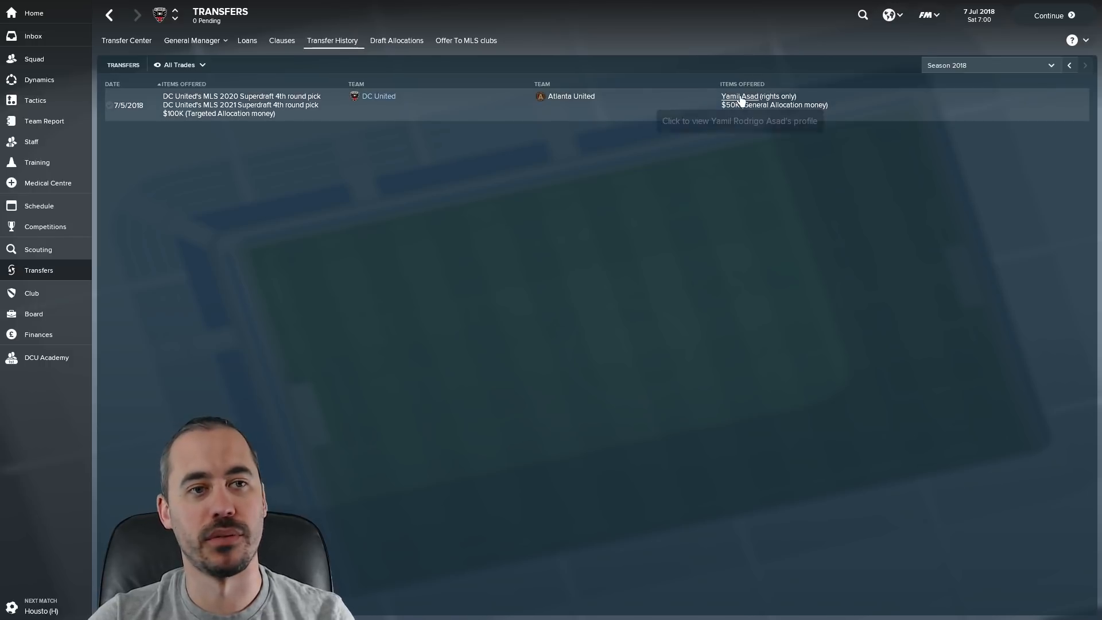
- Review Yamil Asad's contract info, then go to the Orlando City trade cancelled inbox message
click(739, 96)
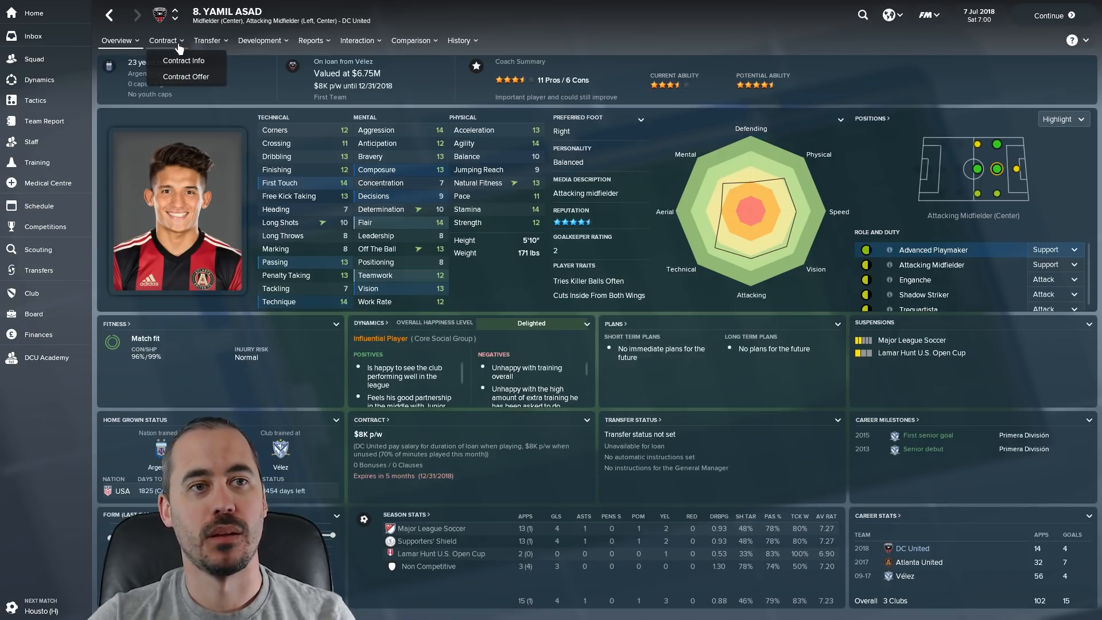
click(184, 59)
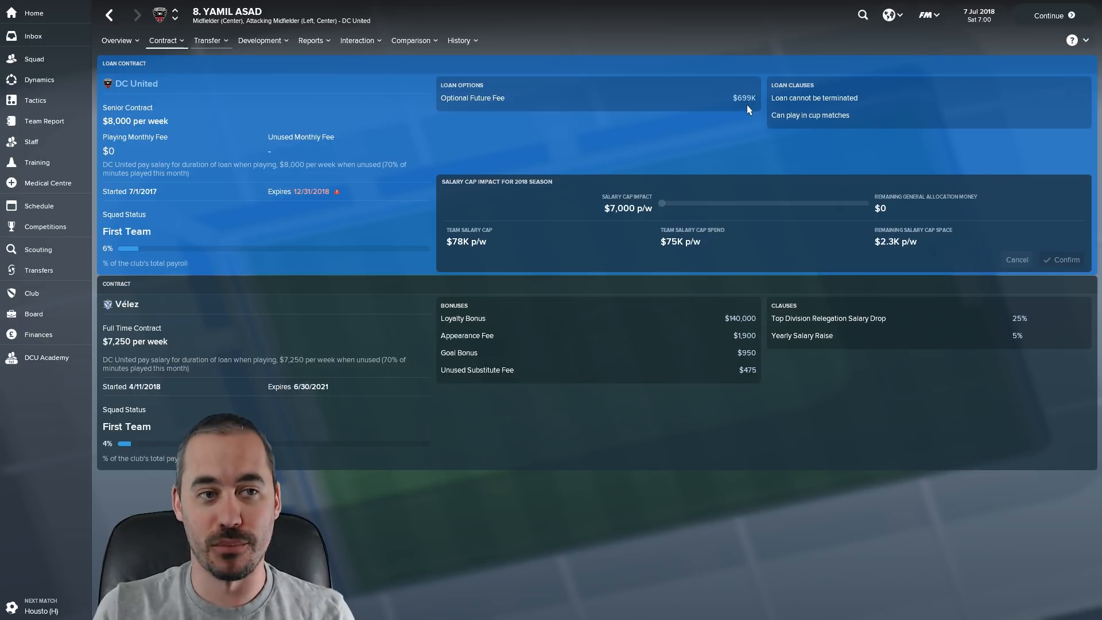
mouse_move(278, 235)
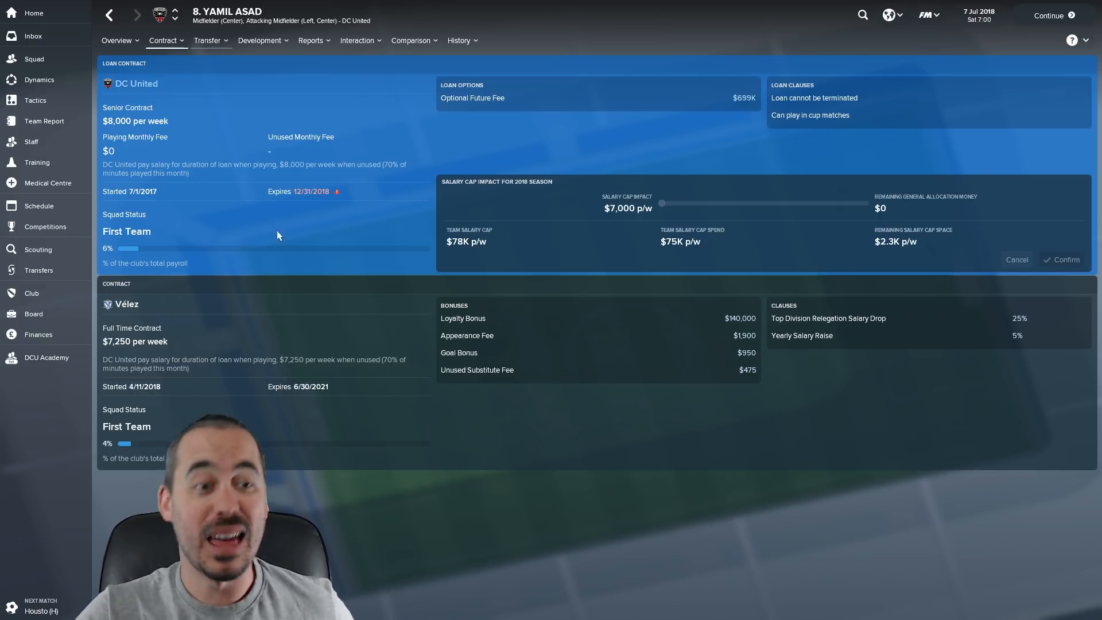
click(116, 40)
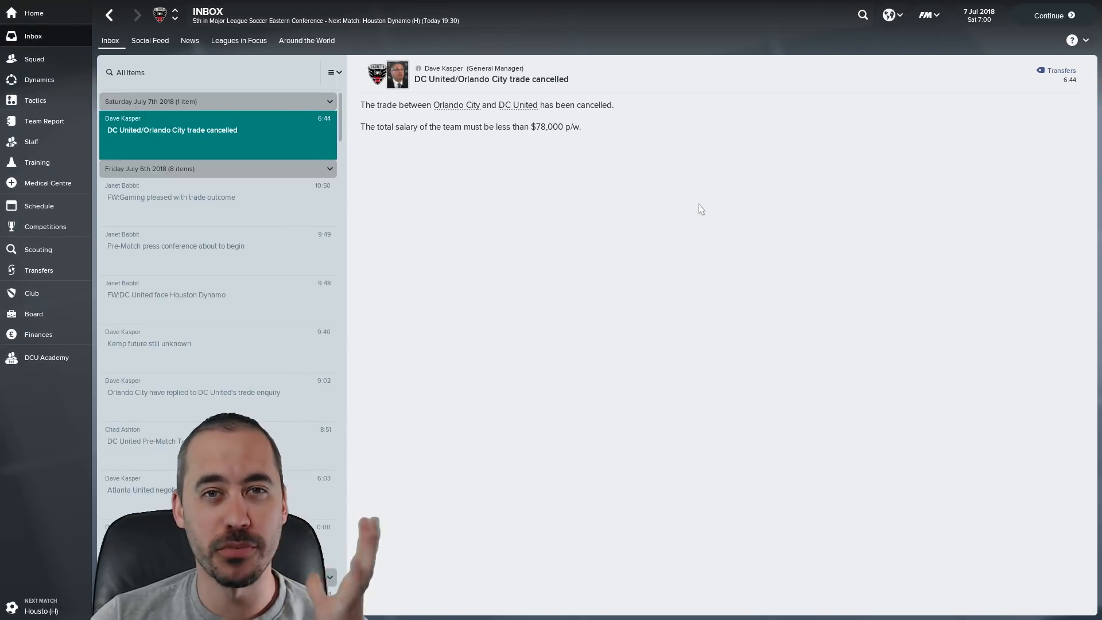
mouse_move(680, 288)
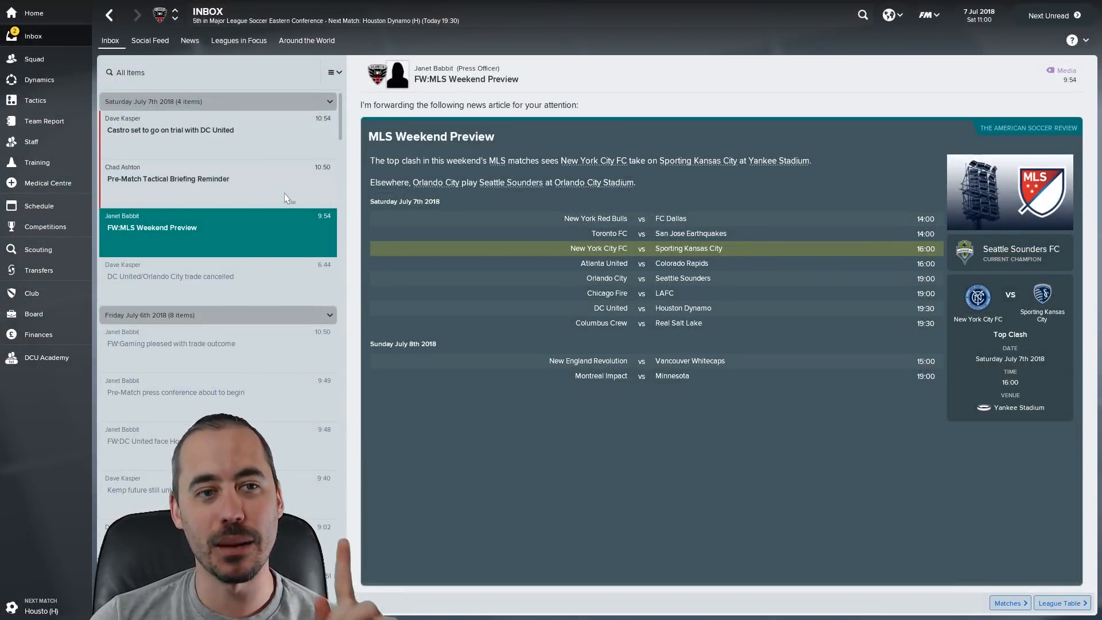
click(169, 178)
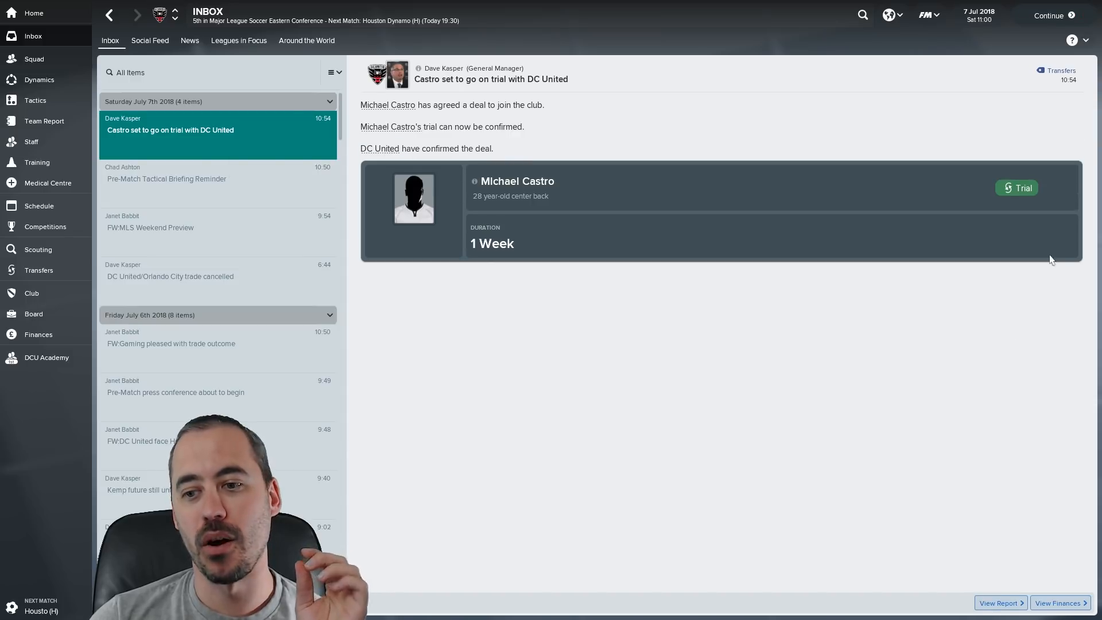
click(1052, 15)
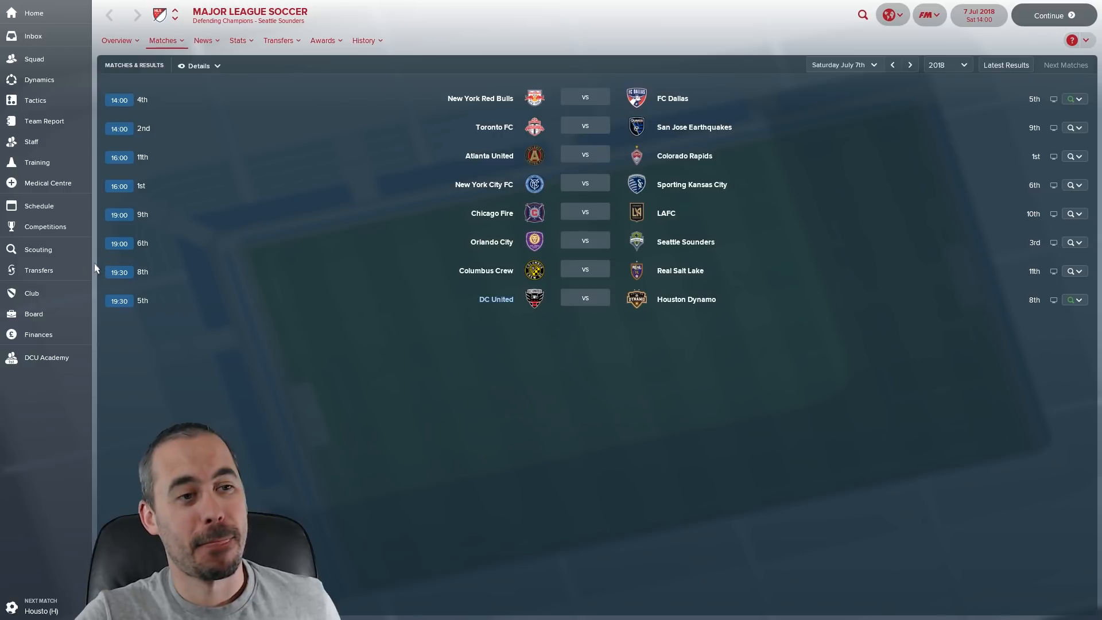
- Check the All Trades transfer history, then show DC United's schedule with today's Houston Dynamo match
click(38, 269)
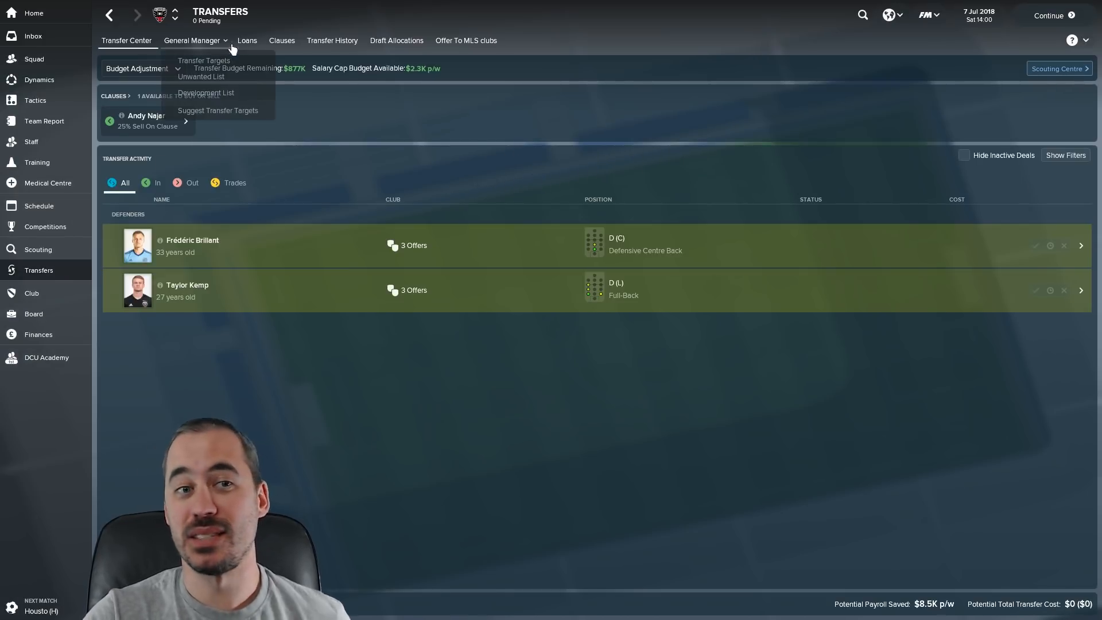
click(331, 40)
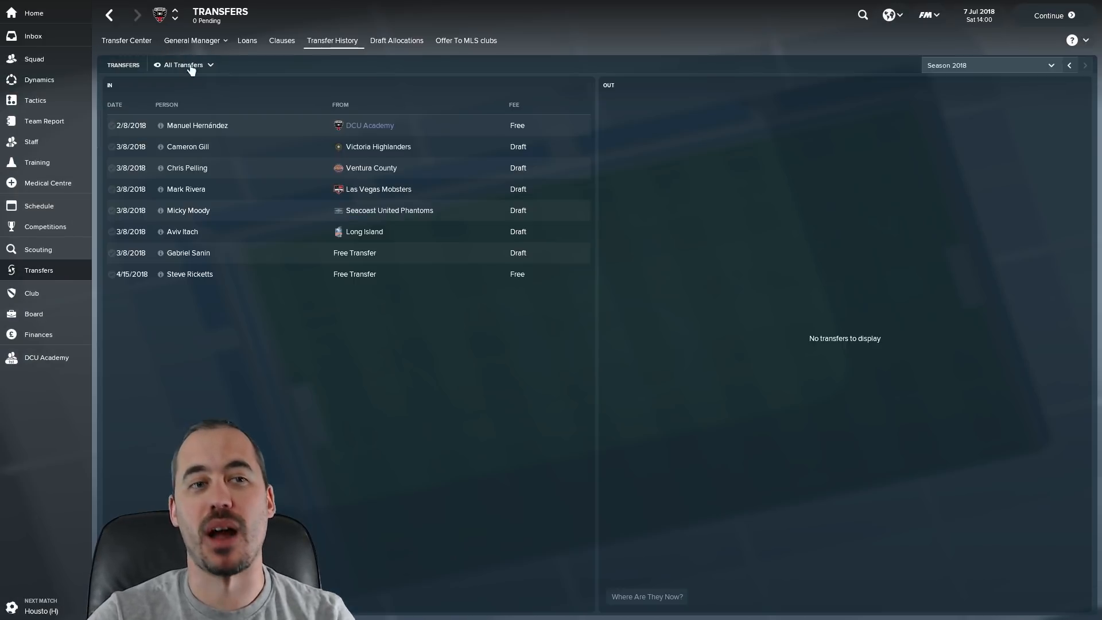
click(183, 65)
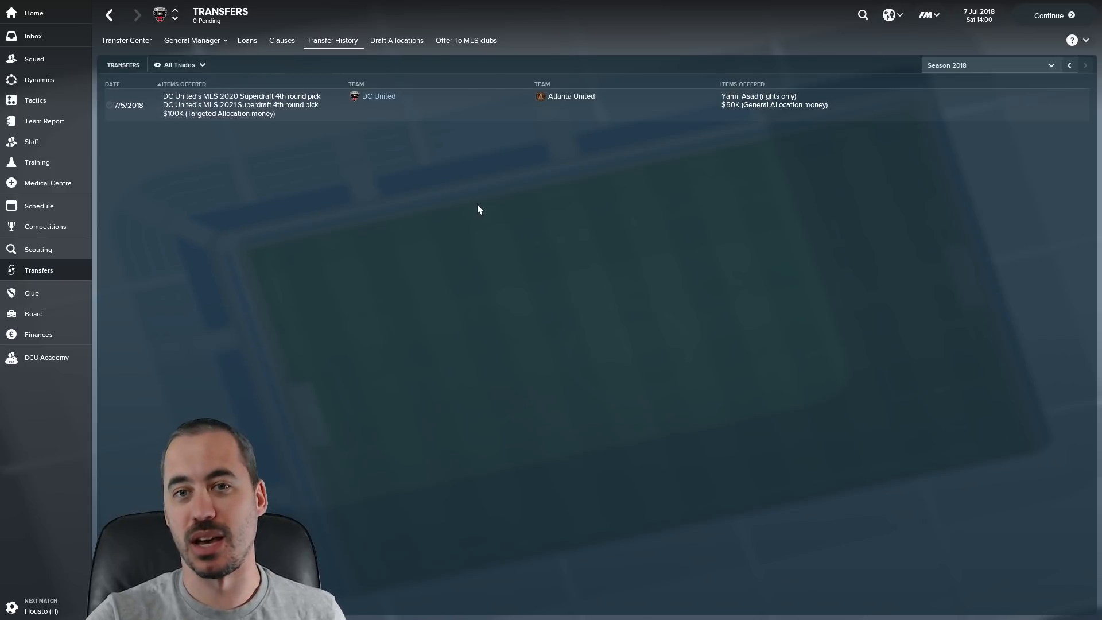
mouse_move(548, 251)
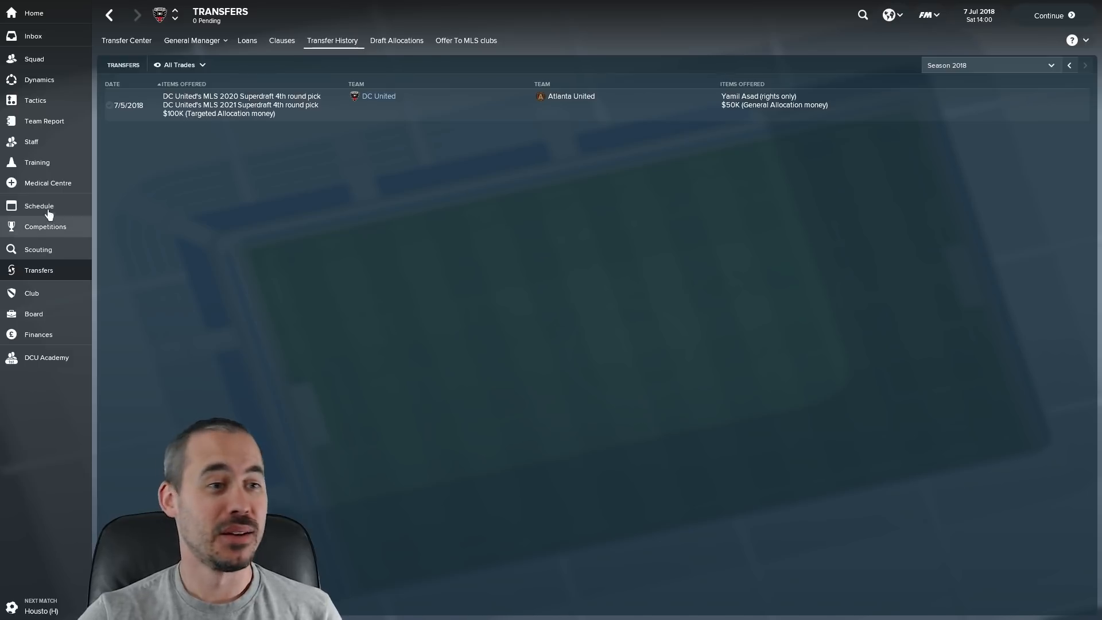
click(39, 205)
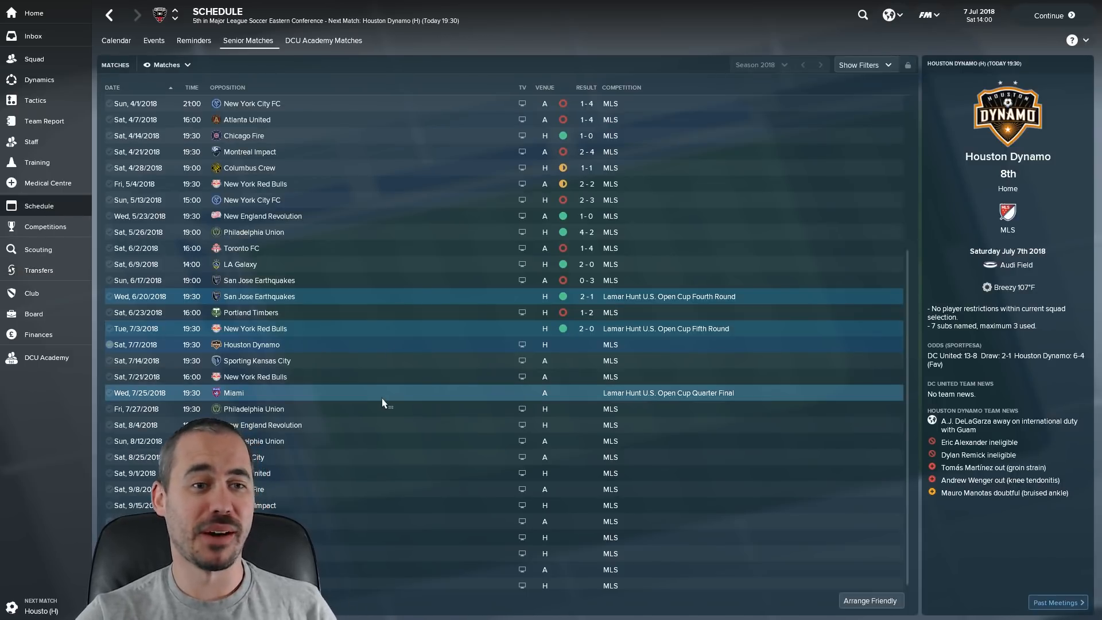